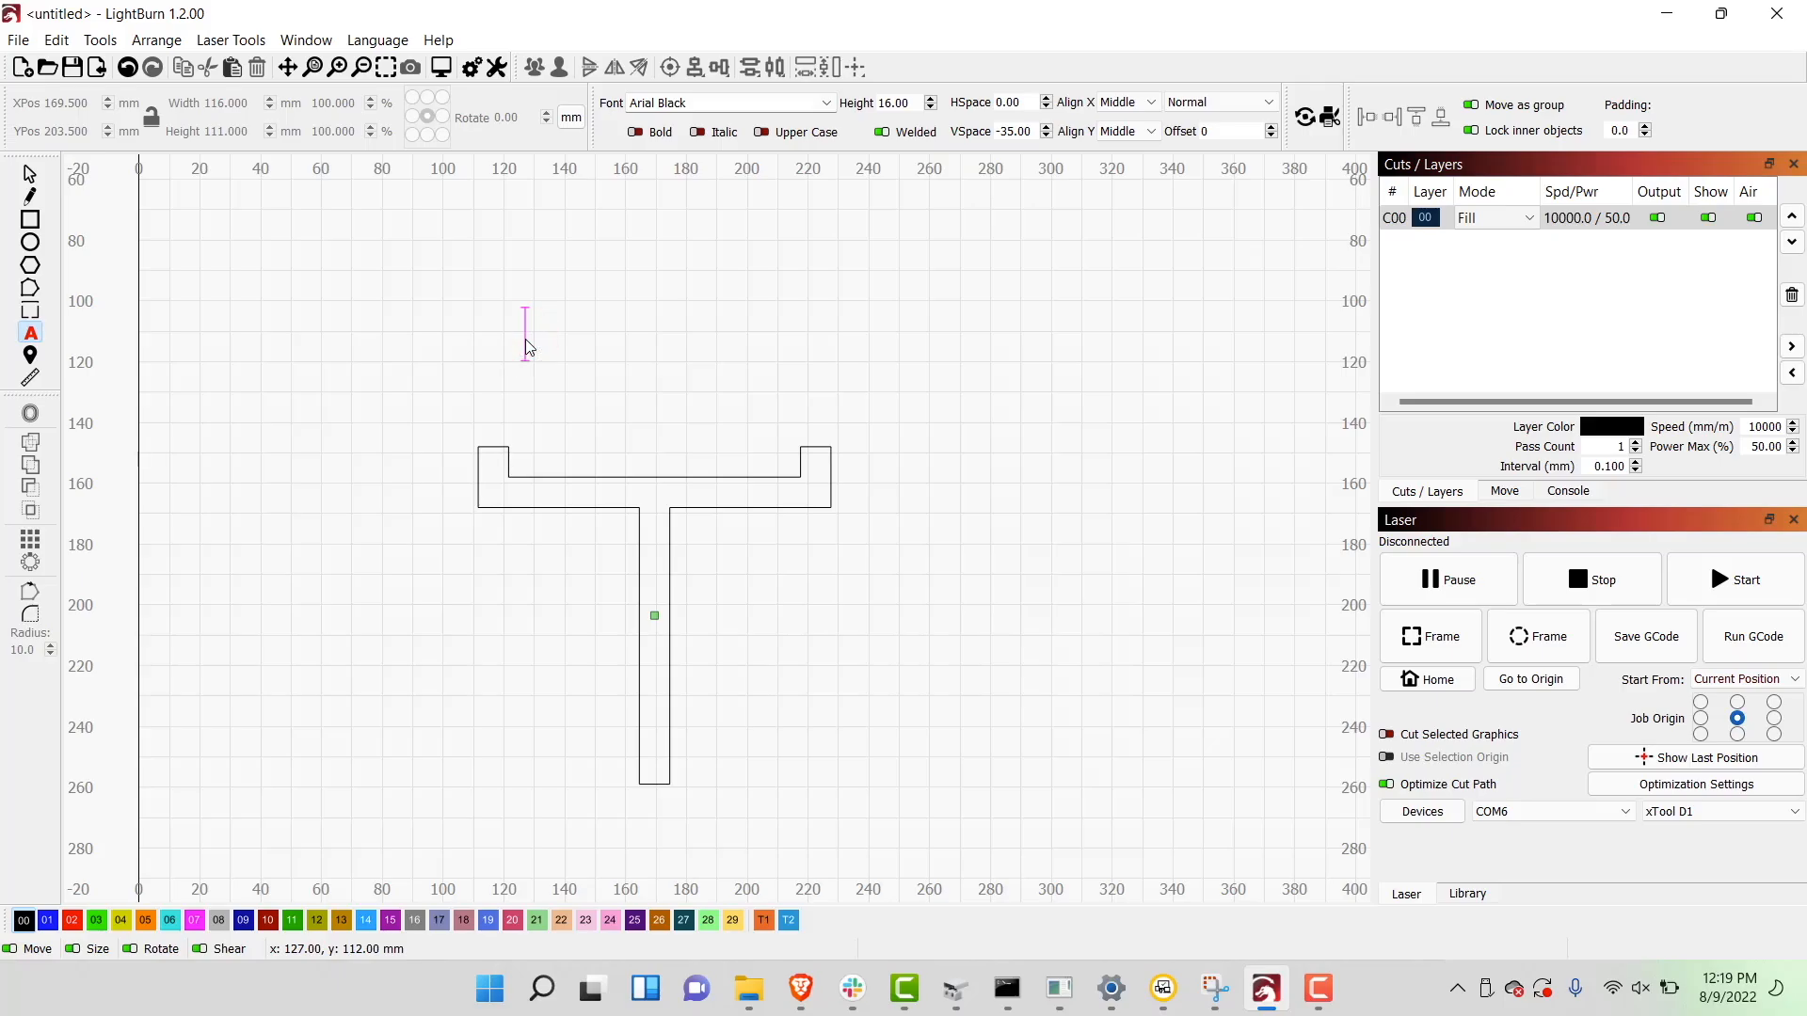
# - Clear the earlier T-shaped jig so the workspace is blank
pyautogui.write('Lens')
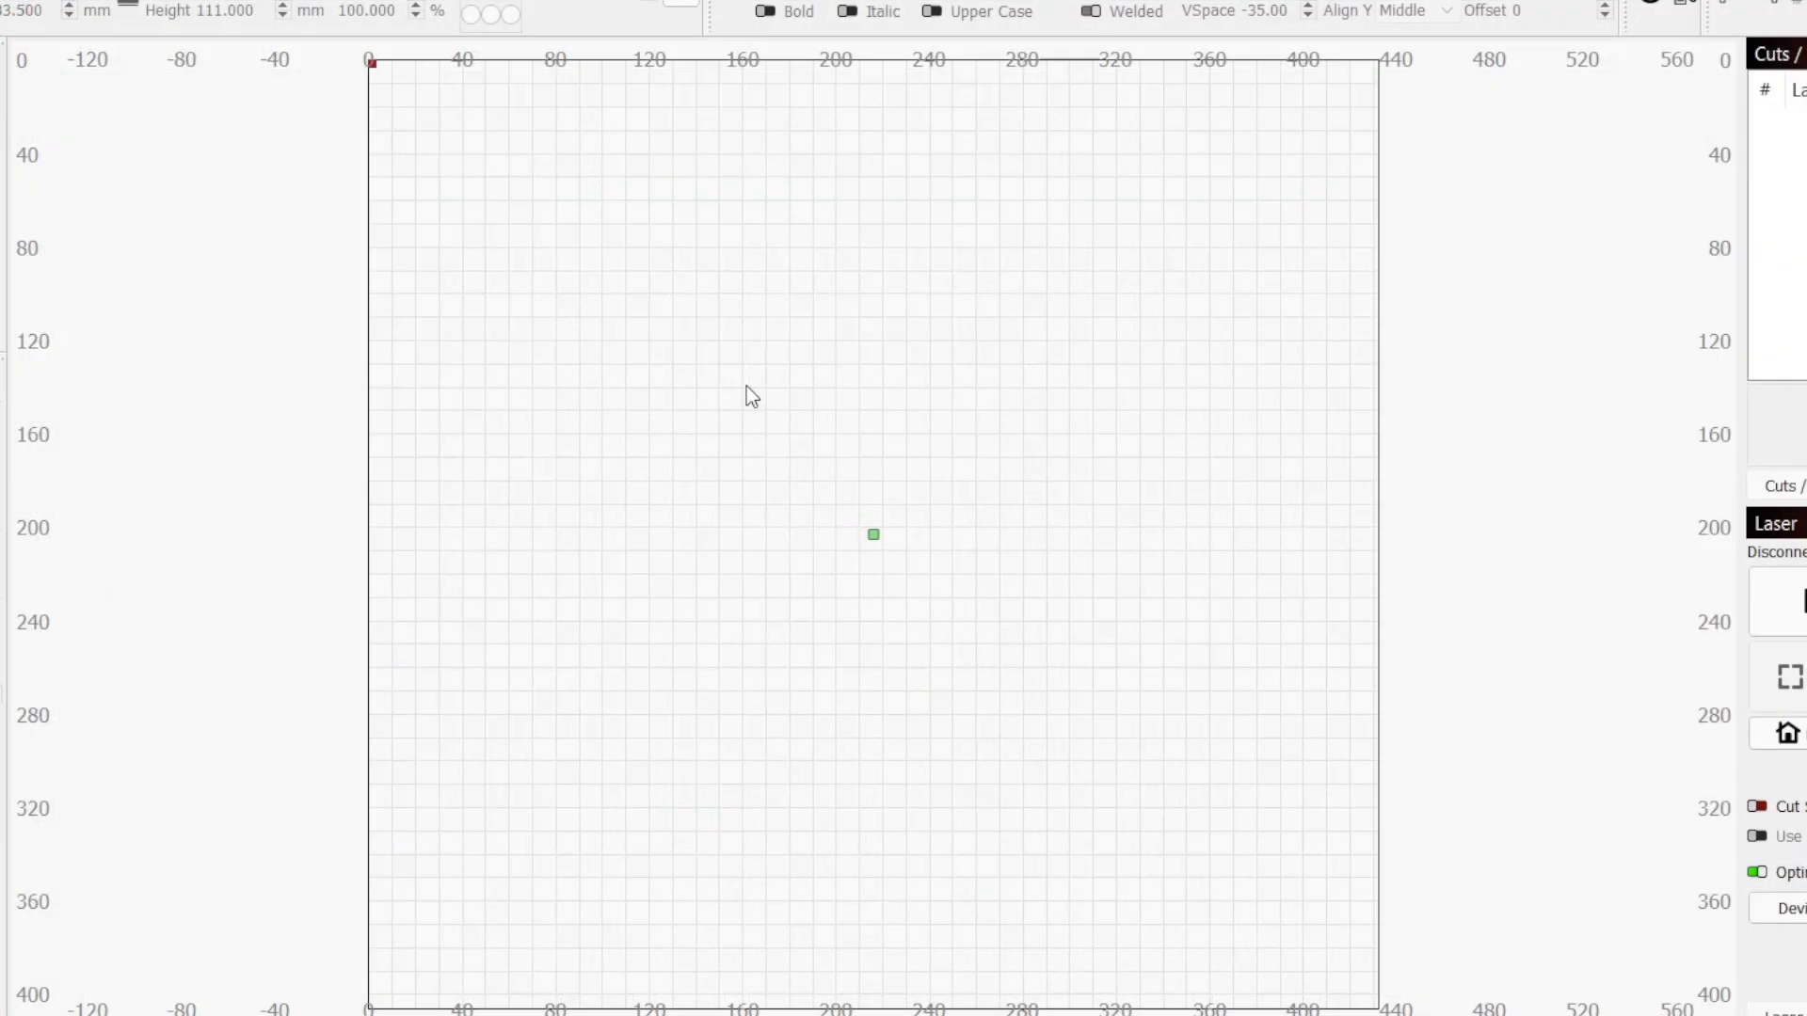
# - Draw the stem rectangle and size it to 10 mm wide by 101 mm tall
pyautogui.moveTo(744, 380); pyautogui.dragTo(774, 576)
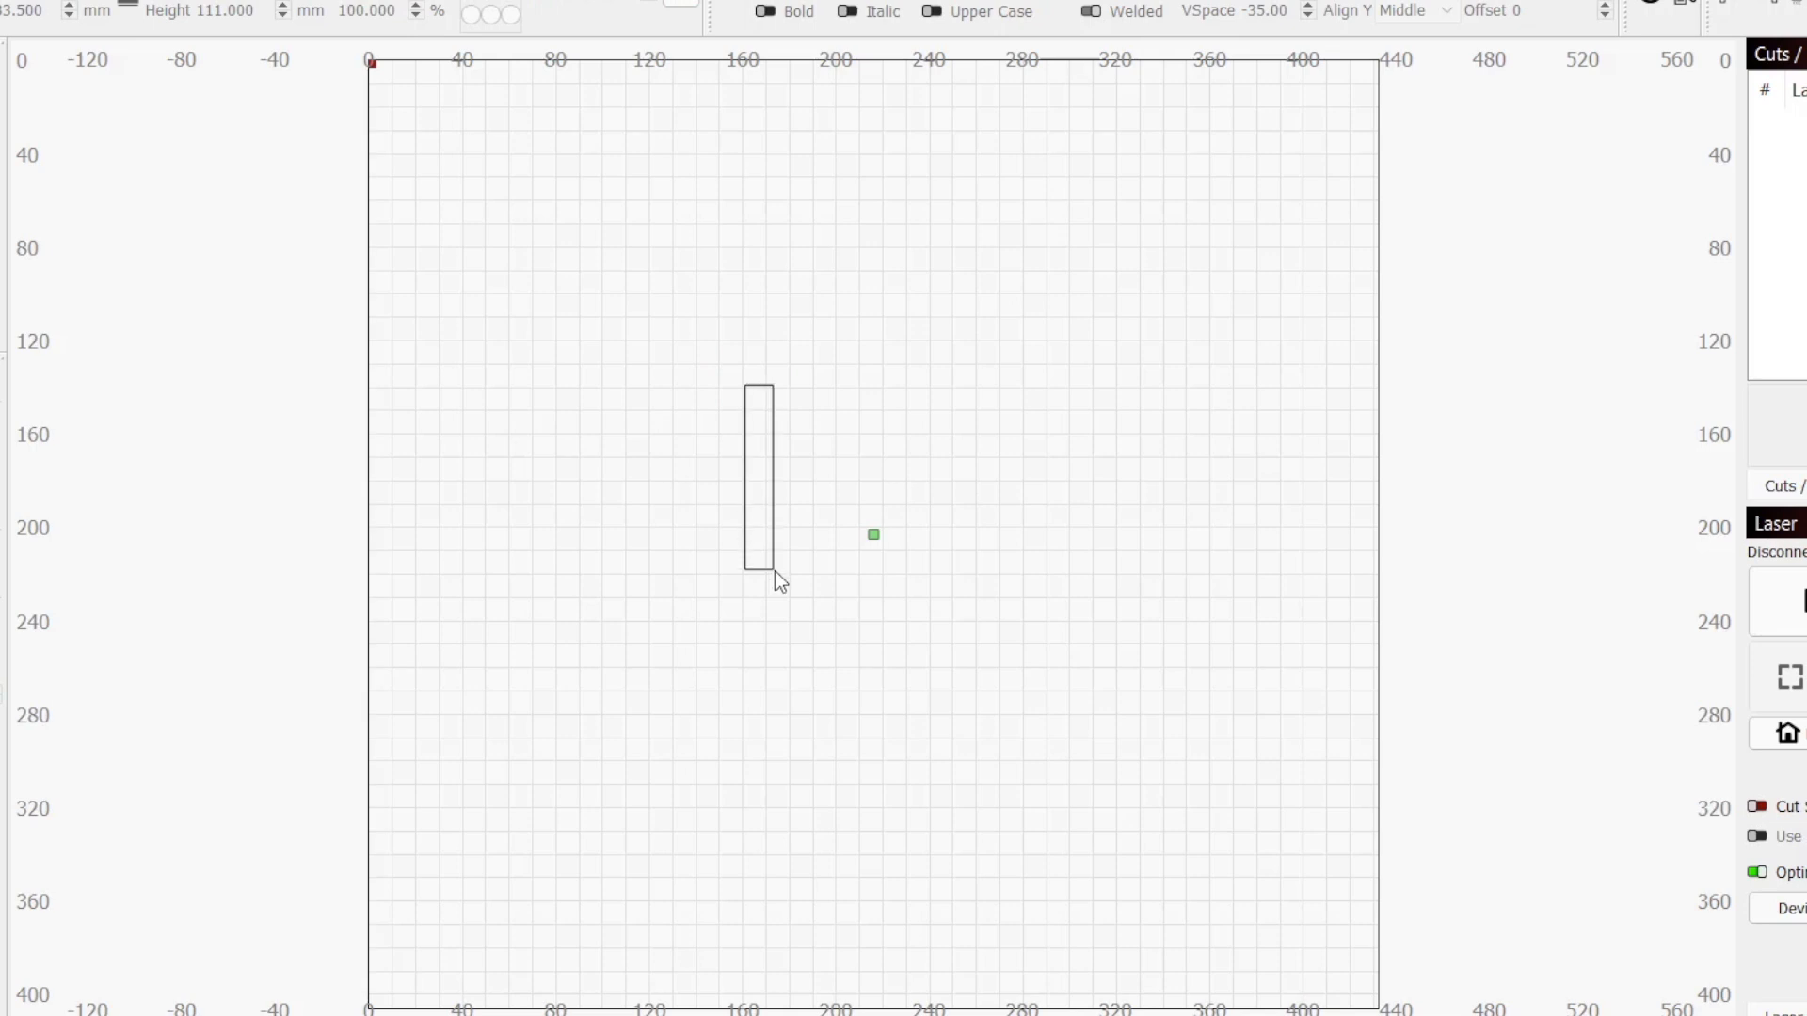
pyautogui.moveTo(761, 579); pyautogui.dragTo(783, 717)
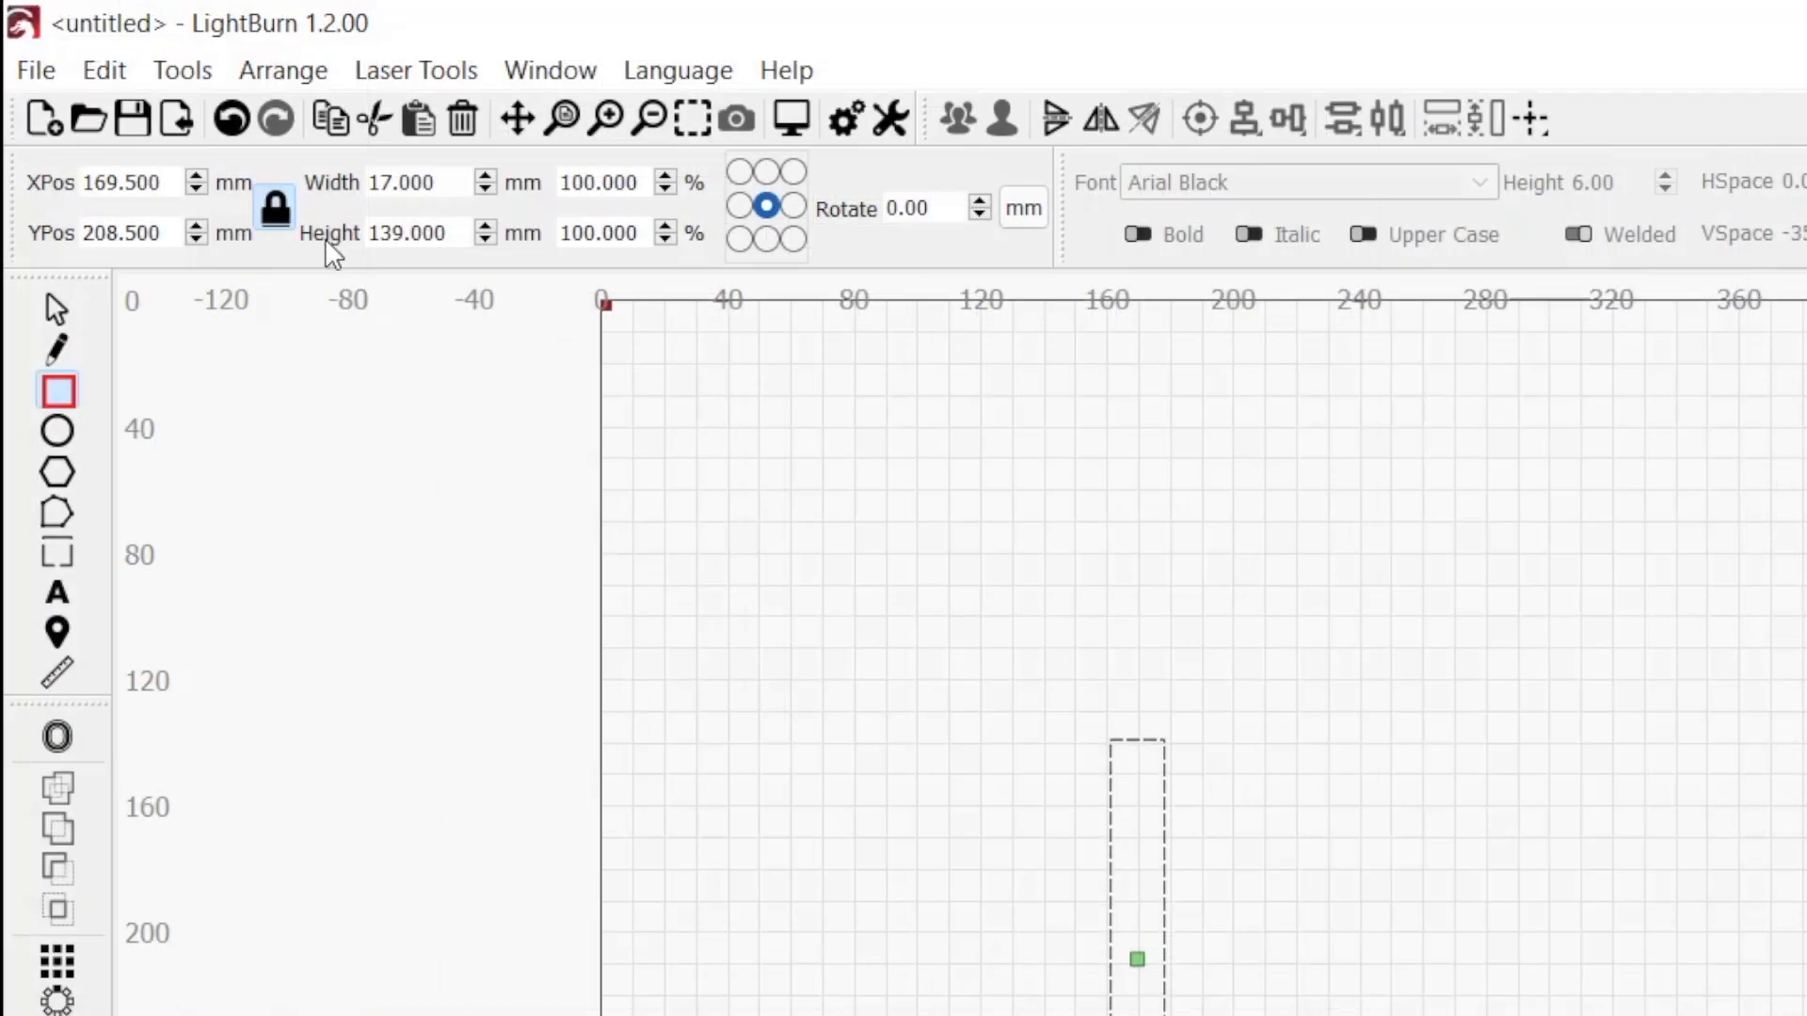
pyautogui.moveTo(275, 211)
pyautogui.write('1')
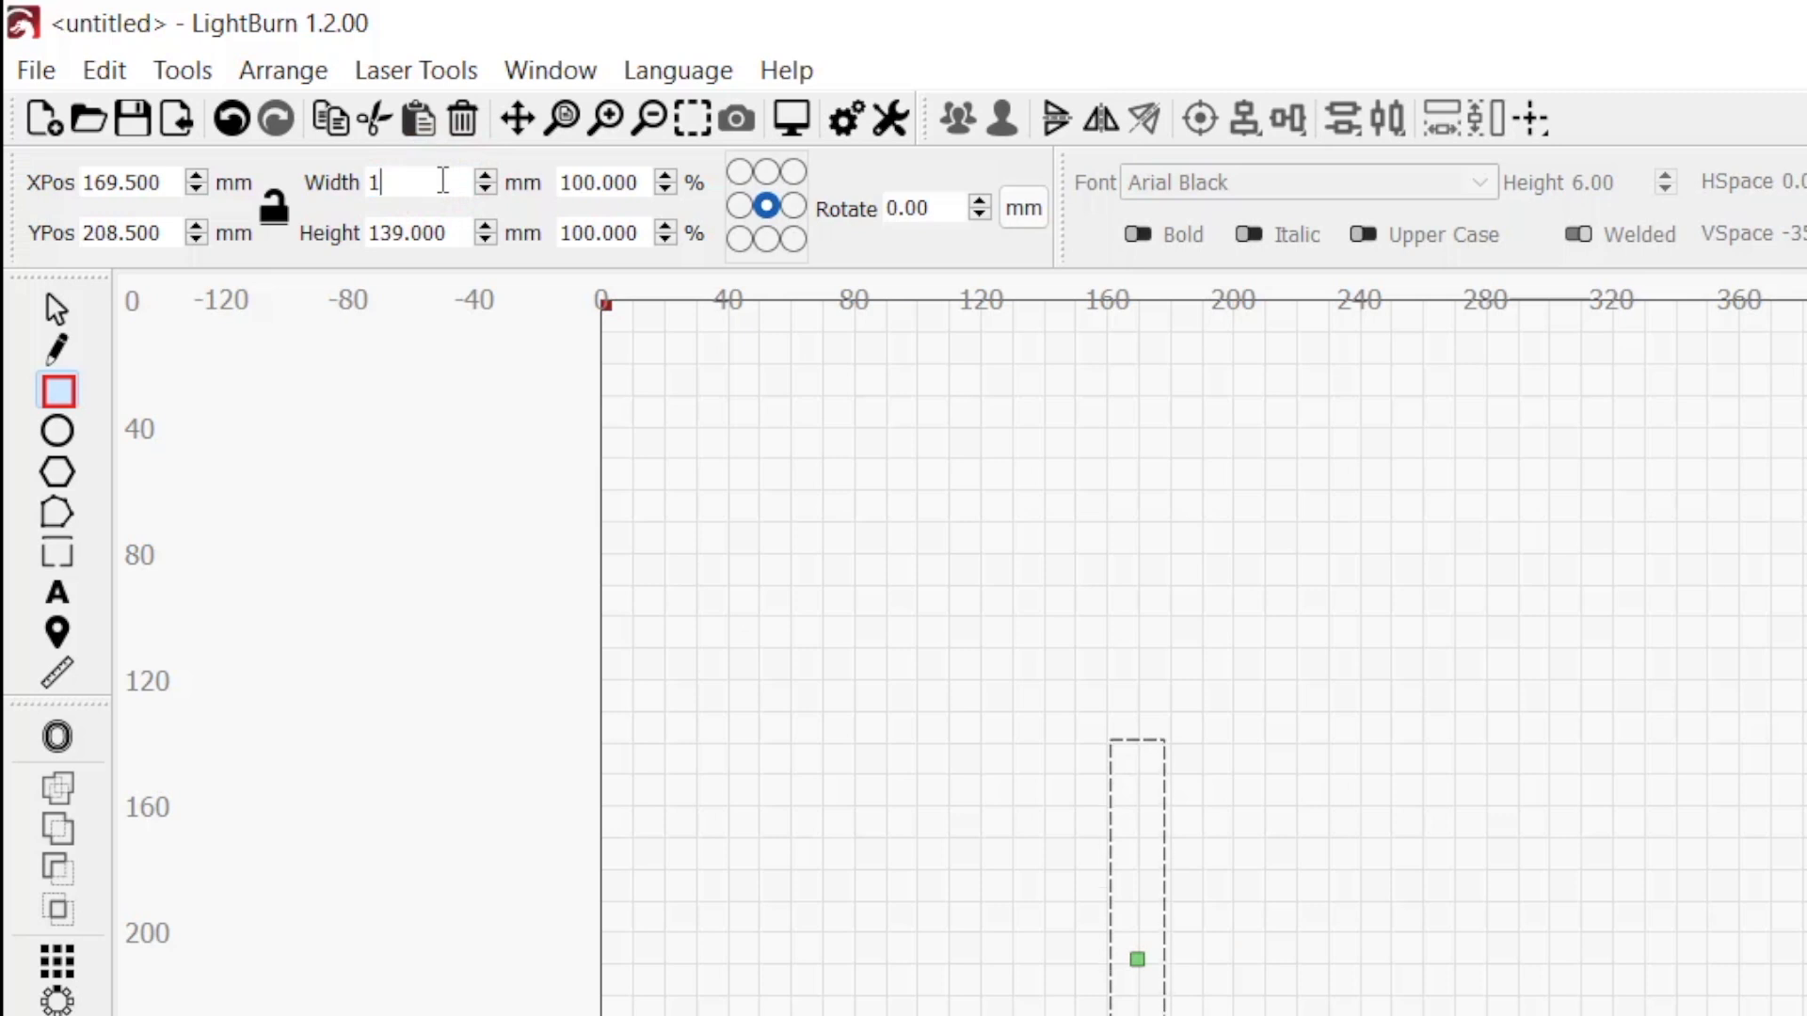
pyautogui.write('0.000')
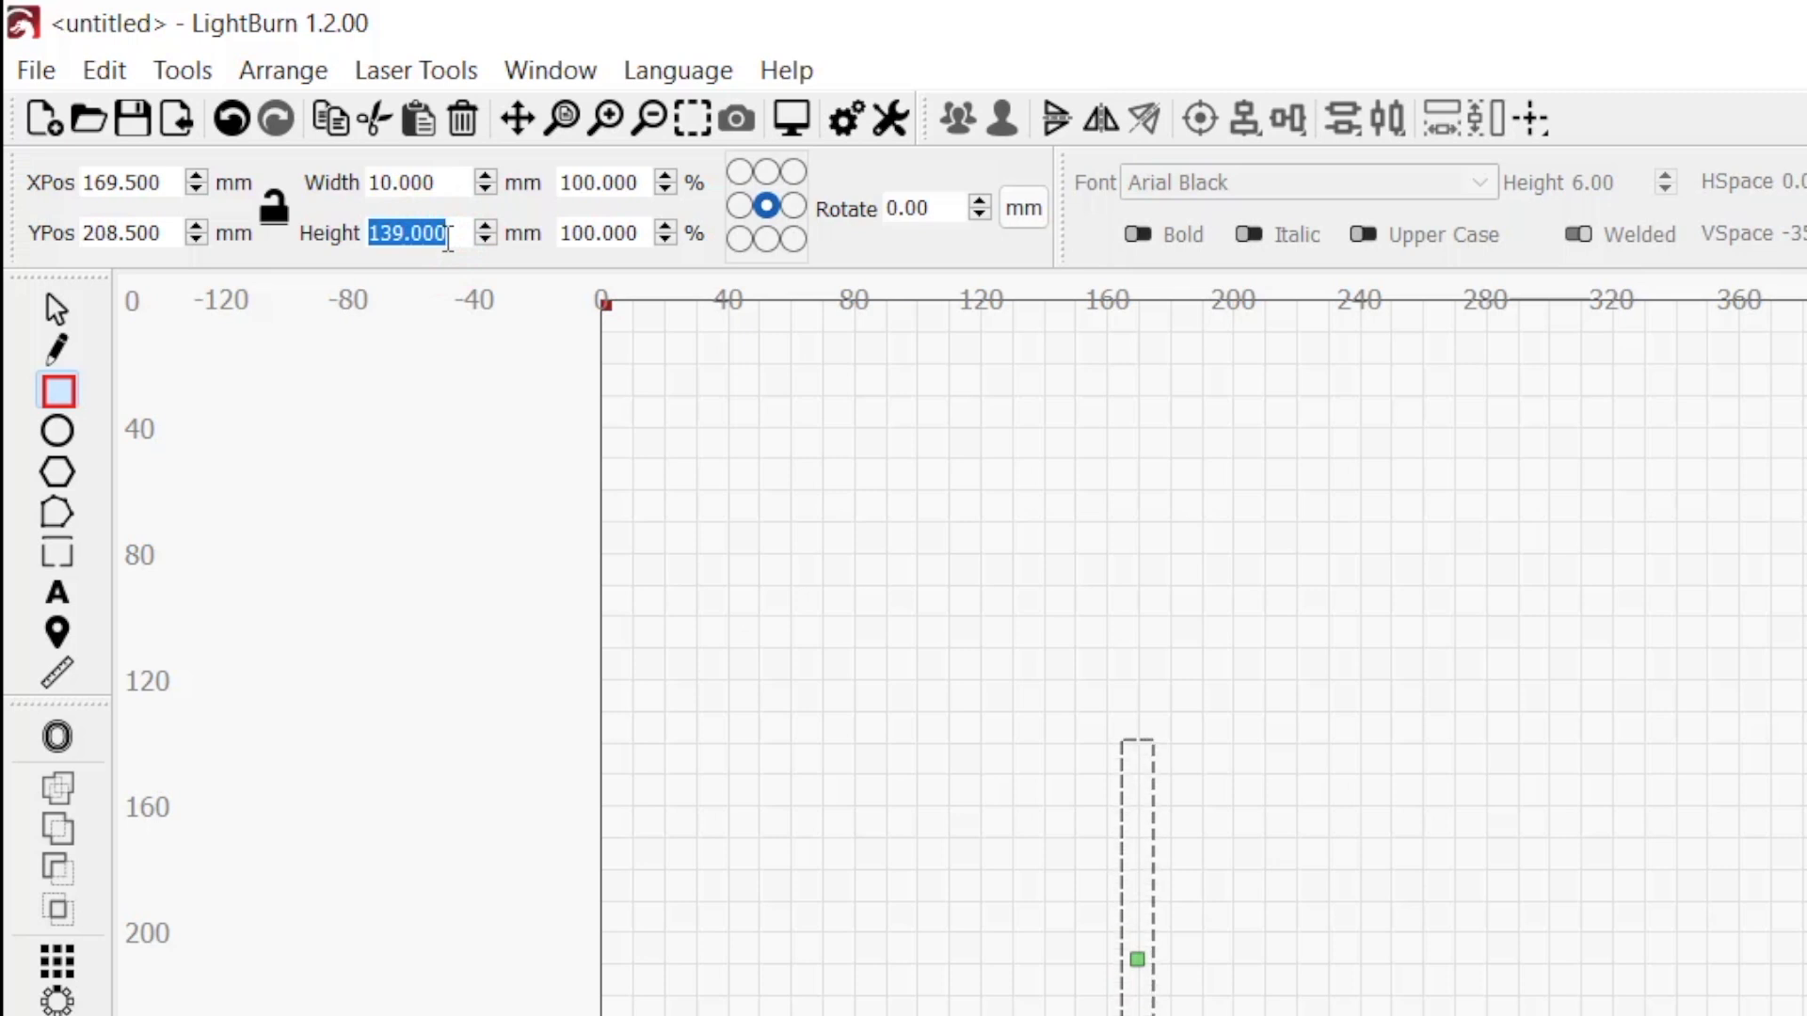
pyautogui.write('1')
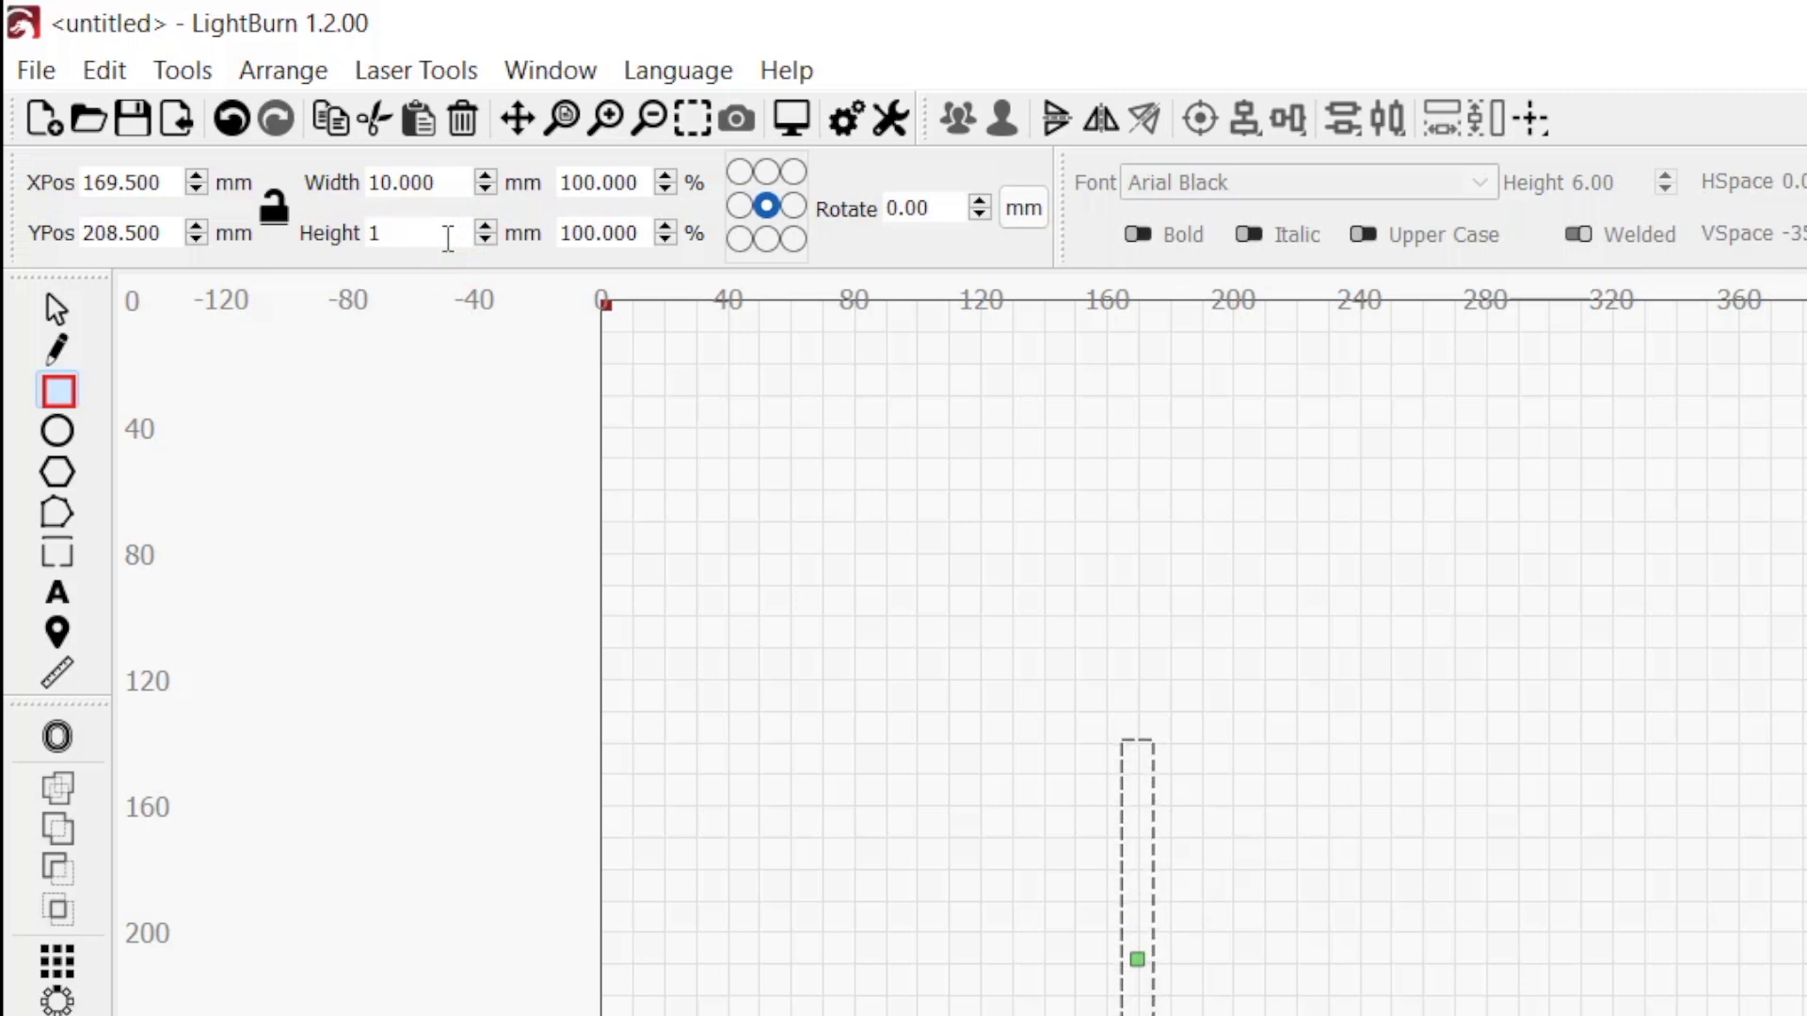
pyautogui.write('01.000')
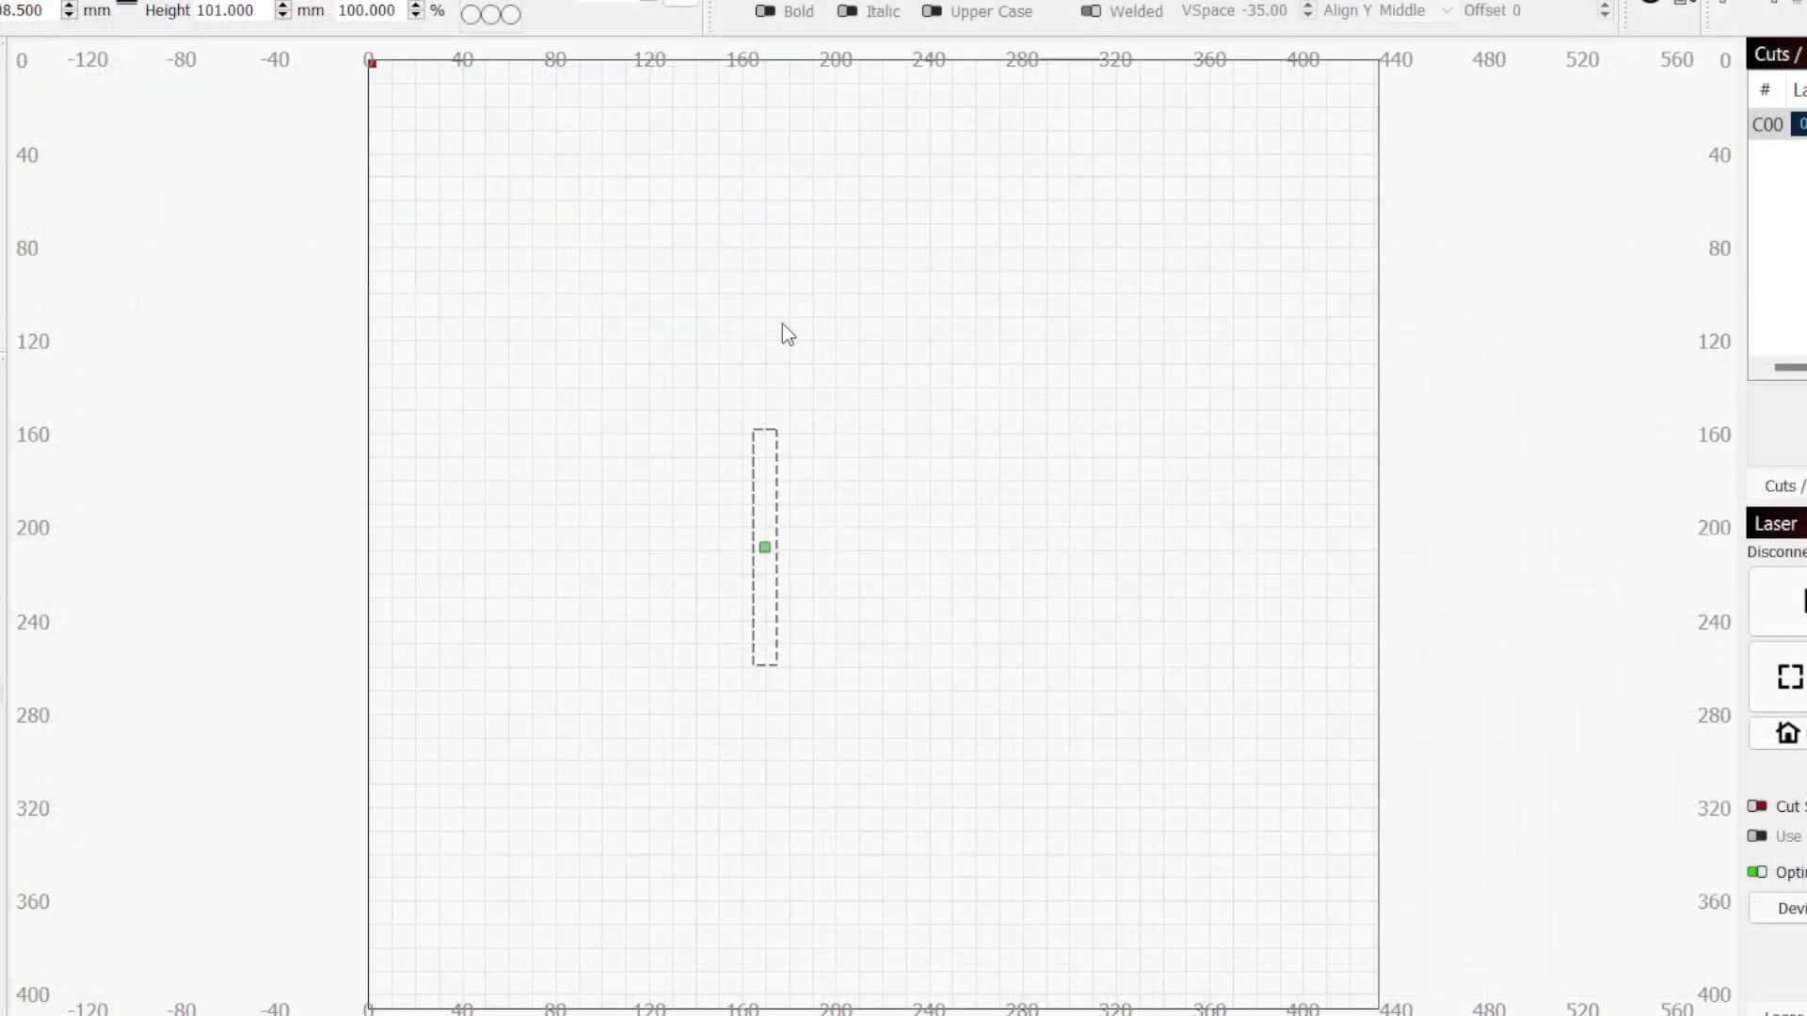
# - Draw the crossbar rectangle above the stem, sized 116 mm wide by 10 mm tall
pyautogui.click(781, 324)
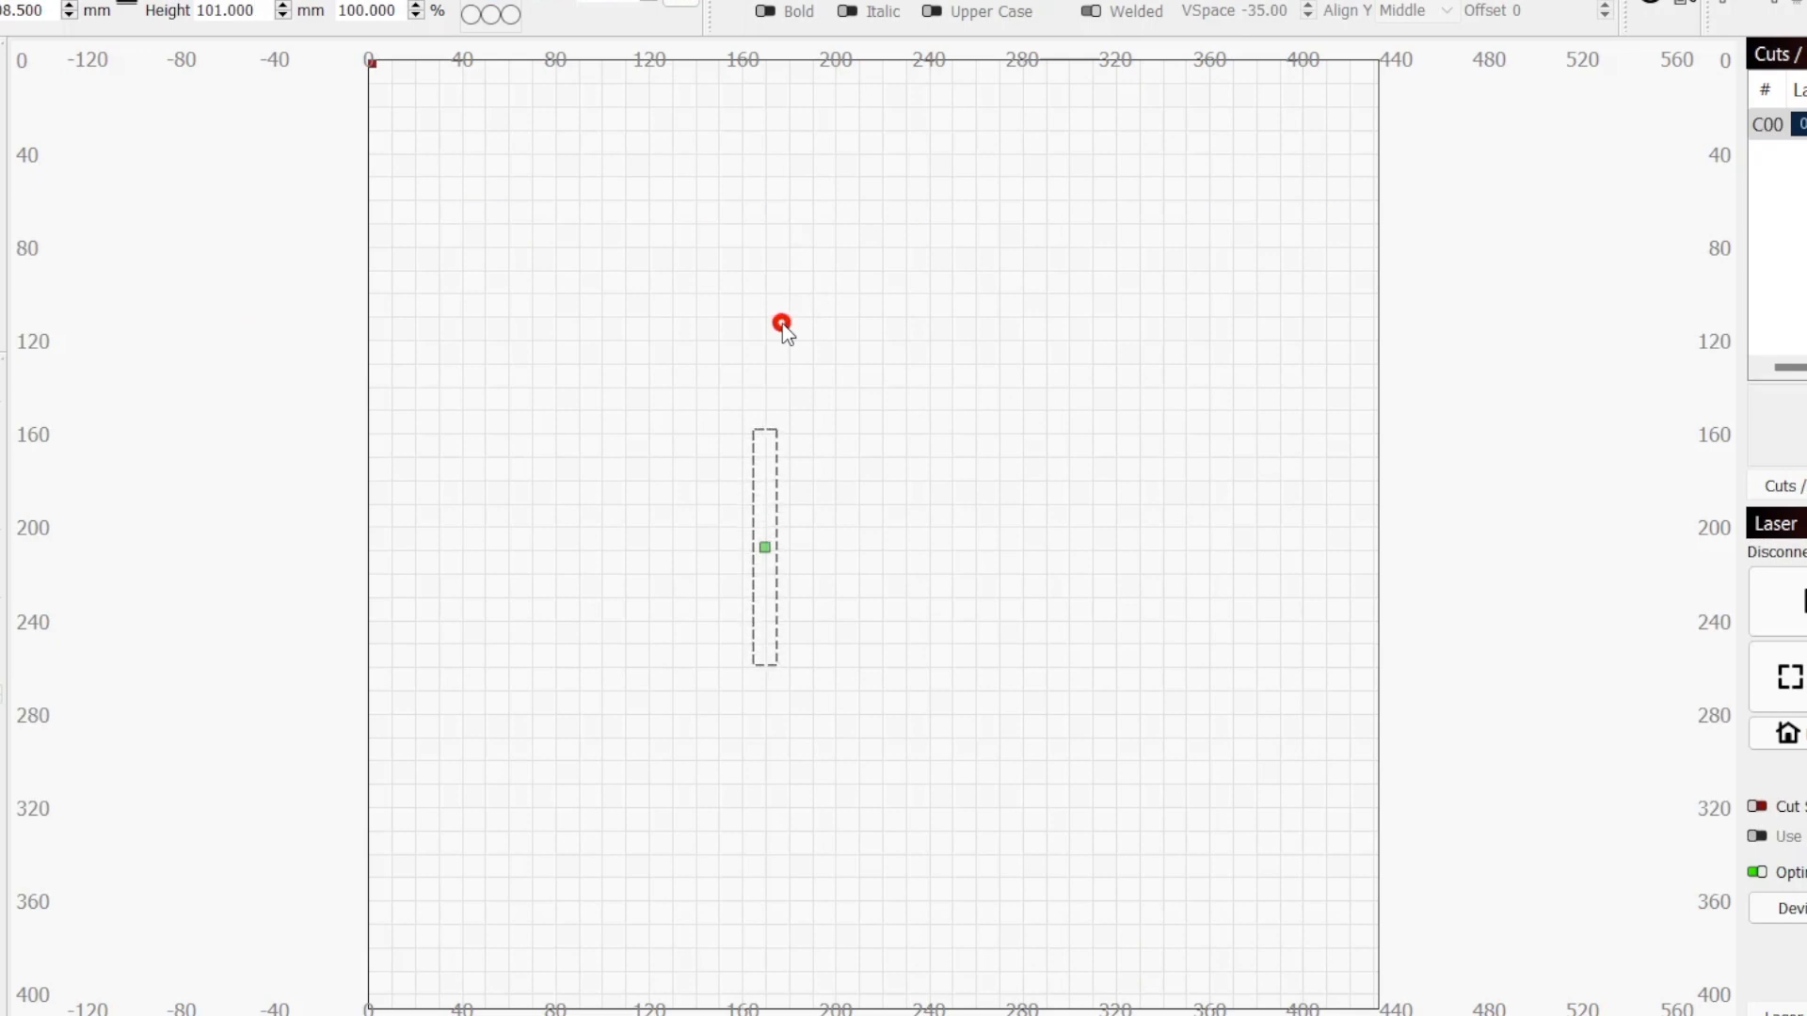
pyautogui.moveTo(783, 323); pyautogui.dragTo(1024, 355)
pyautogui.write('1')
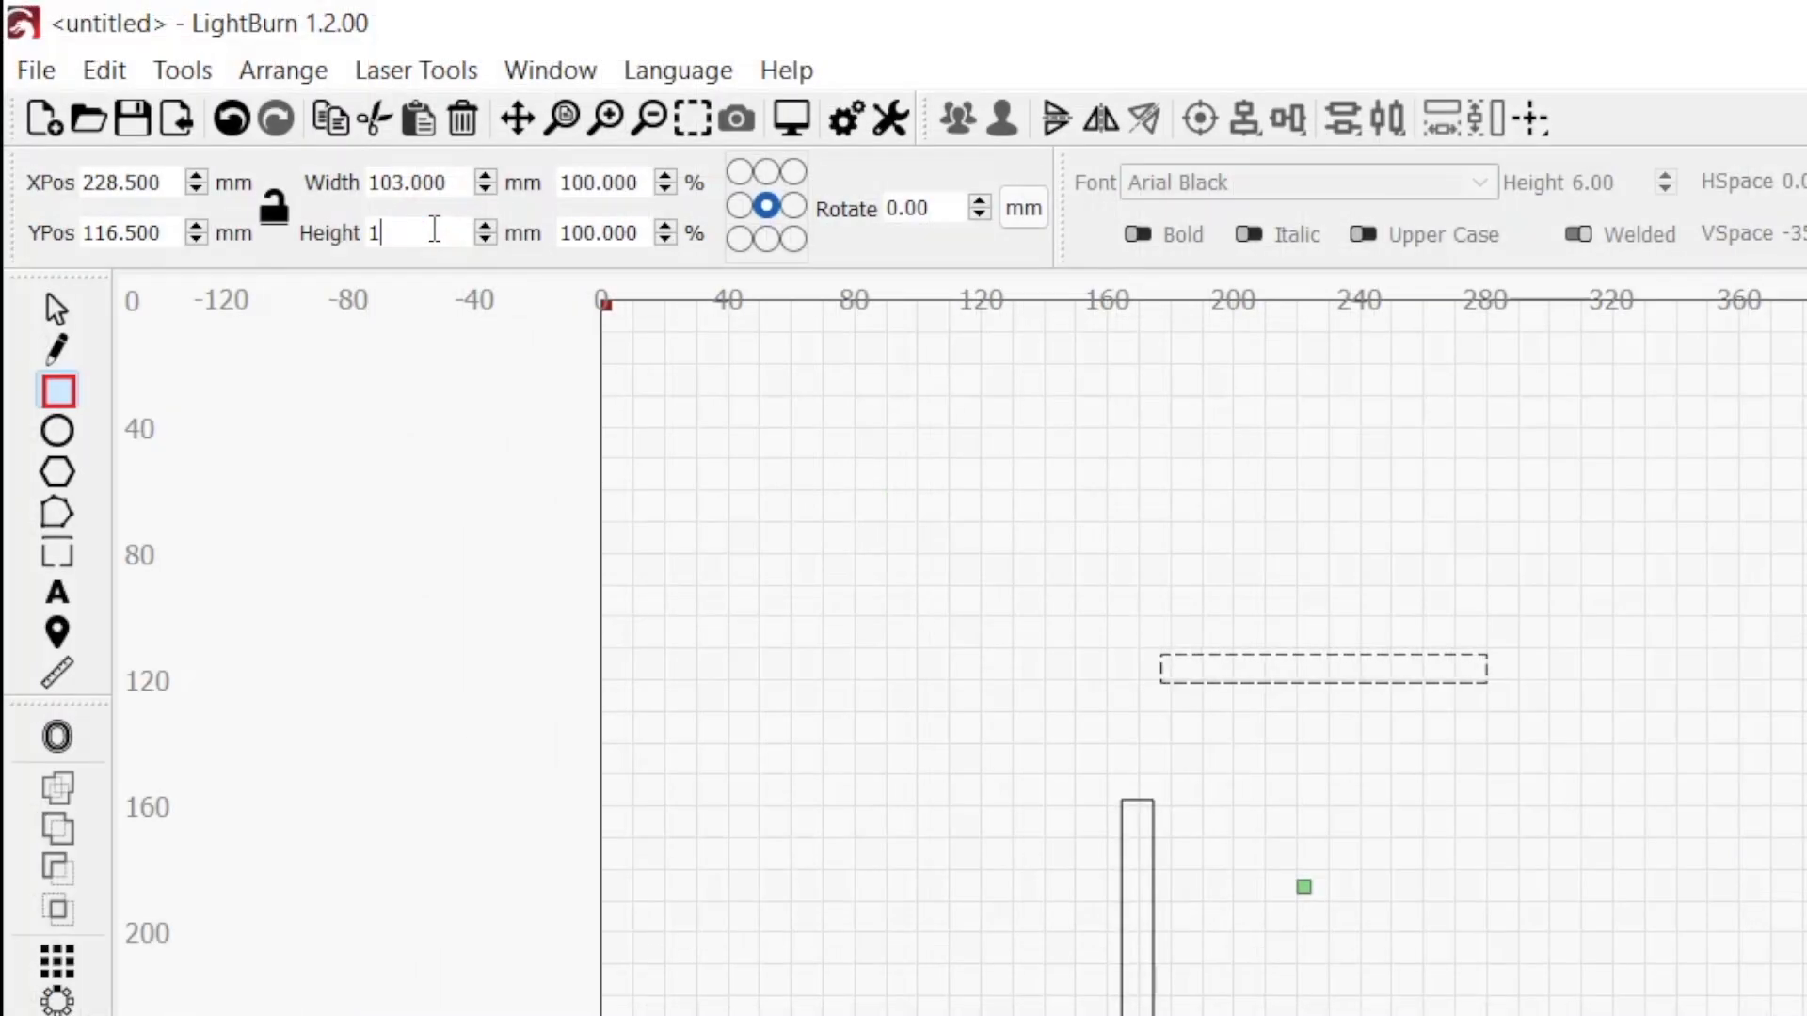
pyautogui.write('0.000')
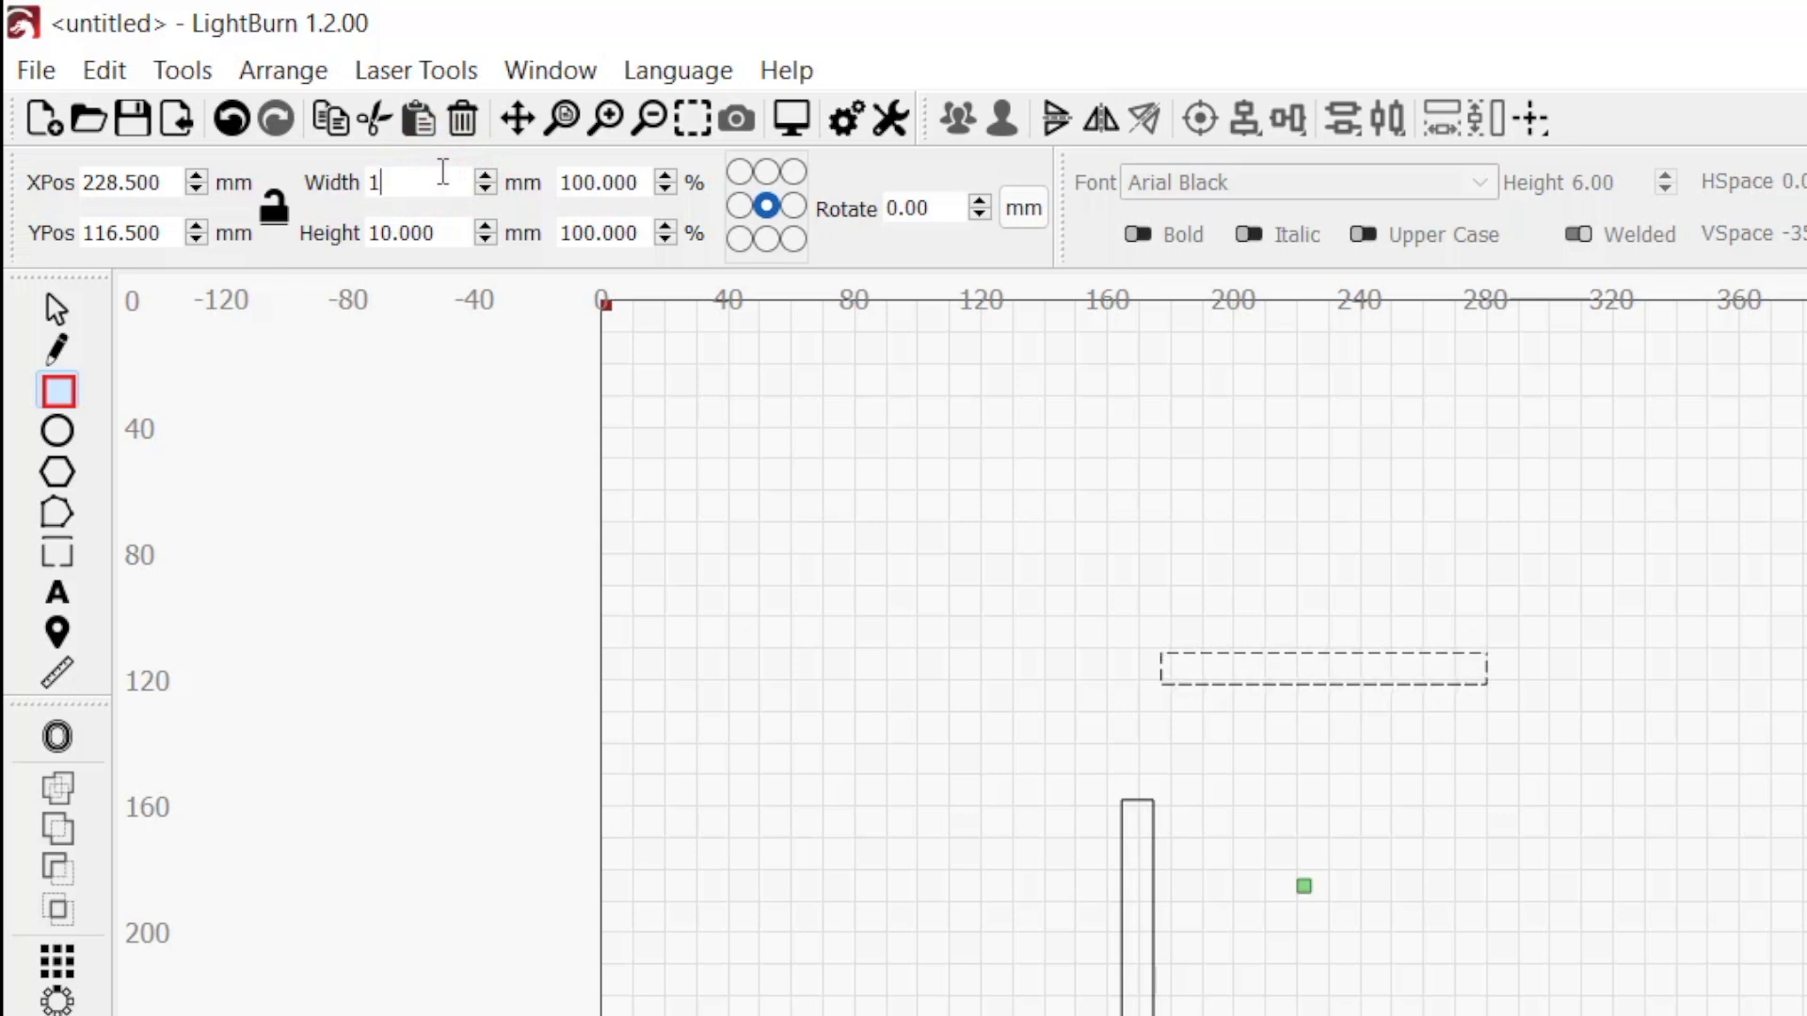
pyautogui.write('16.000')
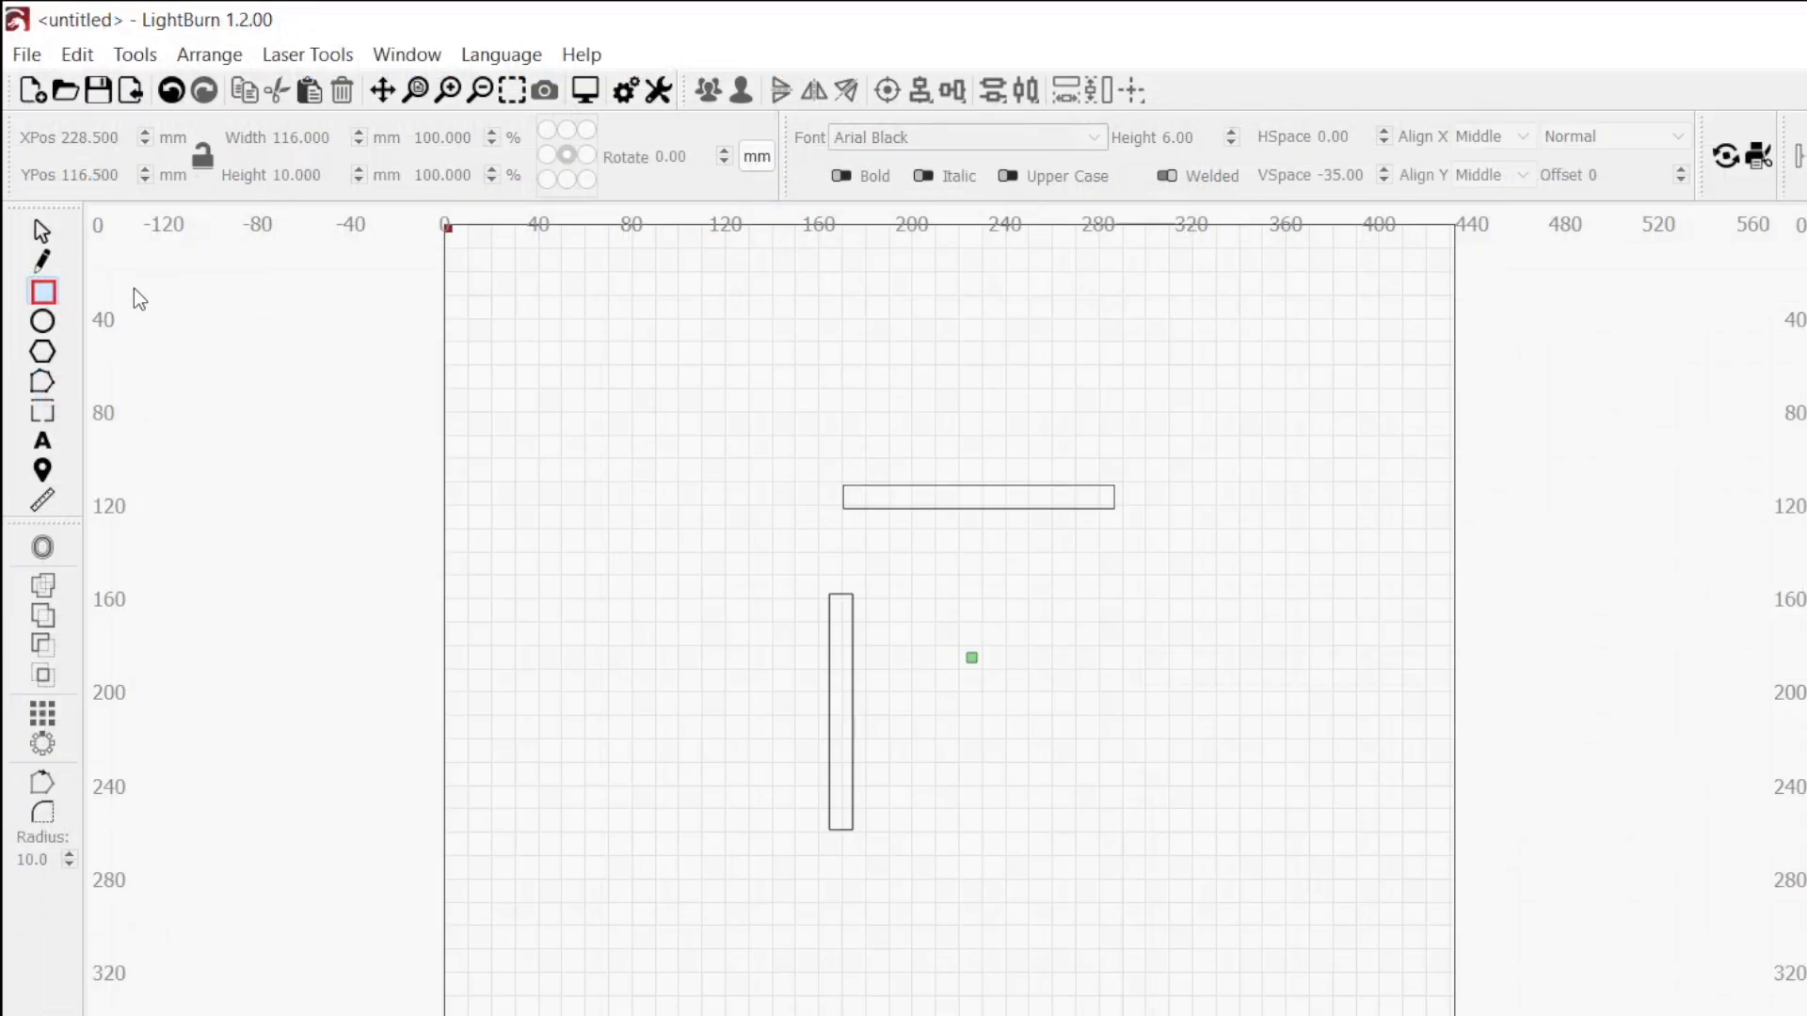
pyautogui.moveTo(43, 234)
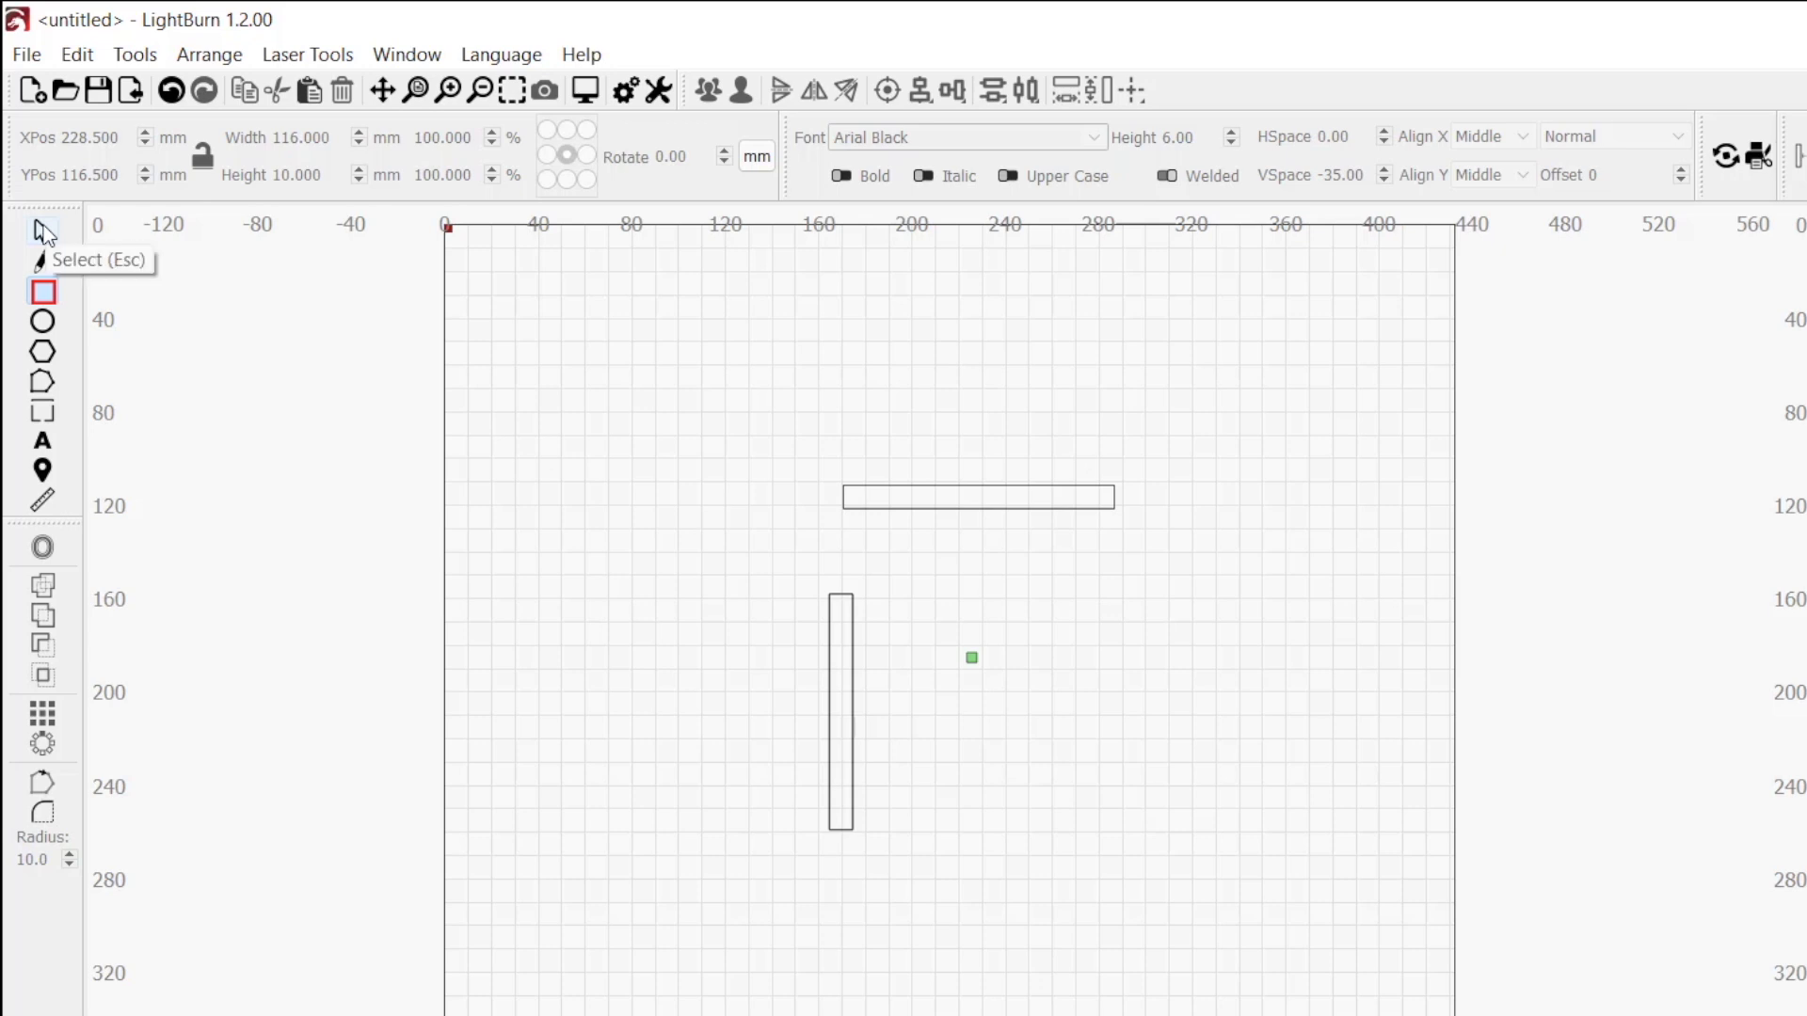
# - Select both rectangles and align the crossbar's top with the stem's top
pyautogui.click(42, 227)
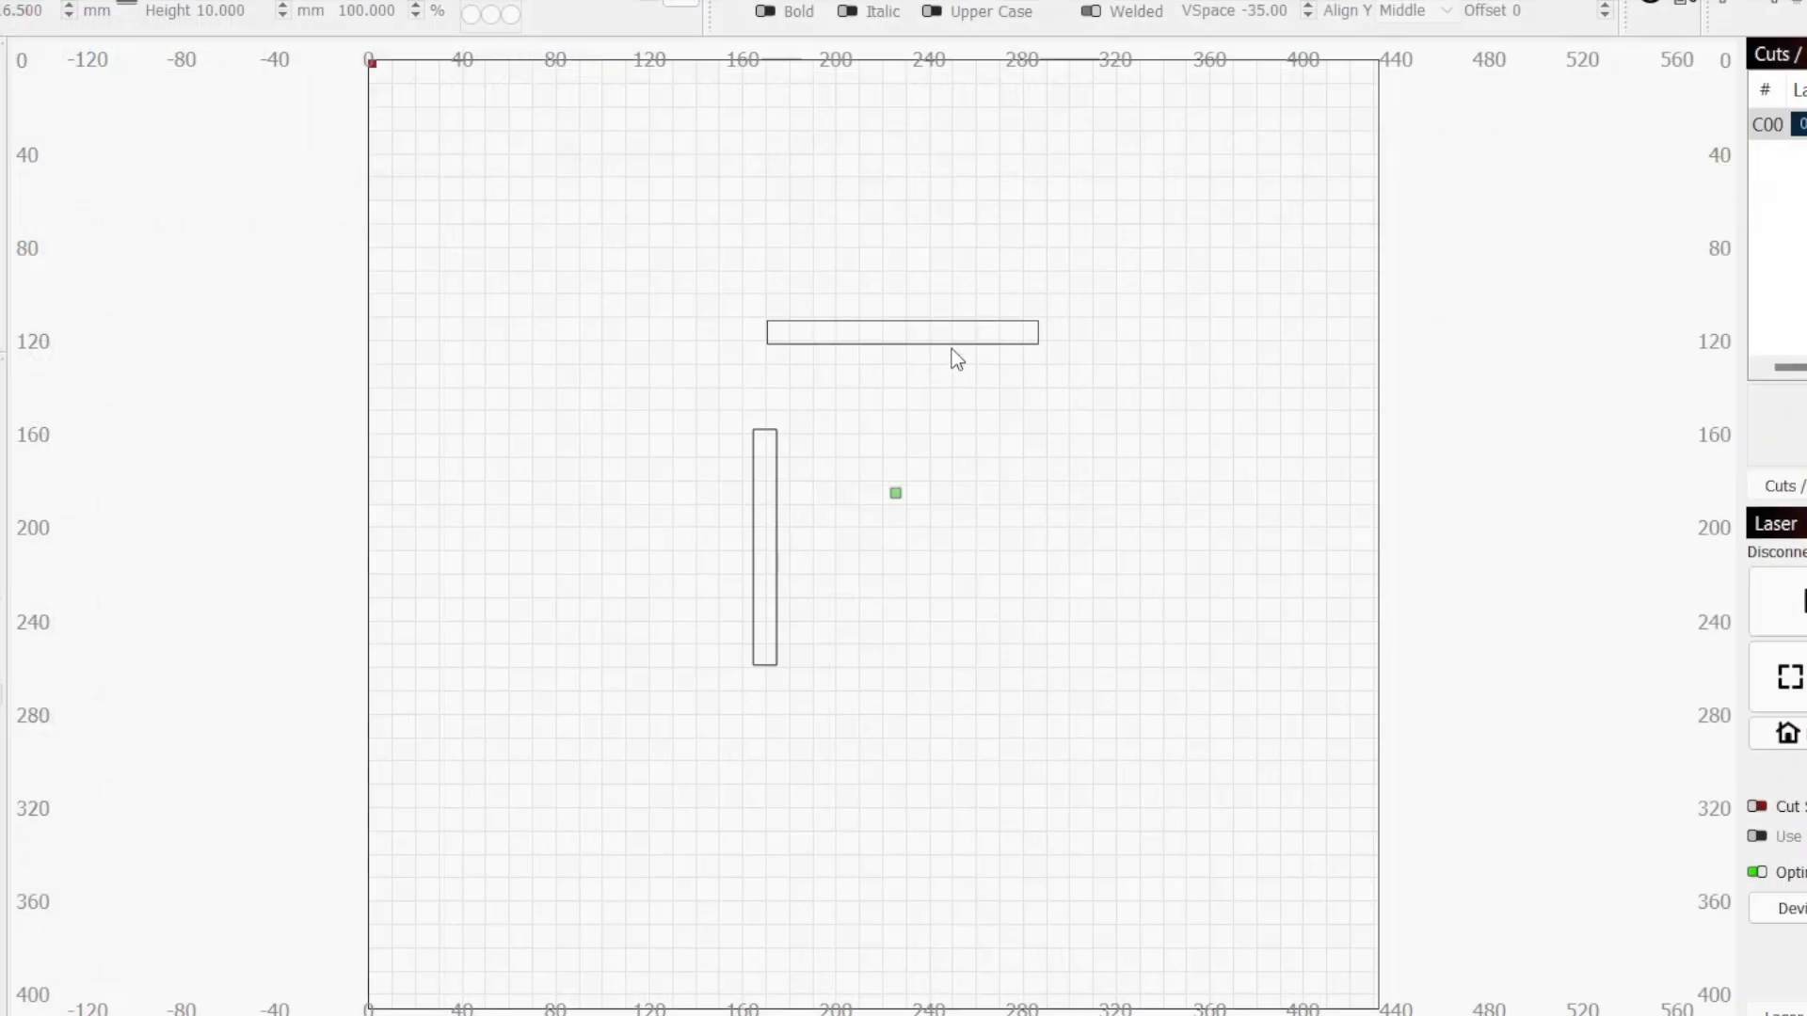
pyautogui.click(899, 335)
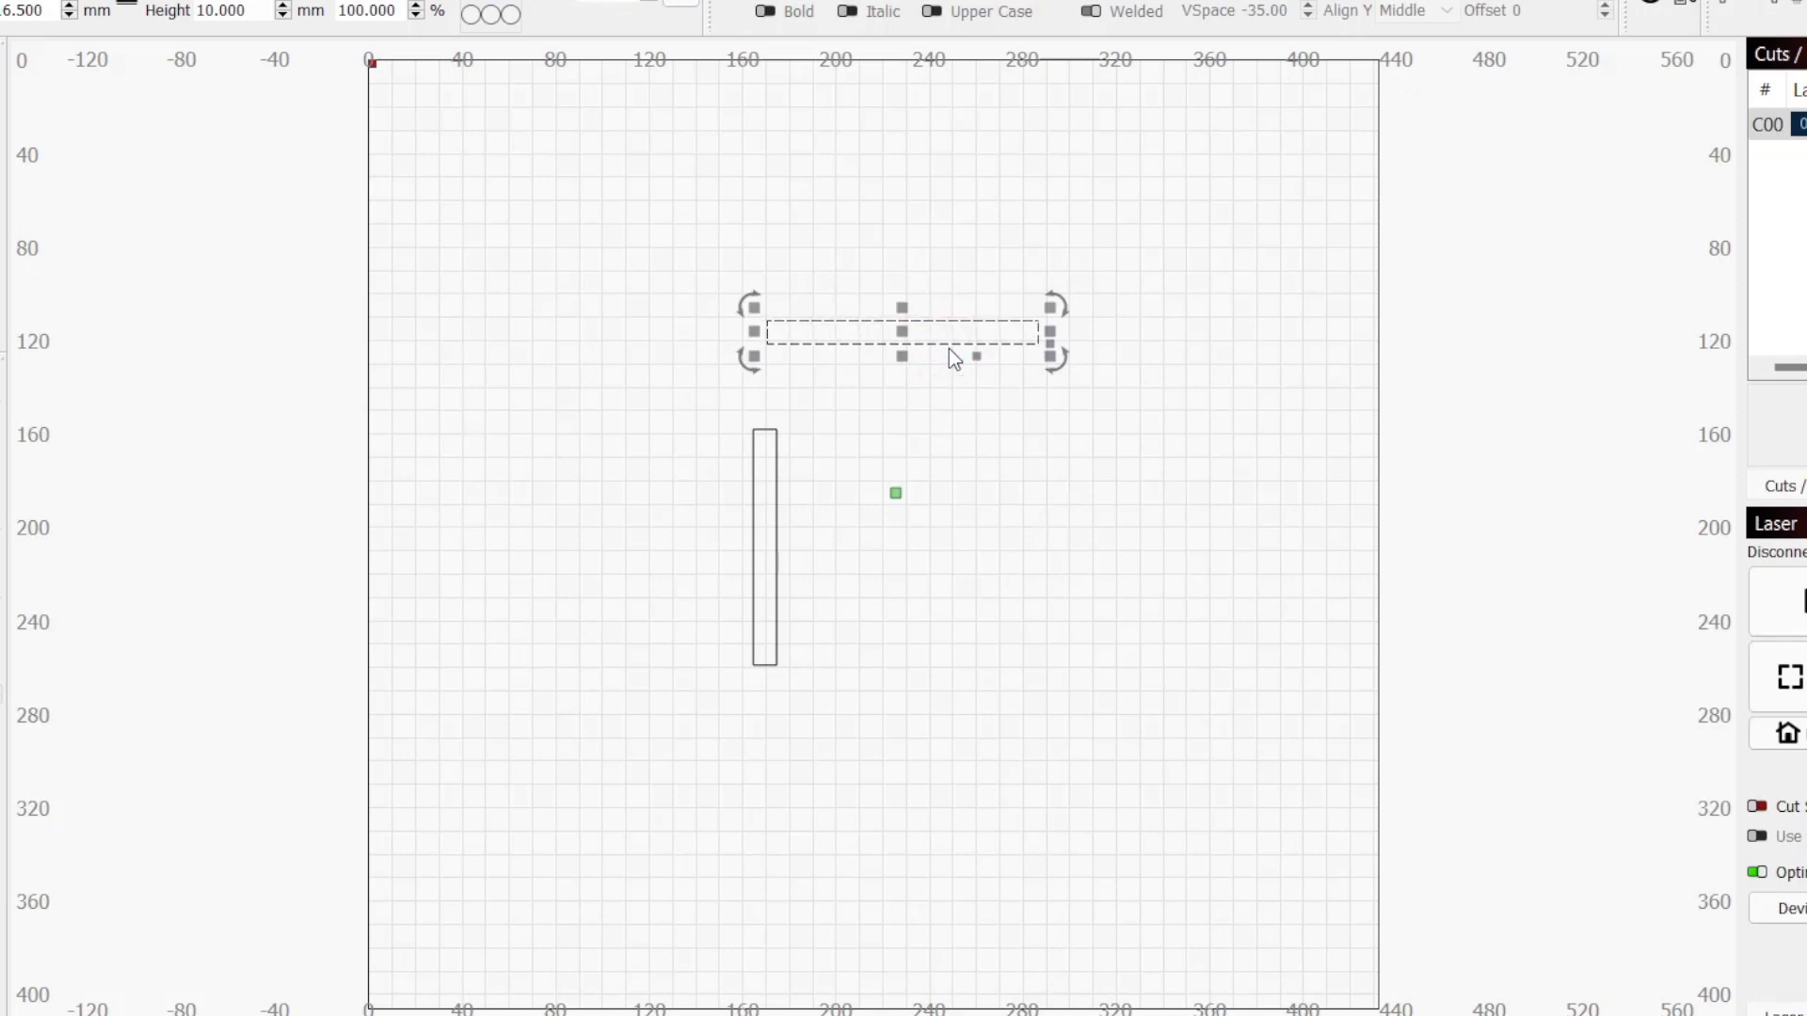
pyautogui.moveTo(813, 493)
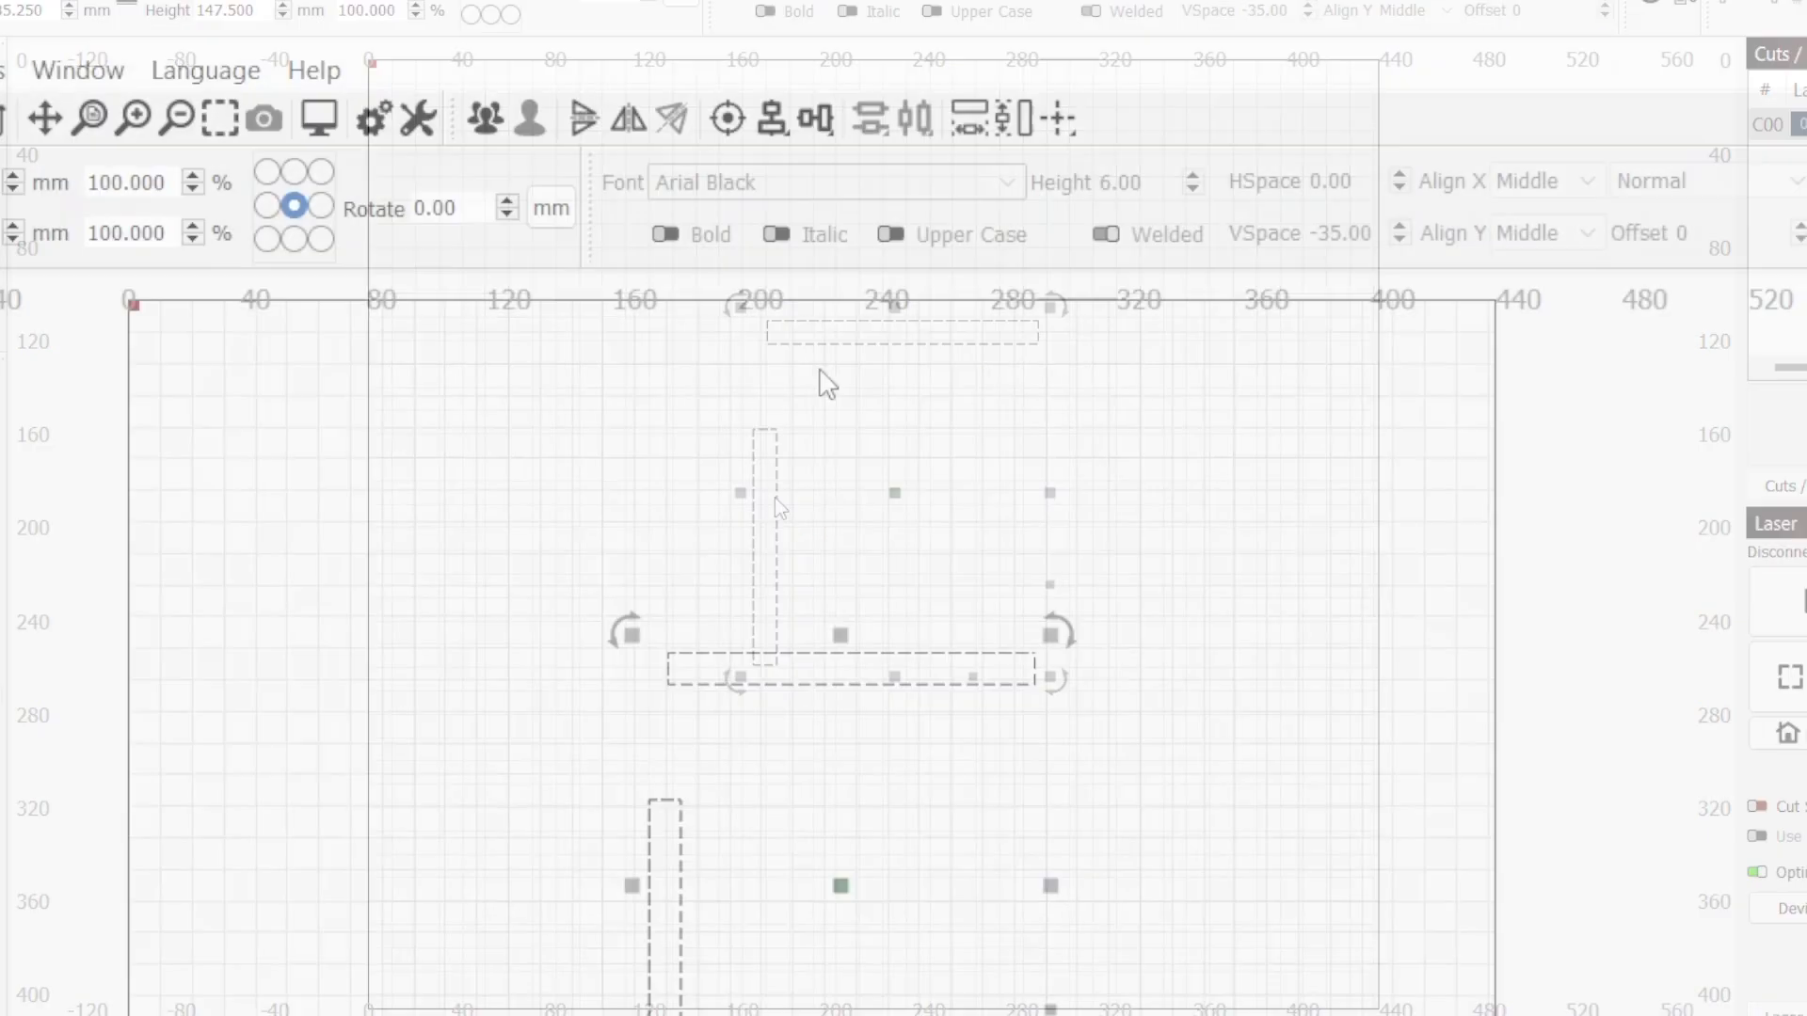
pyautogui.click(813, 120)
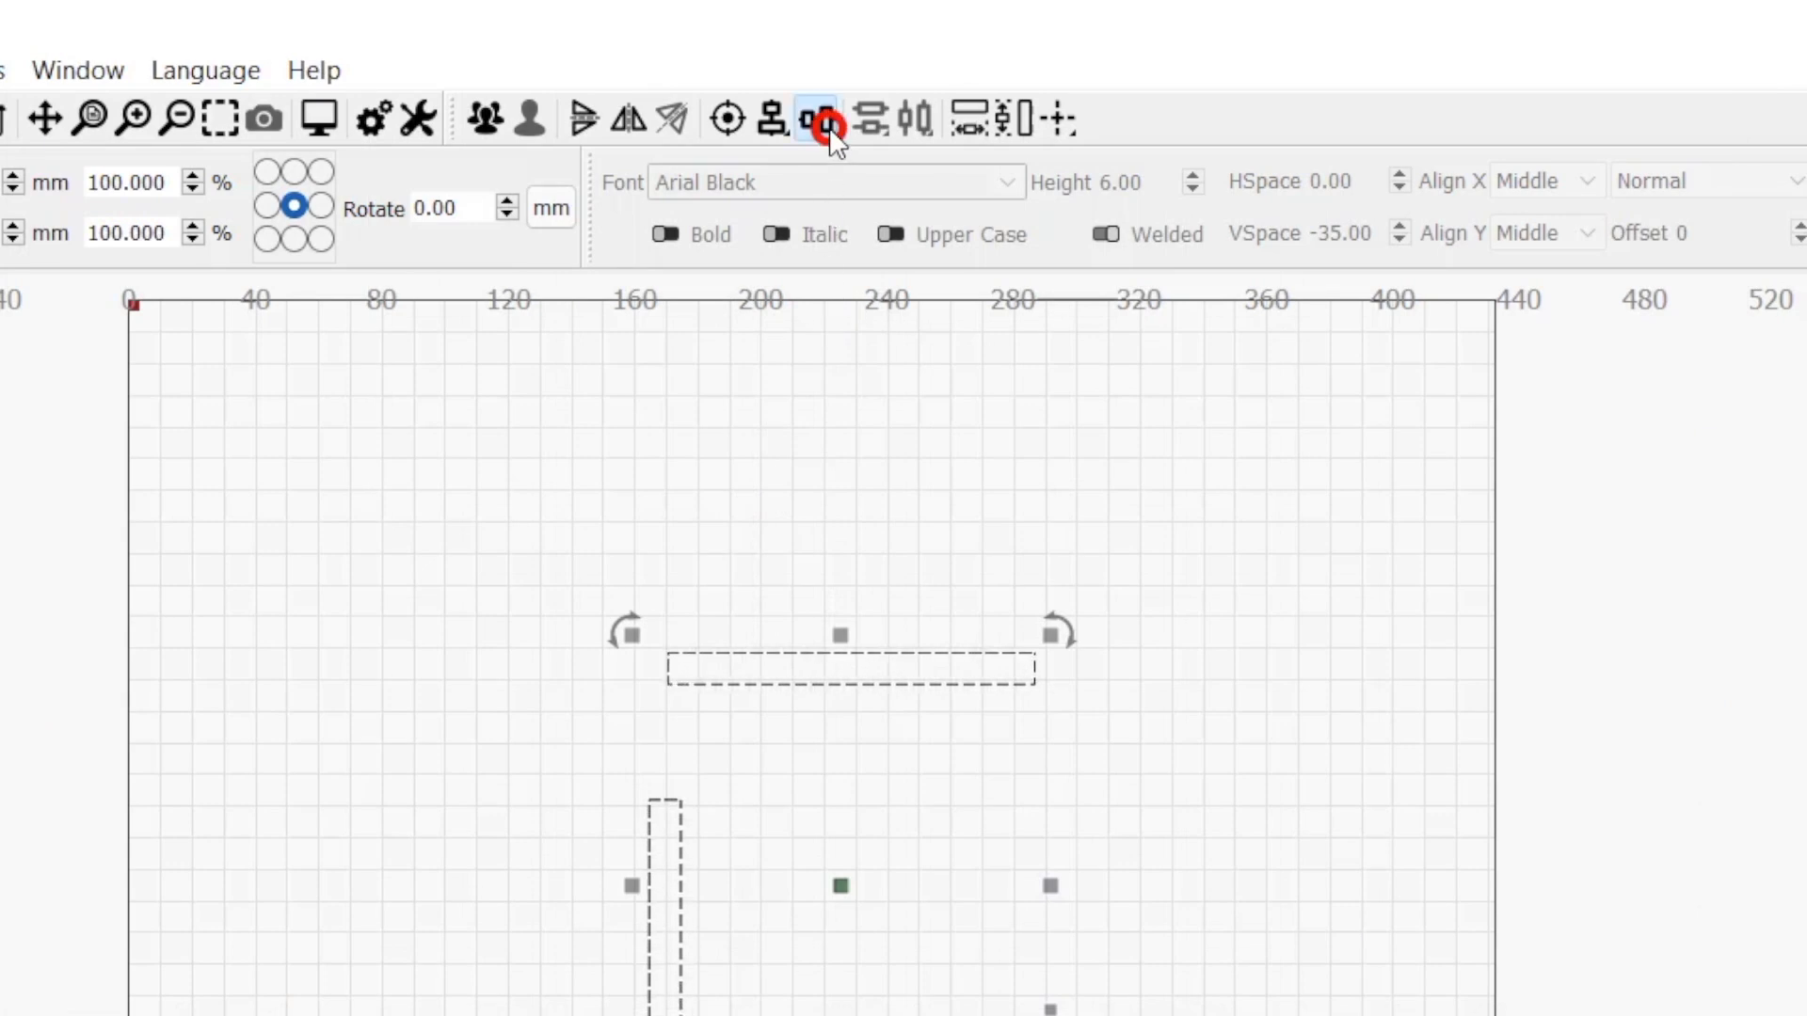
pyautogui.click(817, 120)
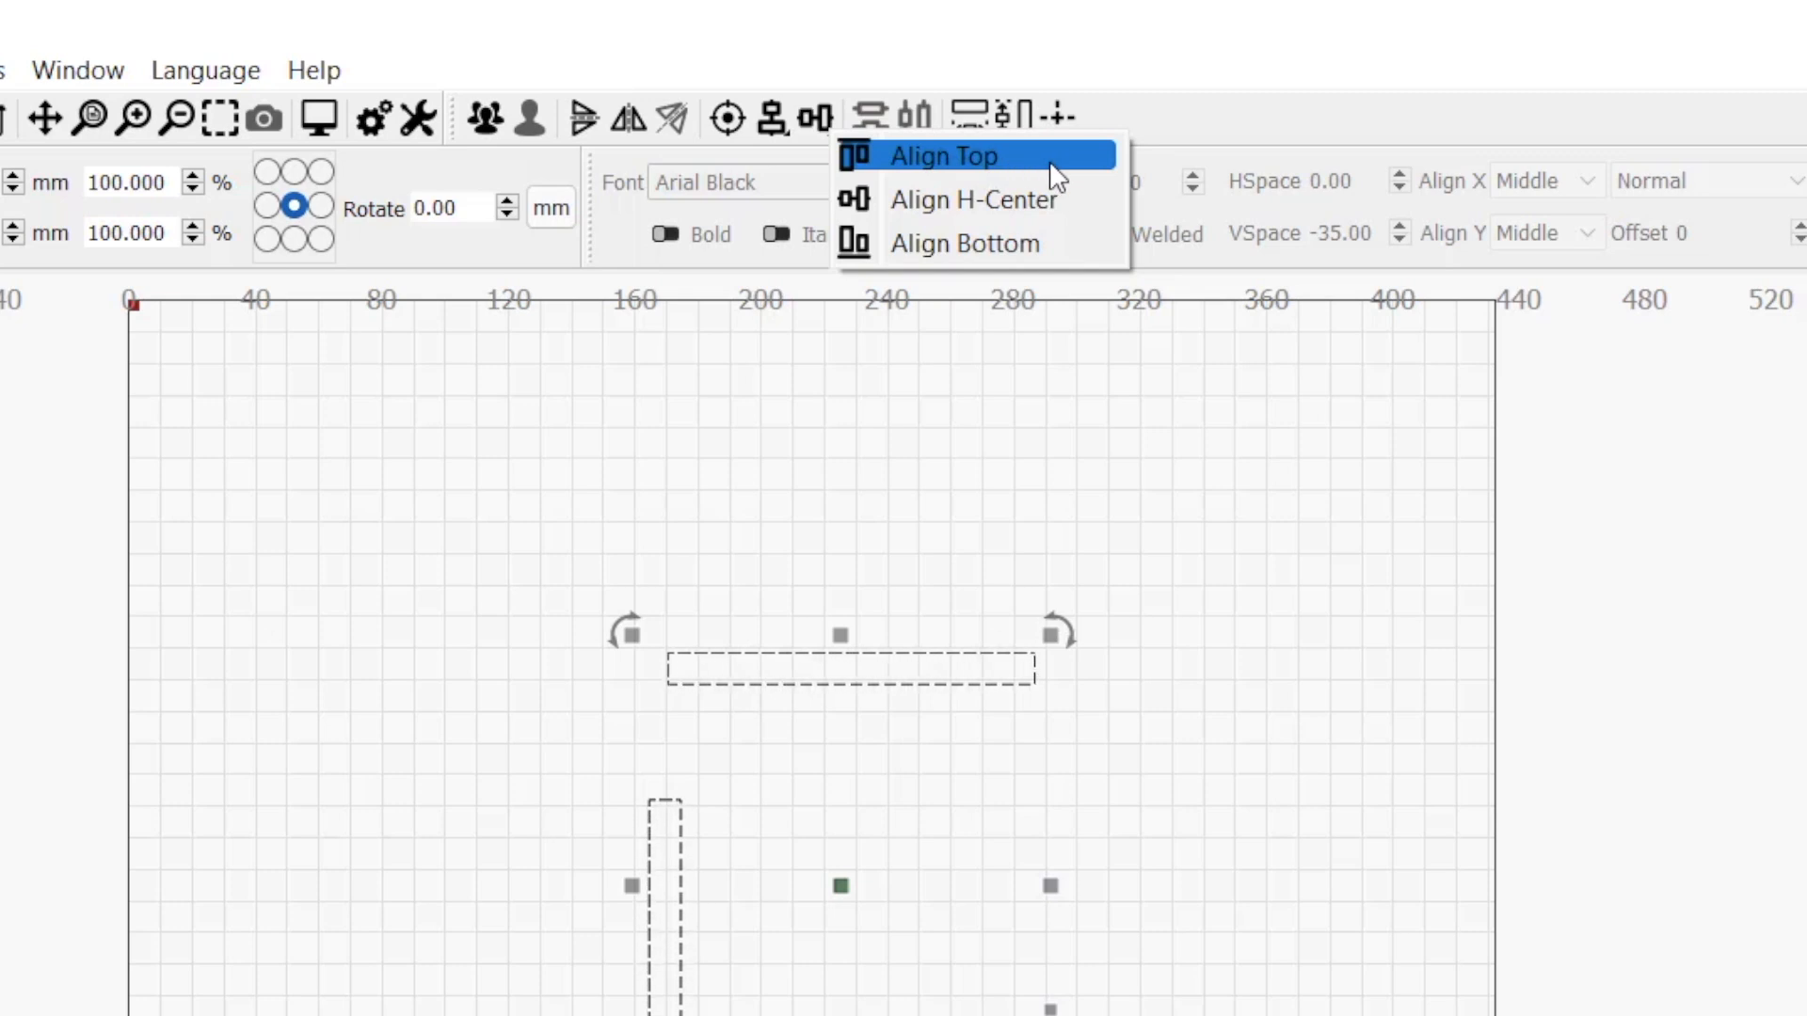
pyautogui.click(945, 154)
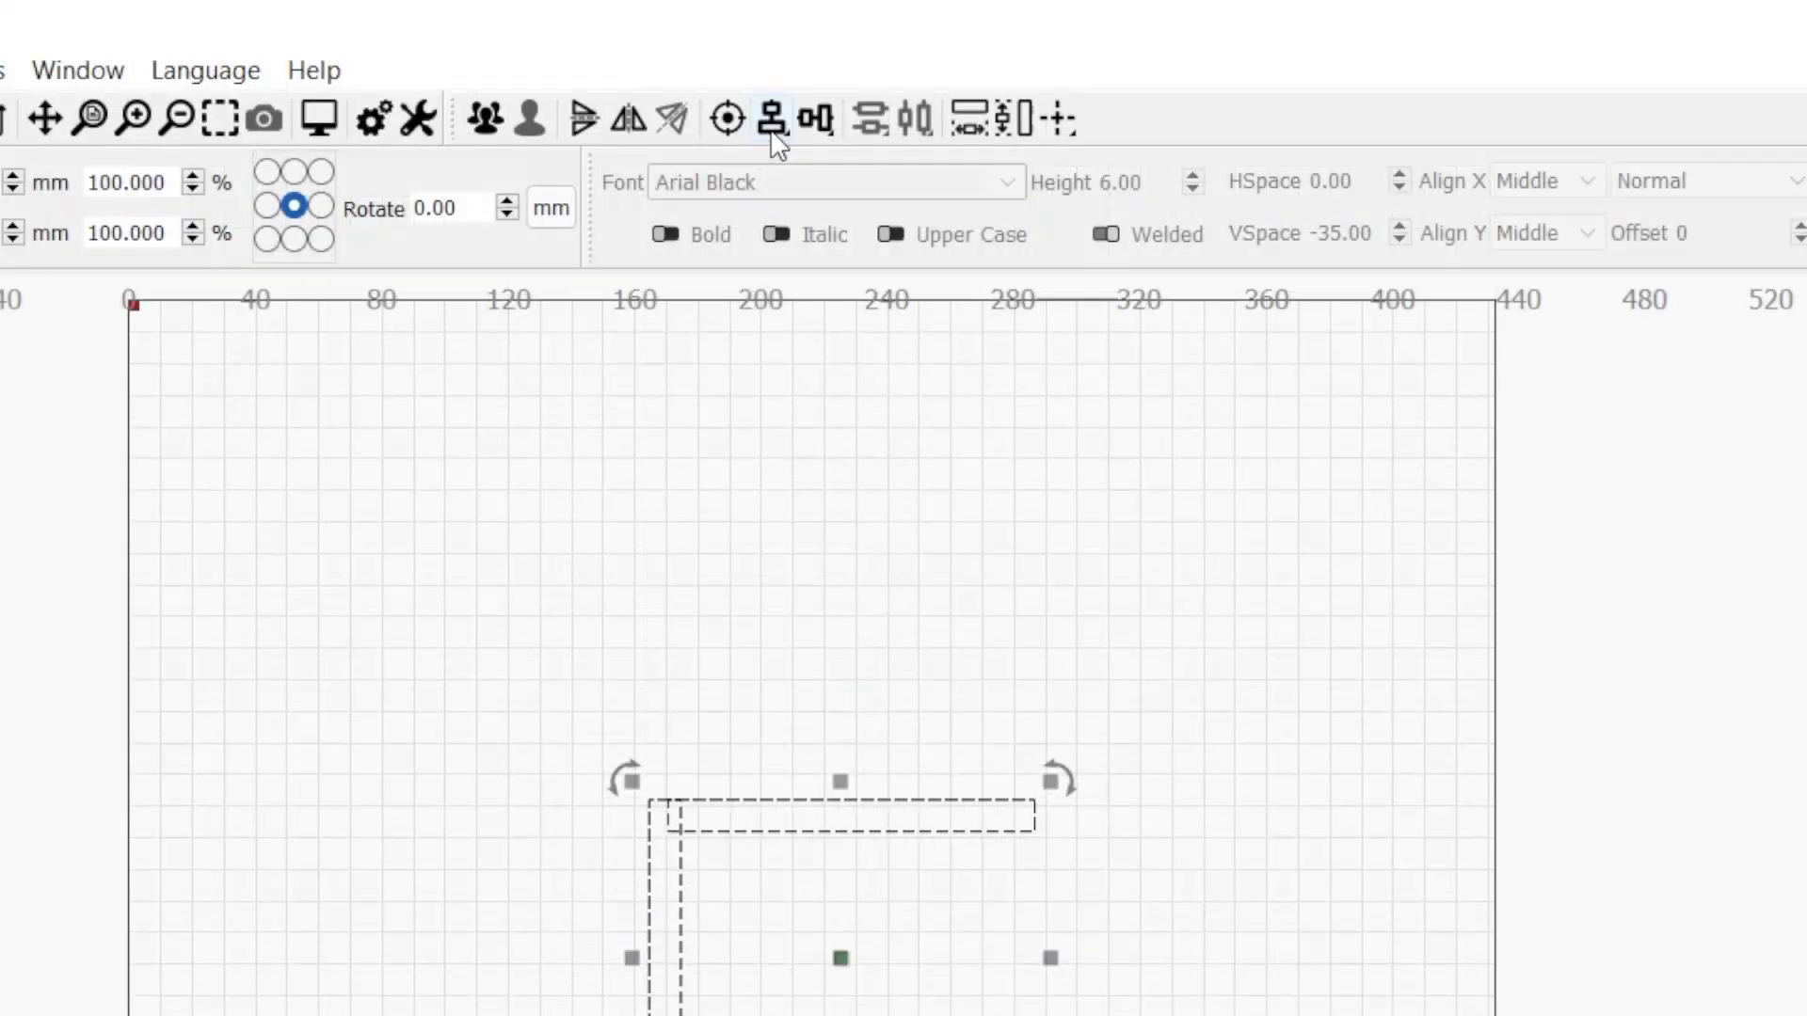
# - Centre the crossbar horizontally over the stem to form the T
pyautogui.click(774, 117)
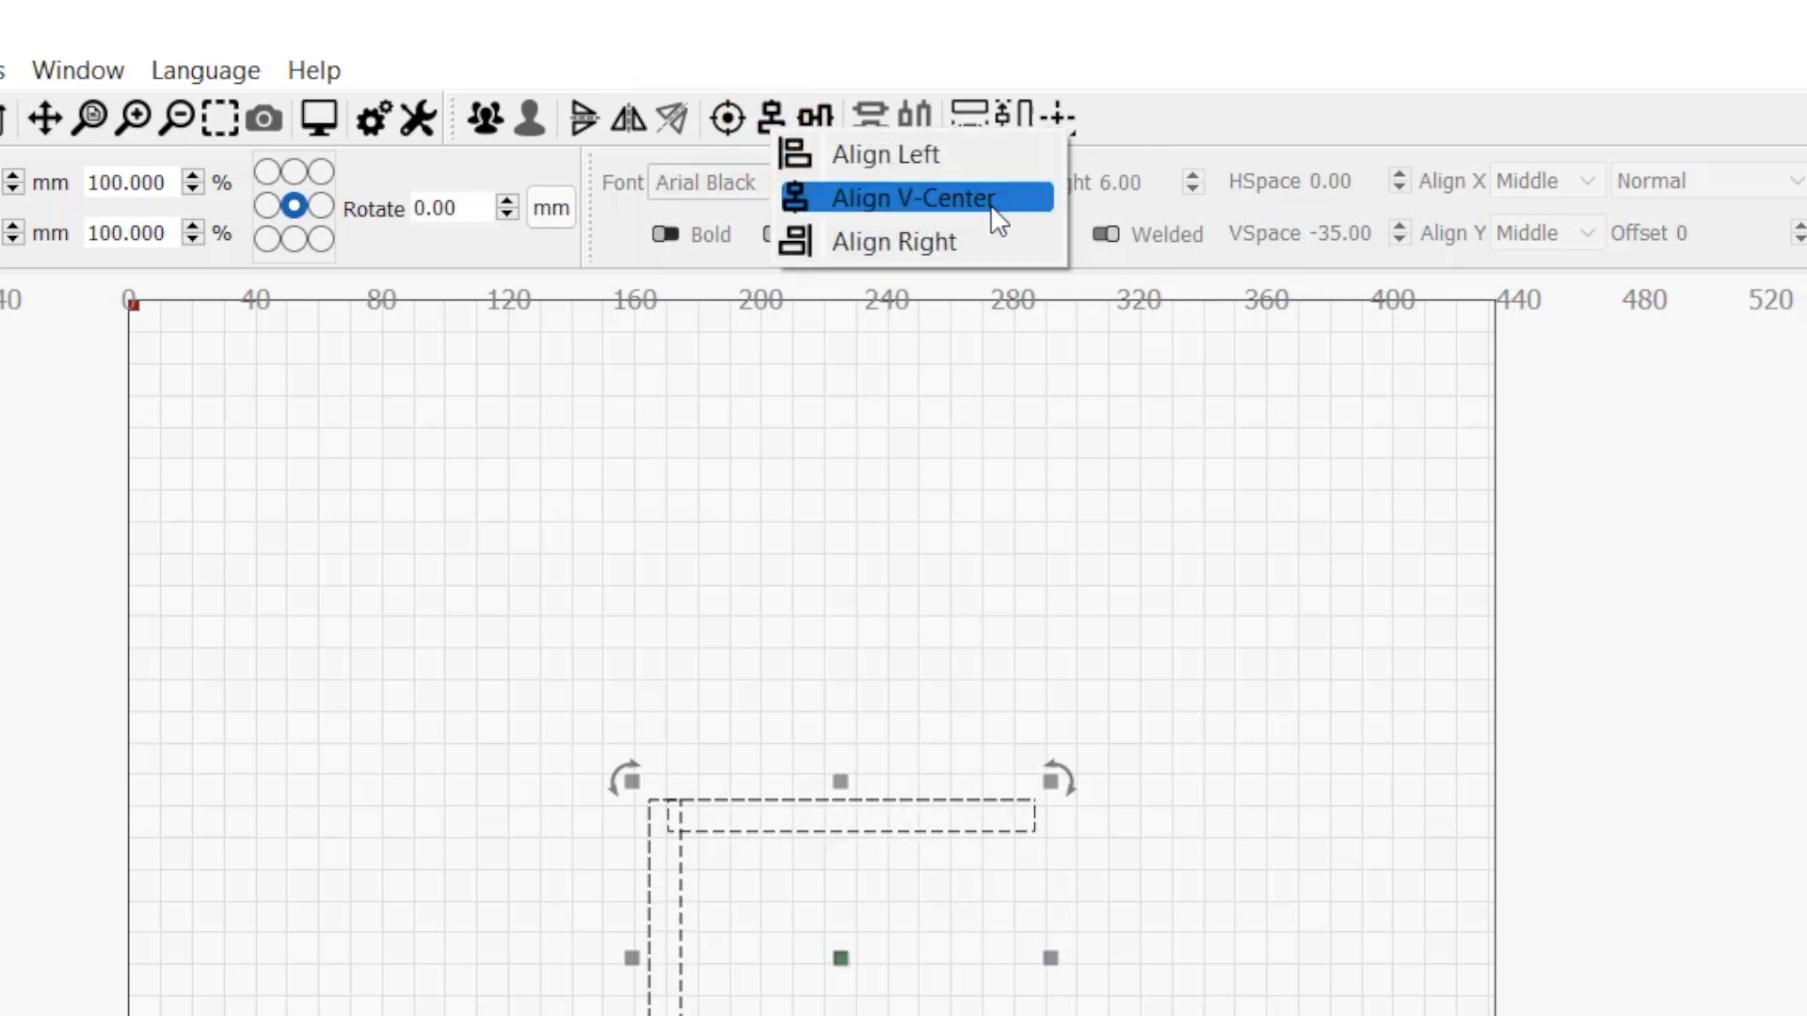
pyautogui.moveTo(1017, 214)
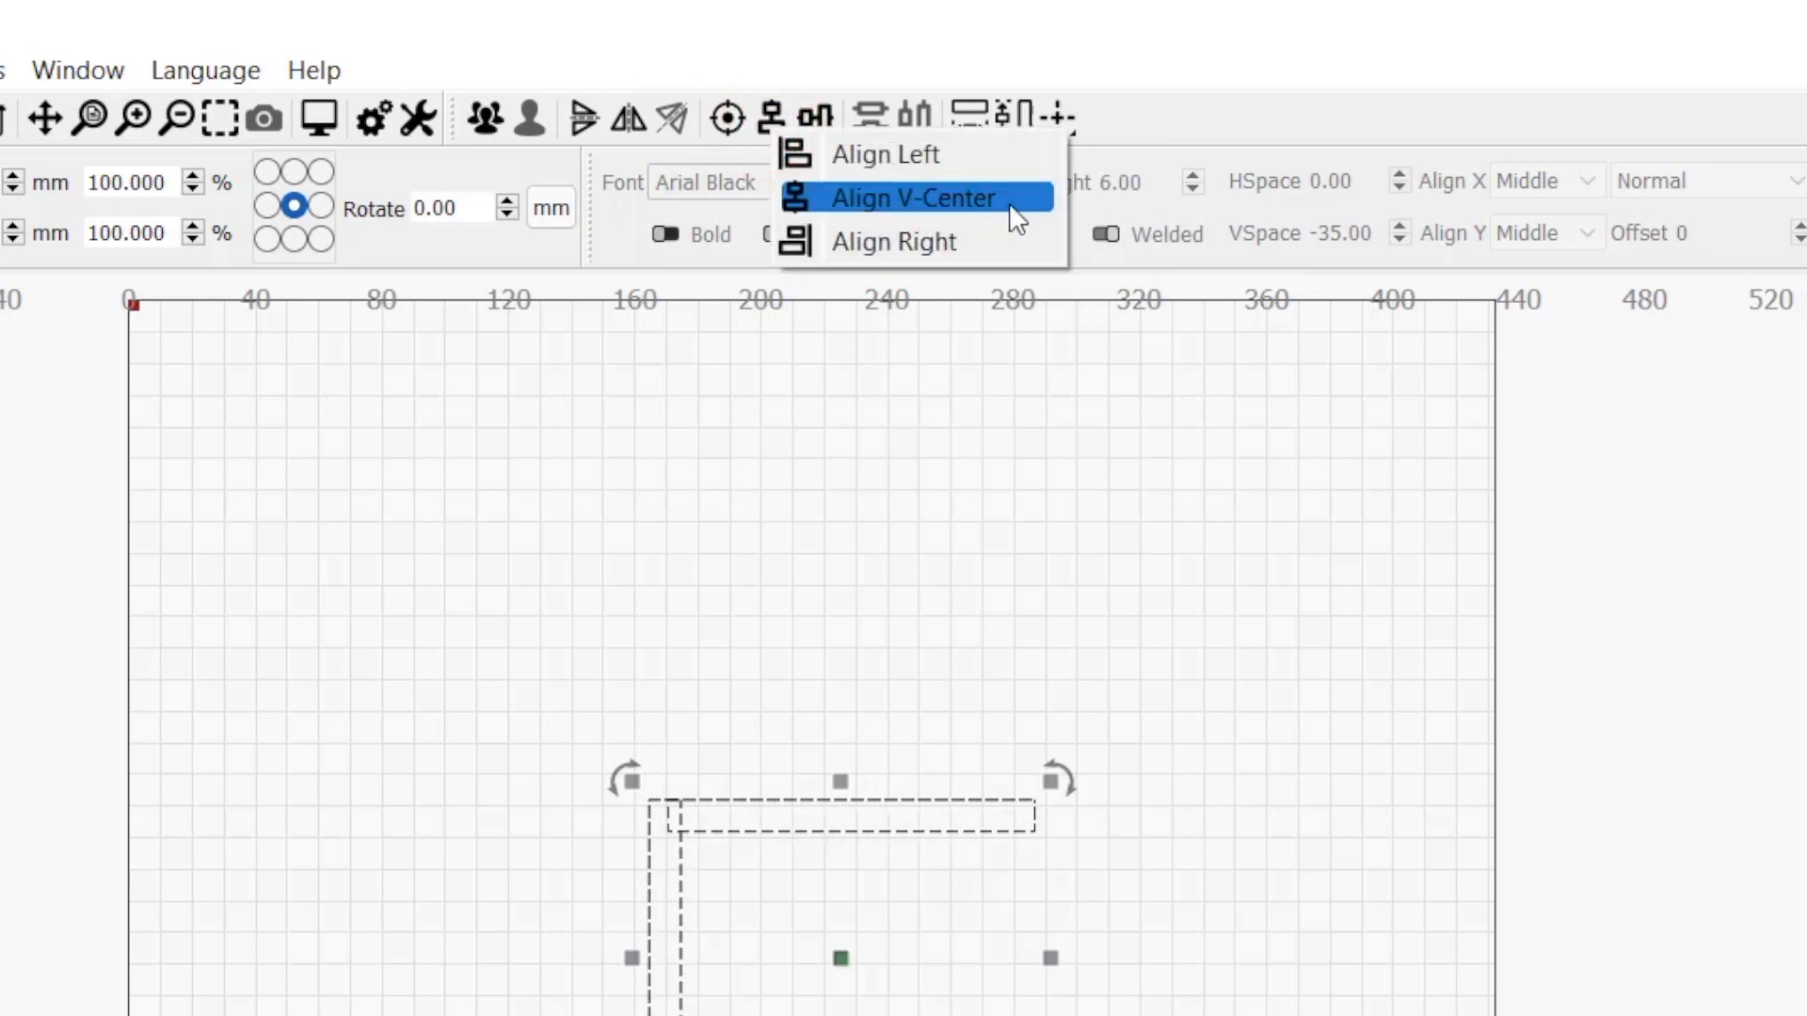
pyautogui.click(914, 197)
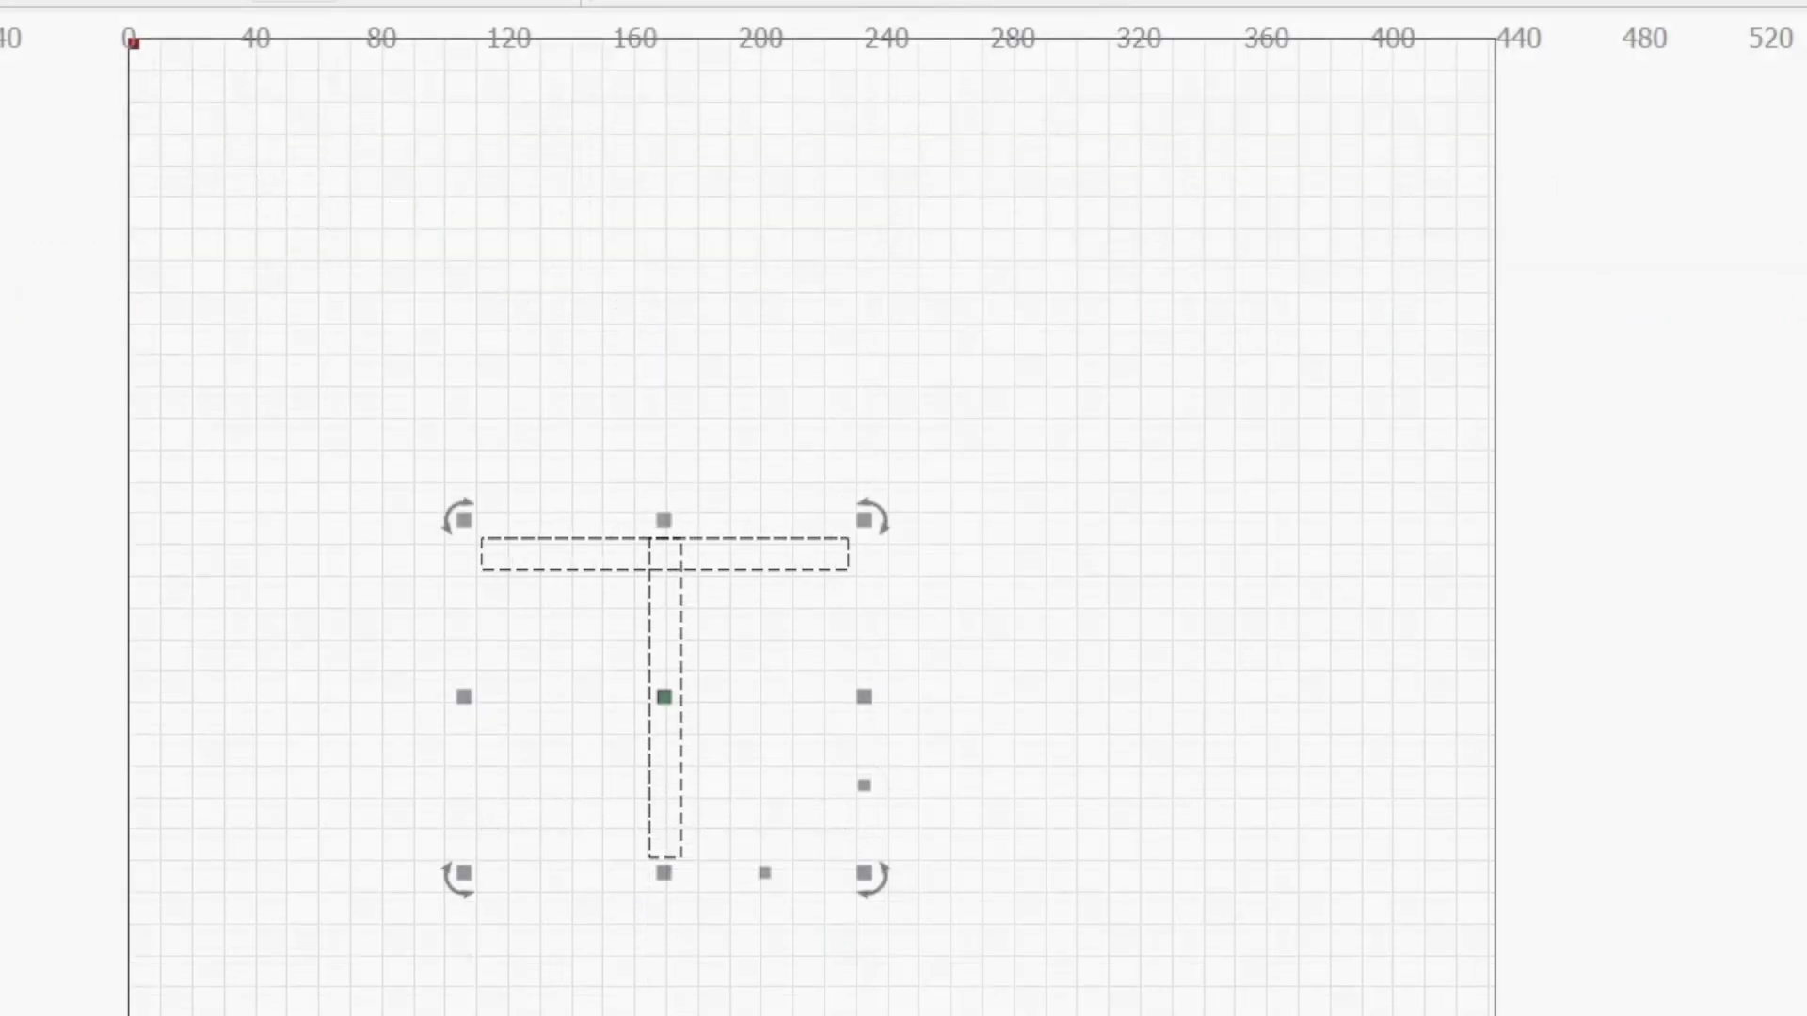
pyautogui.moveTo(783, 489)
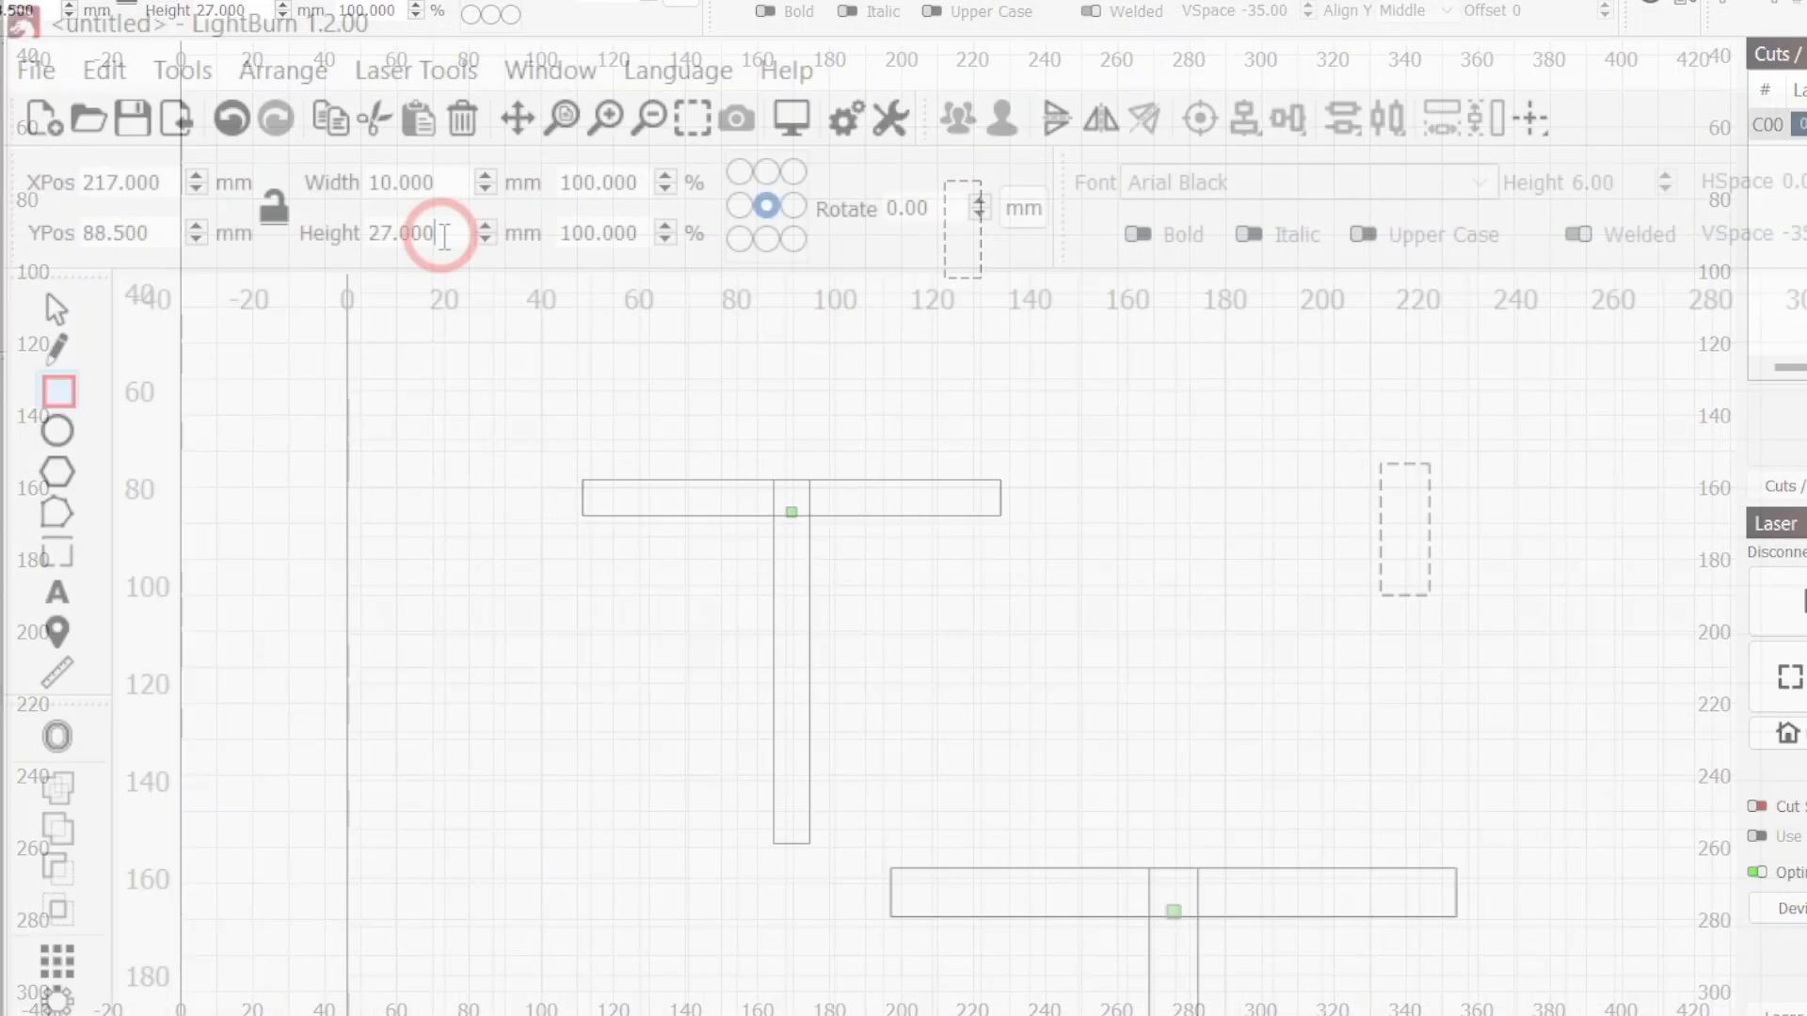
# - Add 10 × 20 mm tabs at both crossbar ends and align them with the crossbar bottom
pyautogui.write('20')
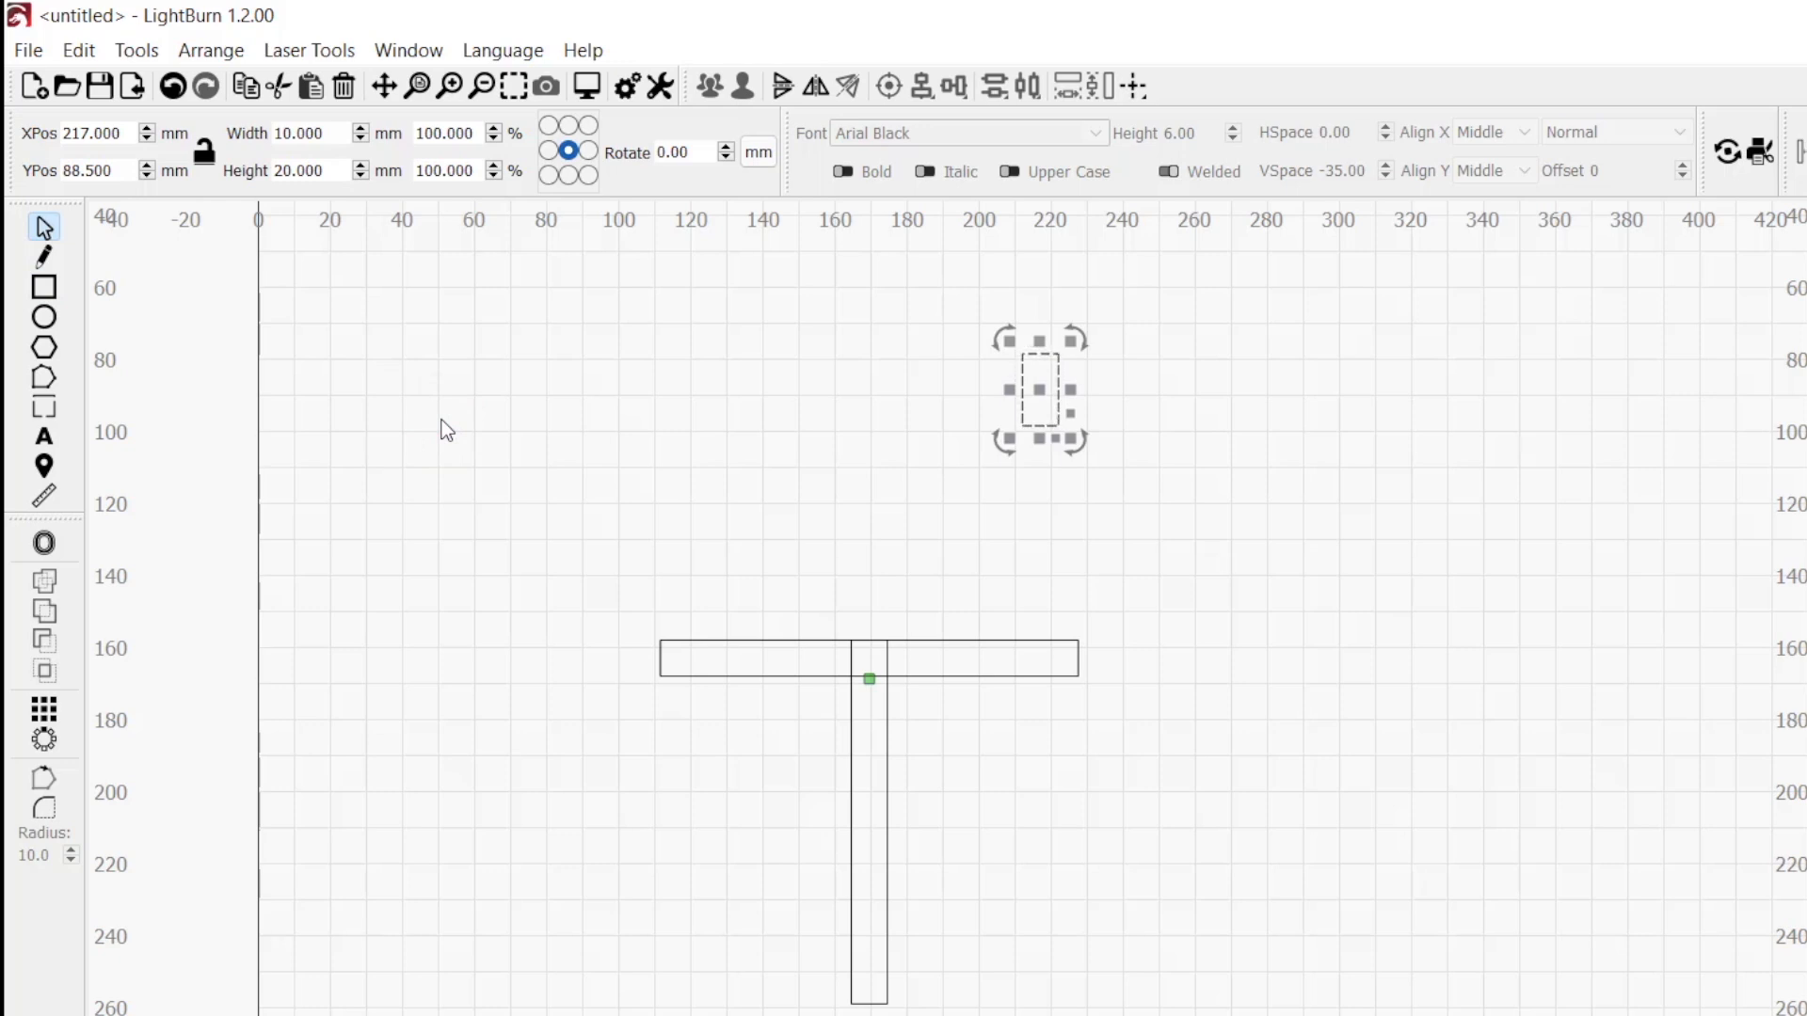
pyautogui.moveTo(1037, 385); pyautogui.dragTo(438, 417)
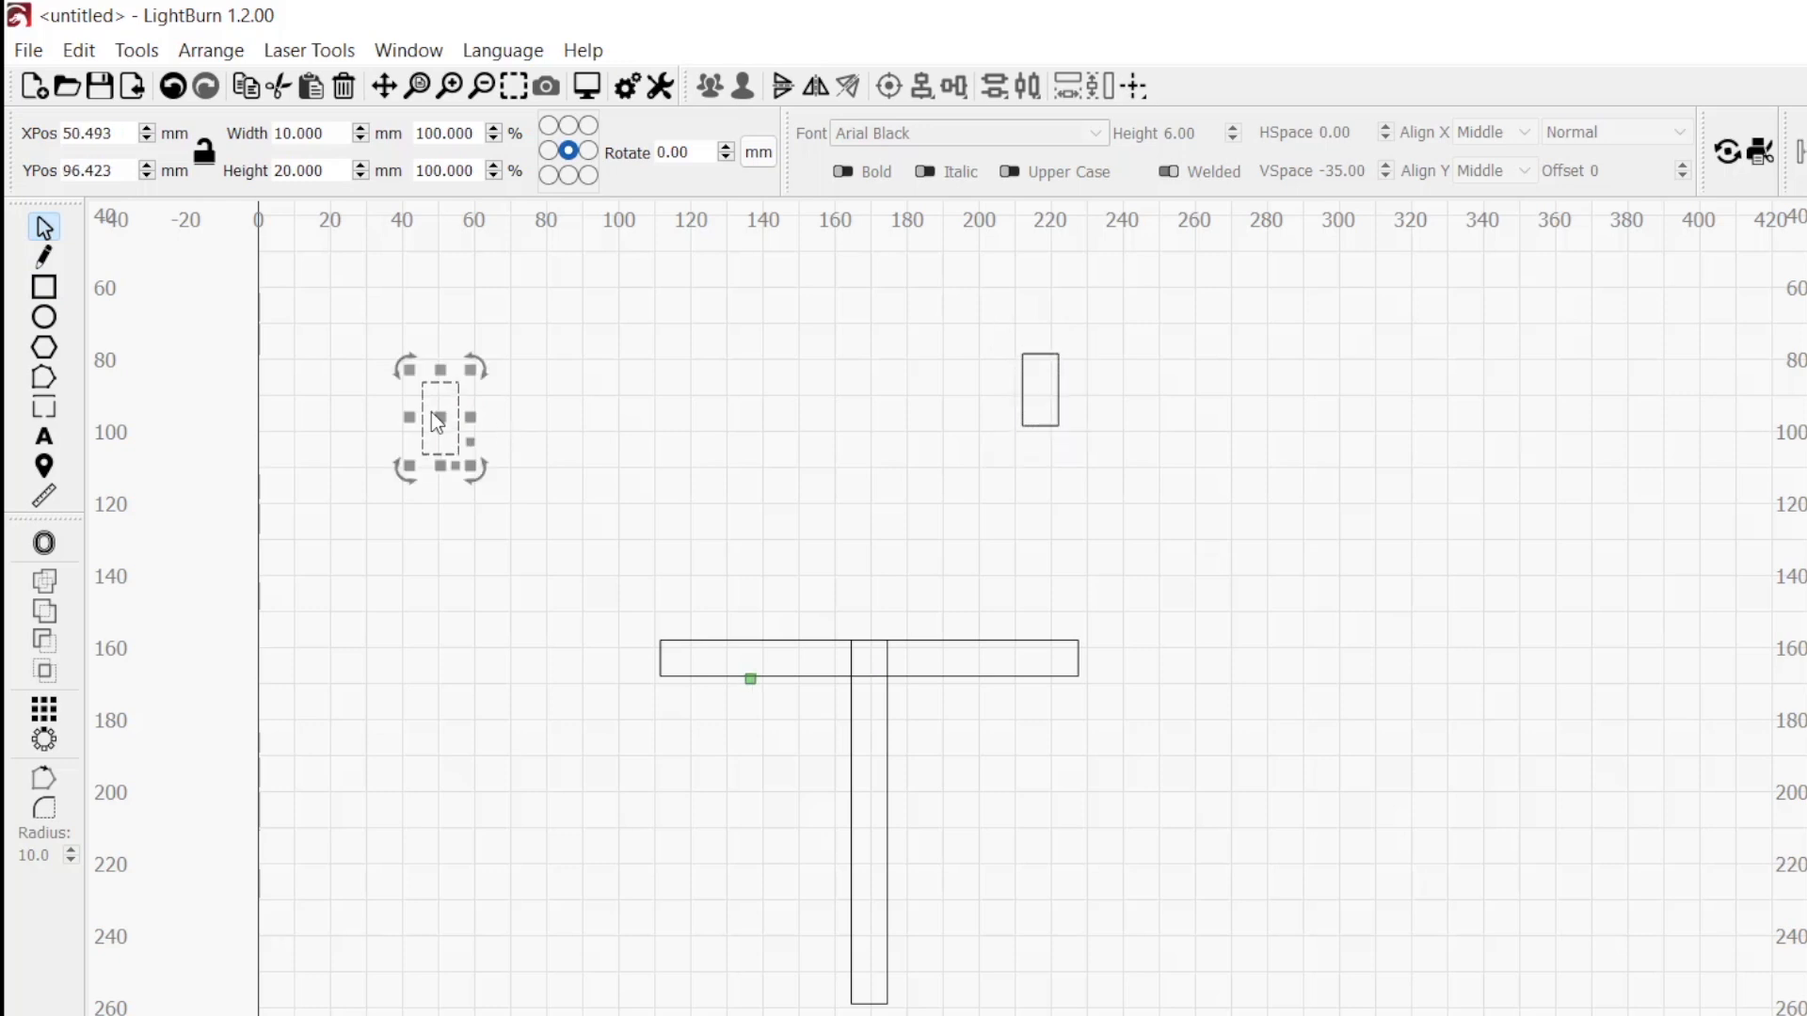
pyautogui.moveTo(439, 418); pyautogui.dragTo(634, 412)
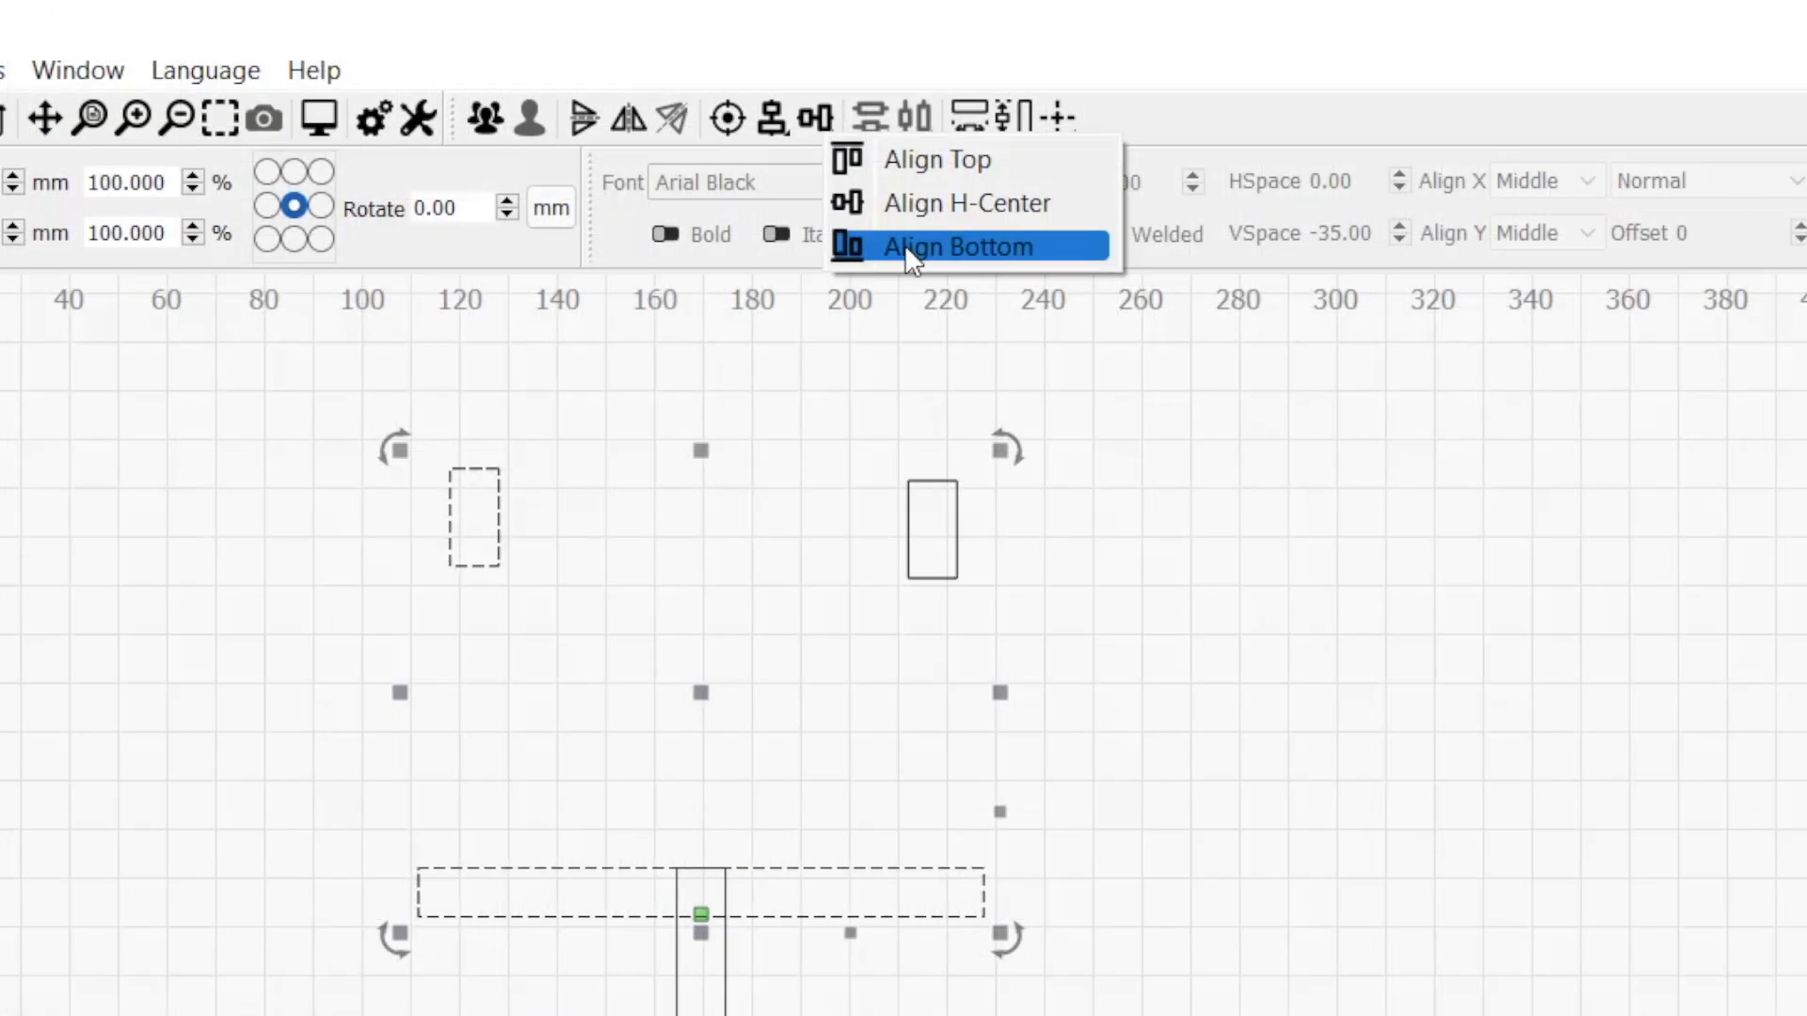
pyautogui.click(958, 246)
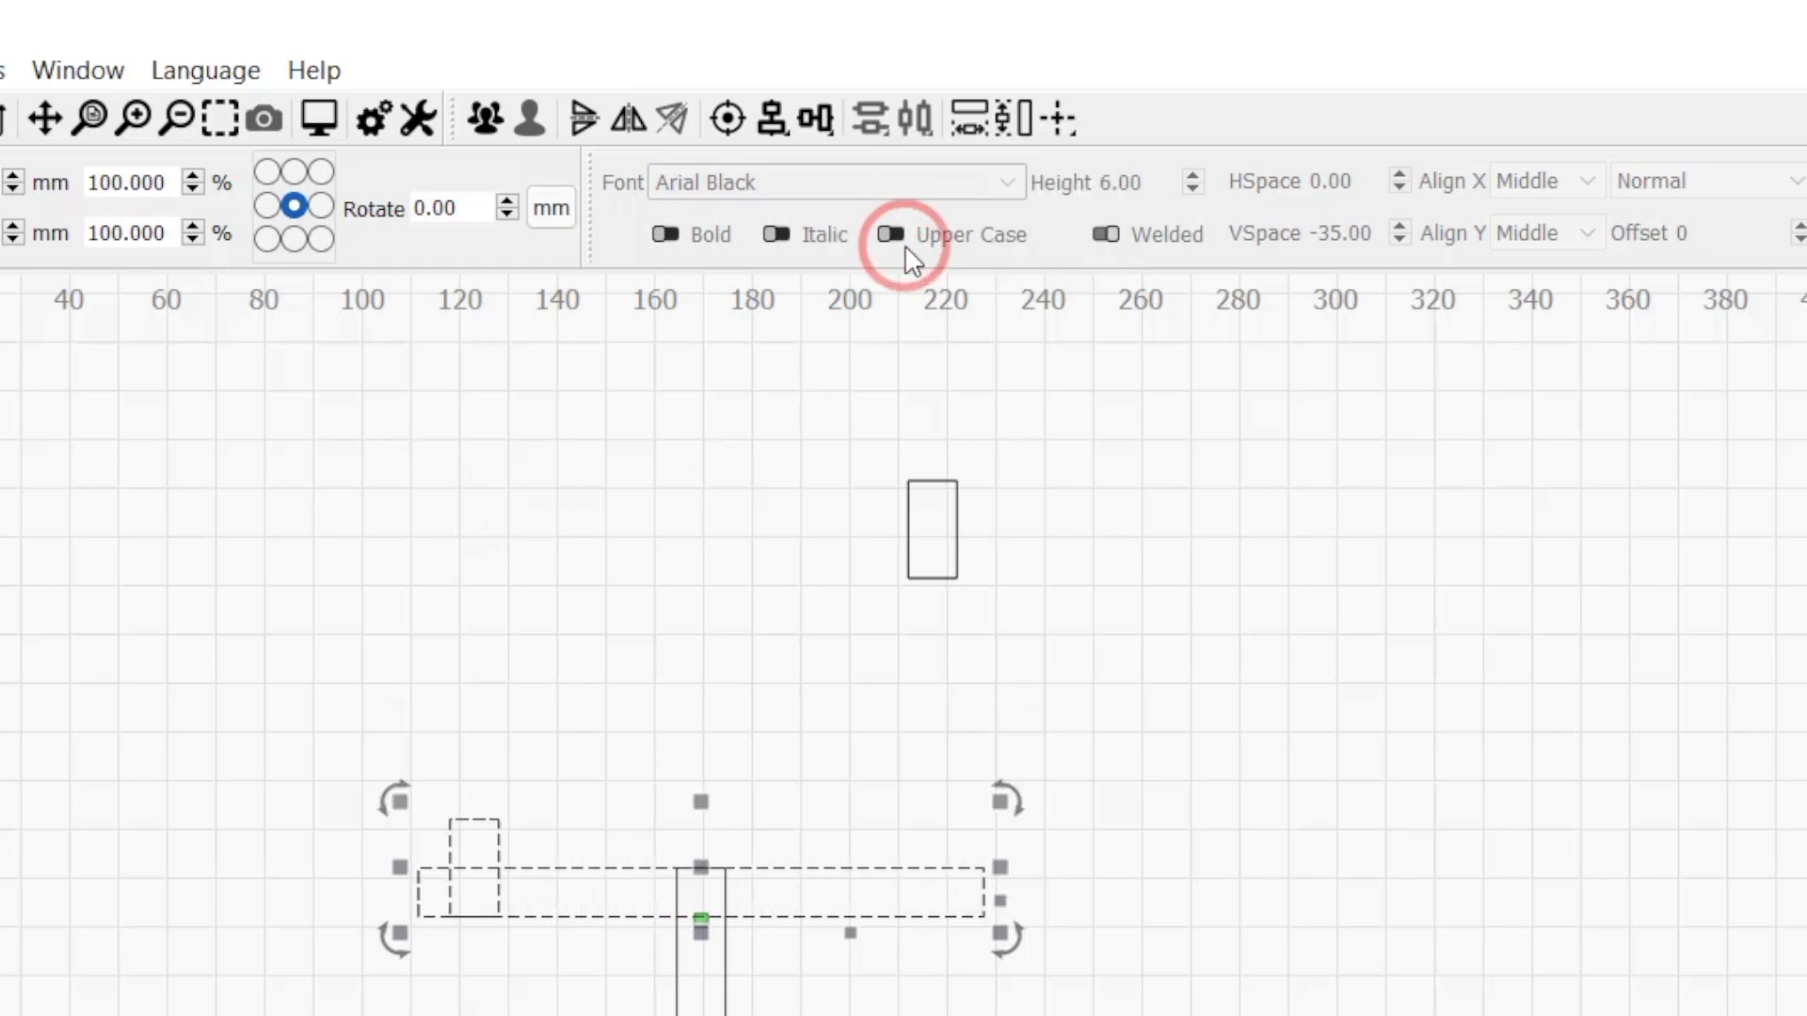
pyautogui.click(775, 117)
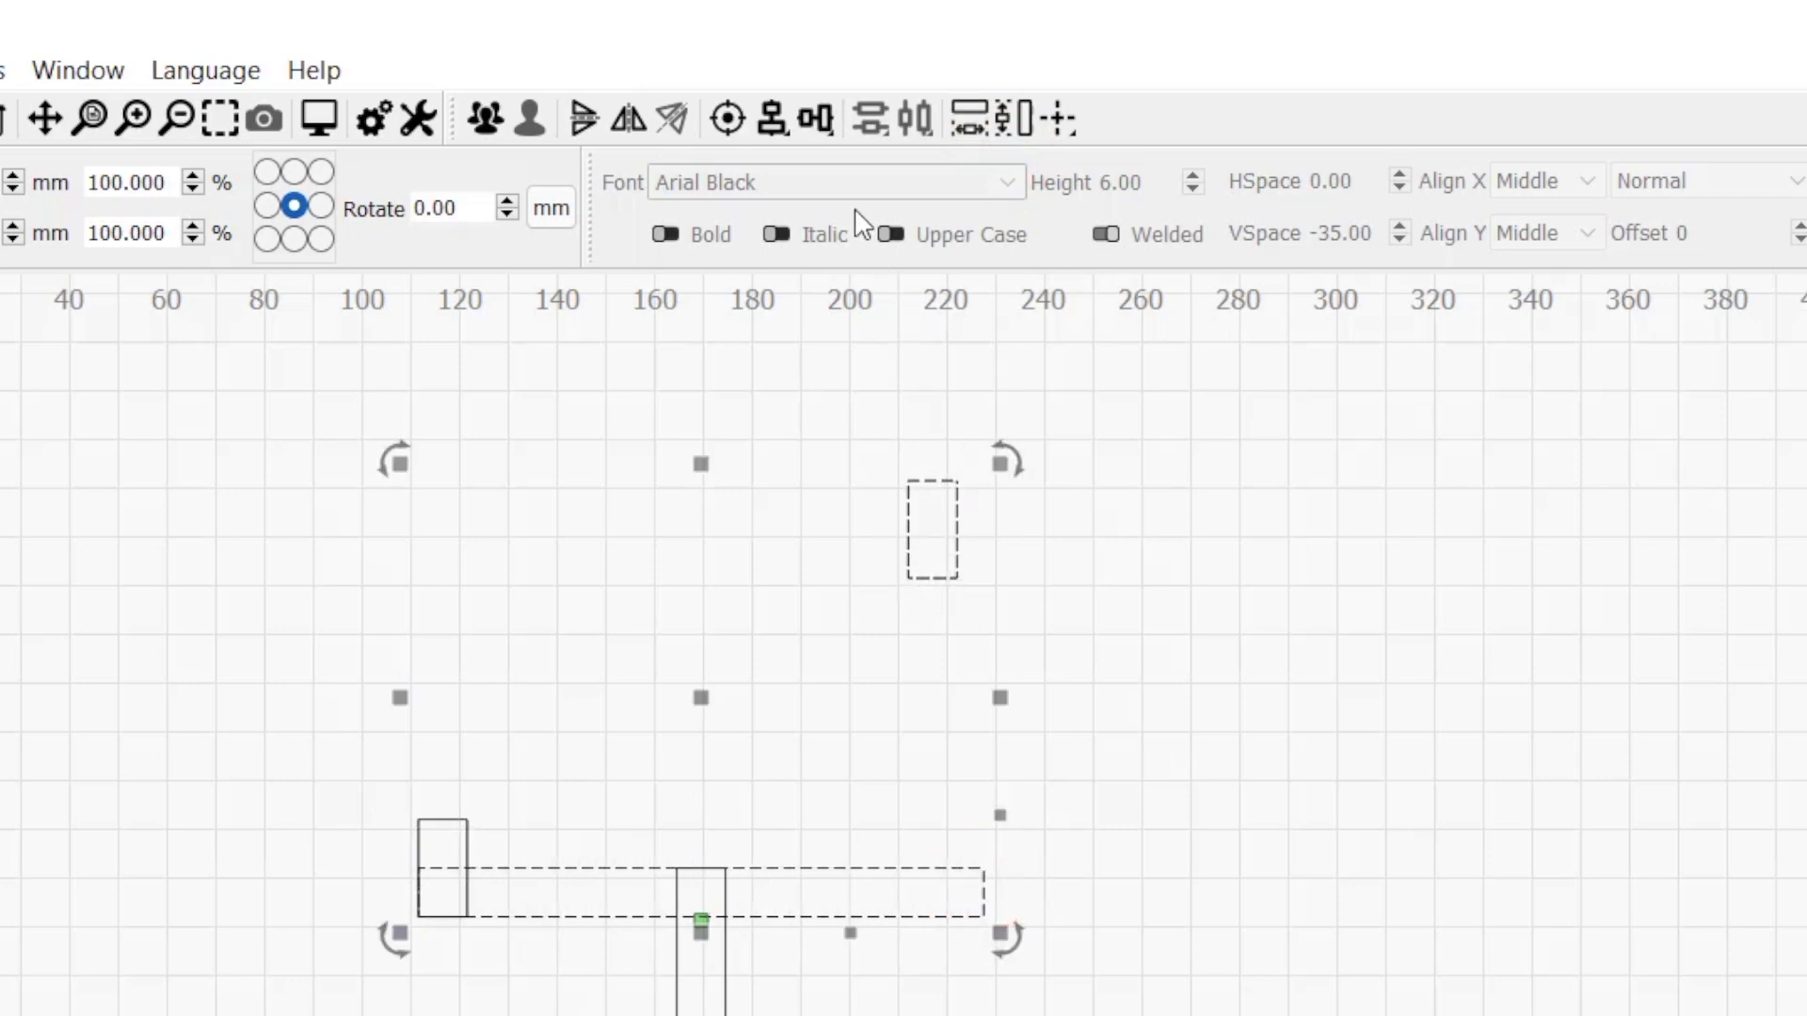
pyautogui.click(888, 233)
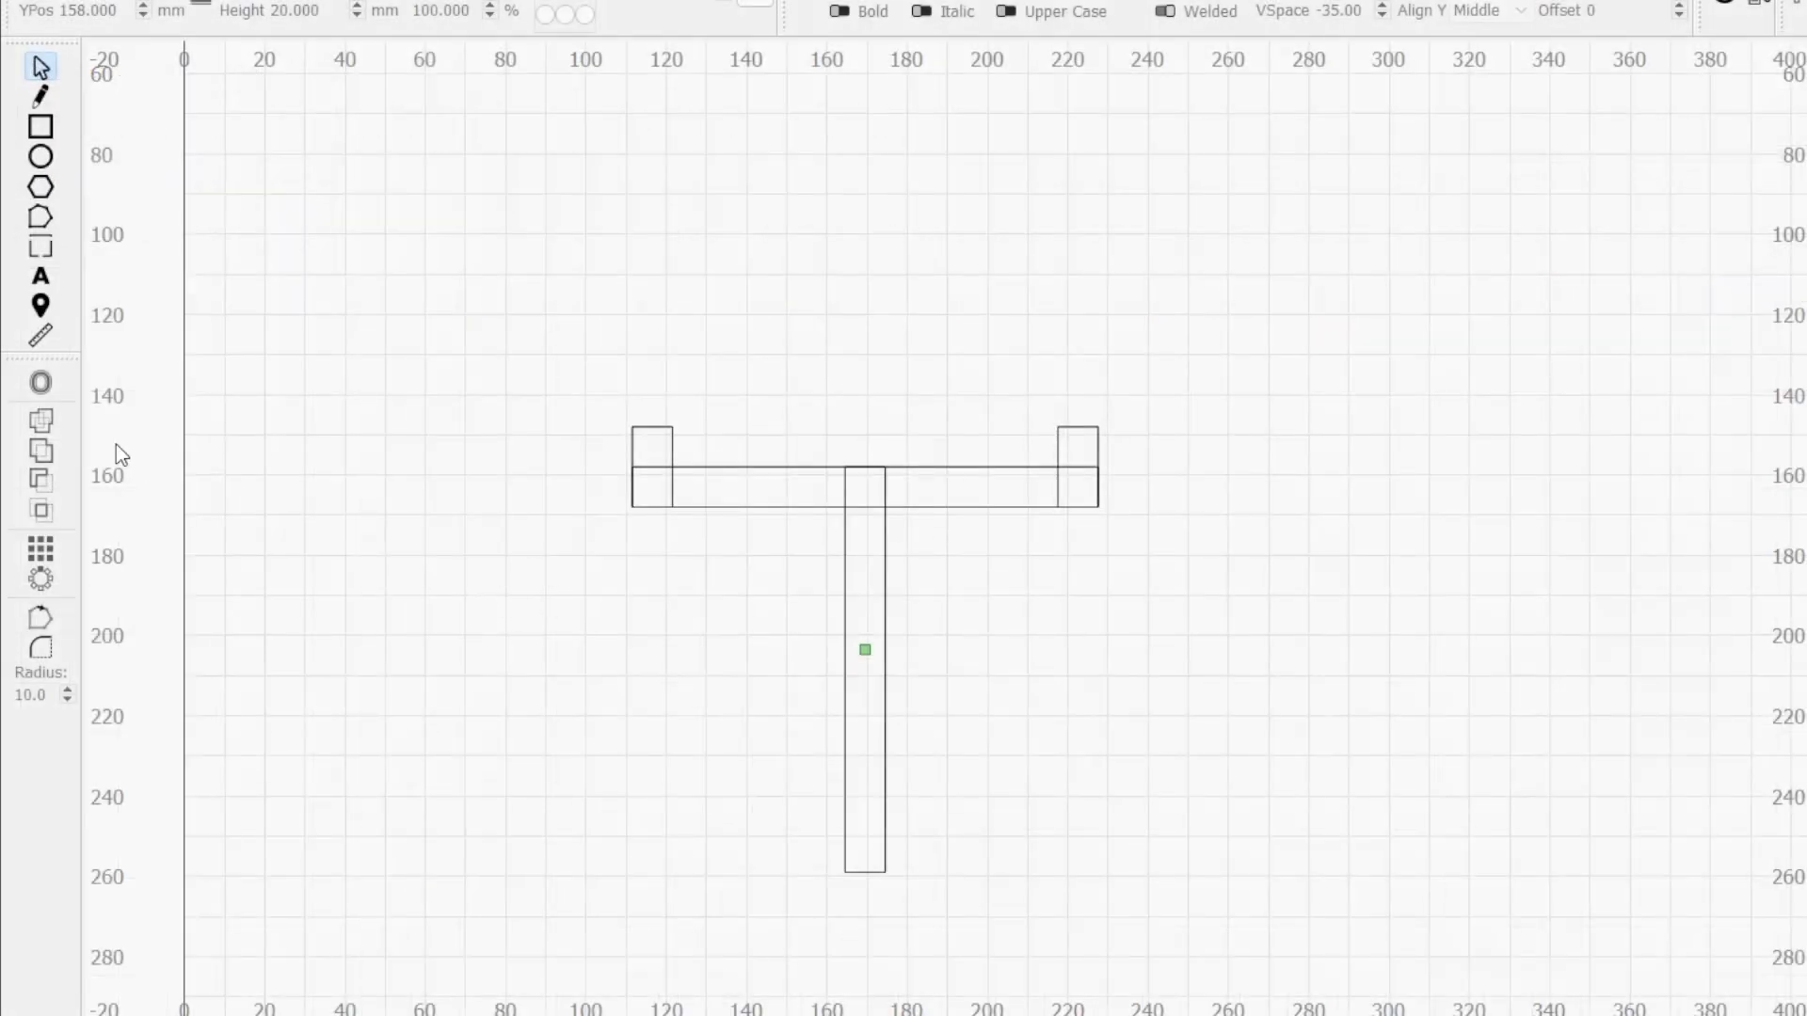
pyautogui.moveTo(41, 421)
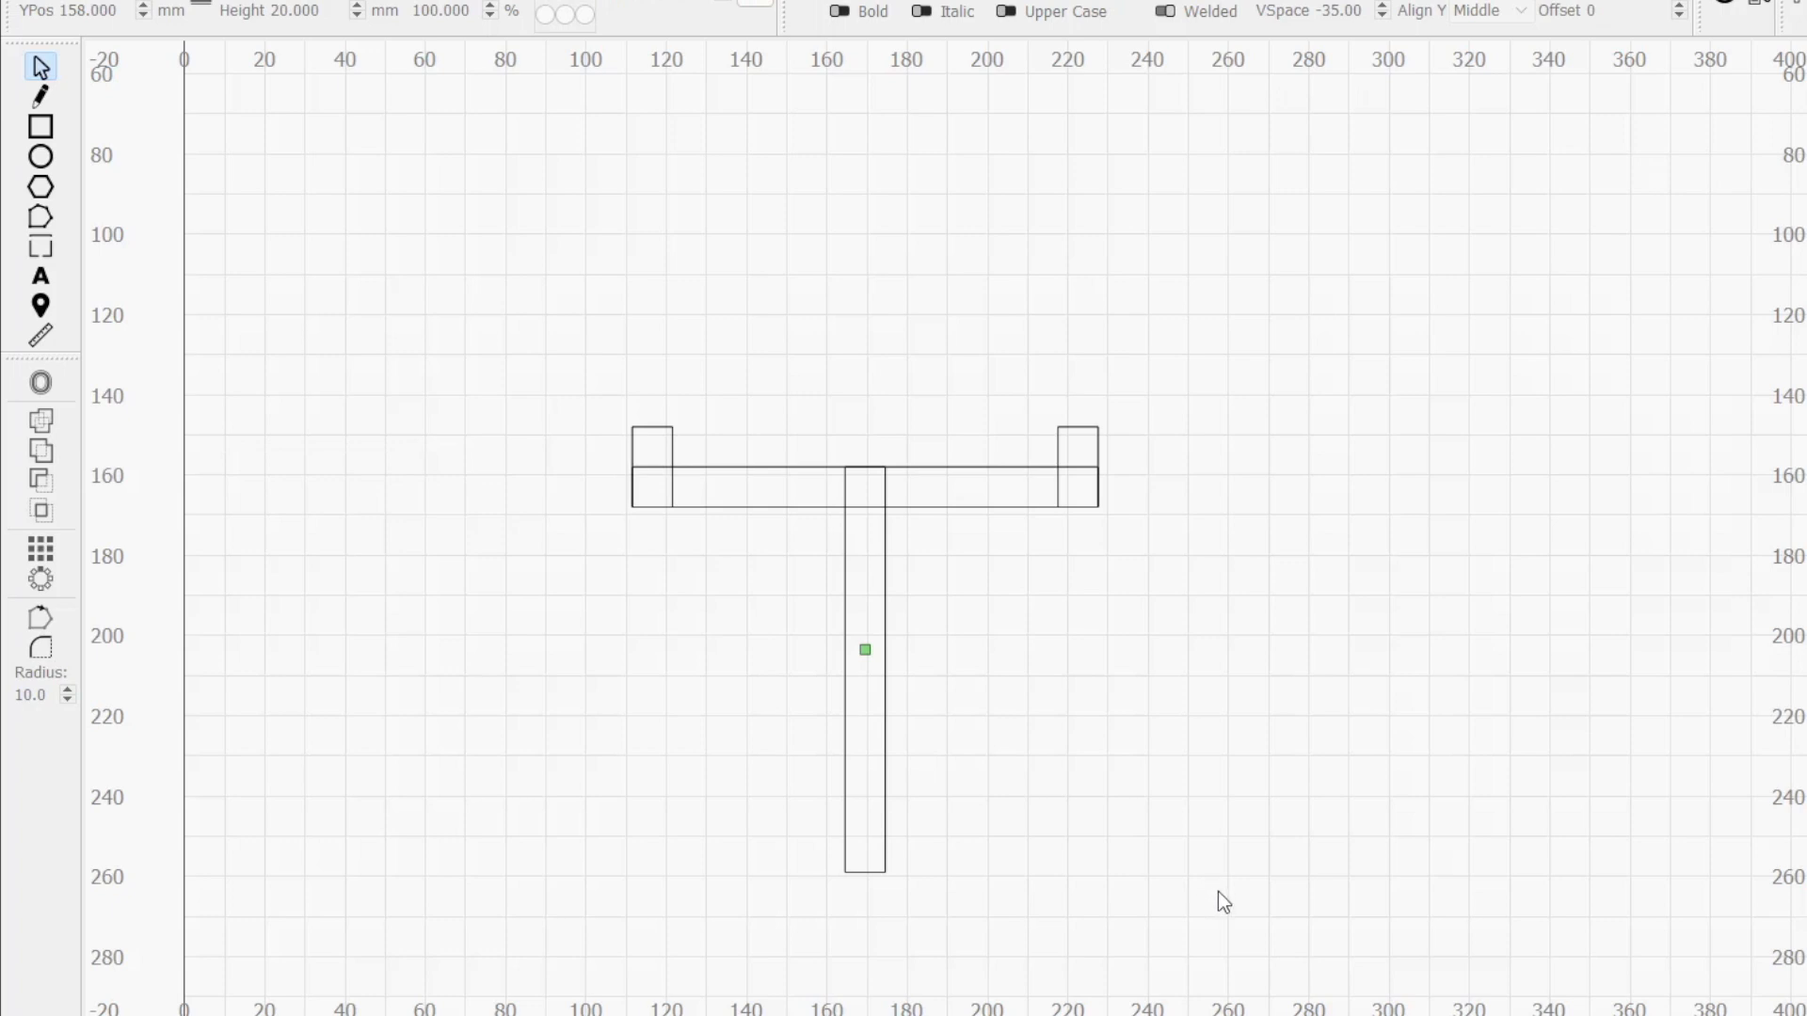
# - Weld all the selected rectangles into a single T-shaped outline
pyautogui.moveTo(721, 559); pyautogui.dragTo(1235, 904)
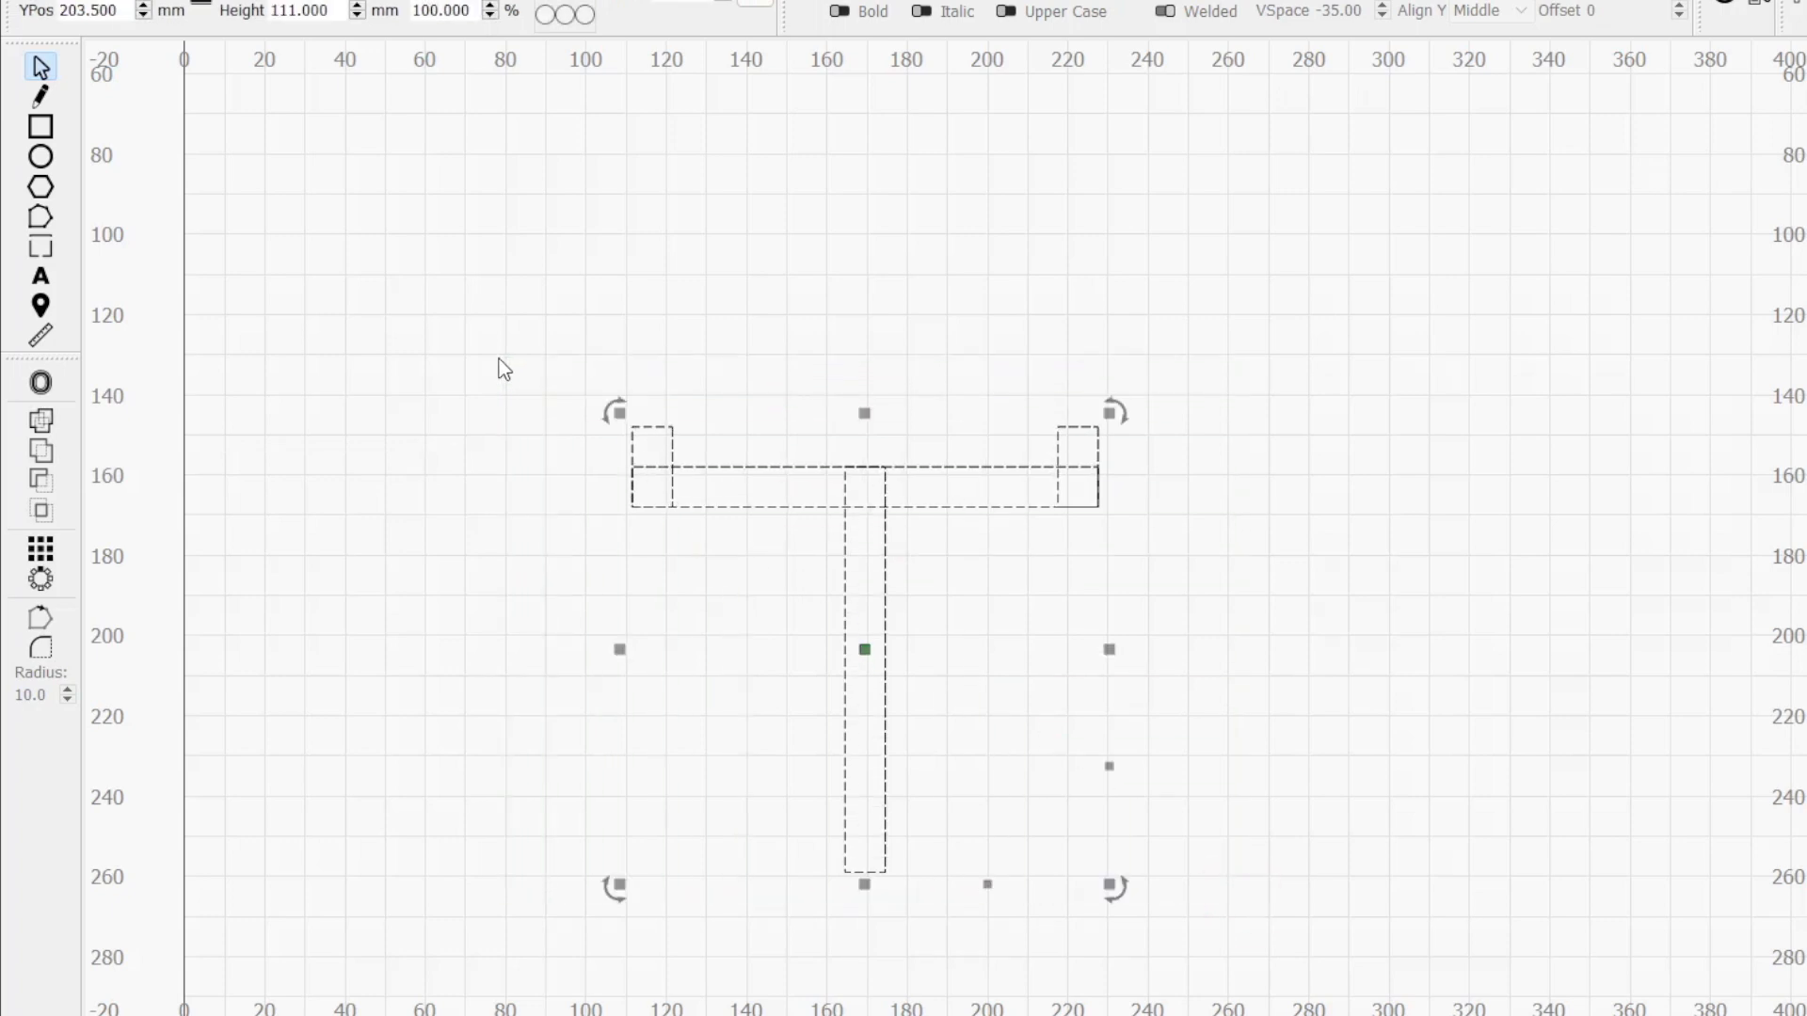
pyautogui.moveTo(38, 418)
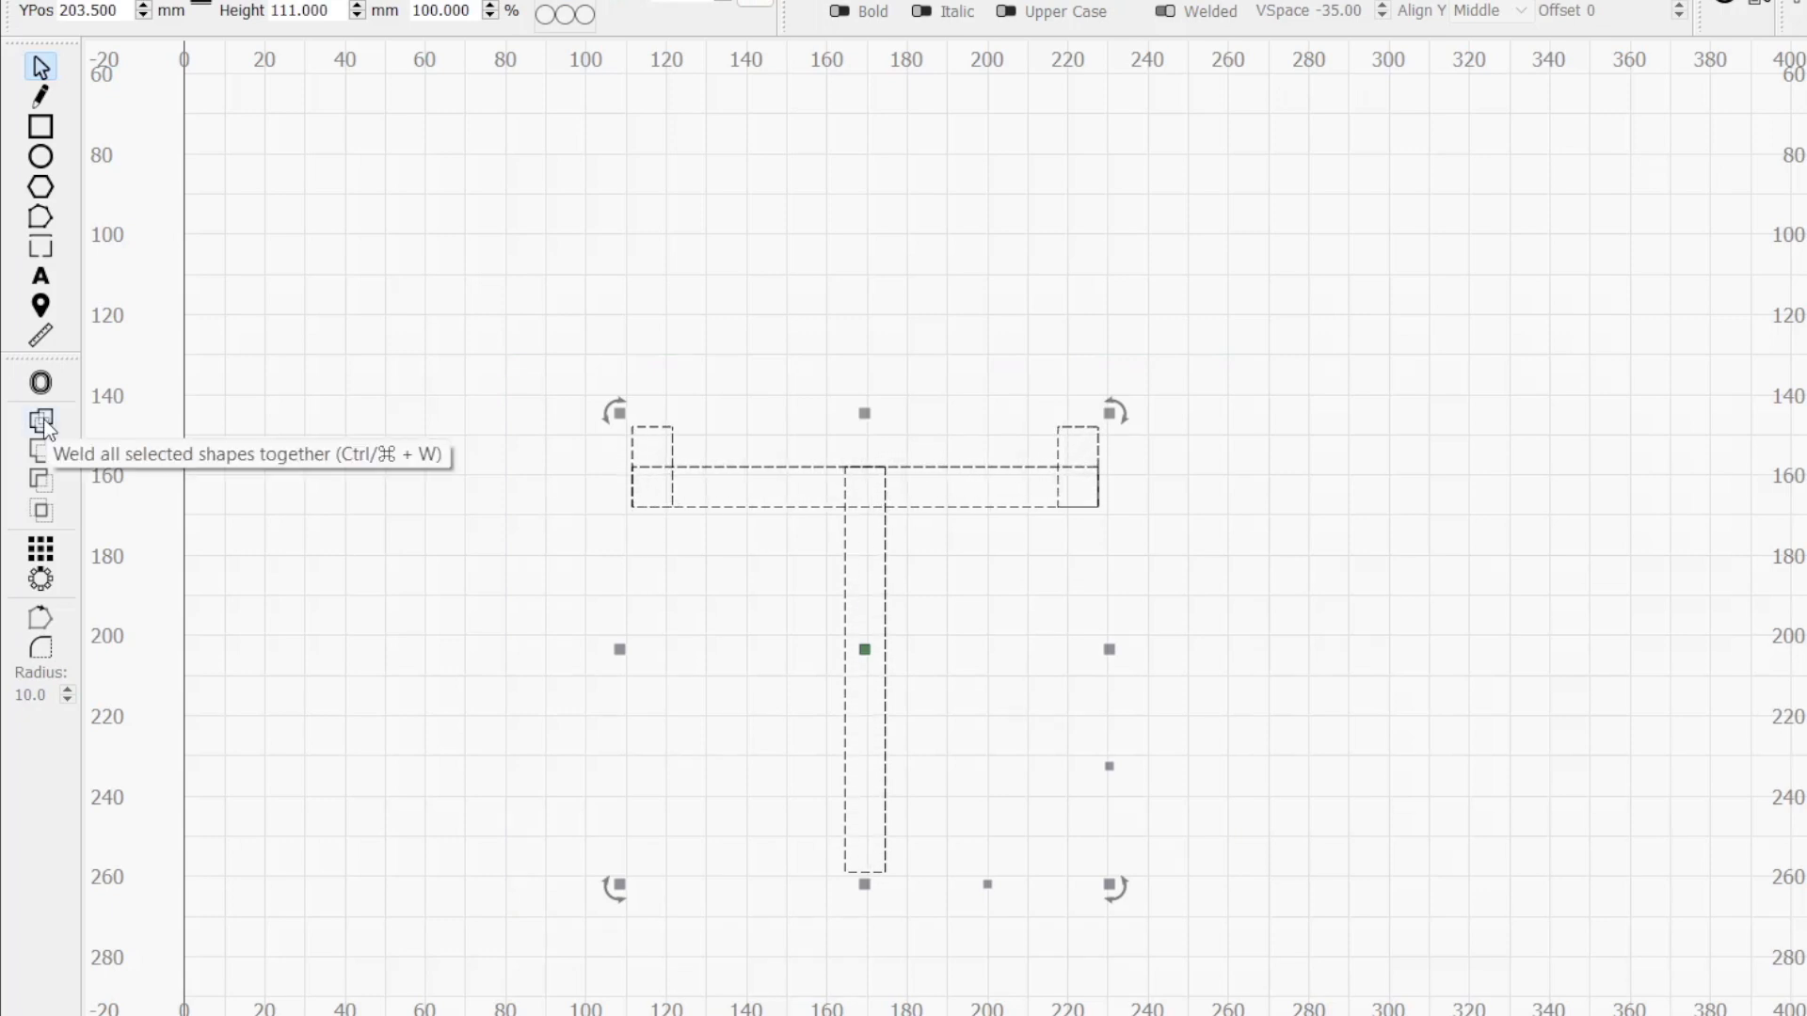
pyautogui.click(38, 418)
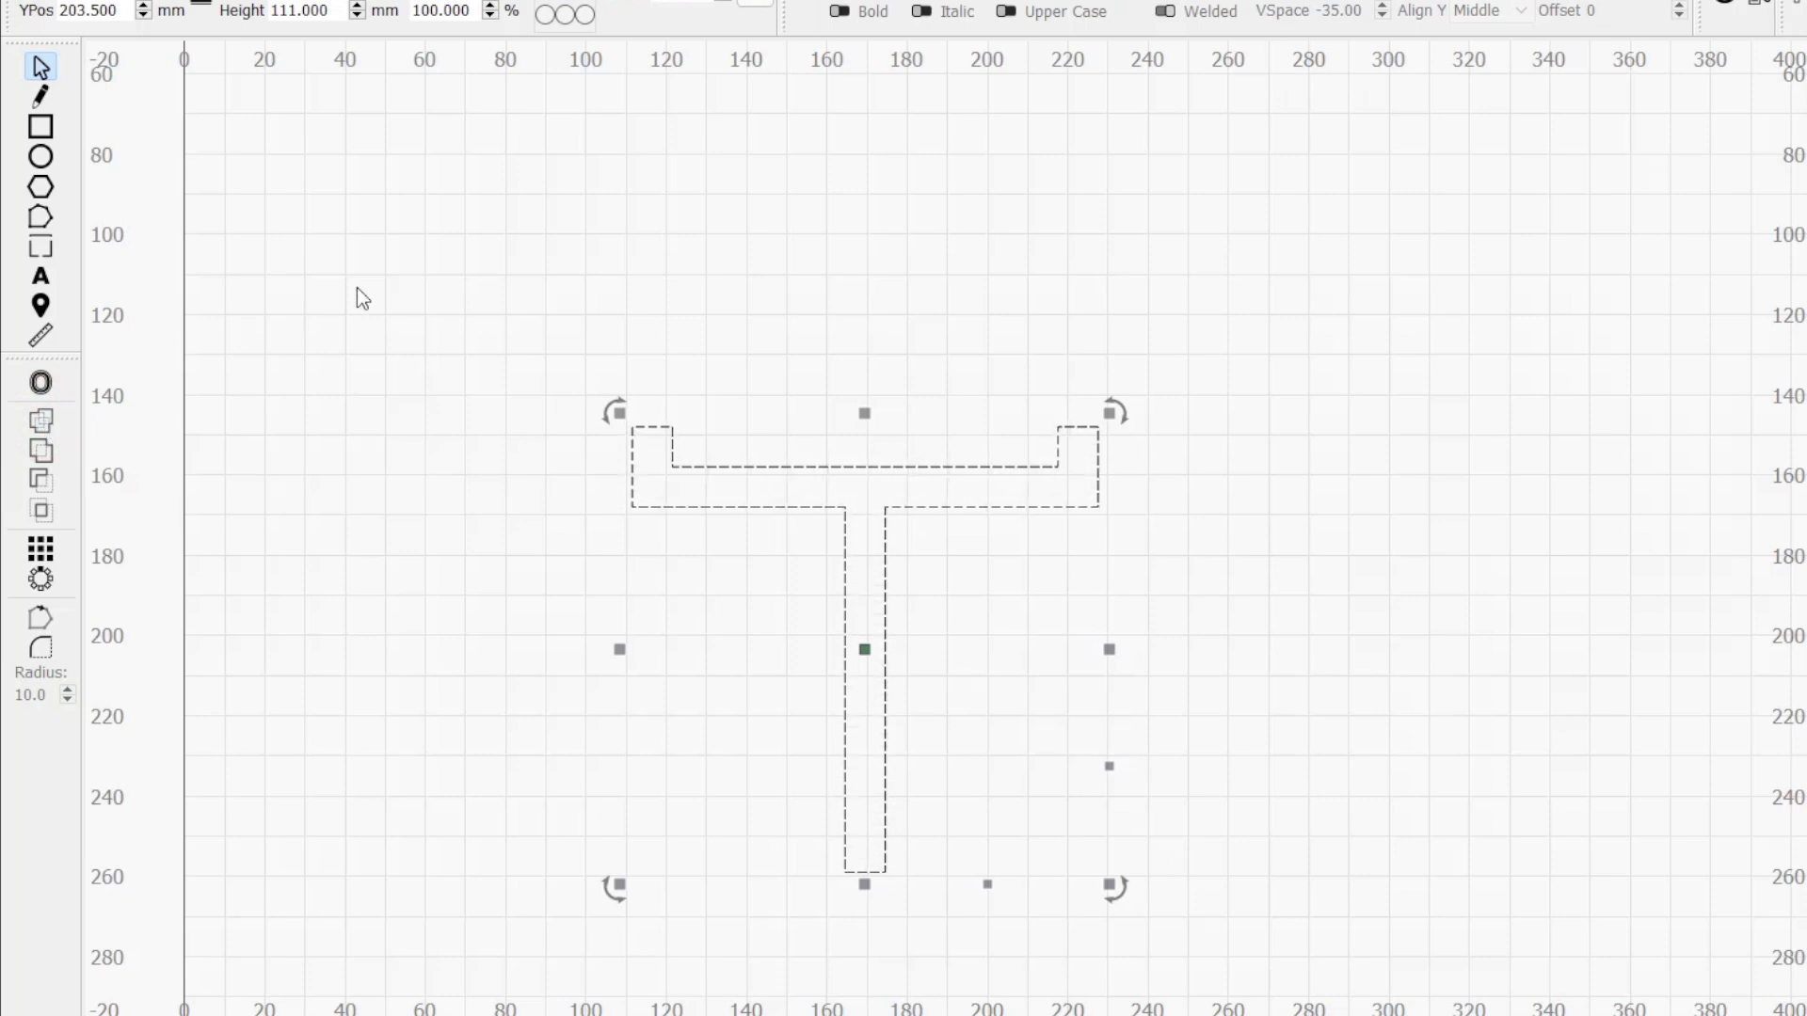
pyautogui.moveTo(1233, 286)
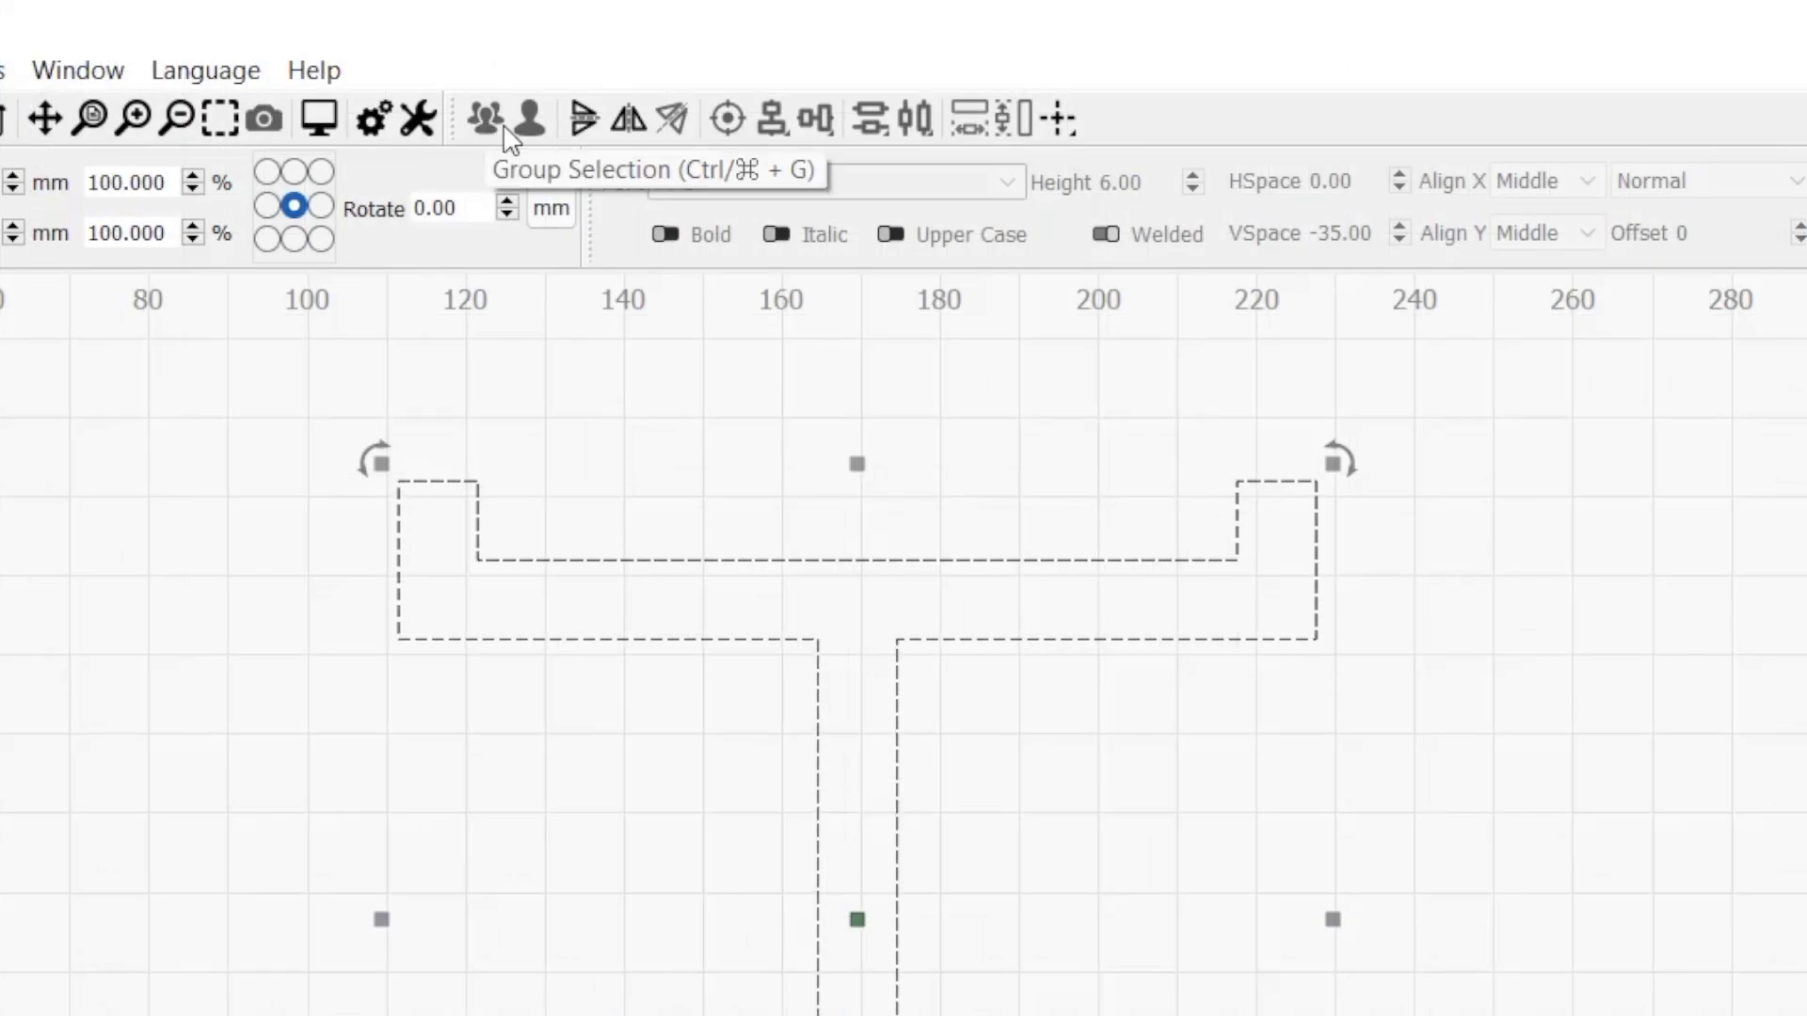
pyautogui.moveTo(537, 139)
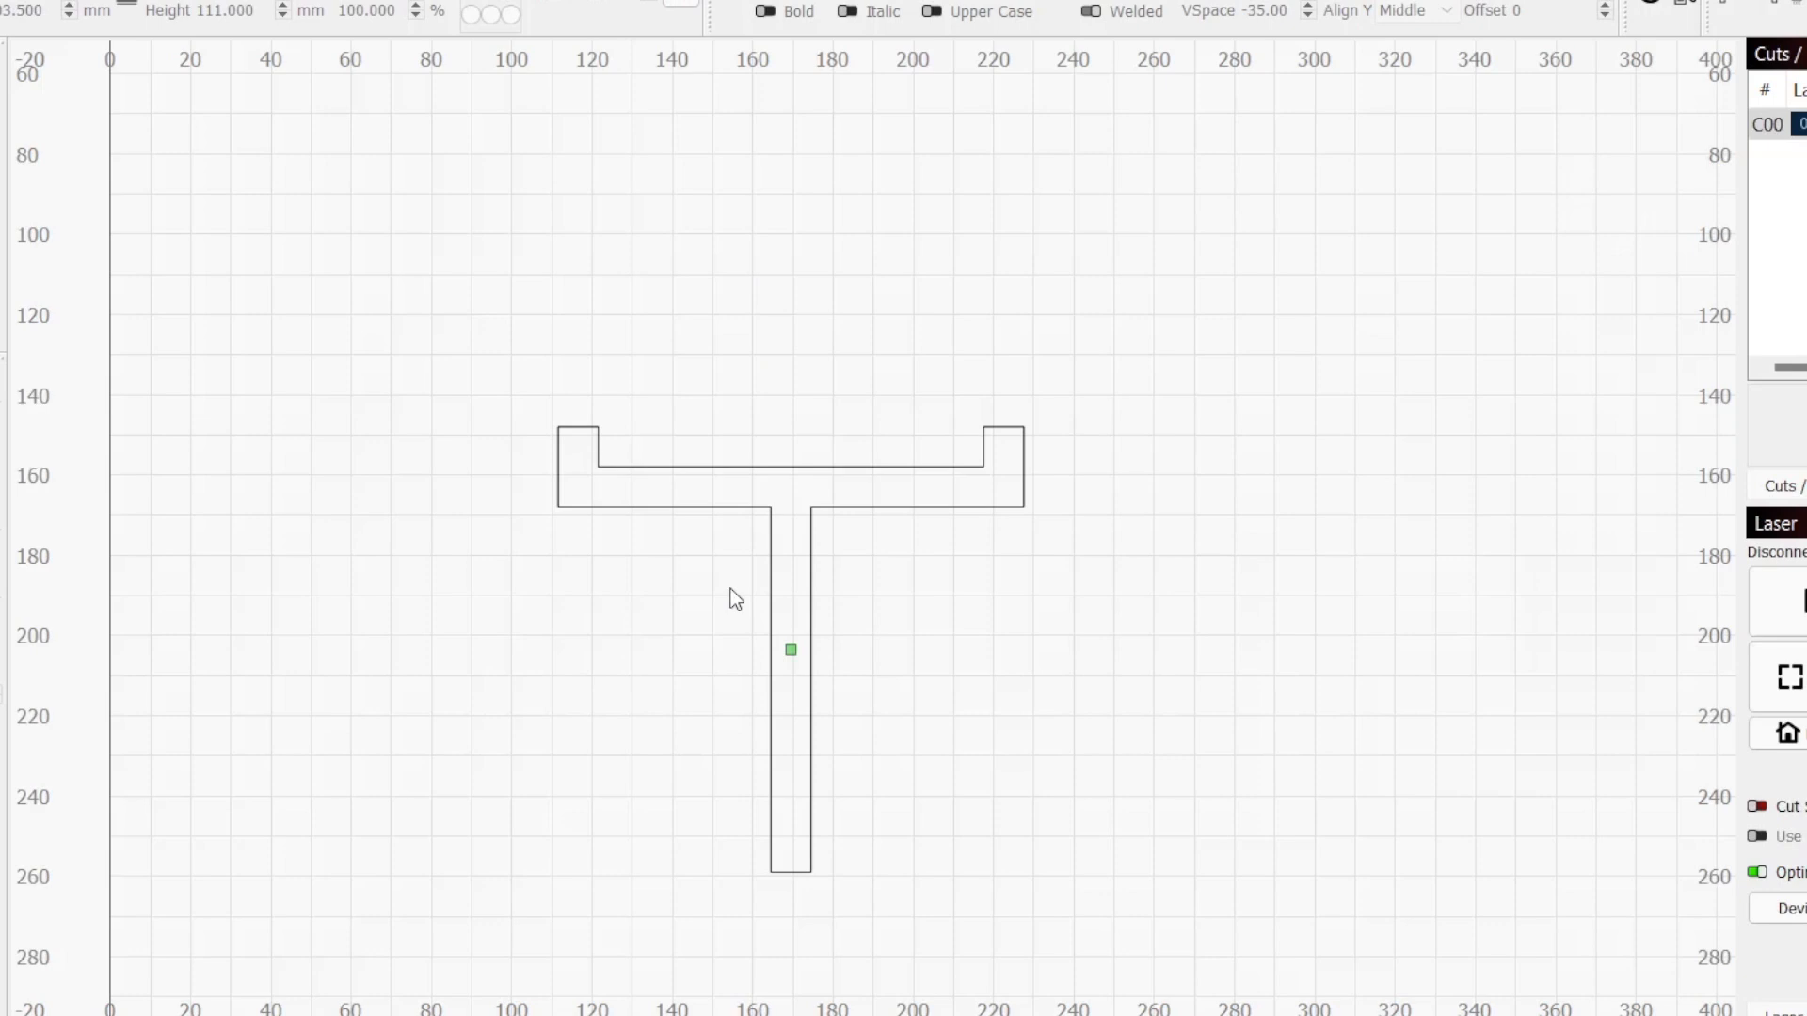
pyautogui.moveTo(560, 508)
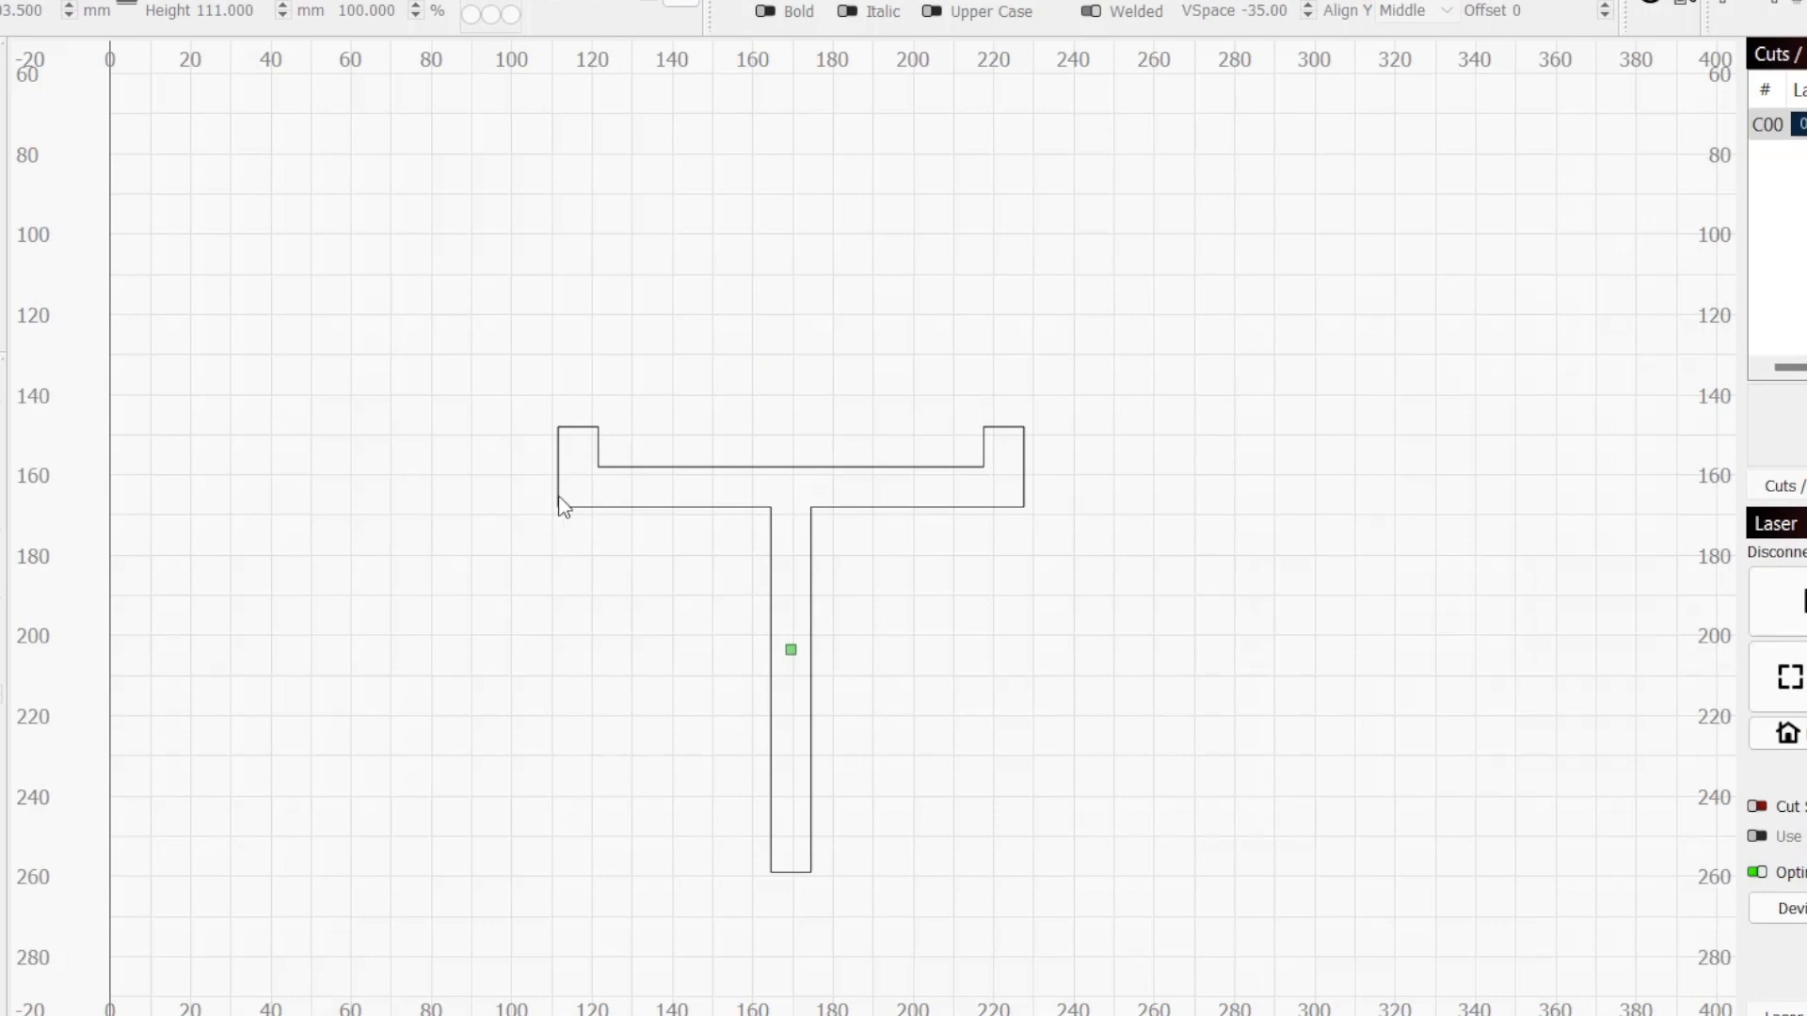
pyautogui.moveTo(254, 372)
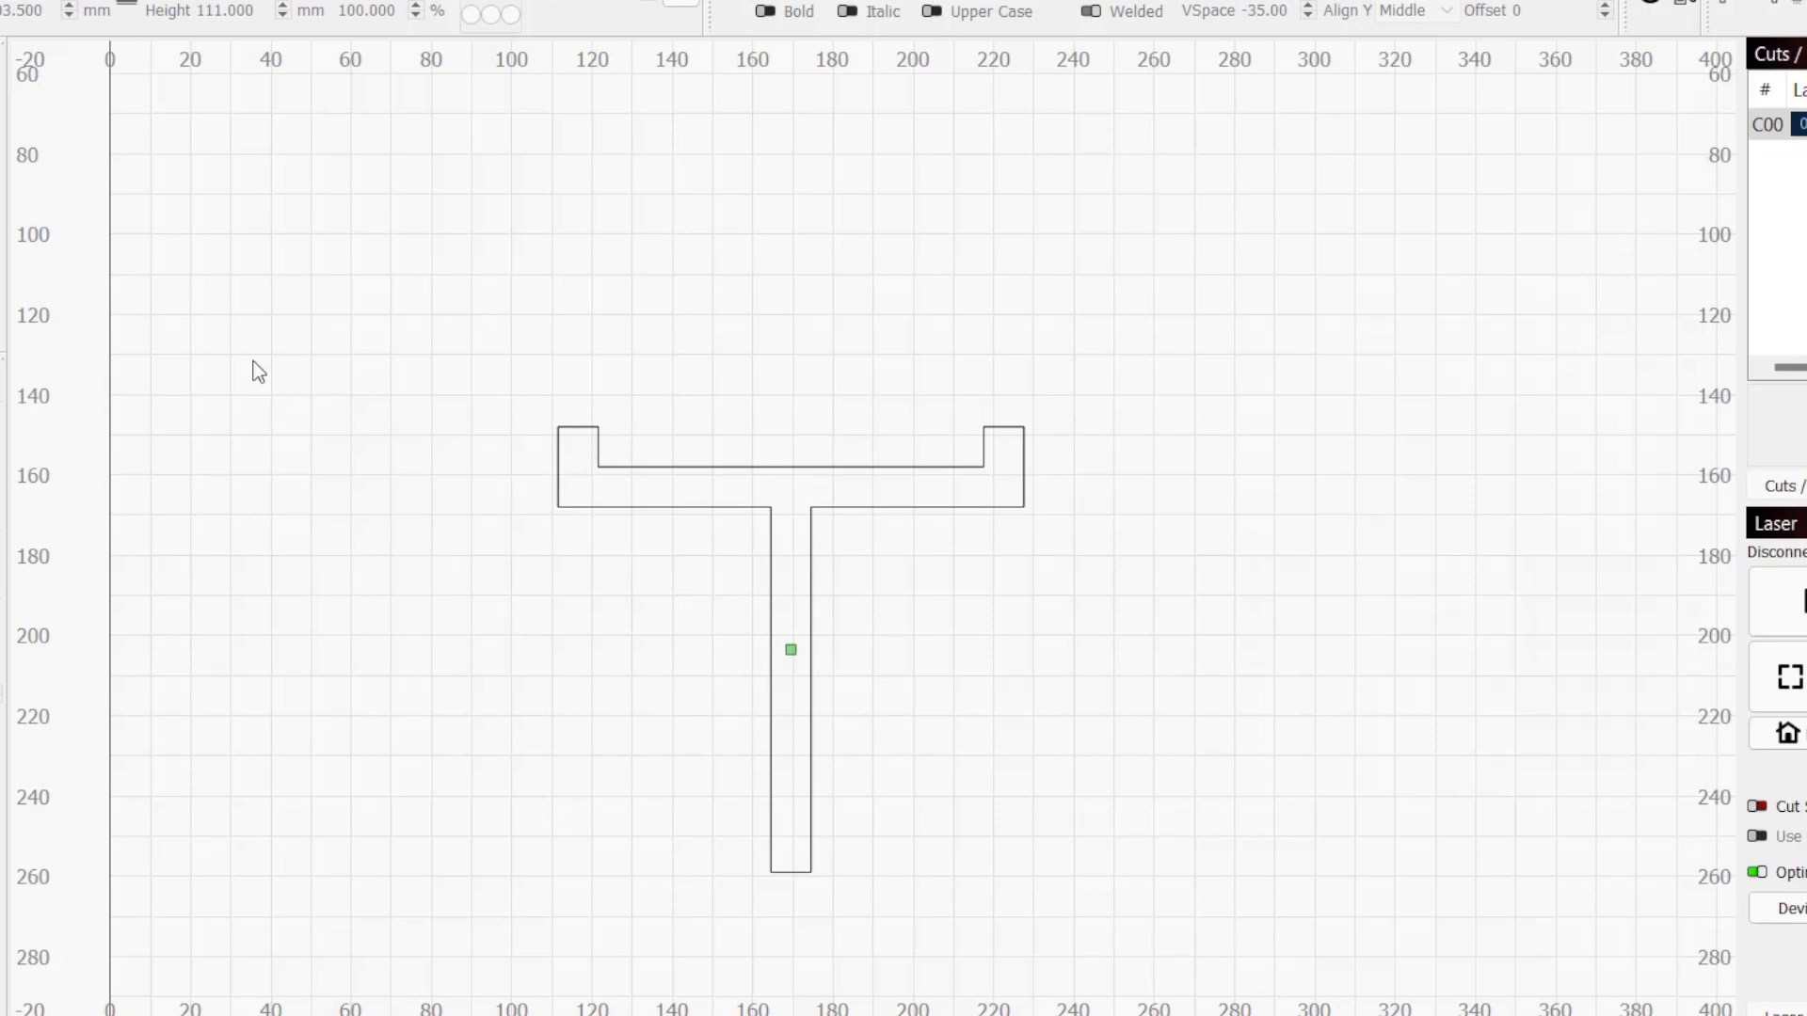
# - Activate the text tool and place an insertion point above the T outline
pyautogui.press('ctrl+t')
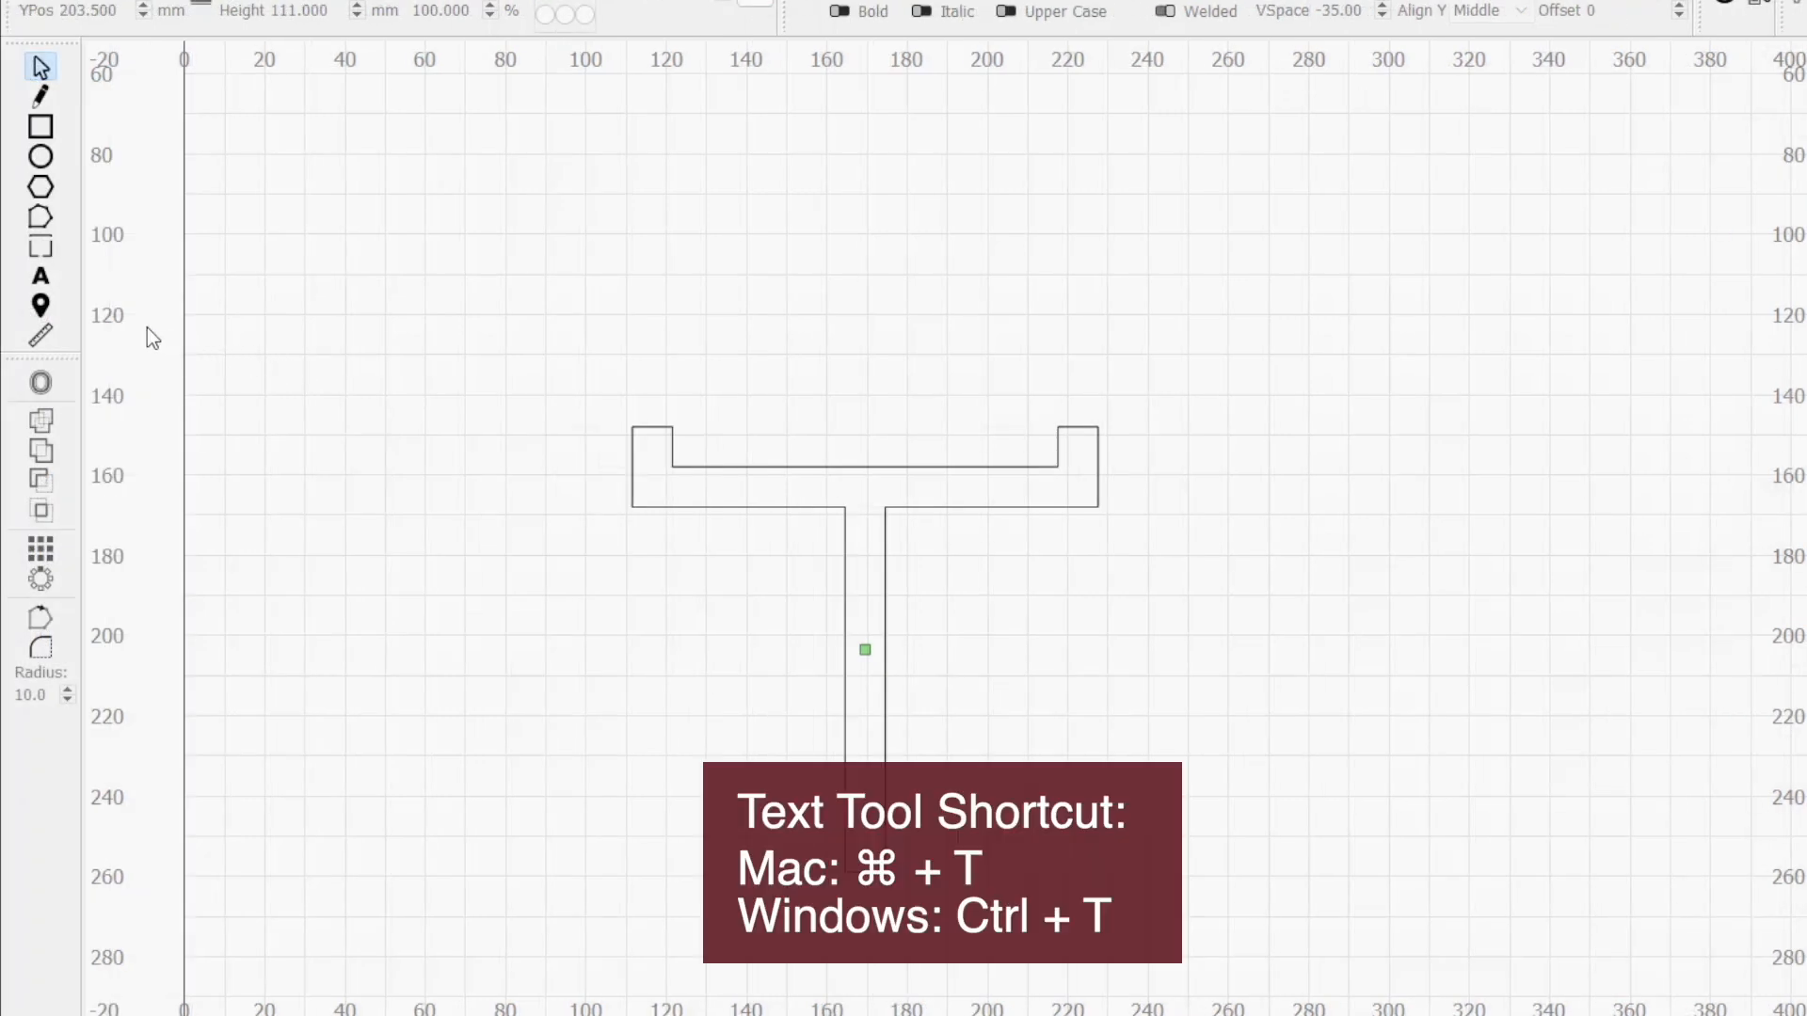
pyautogui.moveTo(42, 281)
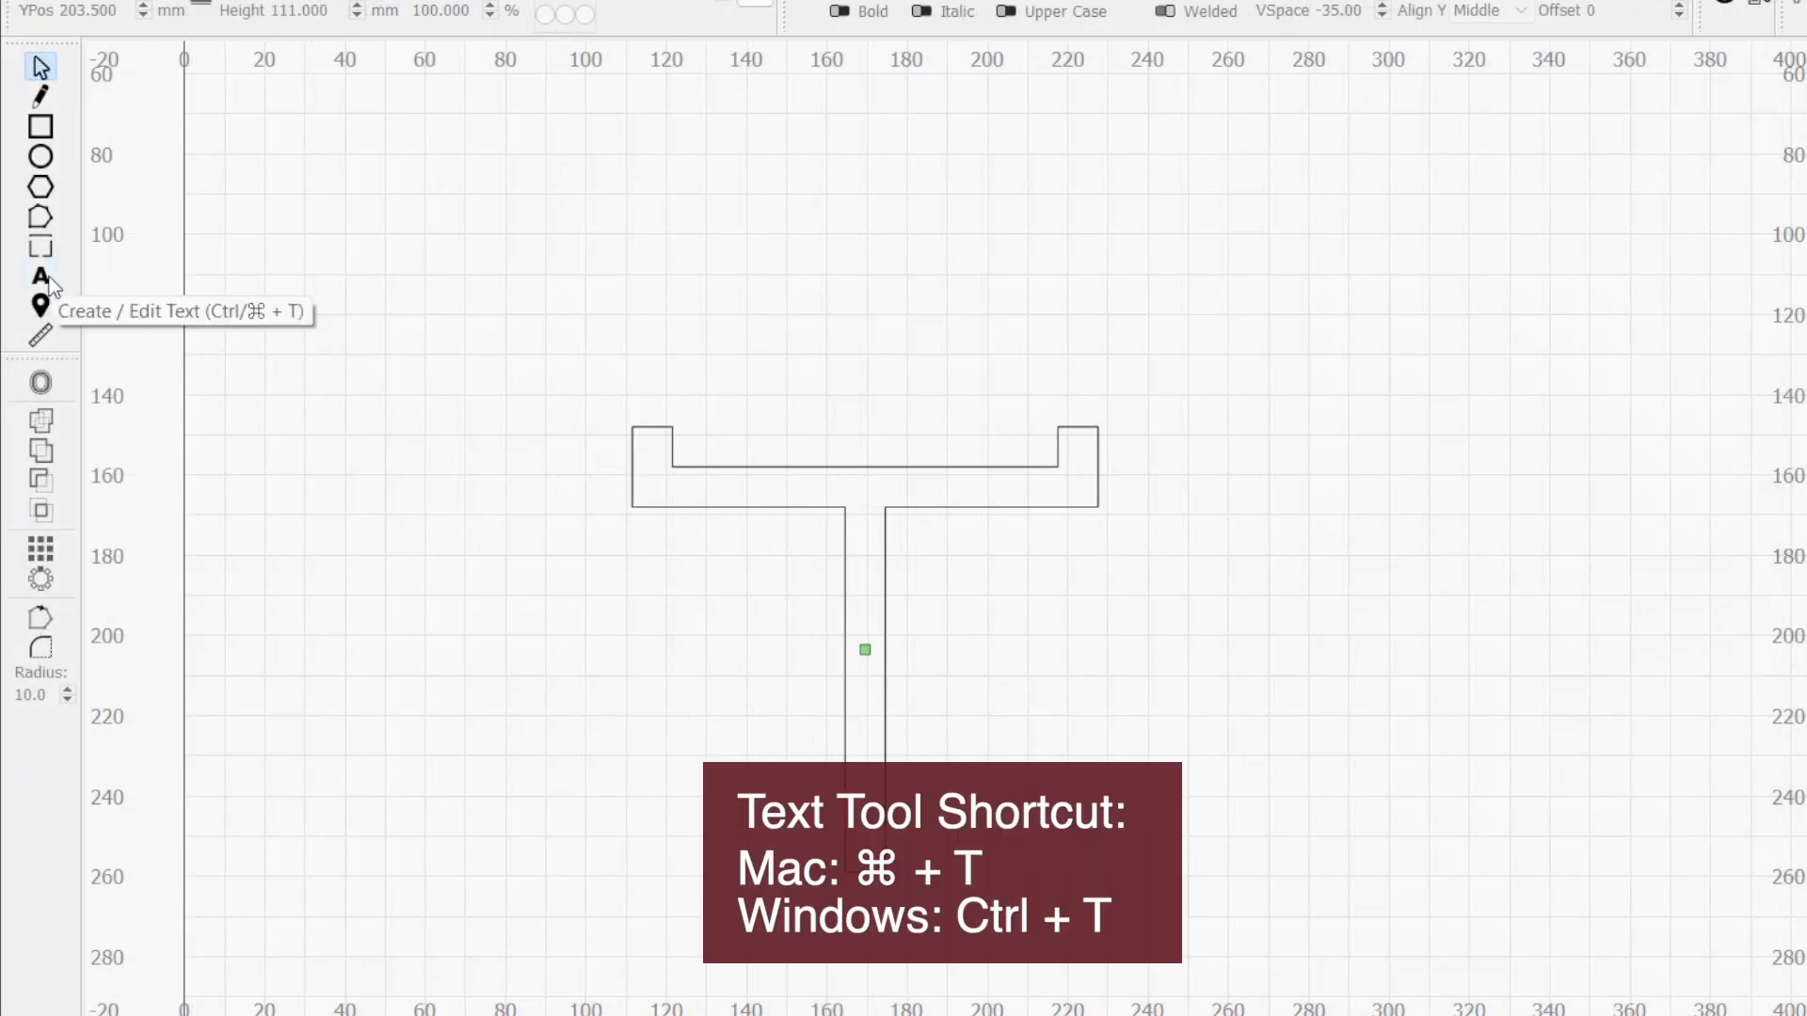
pyautogui.click(37, 275)
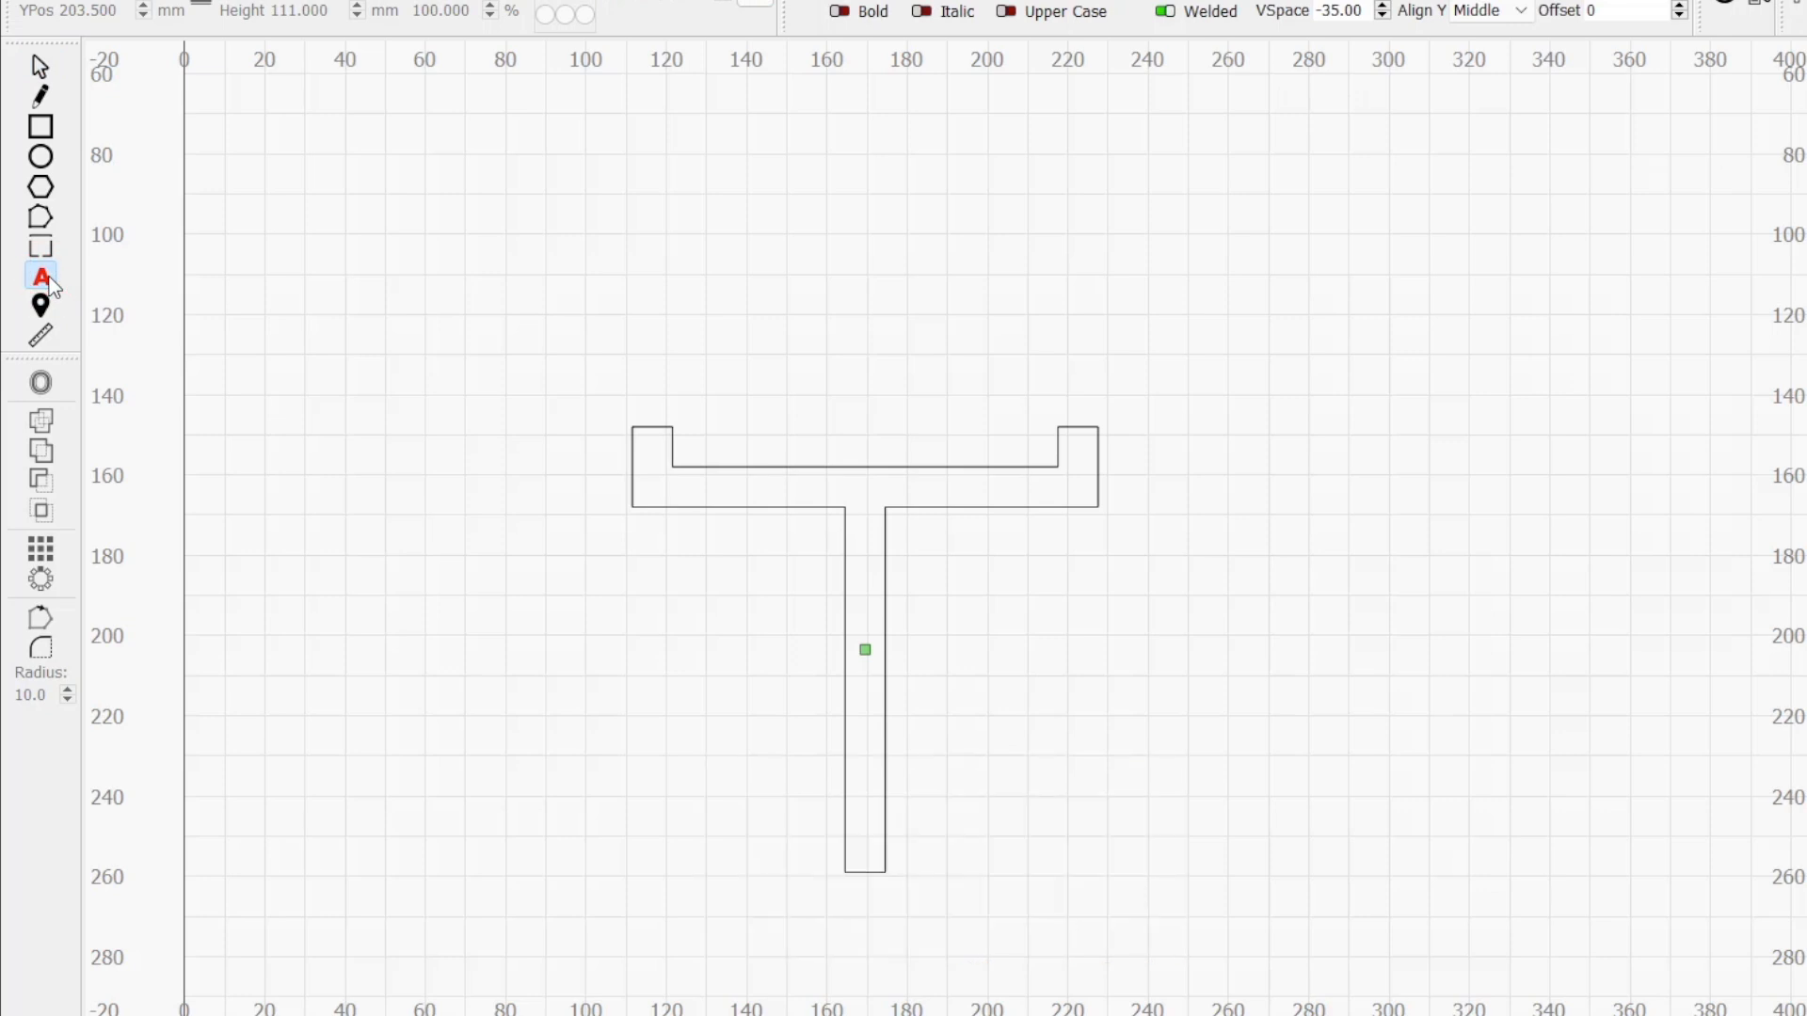
pyautogui.click(693, 282)
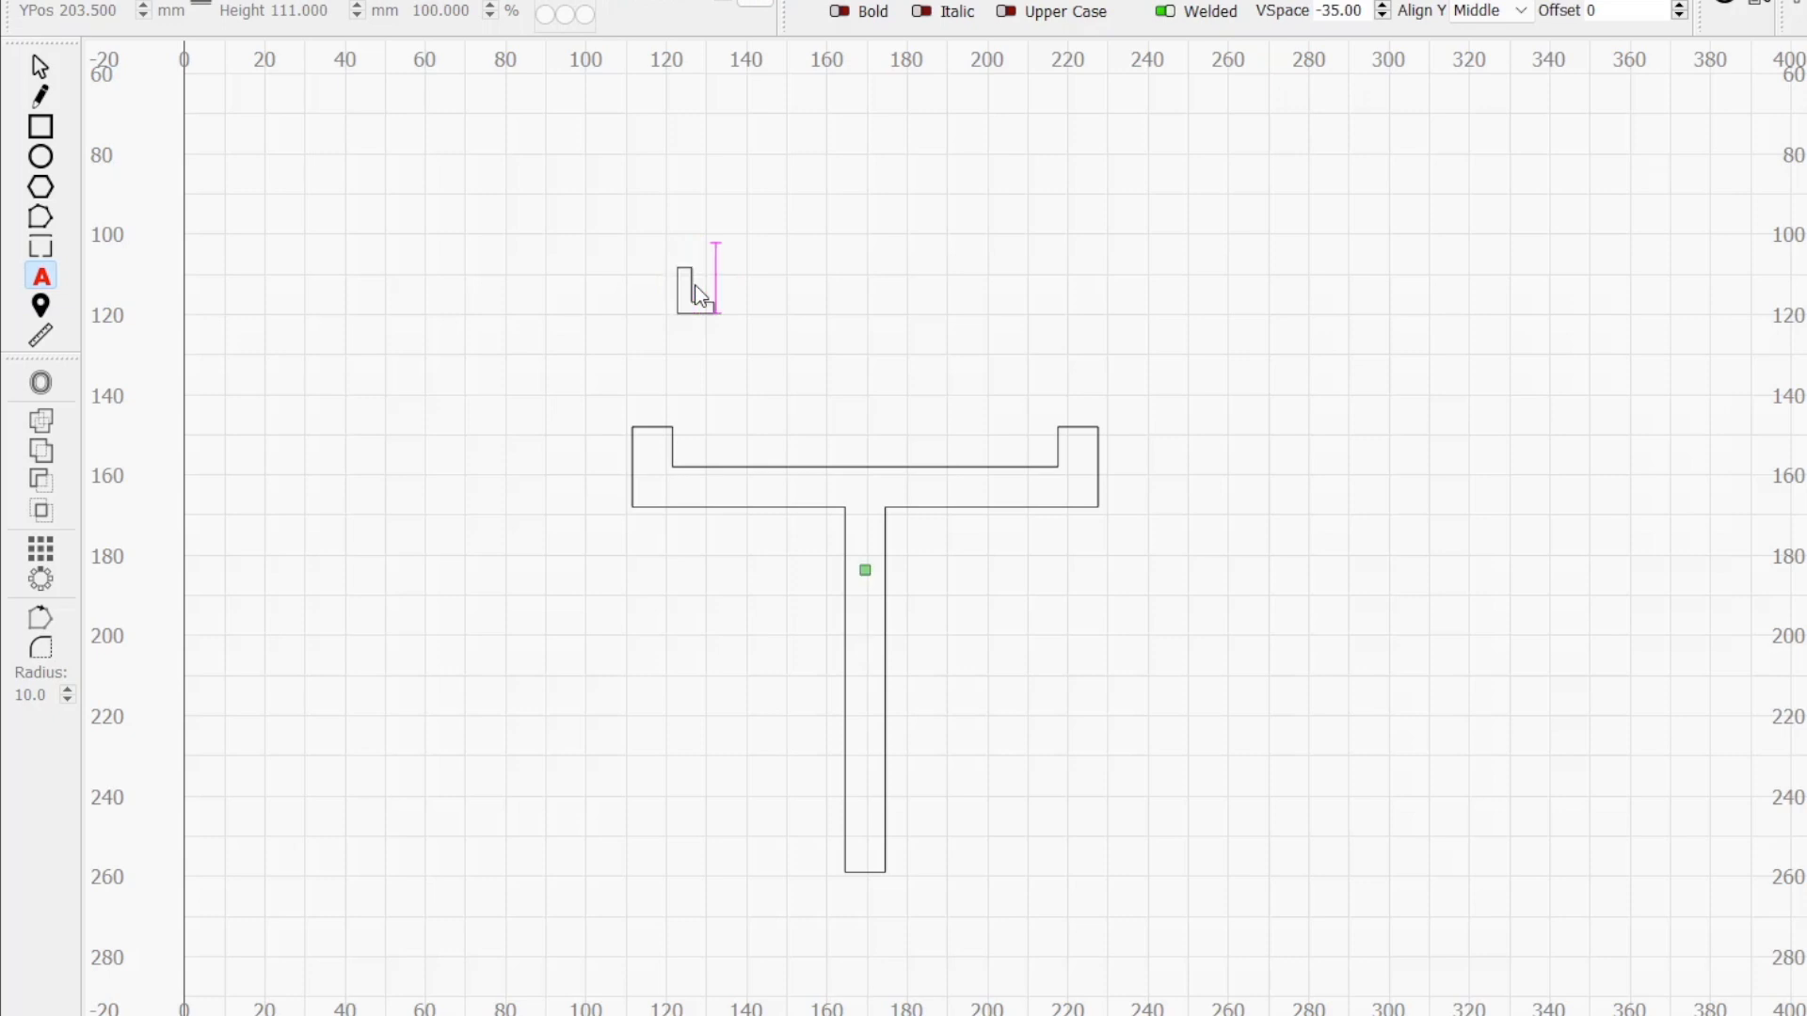
# - Enter the label text 'Lens Size 70mm' above the T outline
pyautogui.write('Lens S')
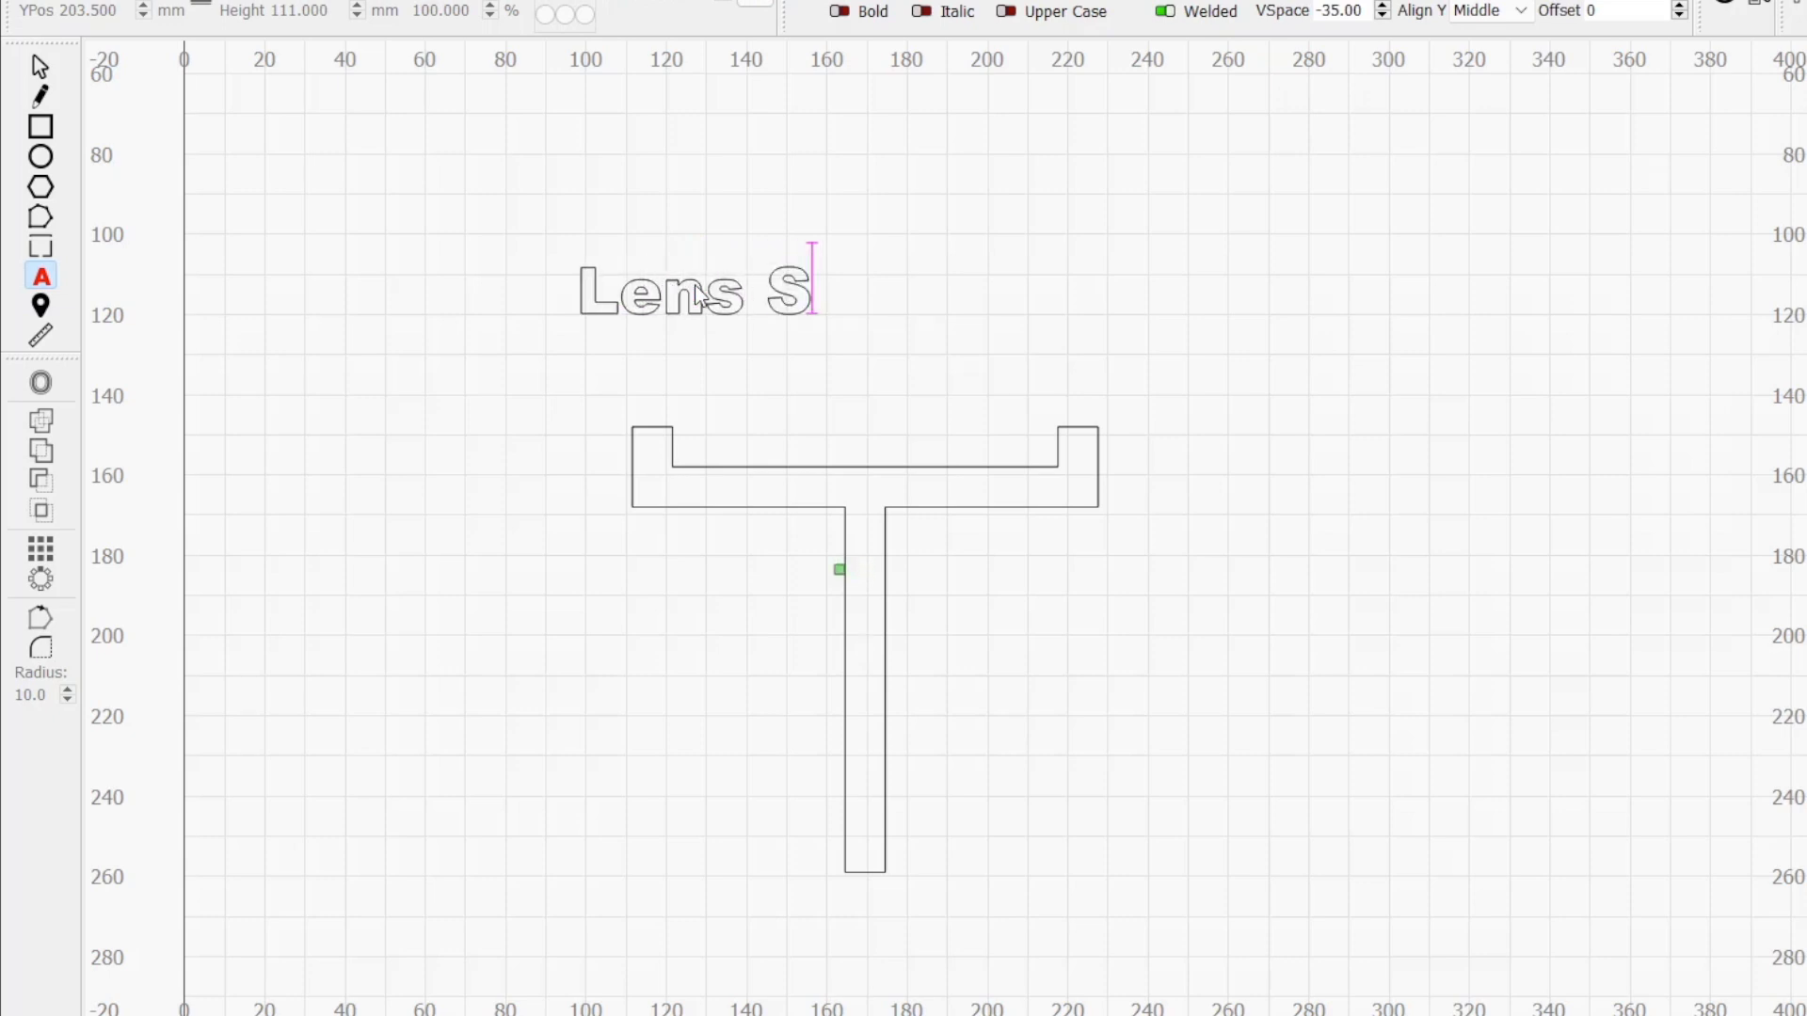
pyautogui.write('ize')
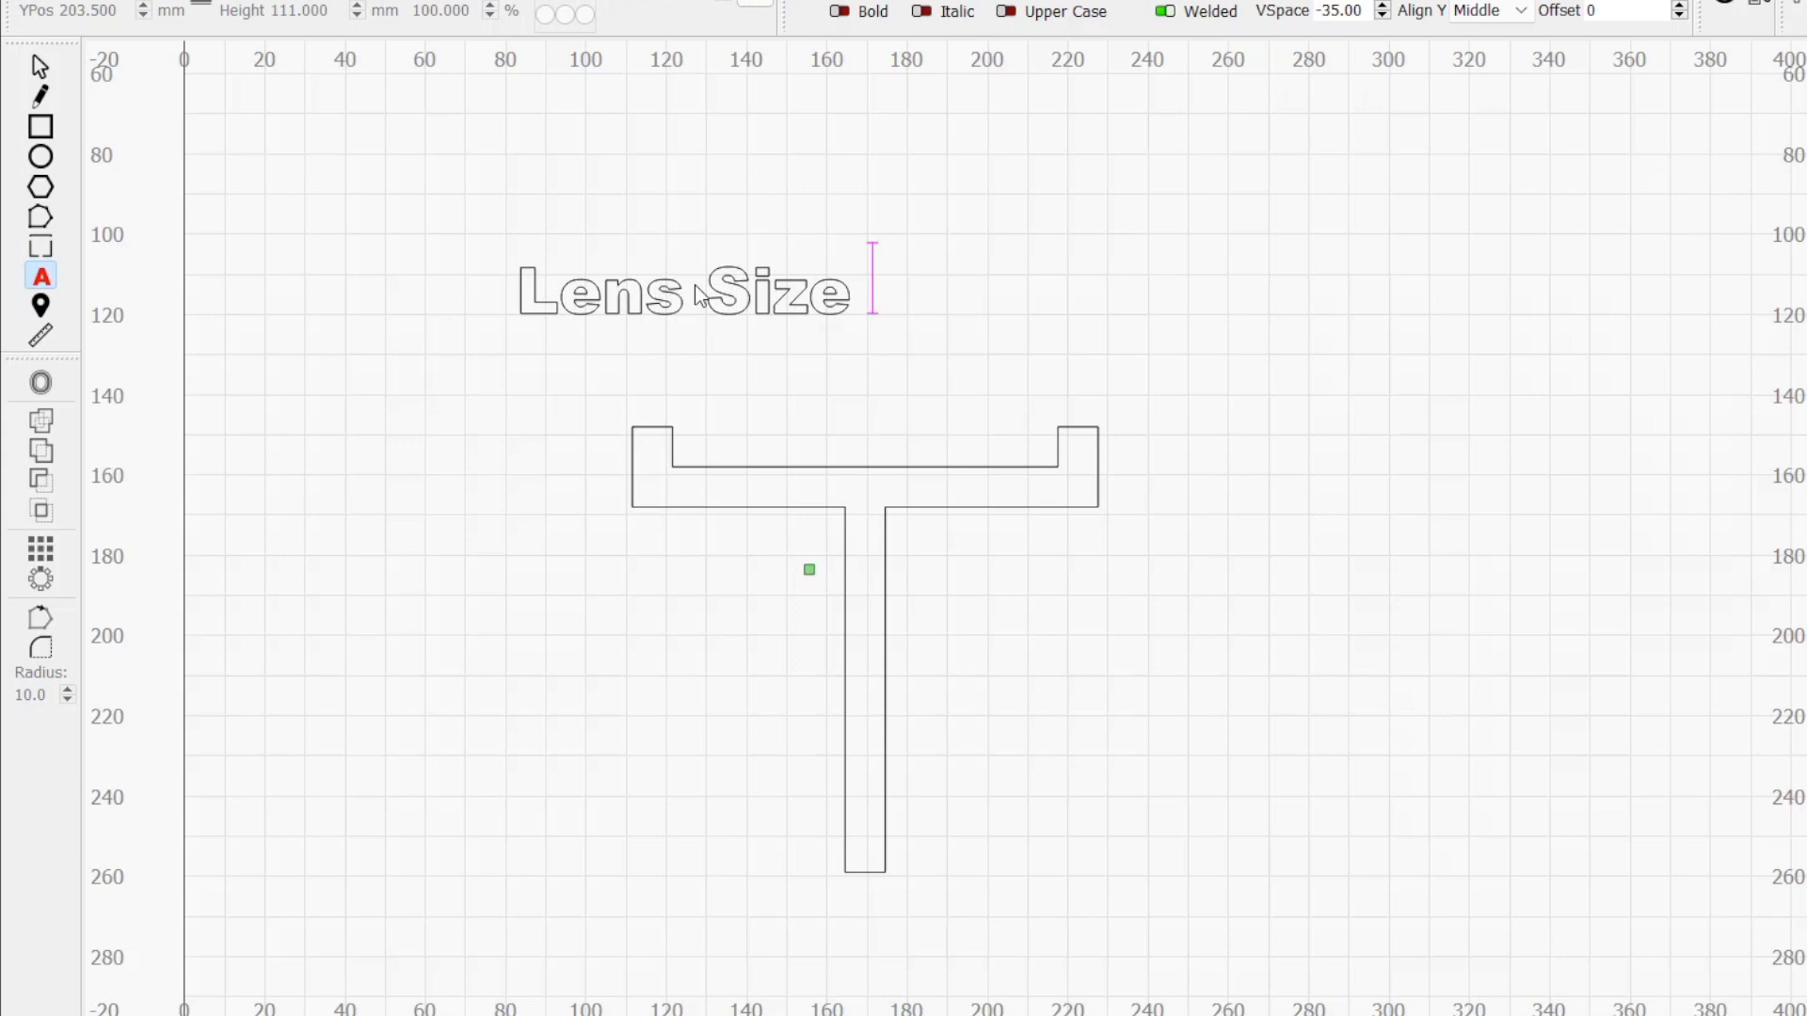
pyautogui.write('70mm')
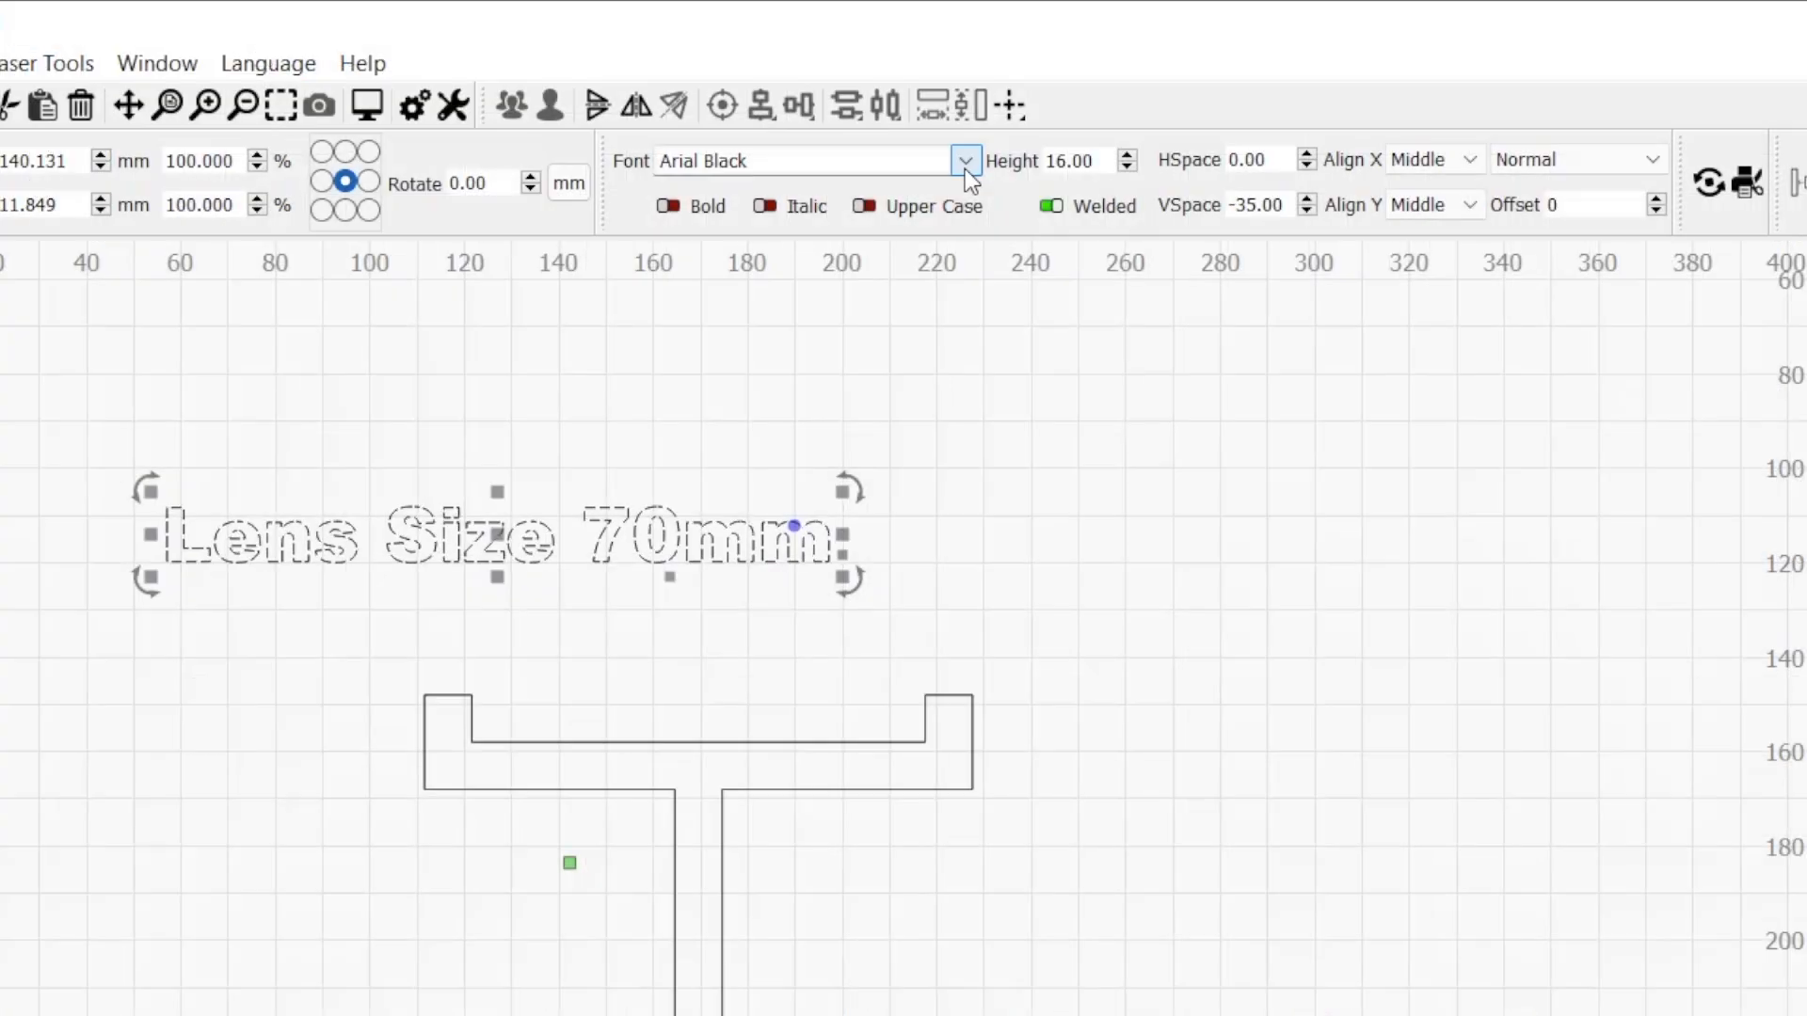
# - Change the label font to Arial and reduce its height to fit the crossbar
pyautogui.click(965, 162)
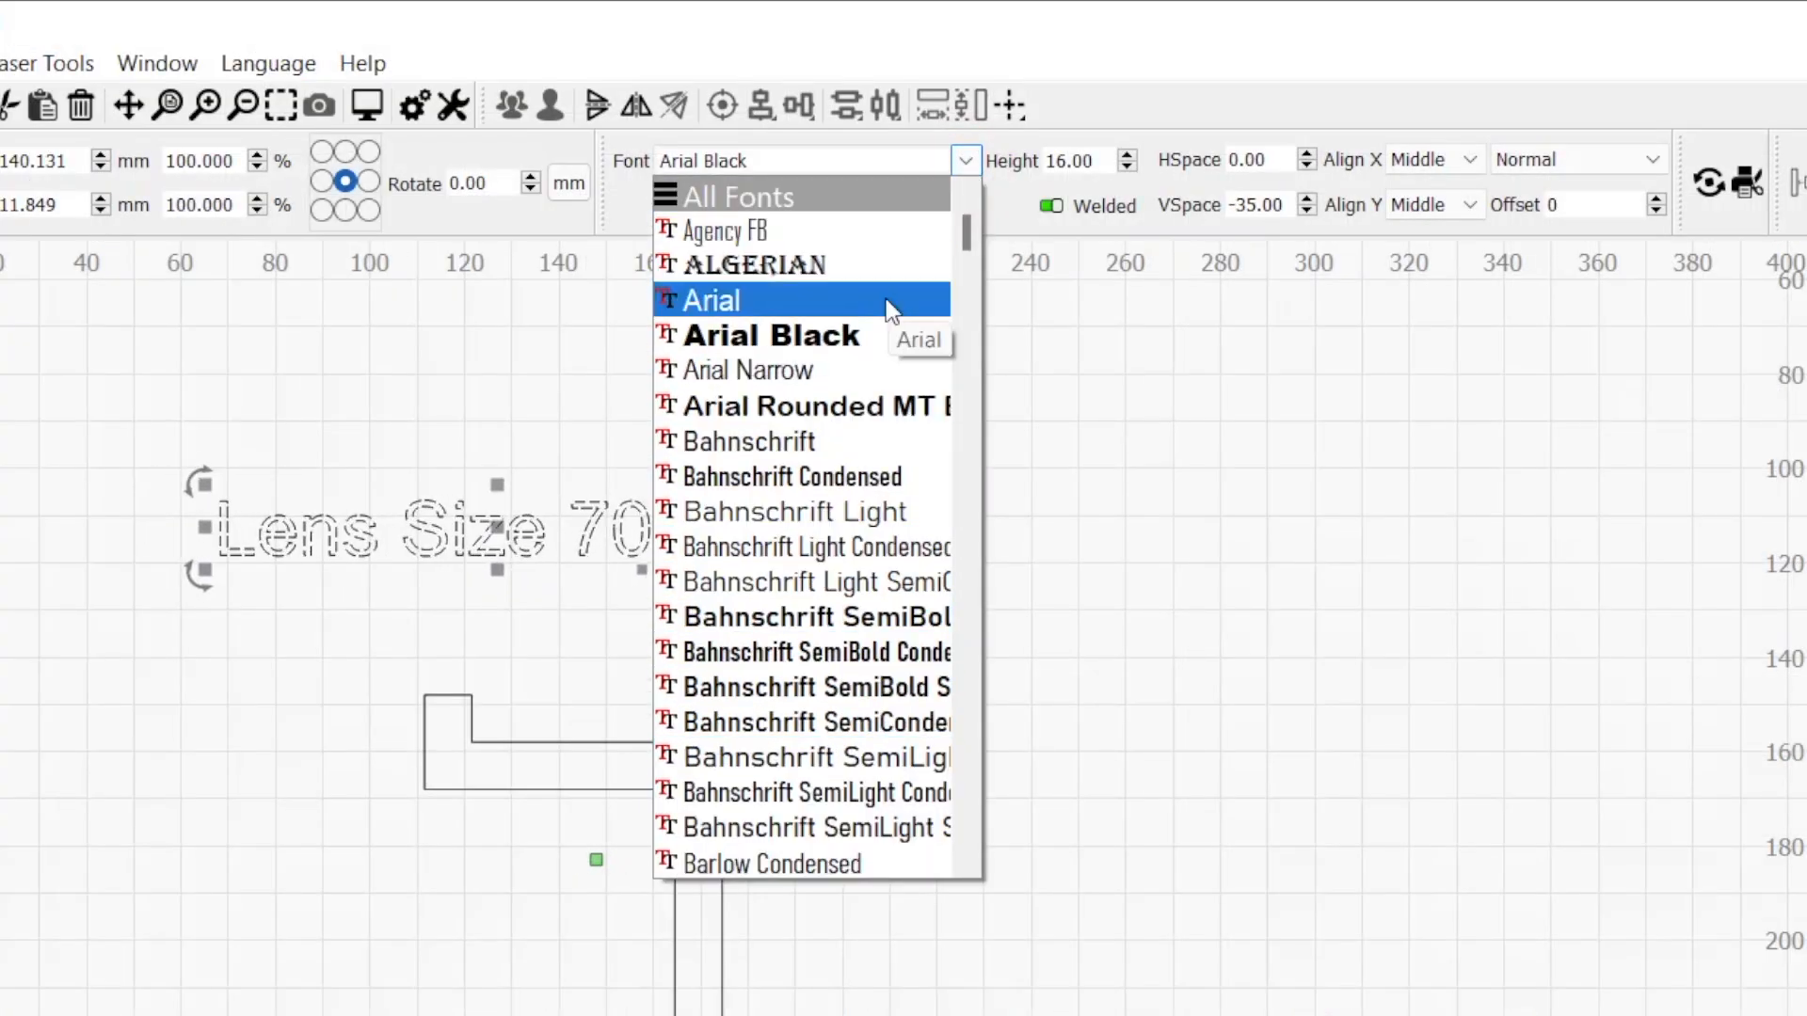
pyautogui.click(712, 299)
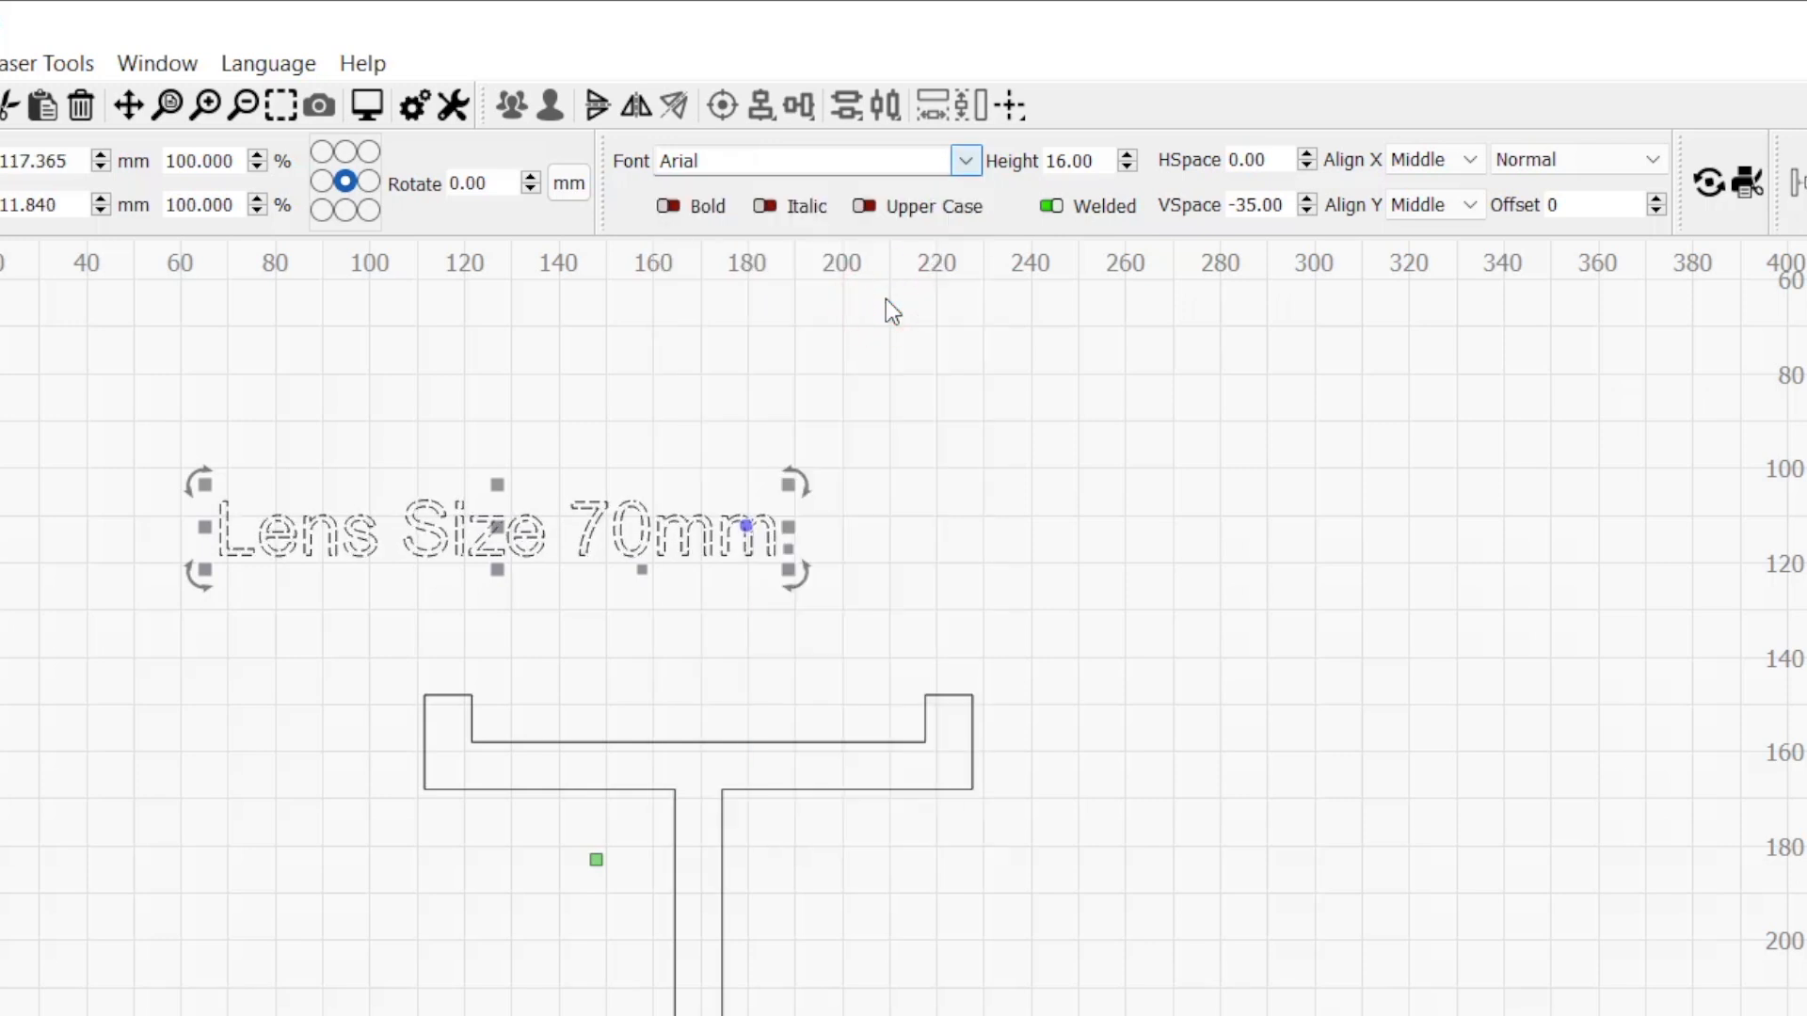
pyautogui.click(1126, 168)
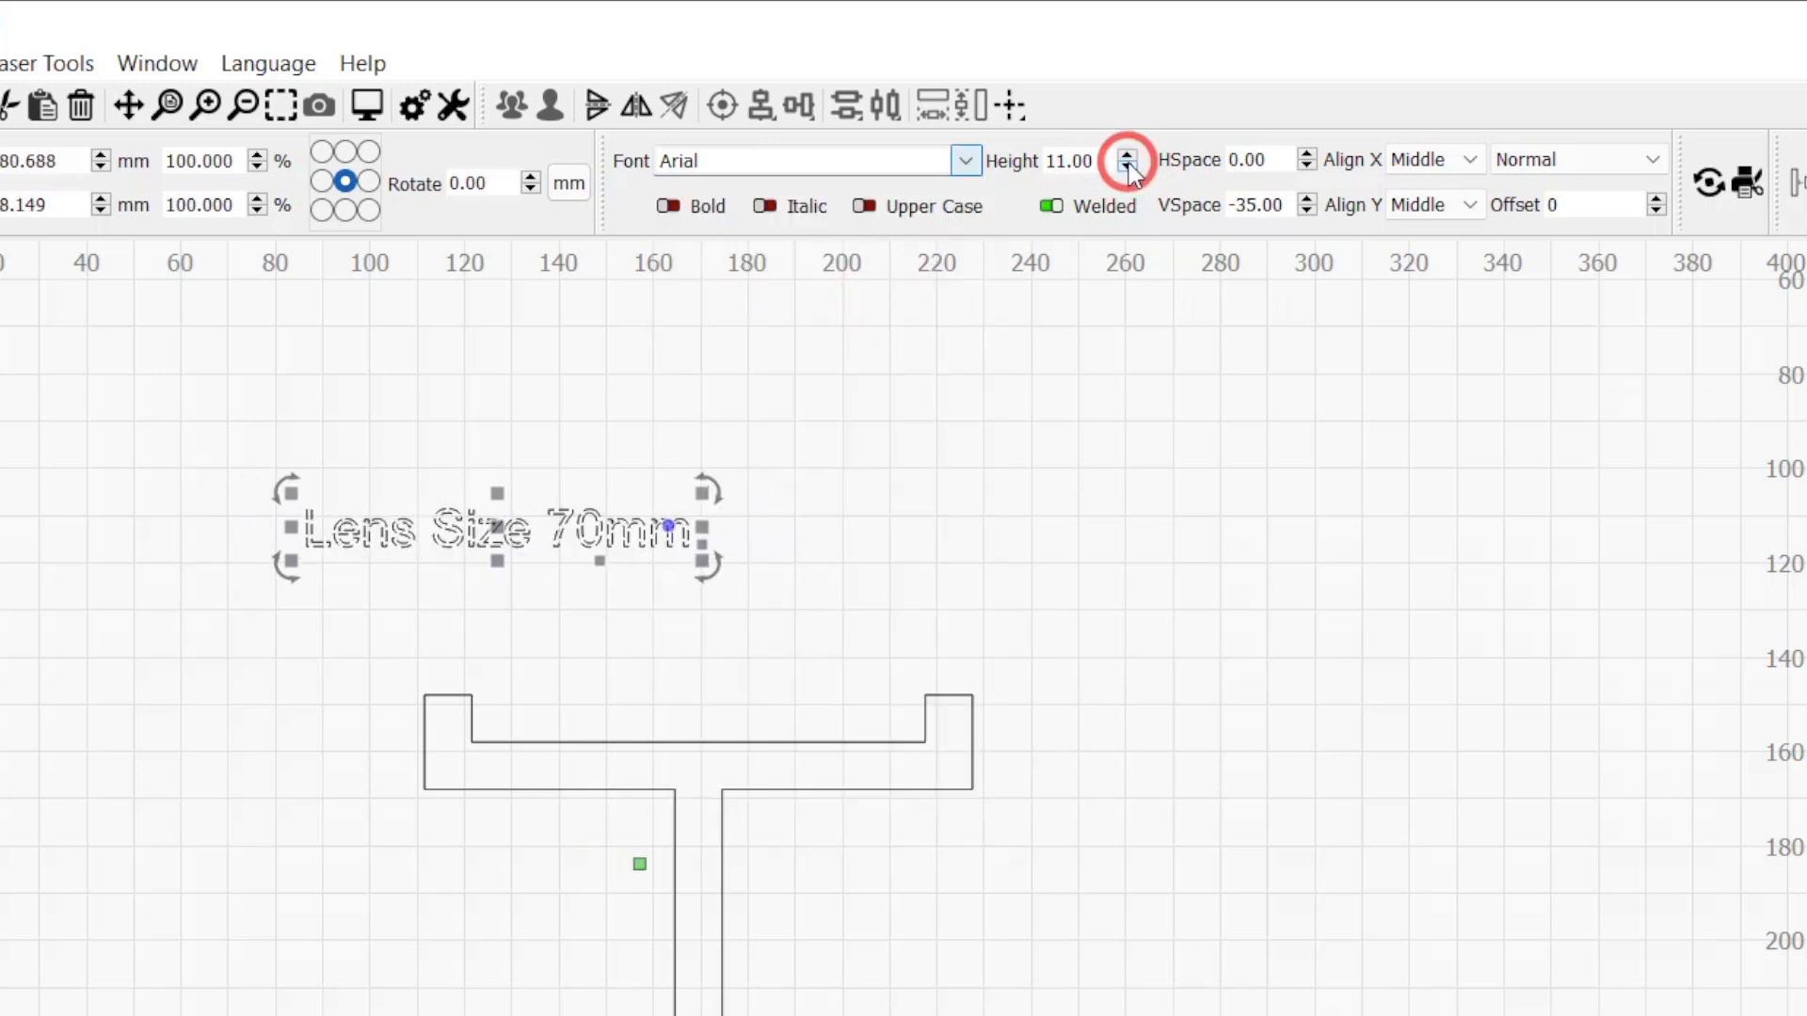
pyautogui.click(1125, 167)
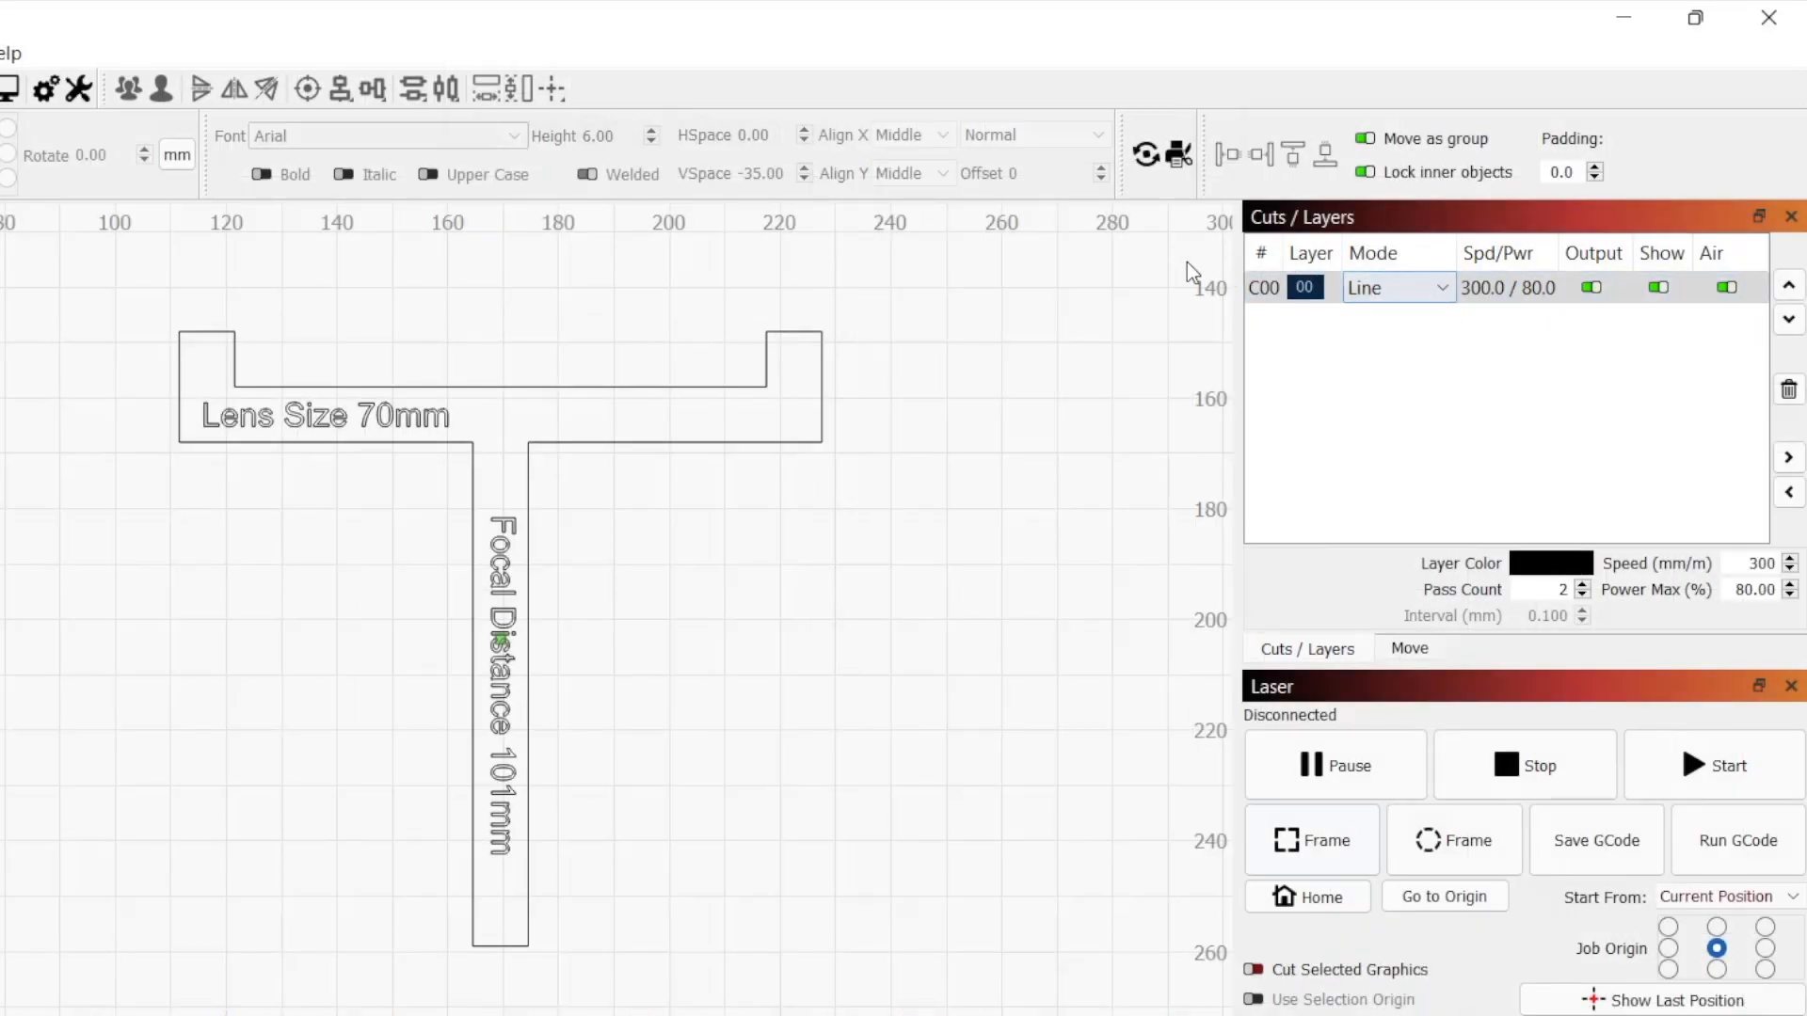
pyautogui.moveTo(320, 931)
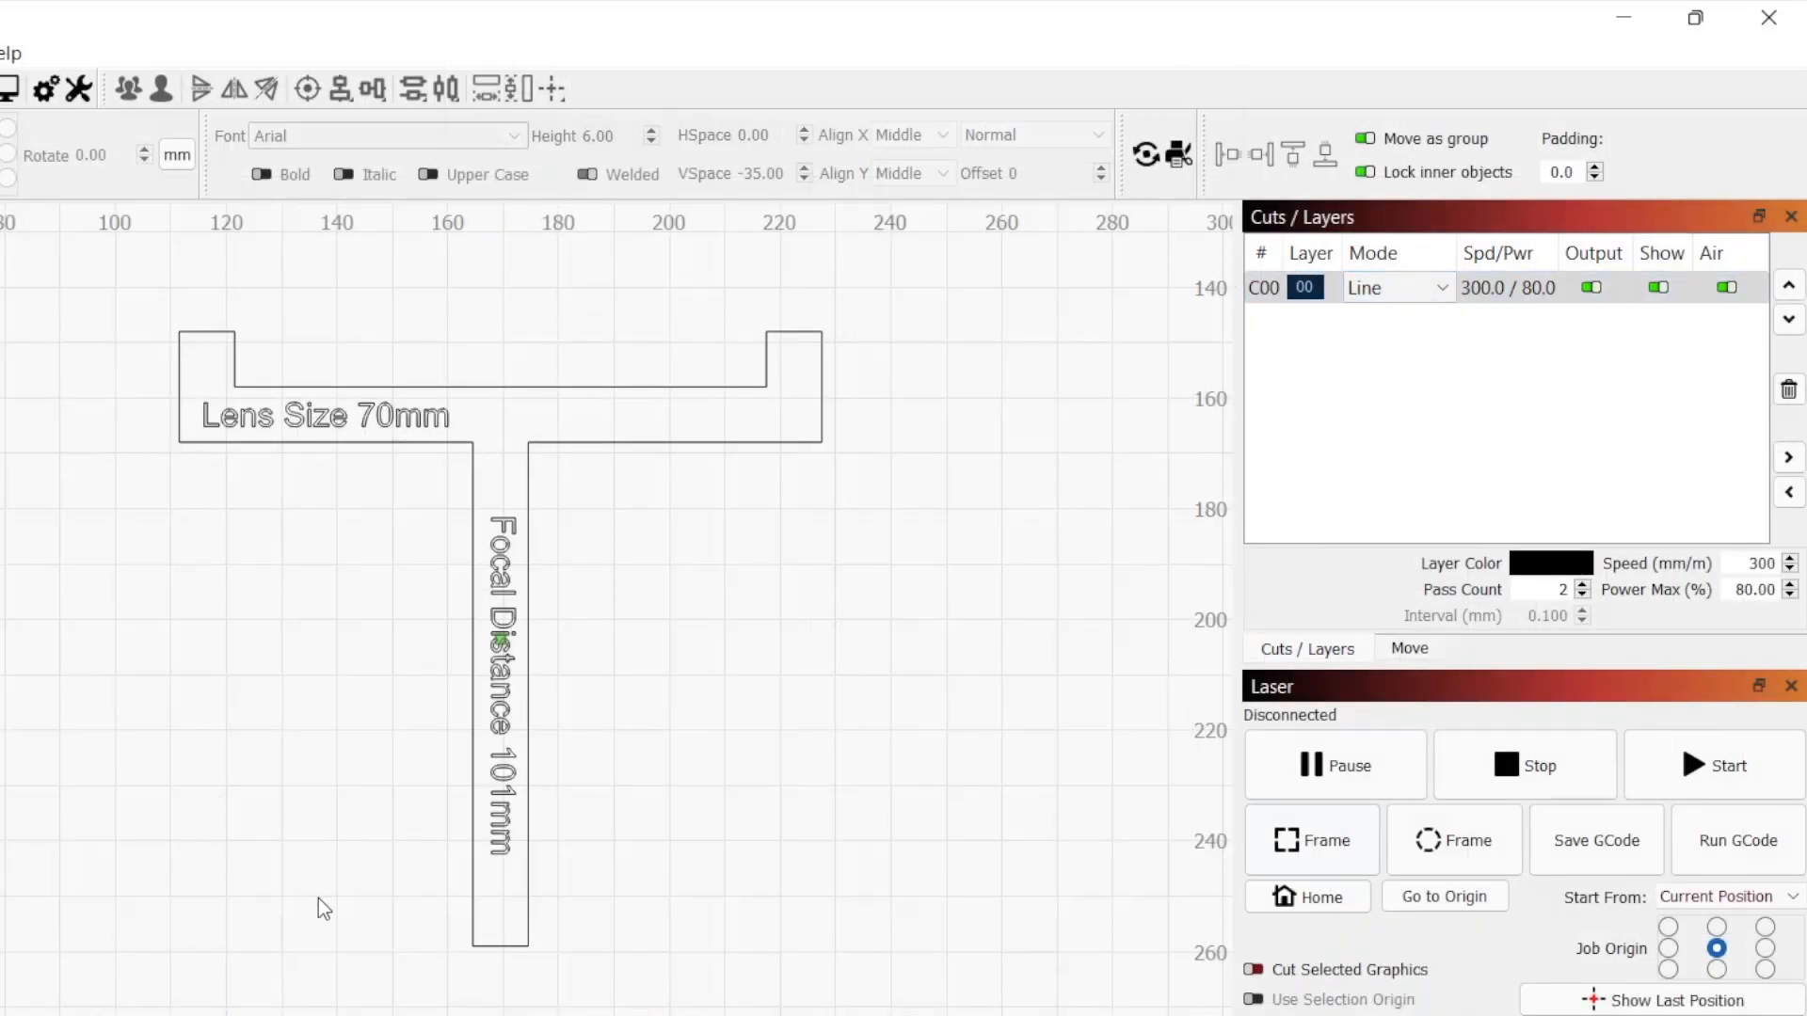
pyautogui.moveTo(849, 429)
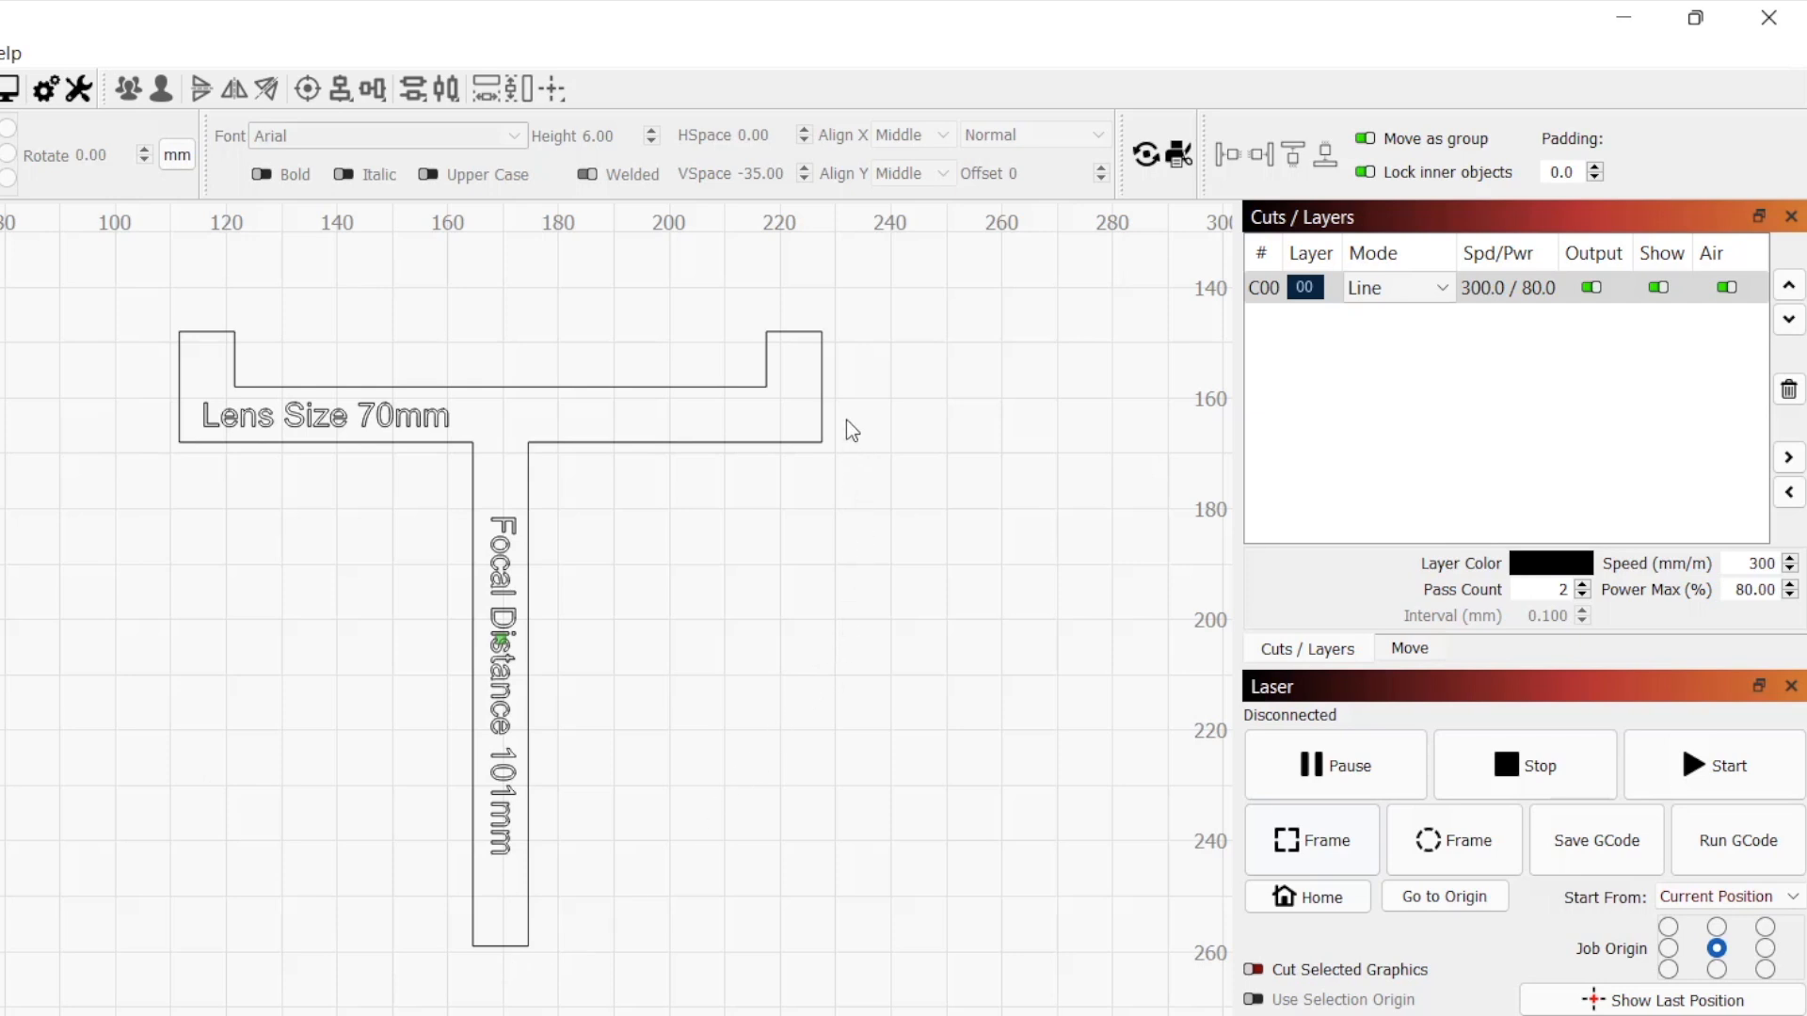
pyautogui.moveTo(411, 363)
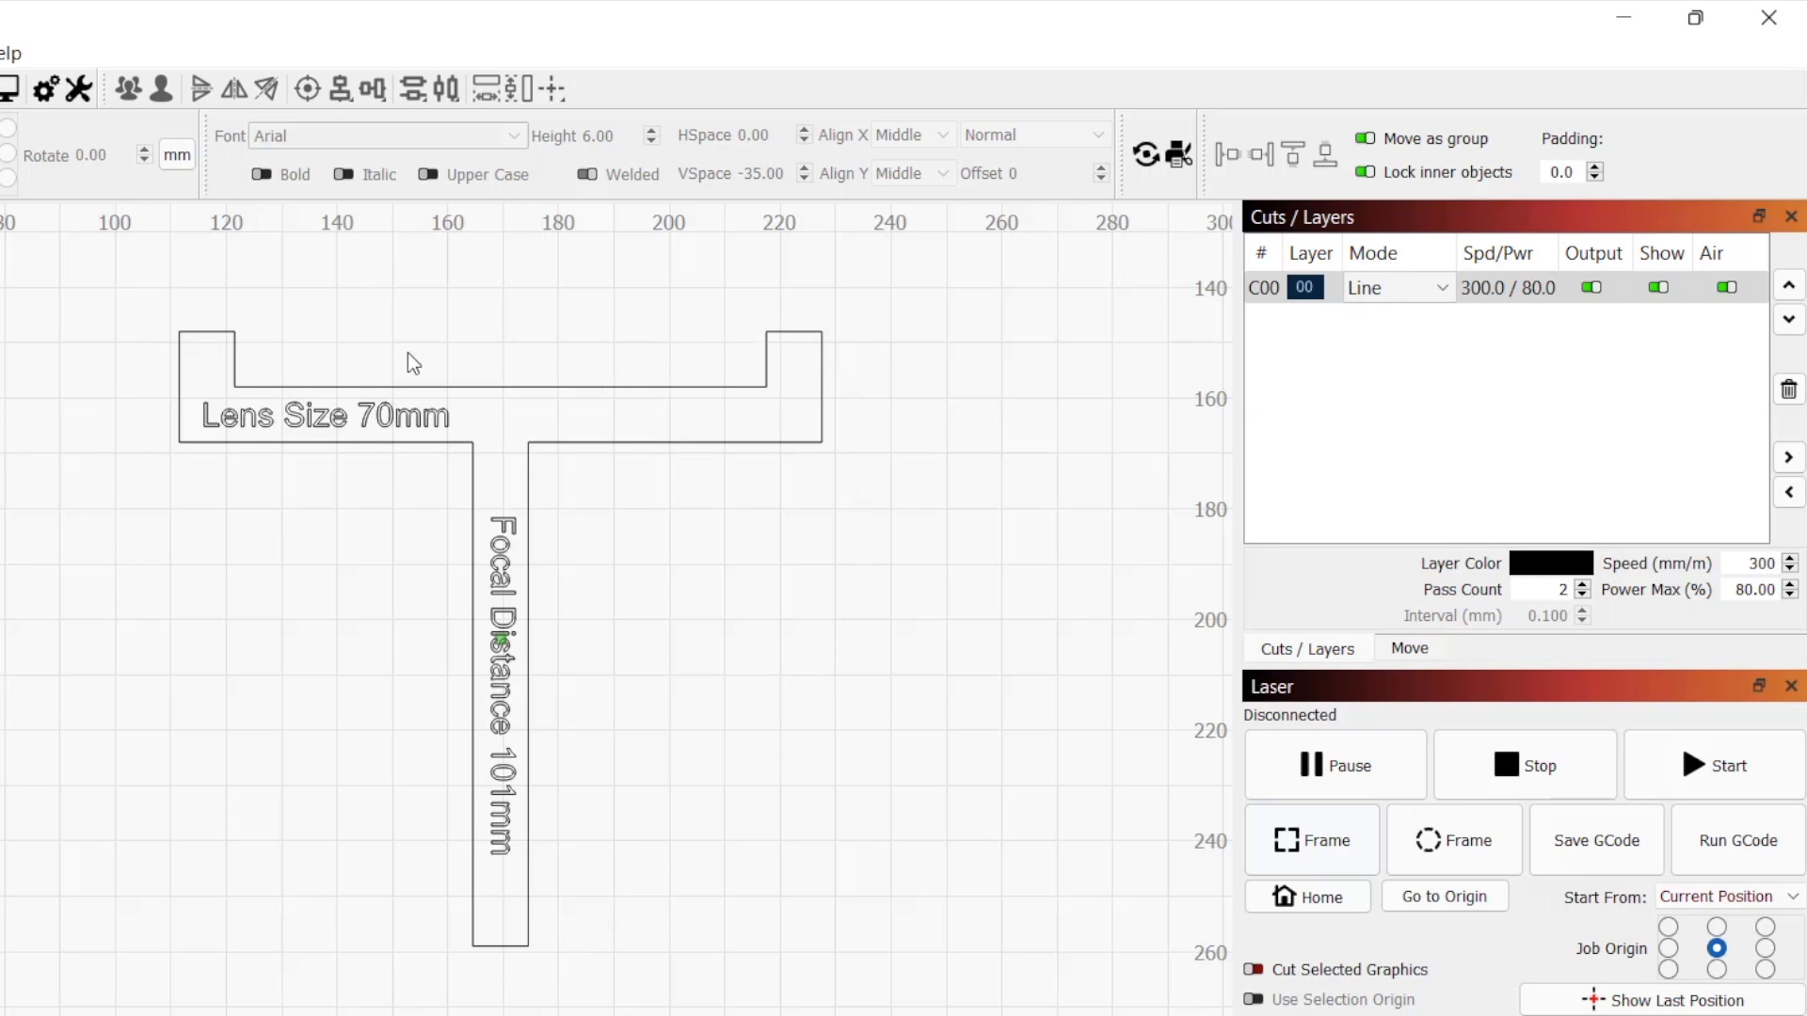
# - Select the two text labels together, leaving the T outline unselected
pyautogui.click(323, 415)
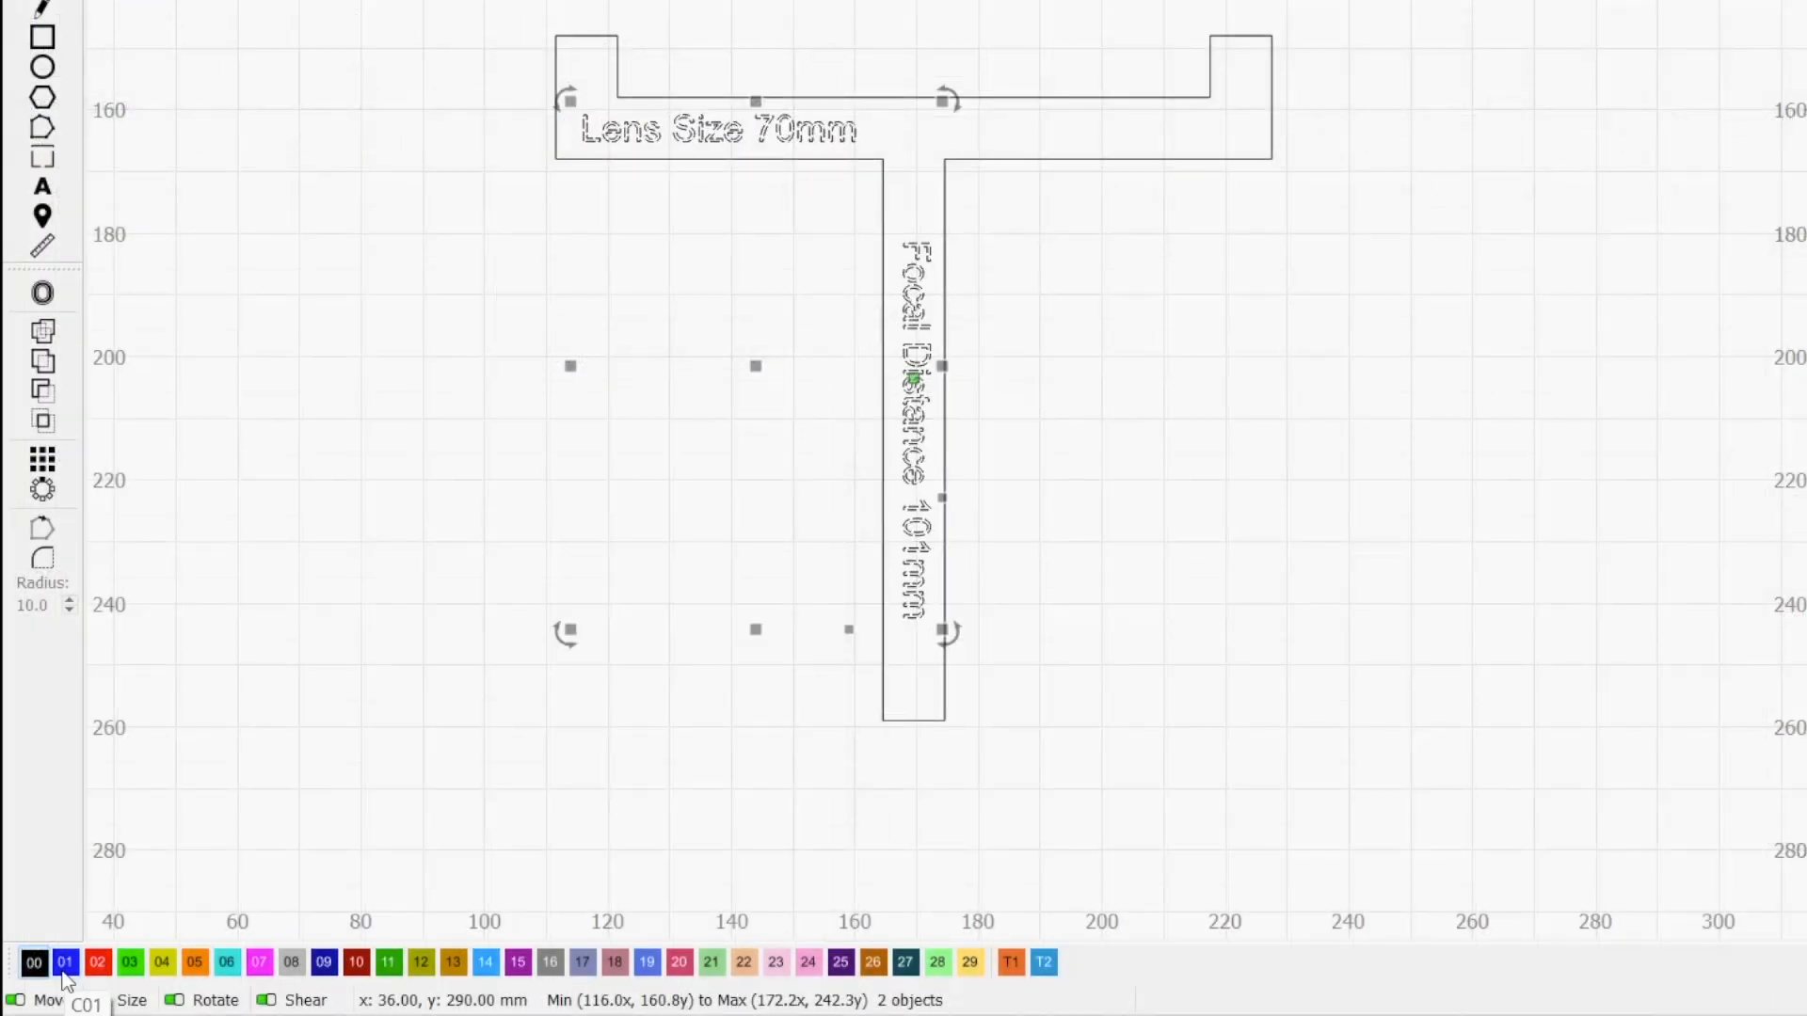
# - Move the labels to their own layer and set the outline layer to Line at 300 mm/min
pyautogui.click(64, 960)
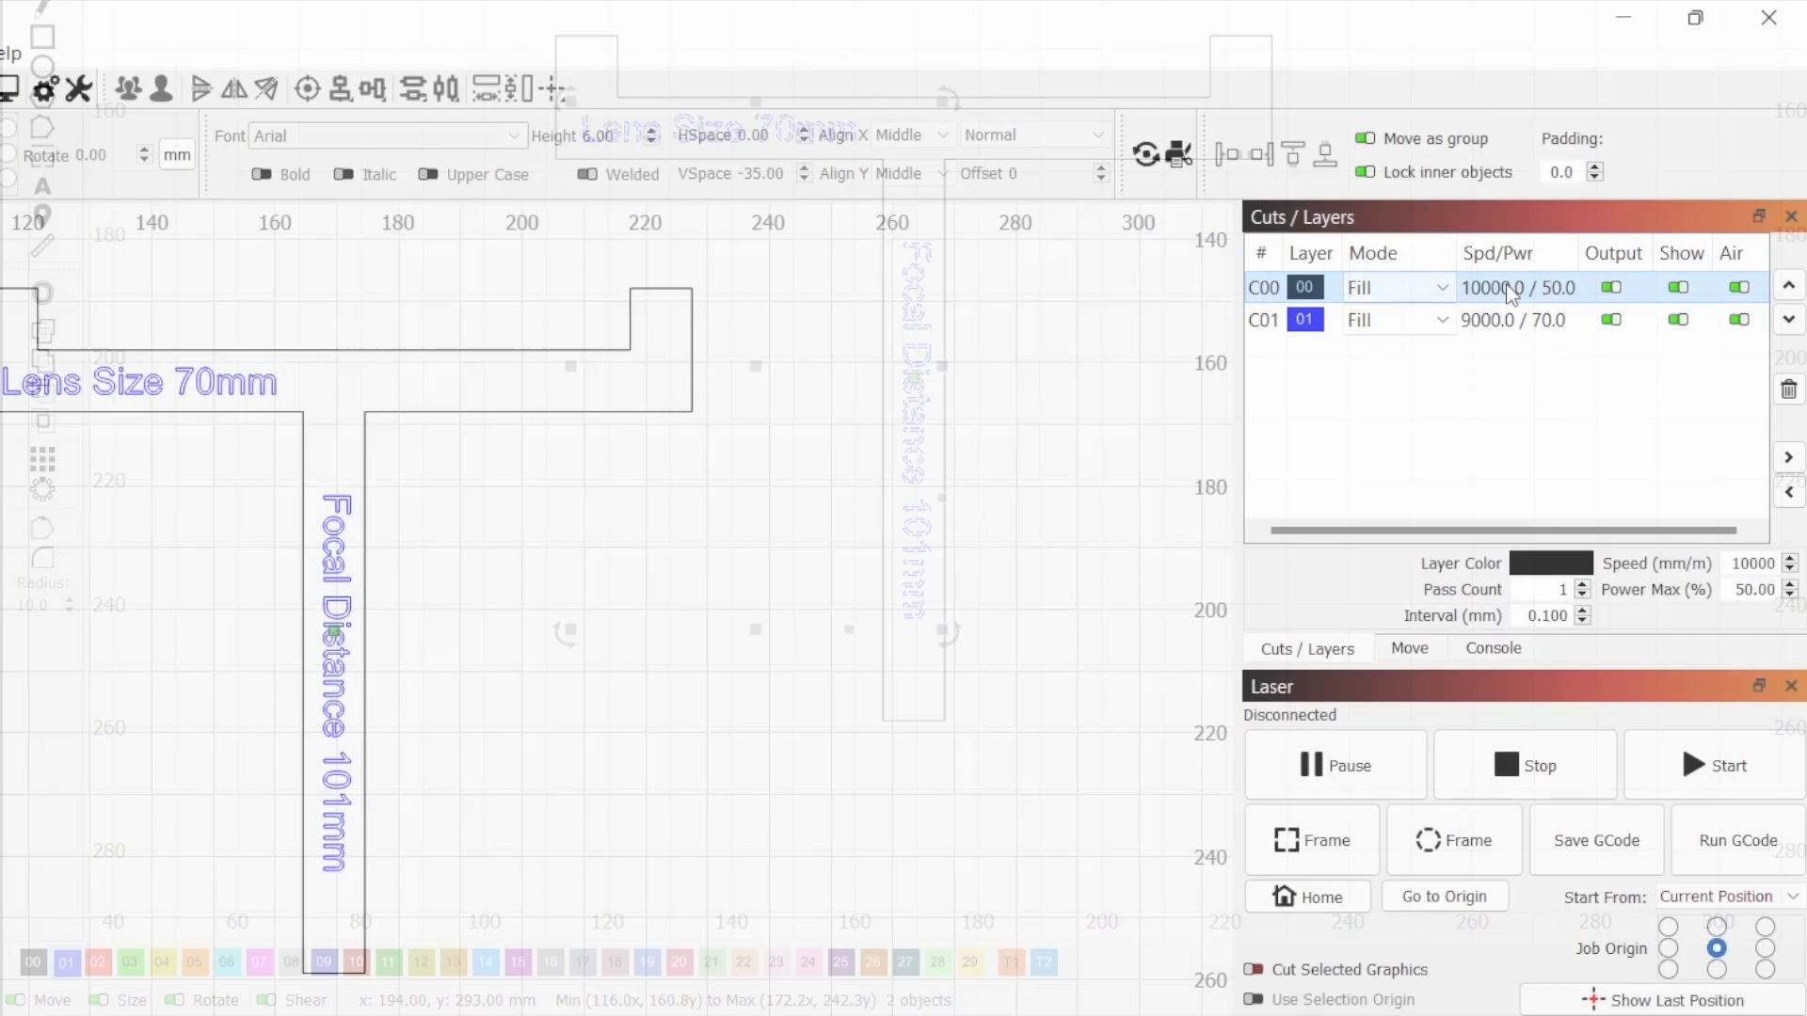
pyautogui.click(1442, 286)
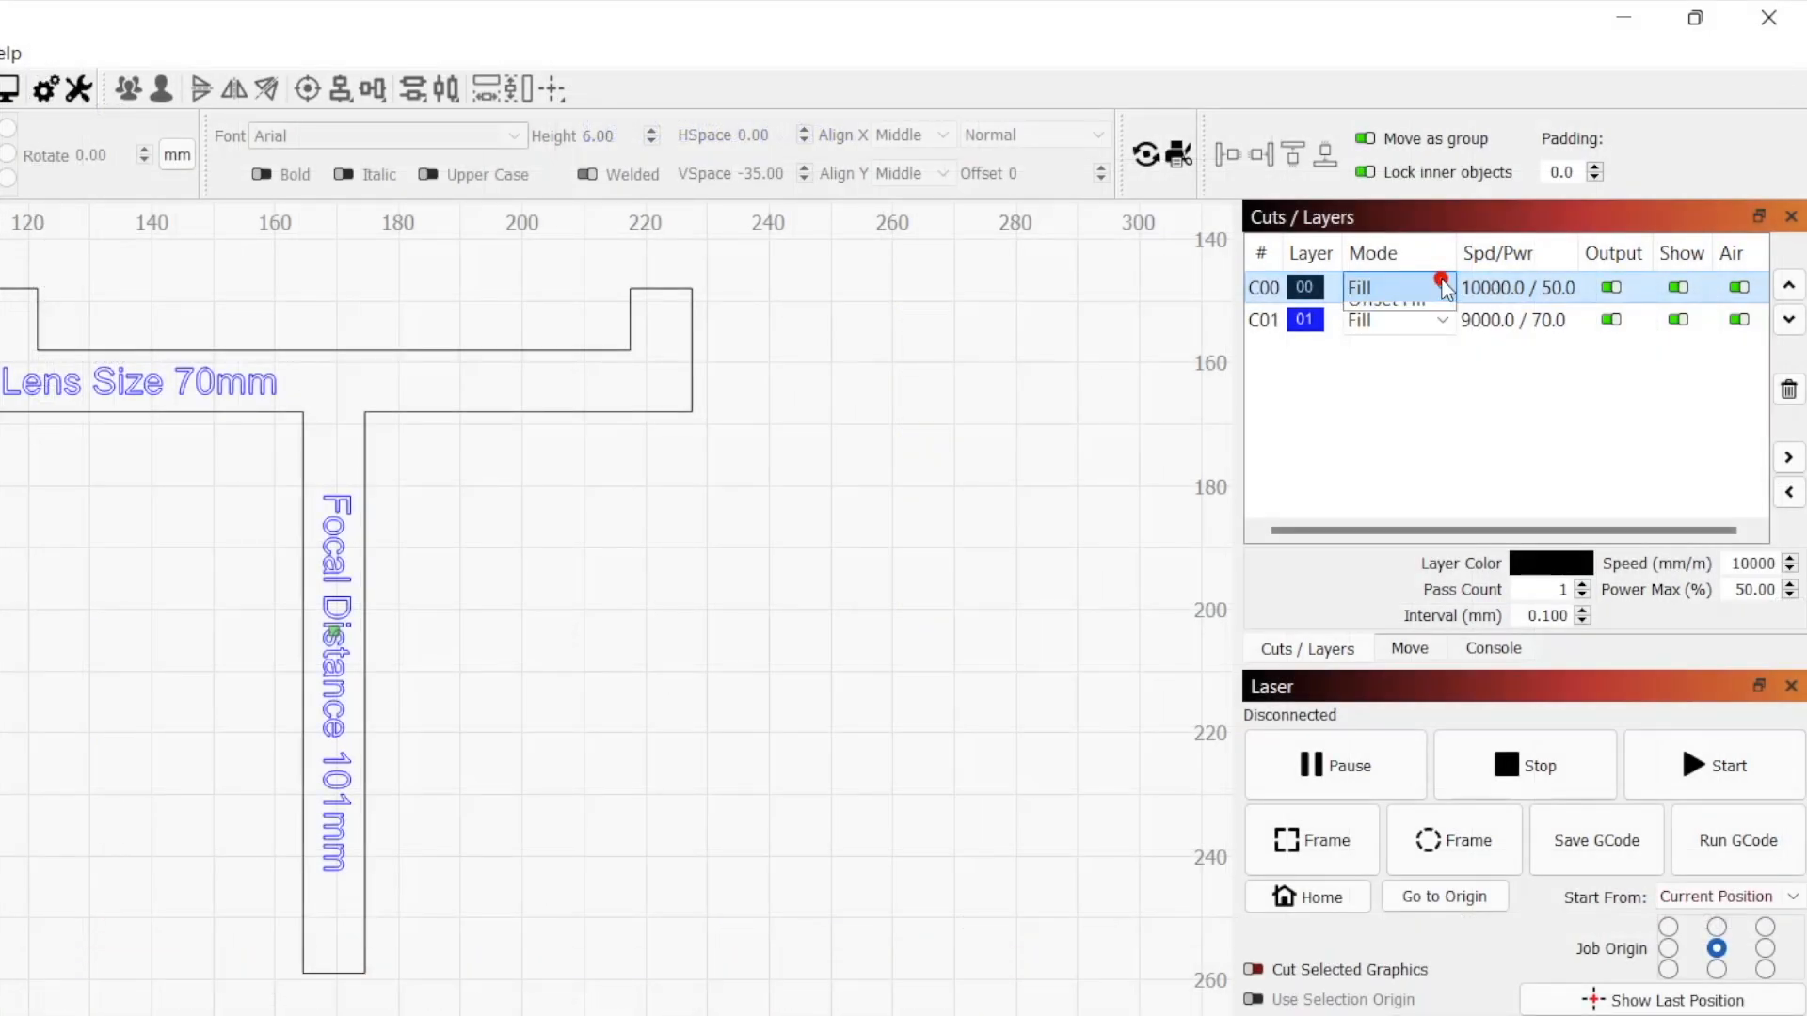
pyautogui.click(1441, 286)
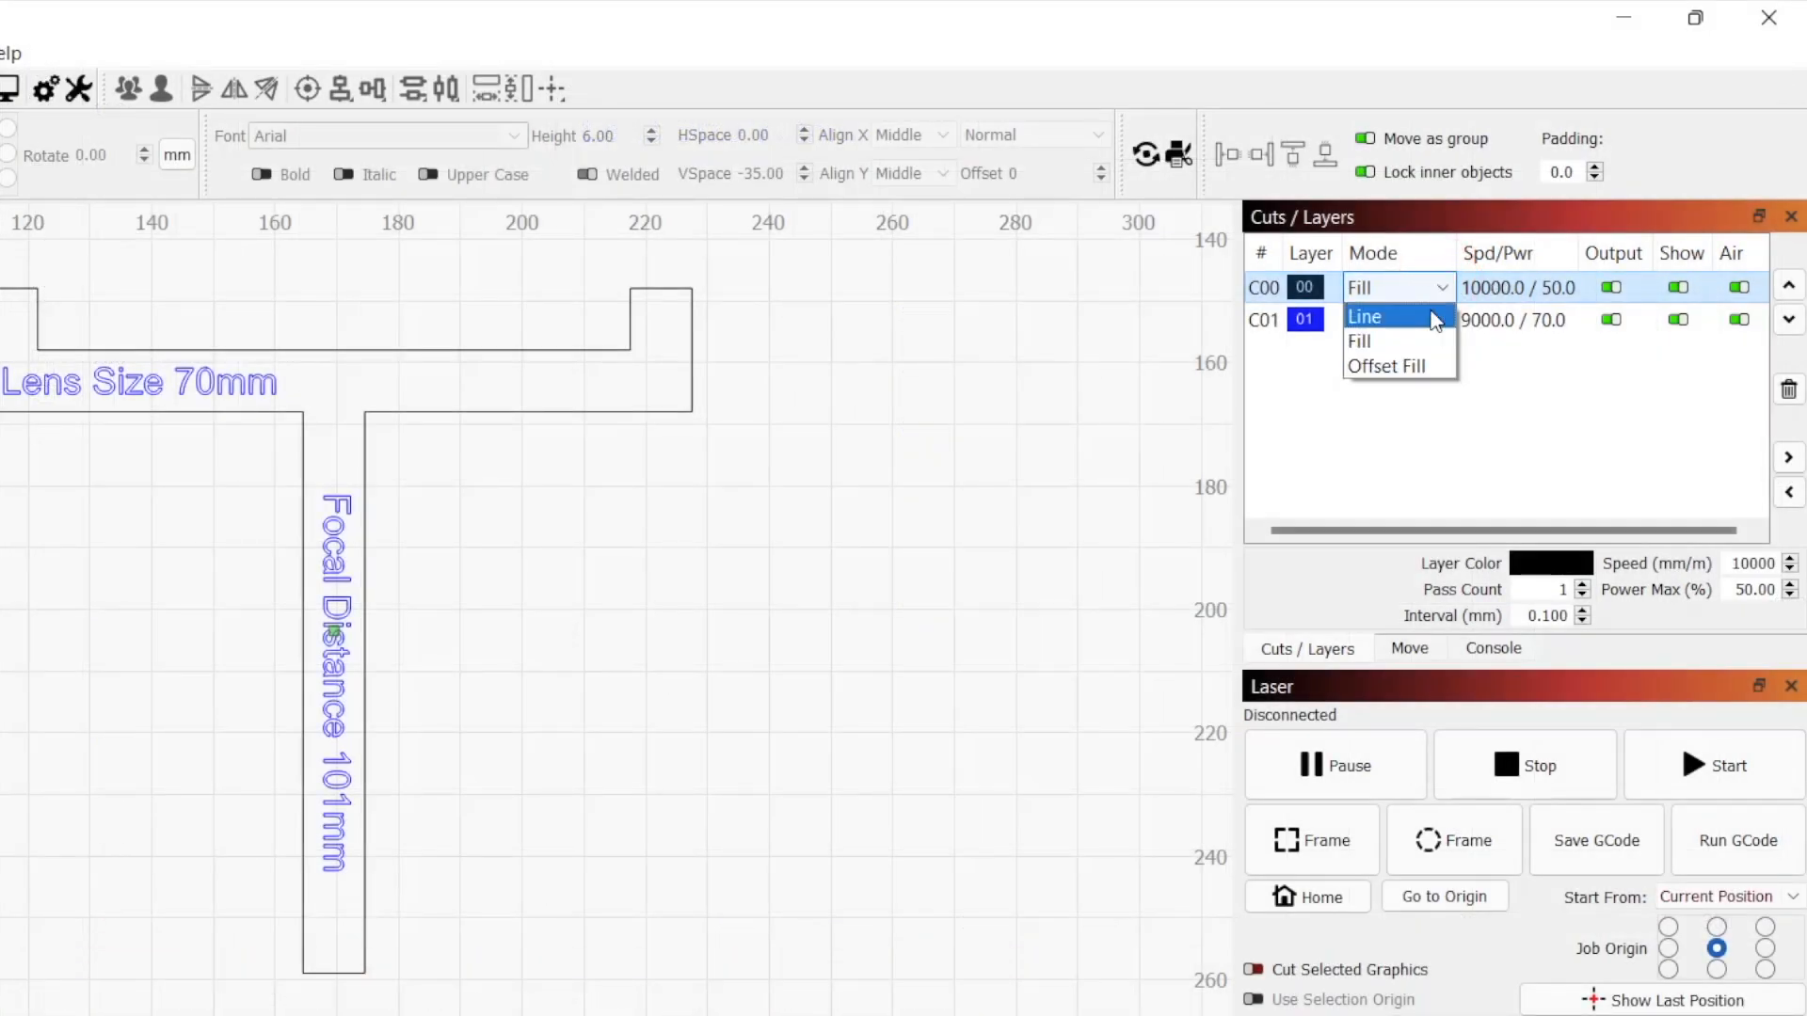
pyautogui.click(1367, 317)
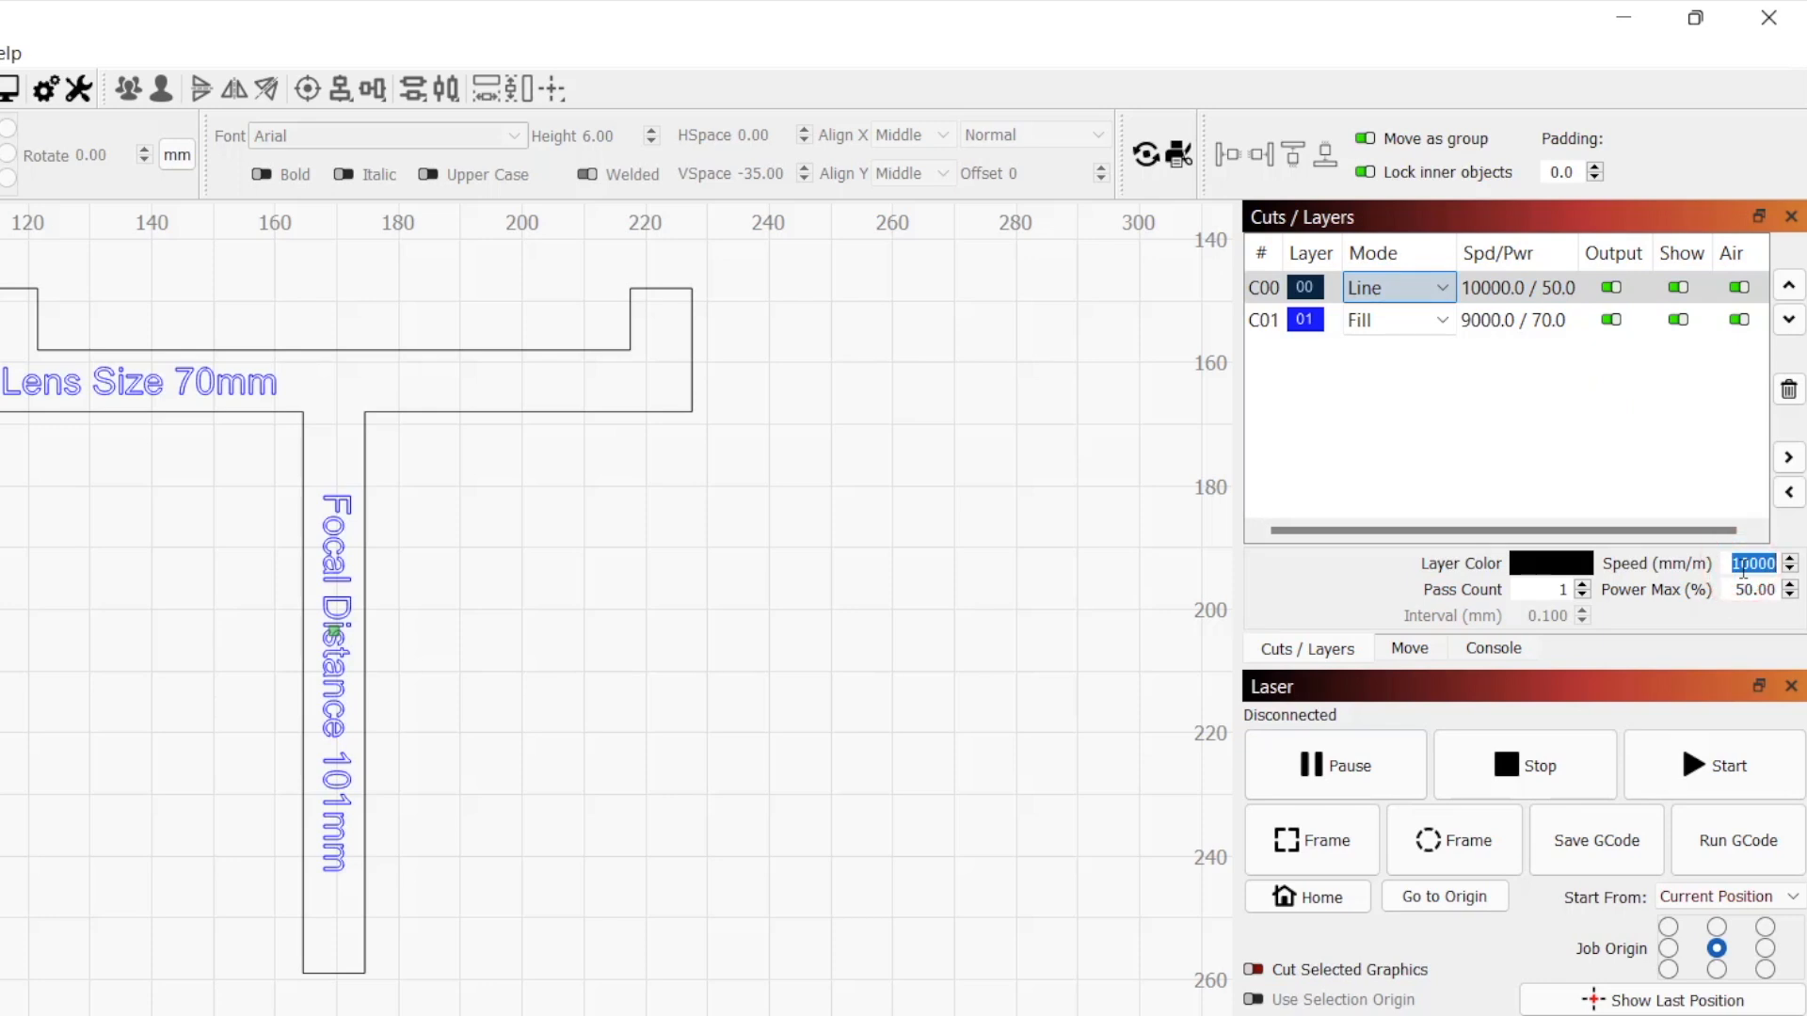
pyautogui.write('300')
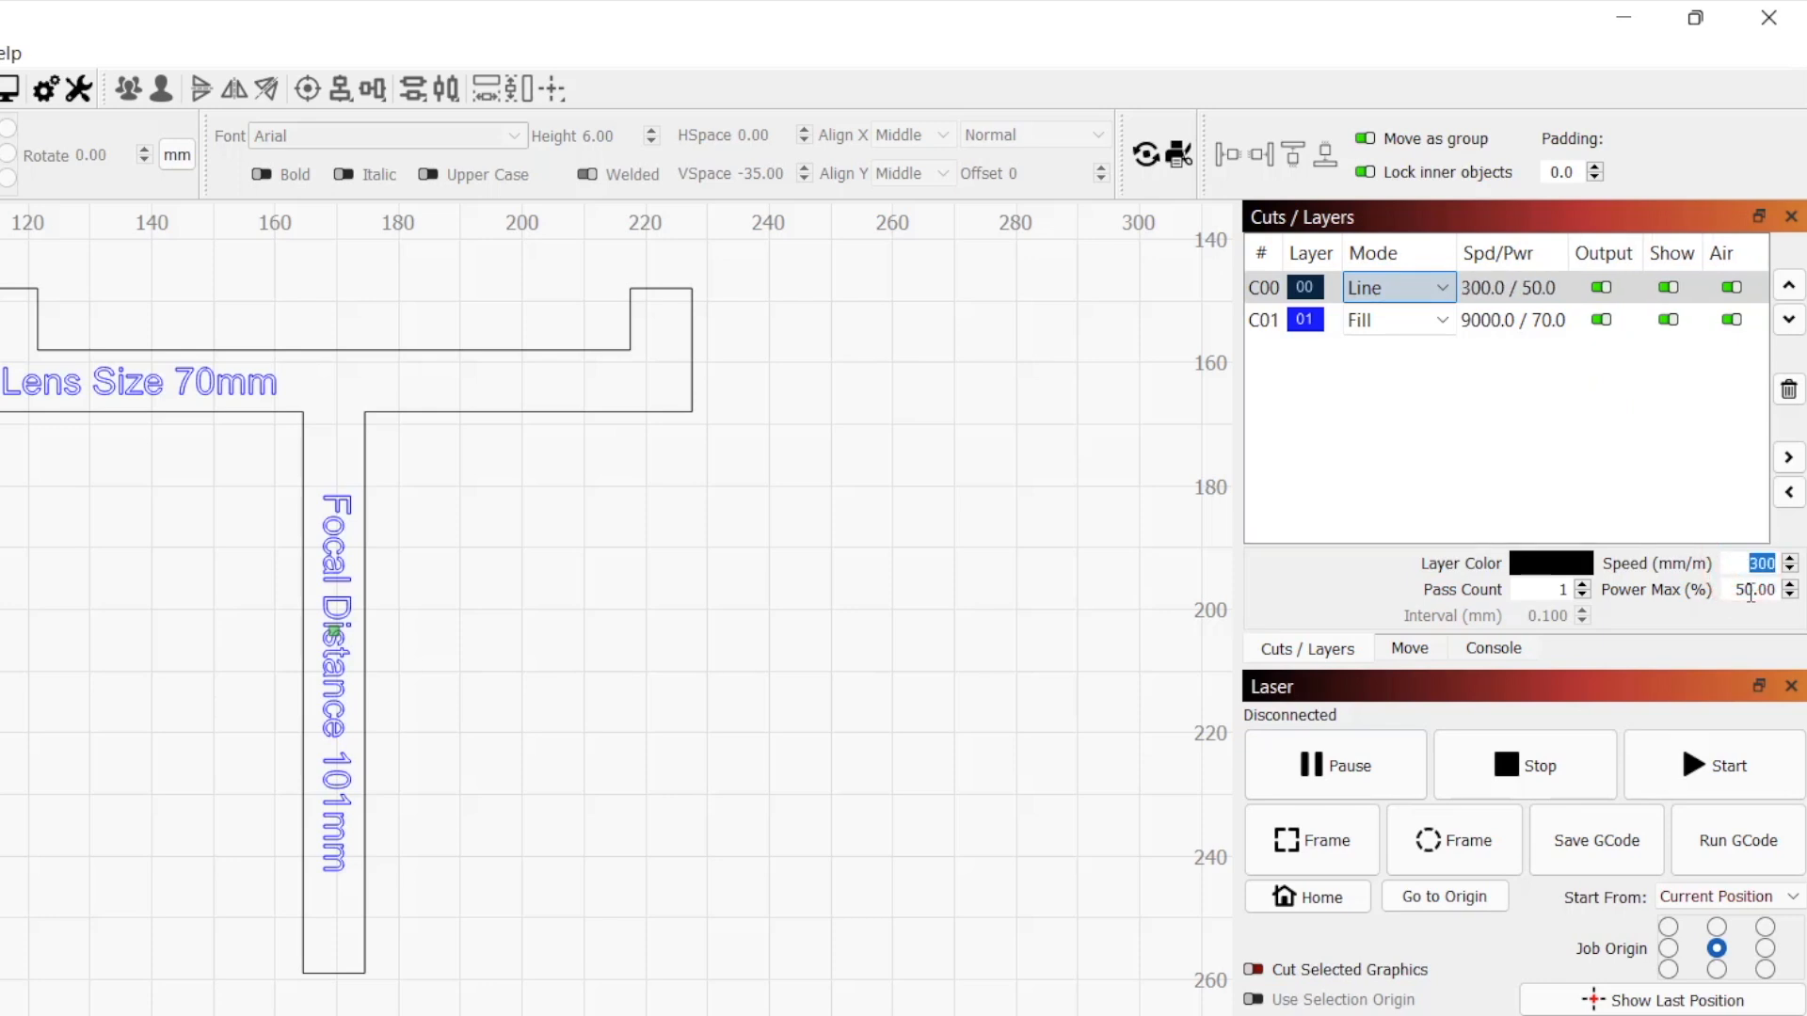
# - Give the outline layer 80% max power and two passes
pyautogui.click(1753, 589)
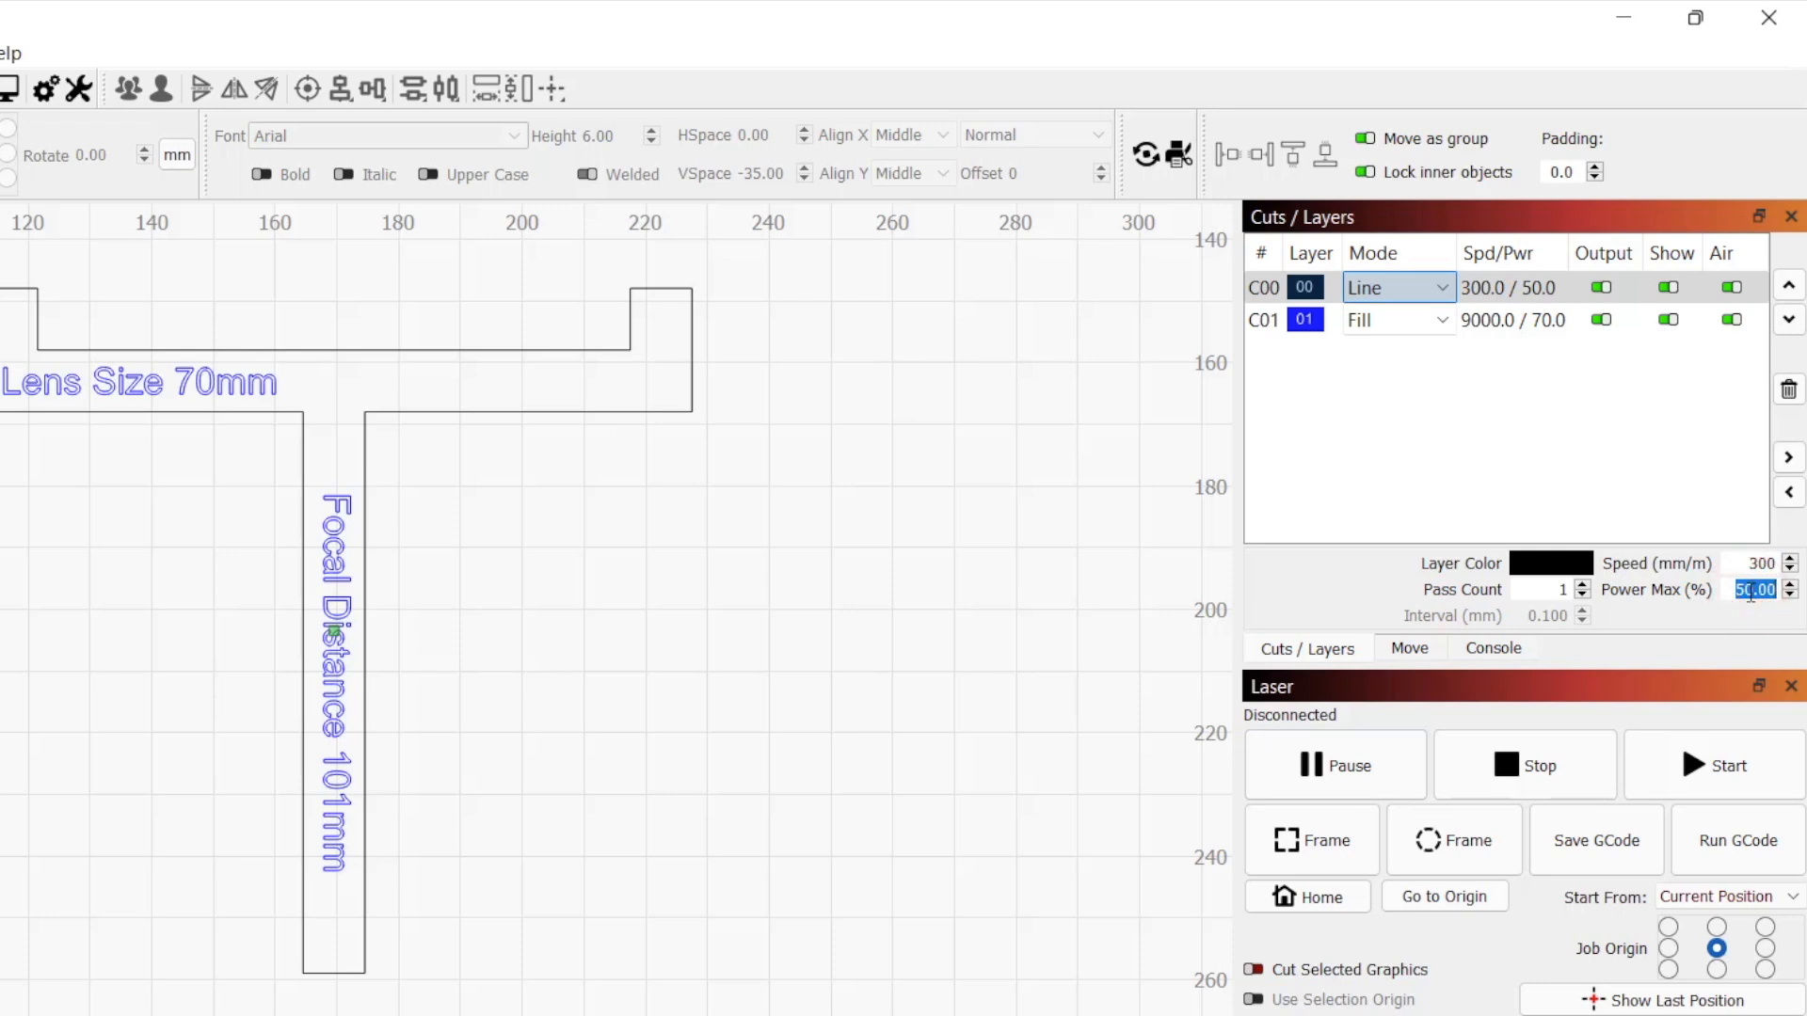
pyautogui.write('80')
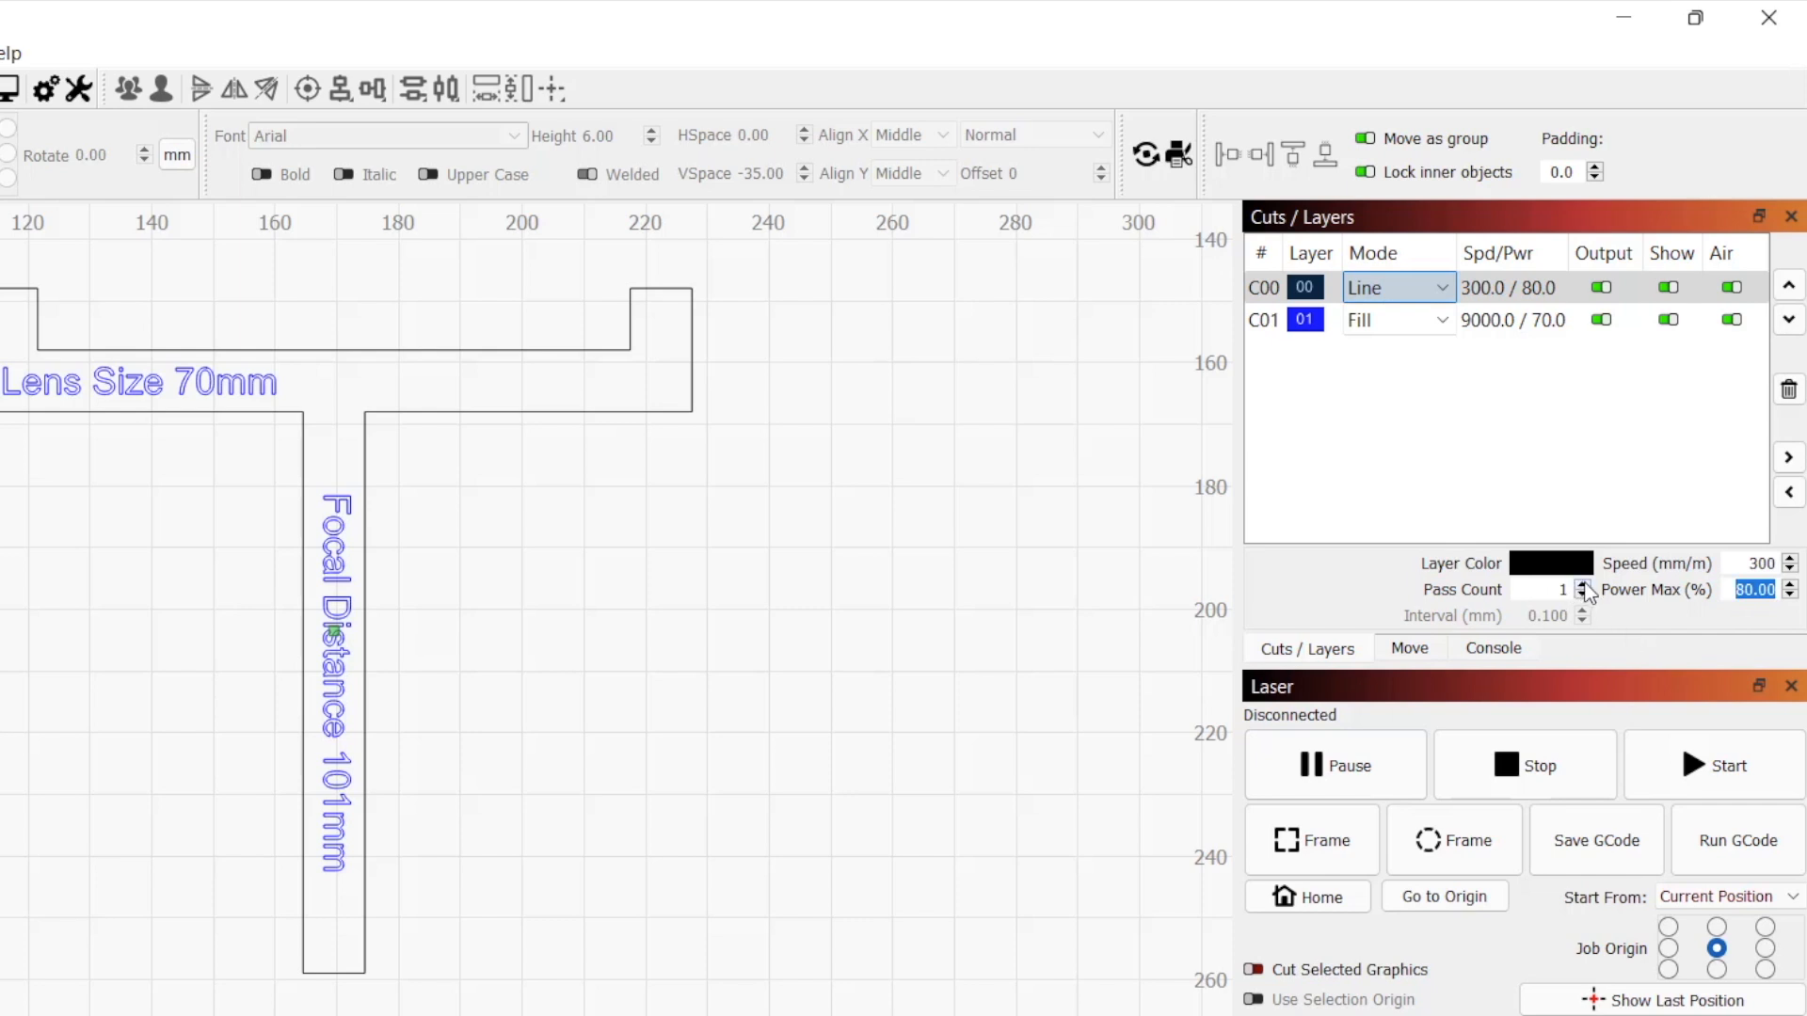
pyautogui.click(1584, 583)
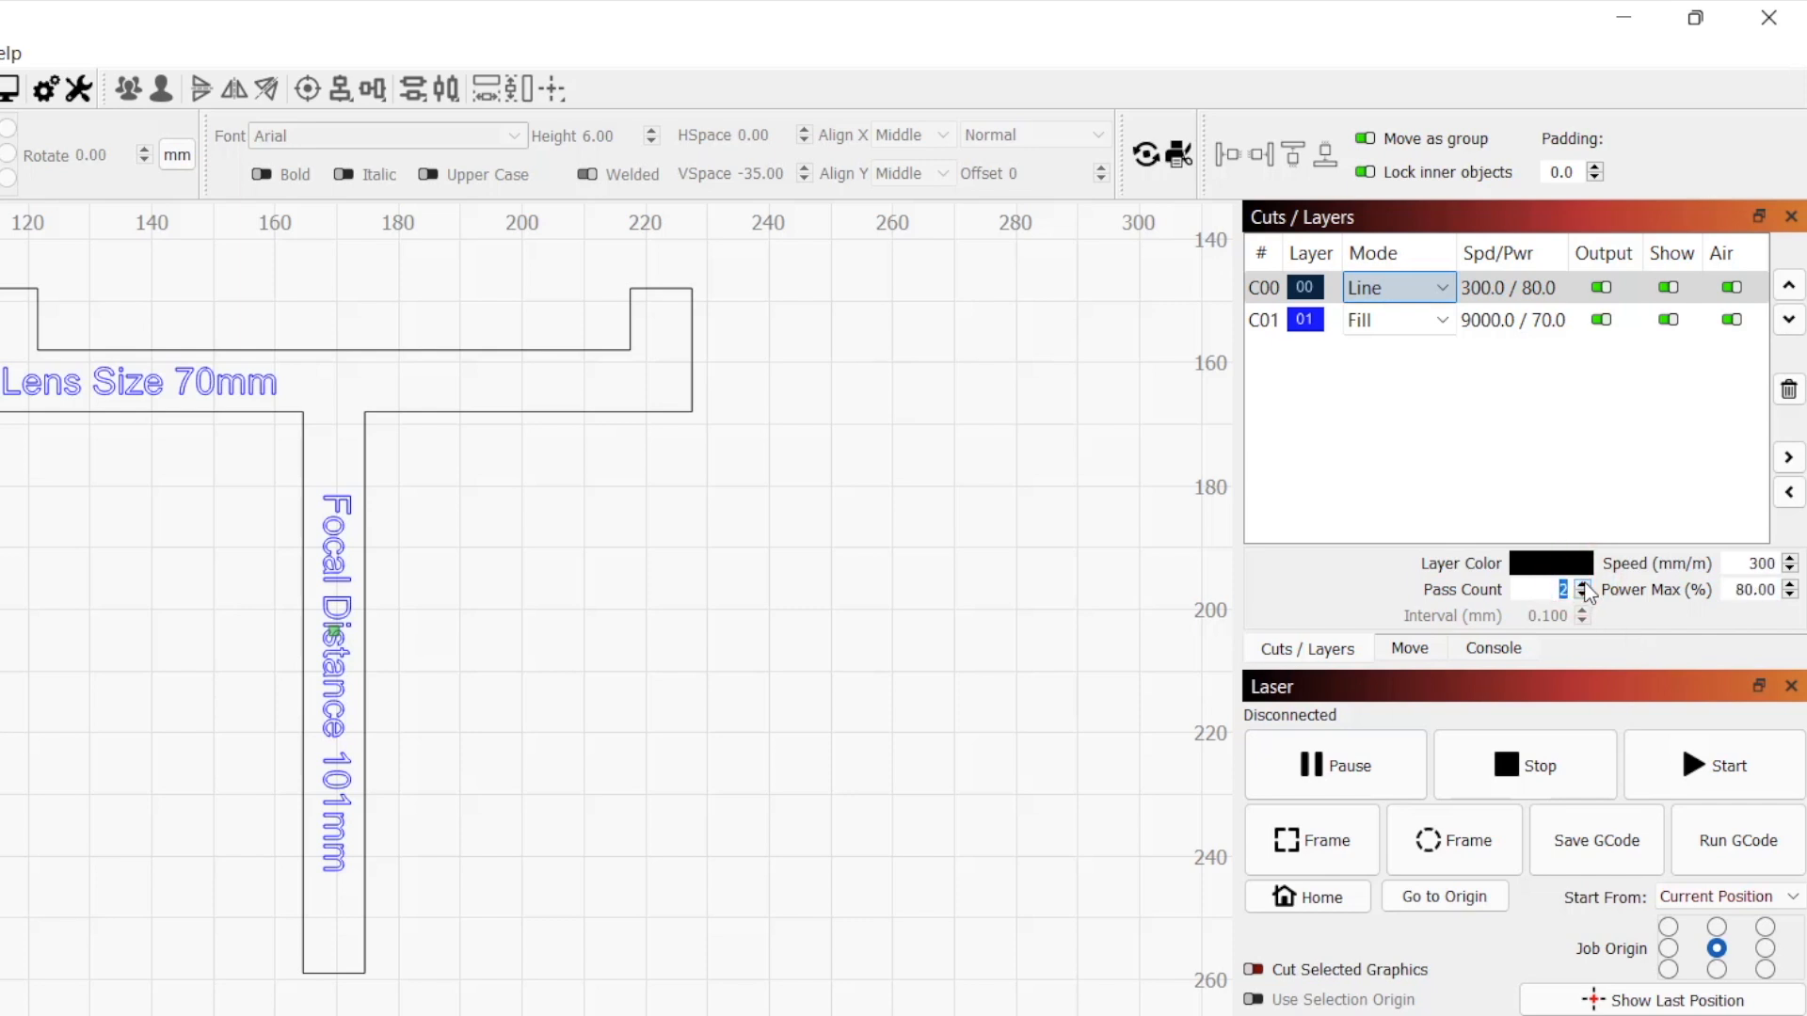
pyautogui.click(1398, 320)
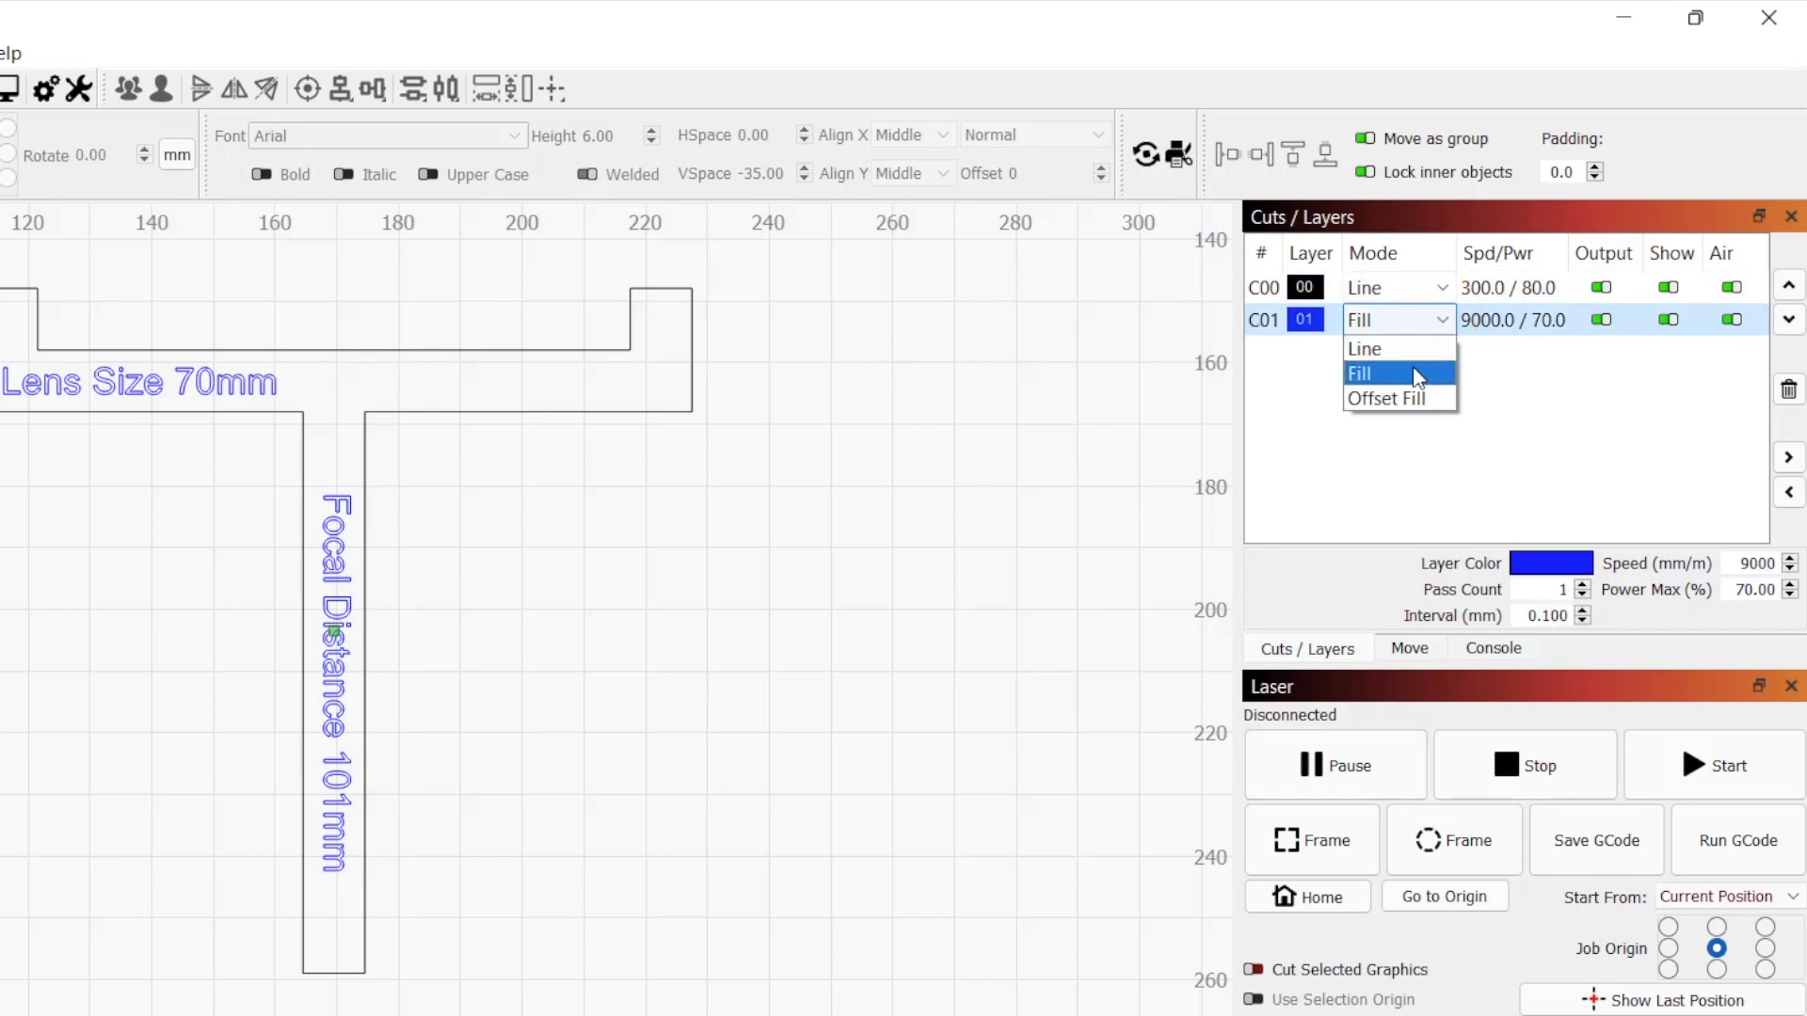
# - Keep the label layer on Fill at 10000 mm/min and 50% power
pyautogui.click(1385, 373)
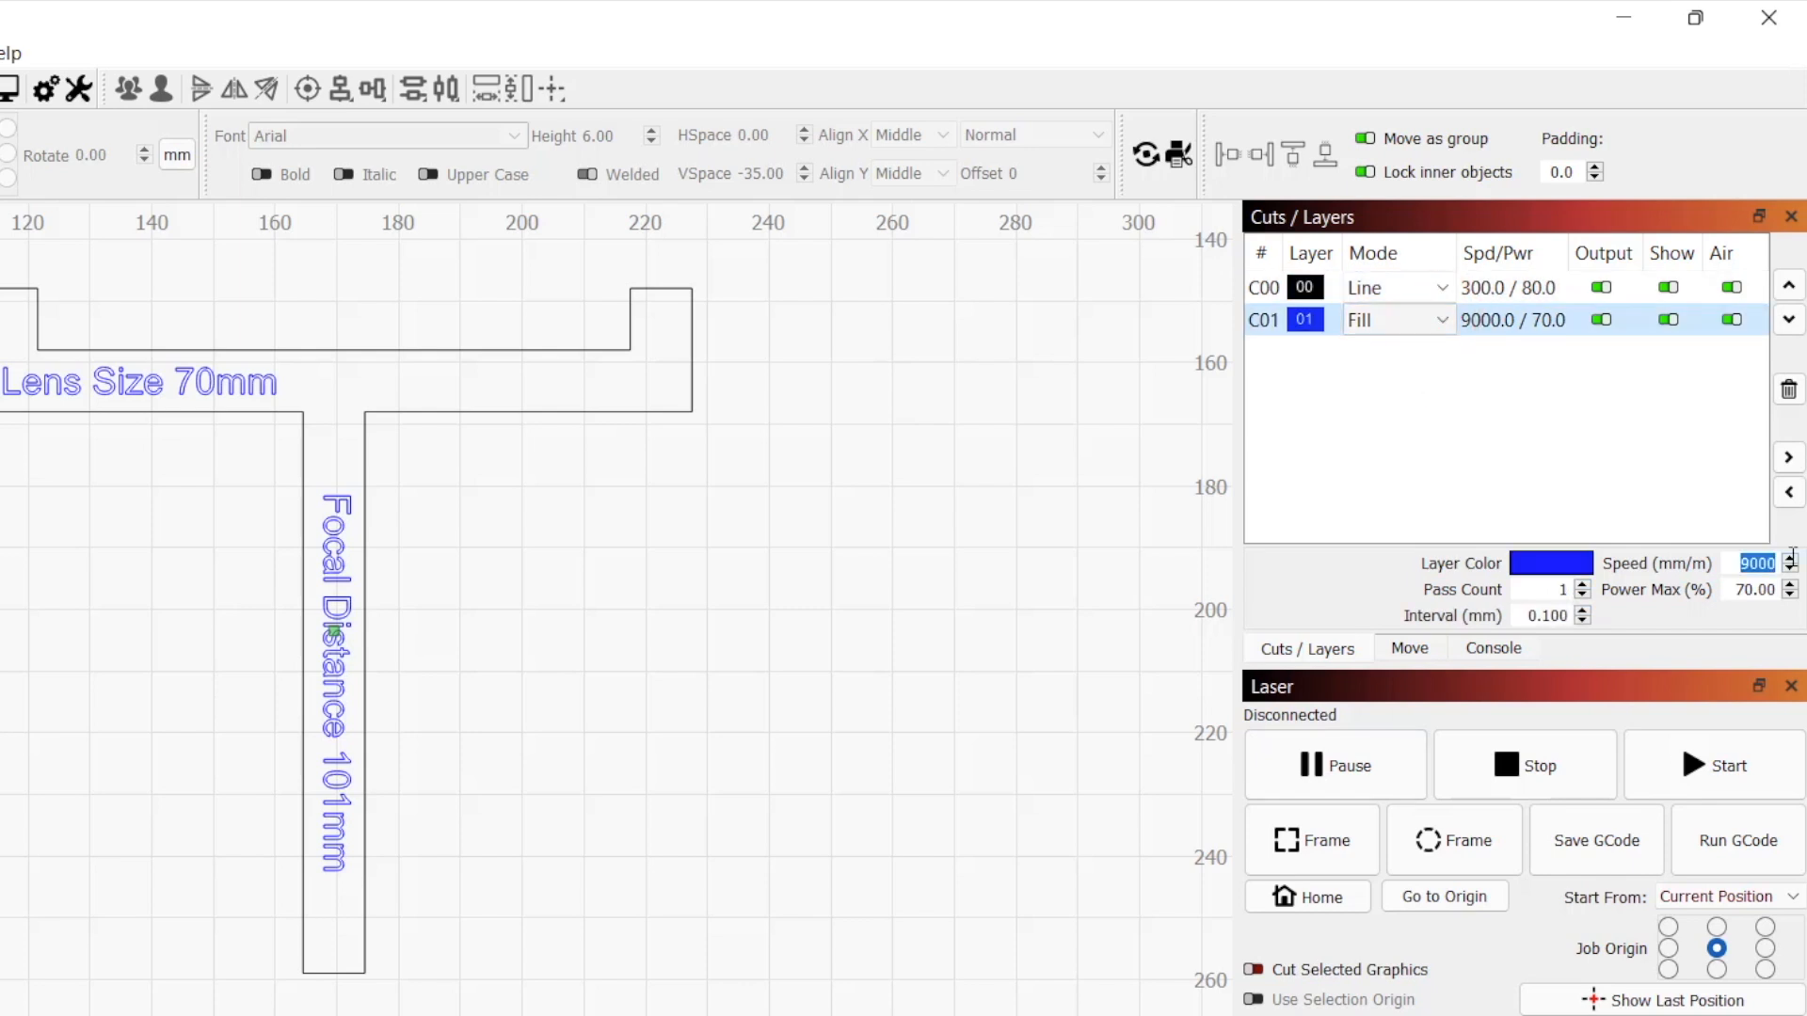
pyautogui.write('1000')
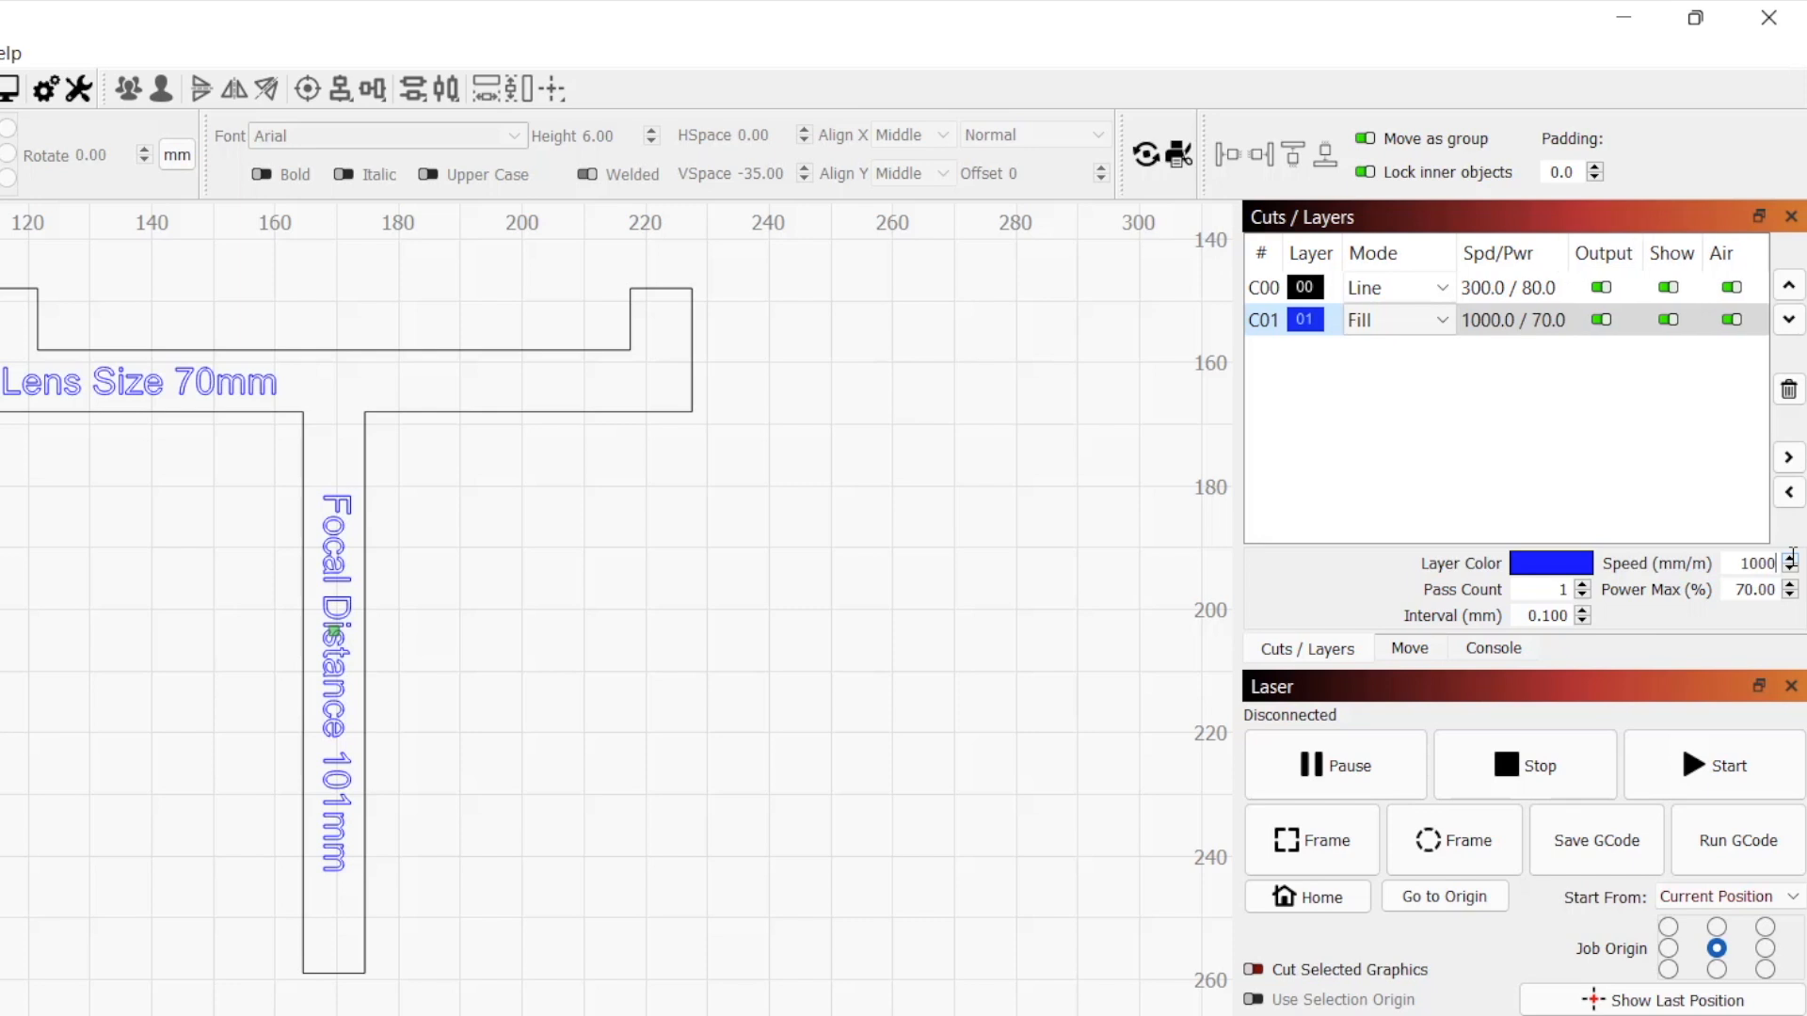
pyautogui.write('10000')
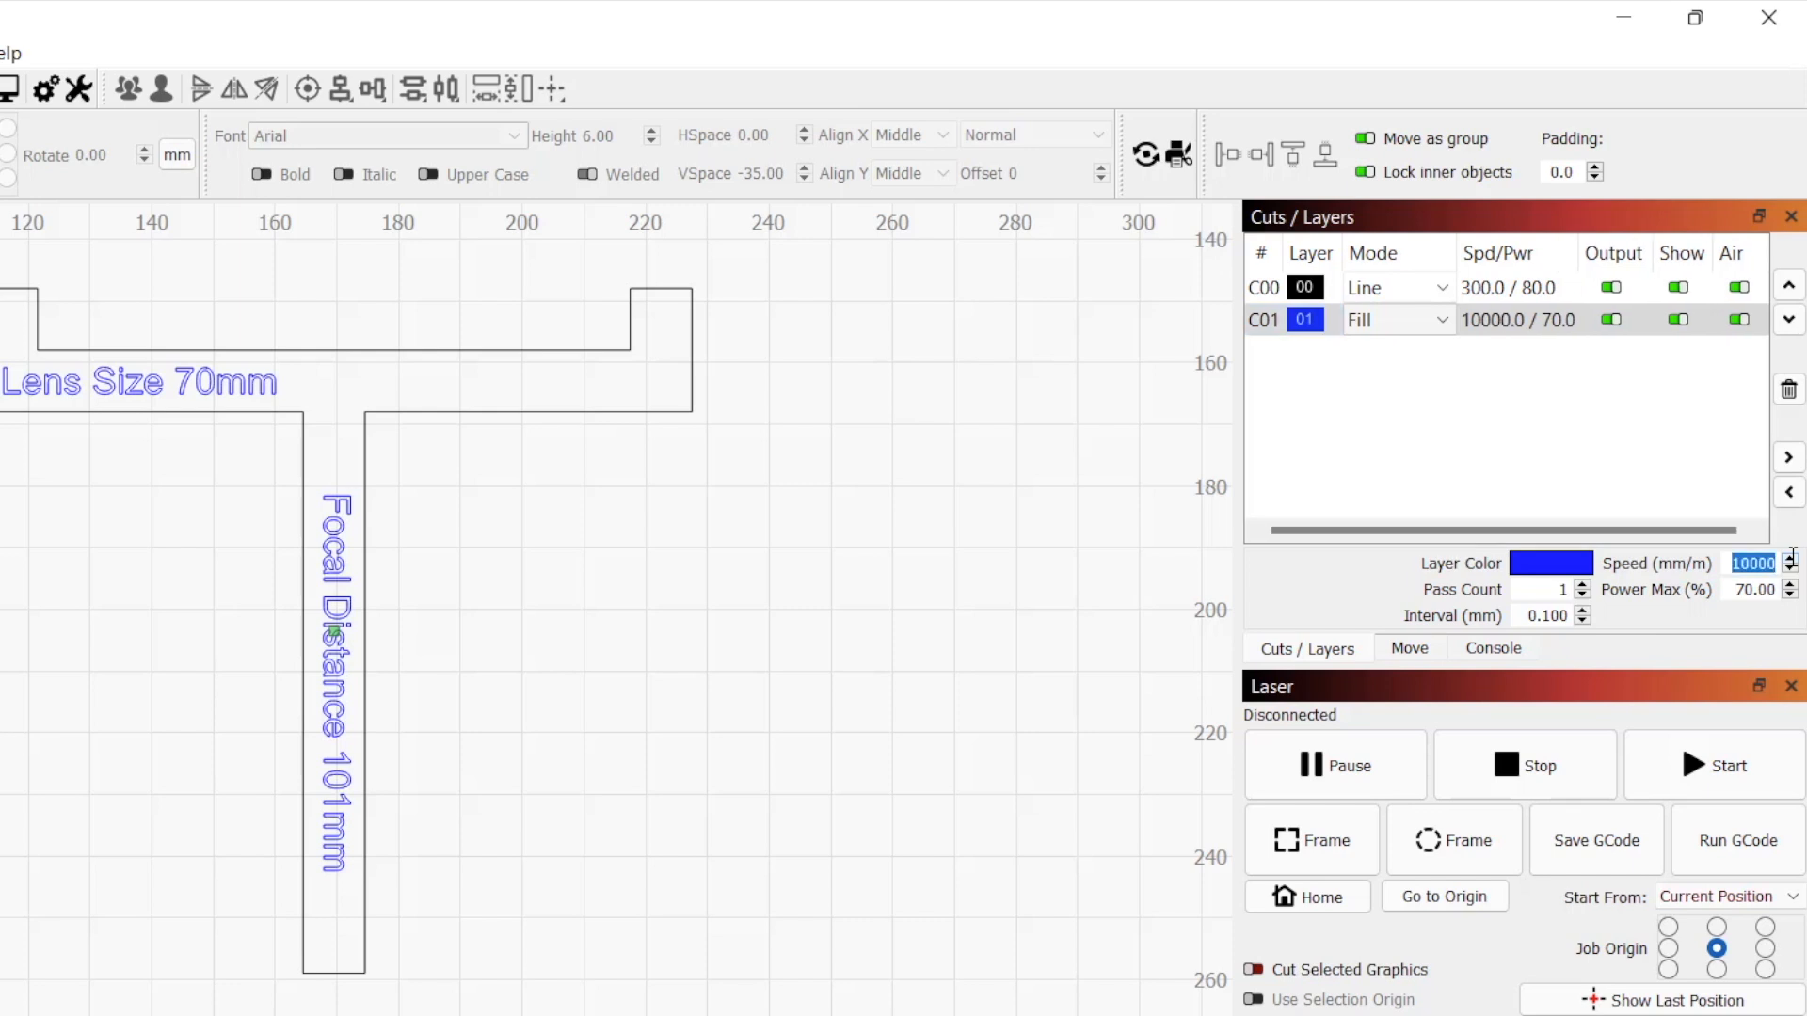
pyautogui.write('5.00')
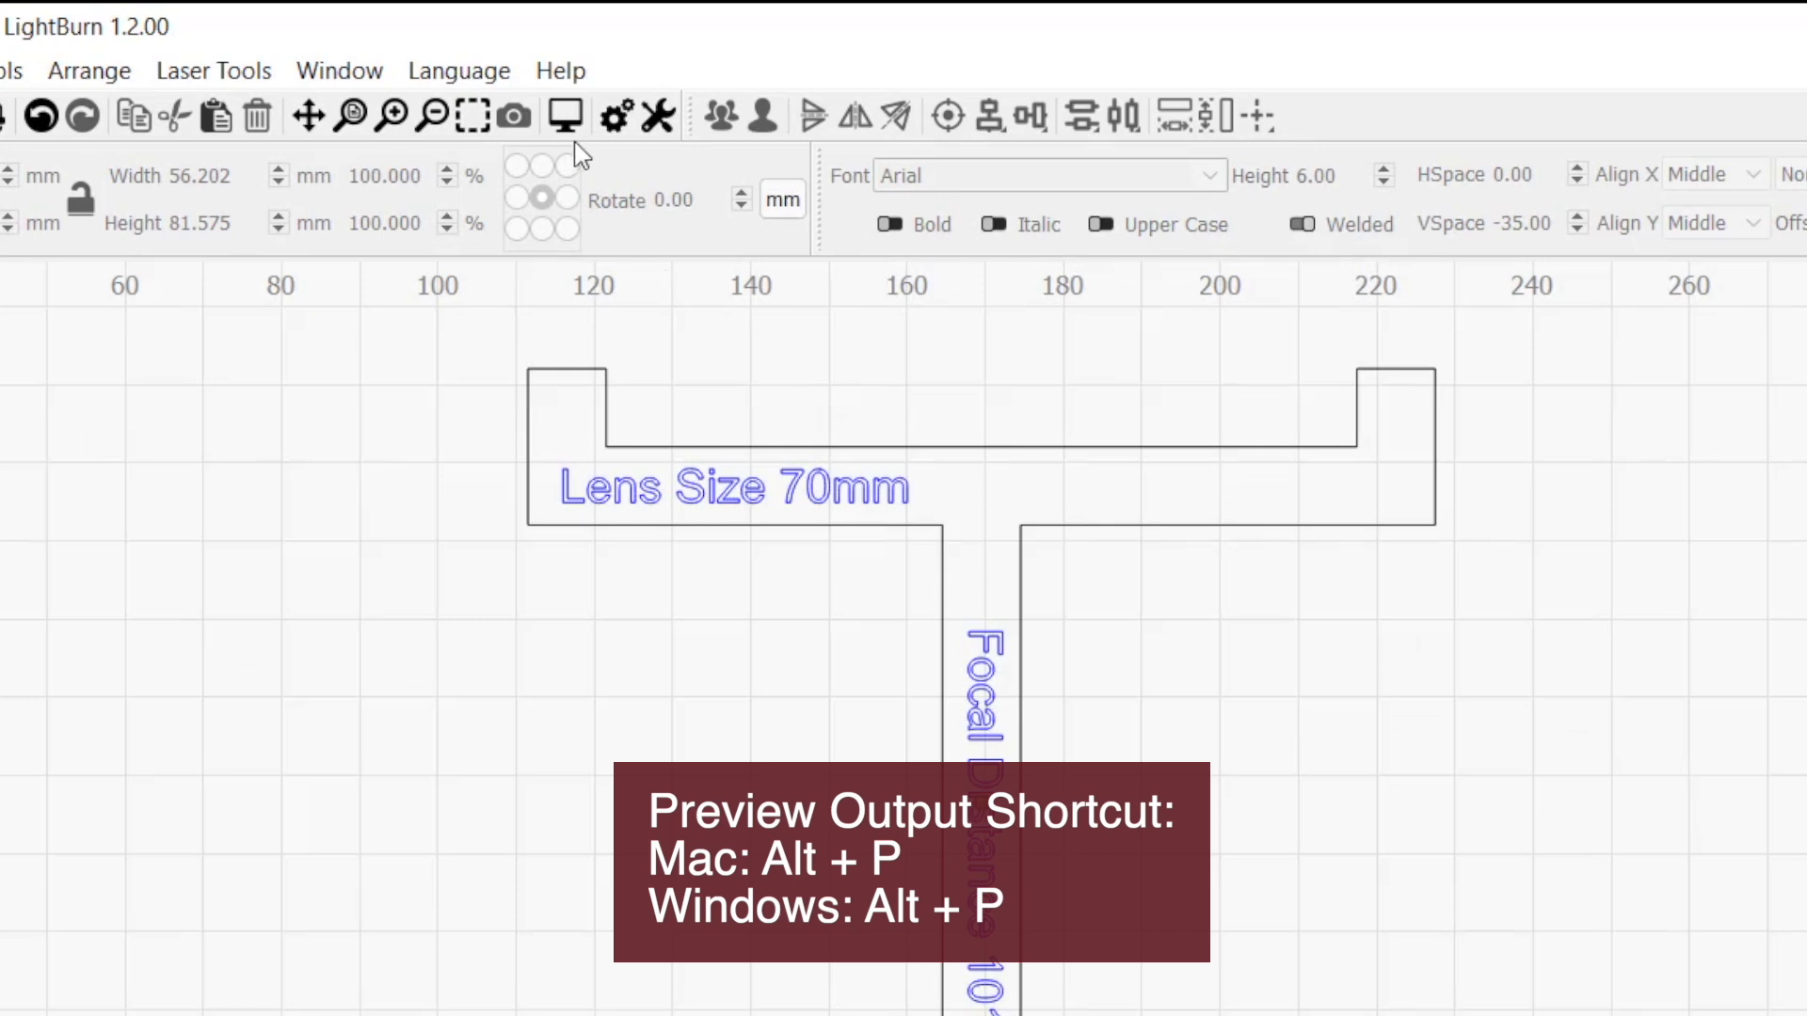
pyautogui.moveTo(565, 117)
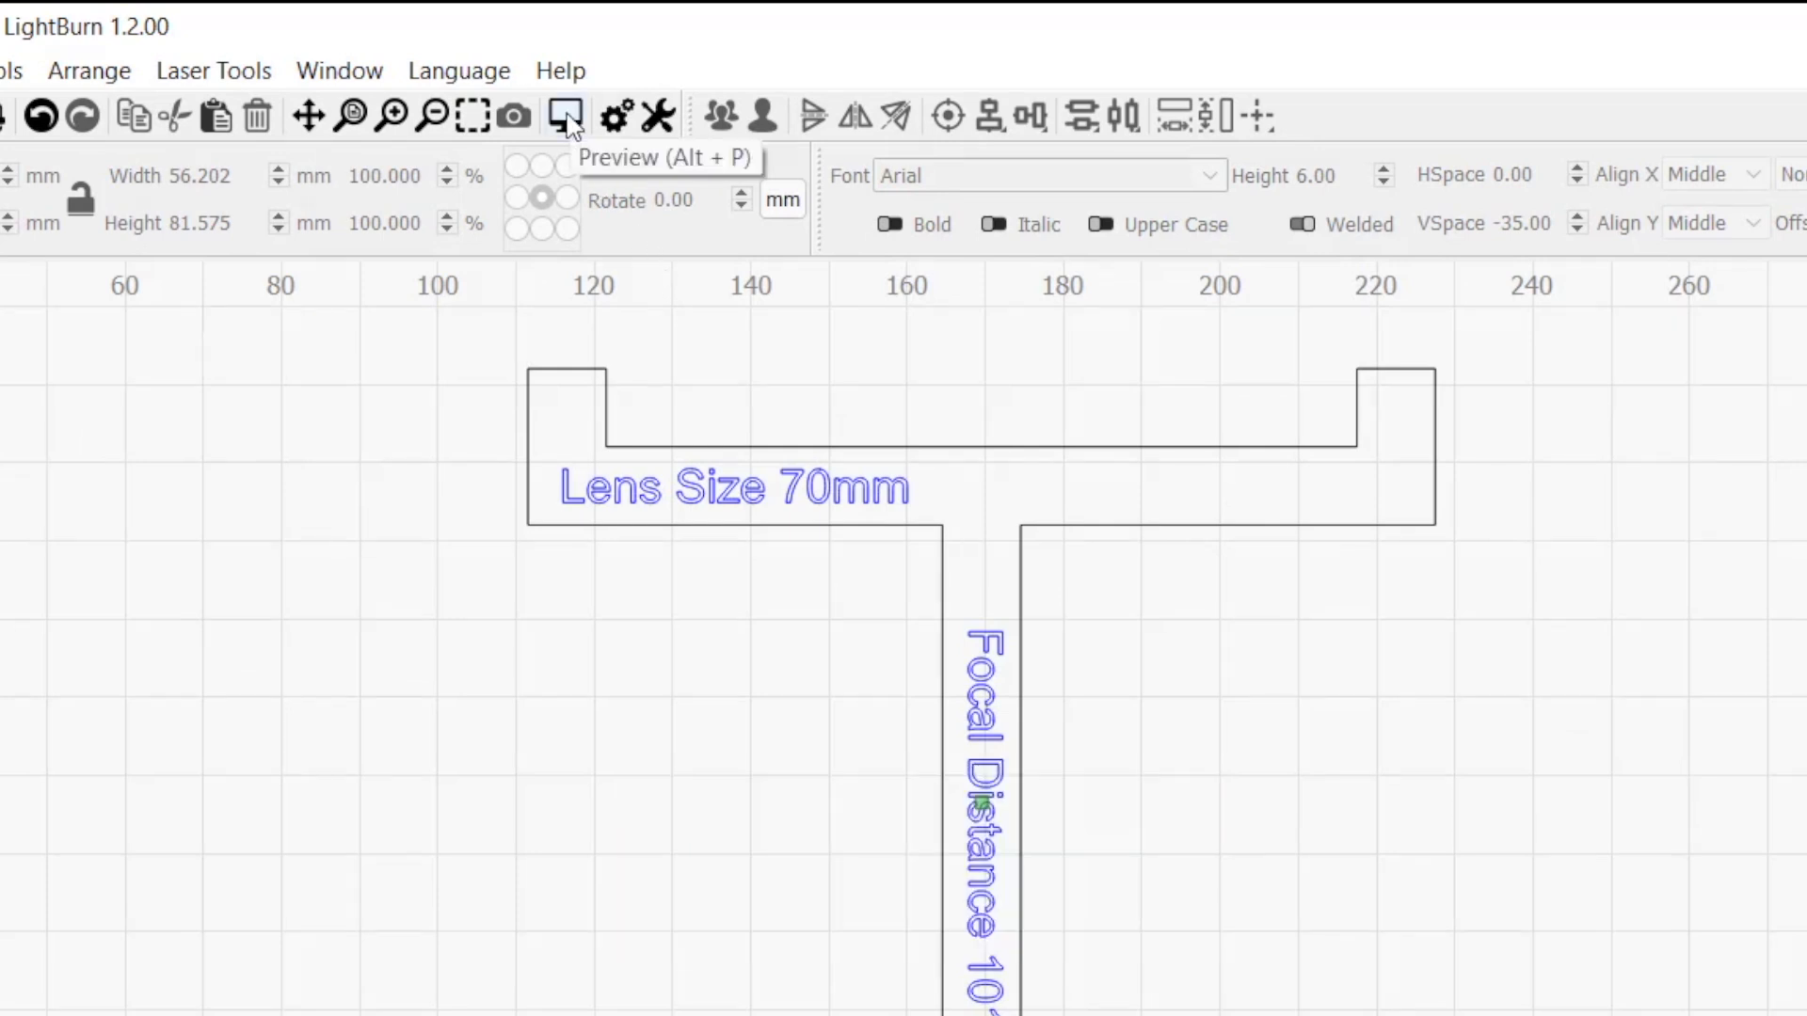
pyautogui.click(557, 117)
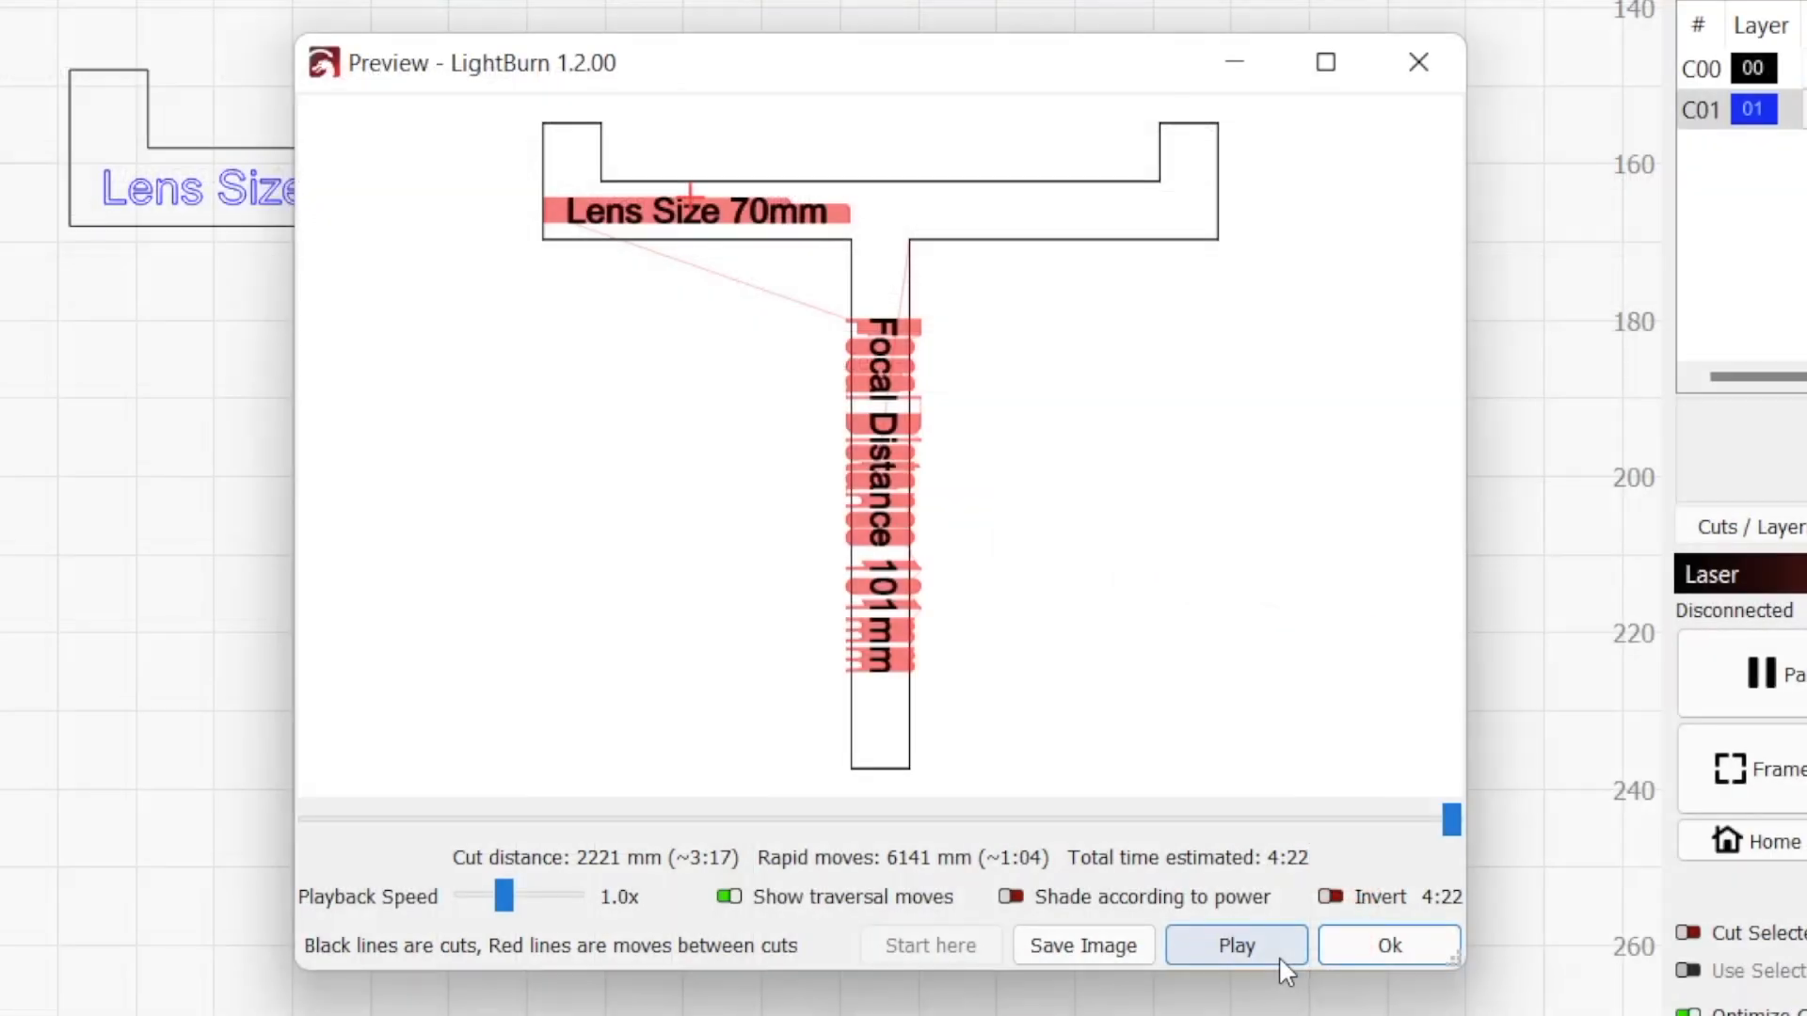
pyautogui.click(1236, 945)
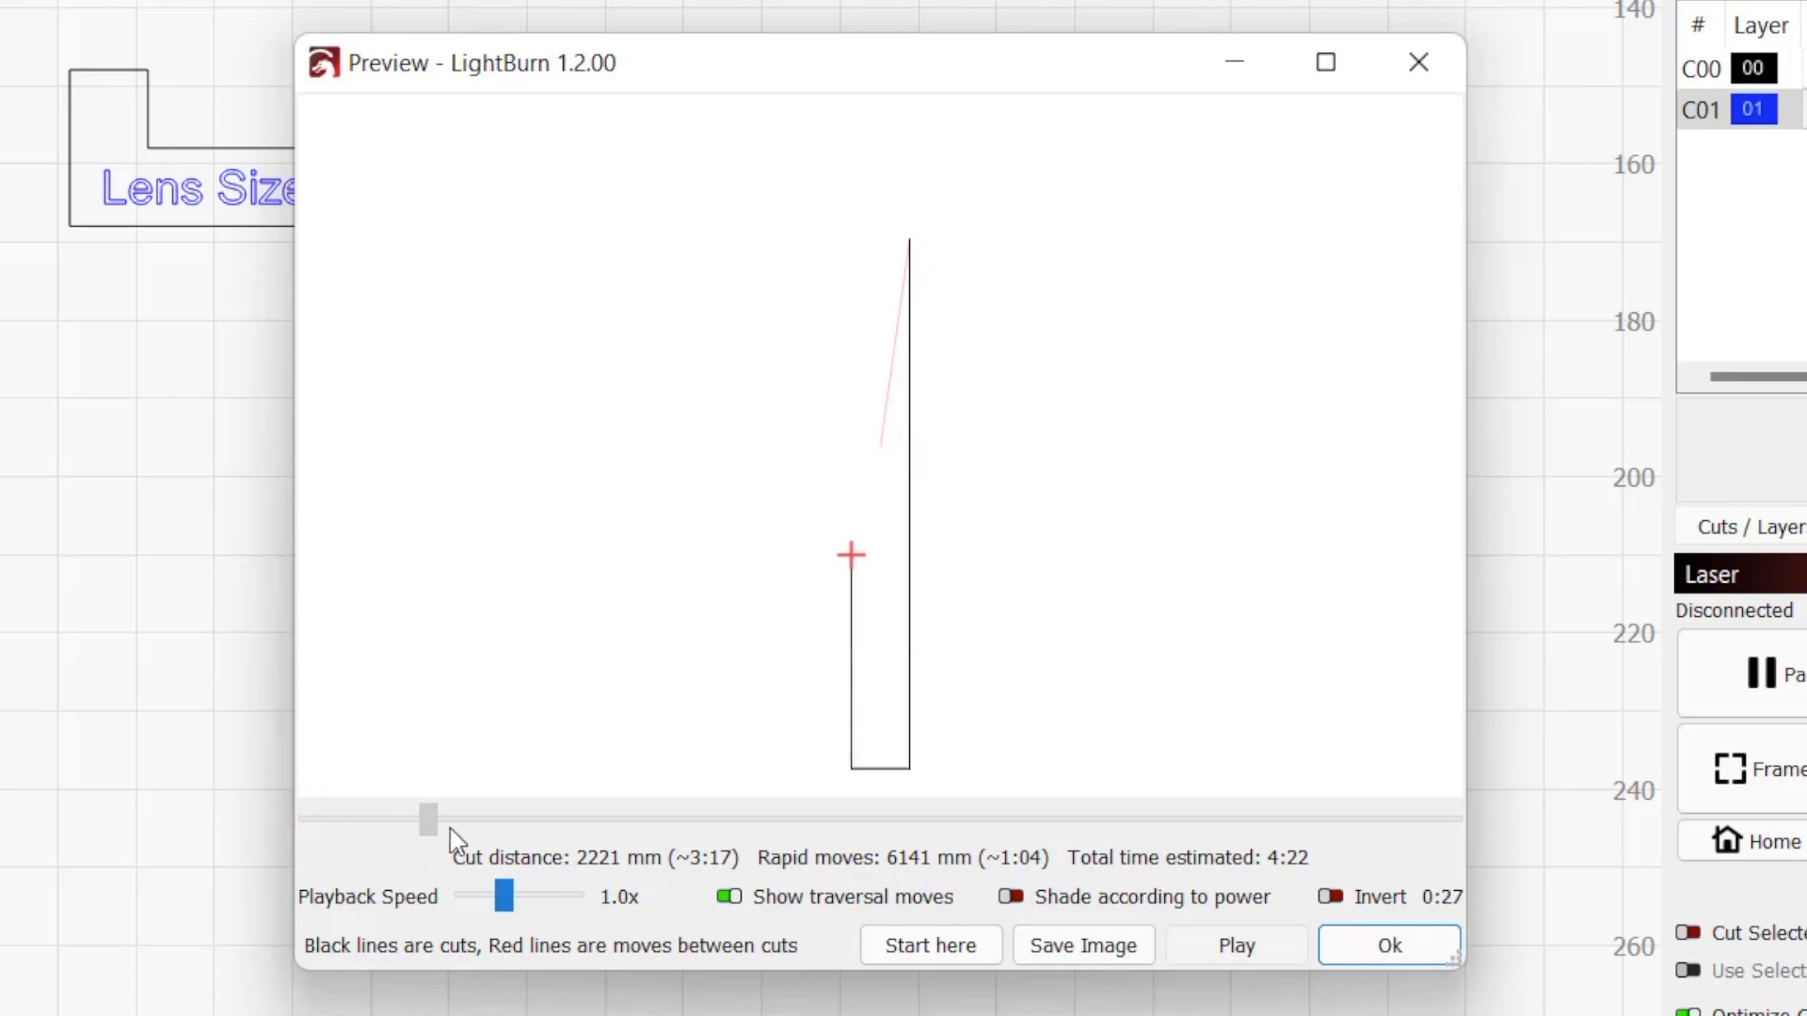
pyautogui.moveTo(429, 815); pyautogui.dragTo(655, 815)
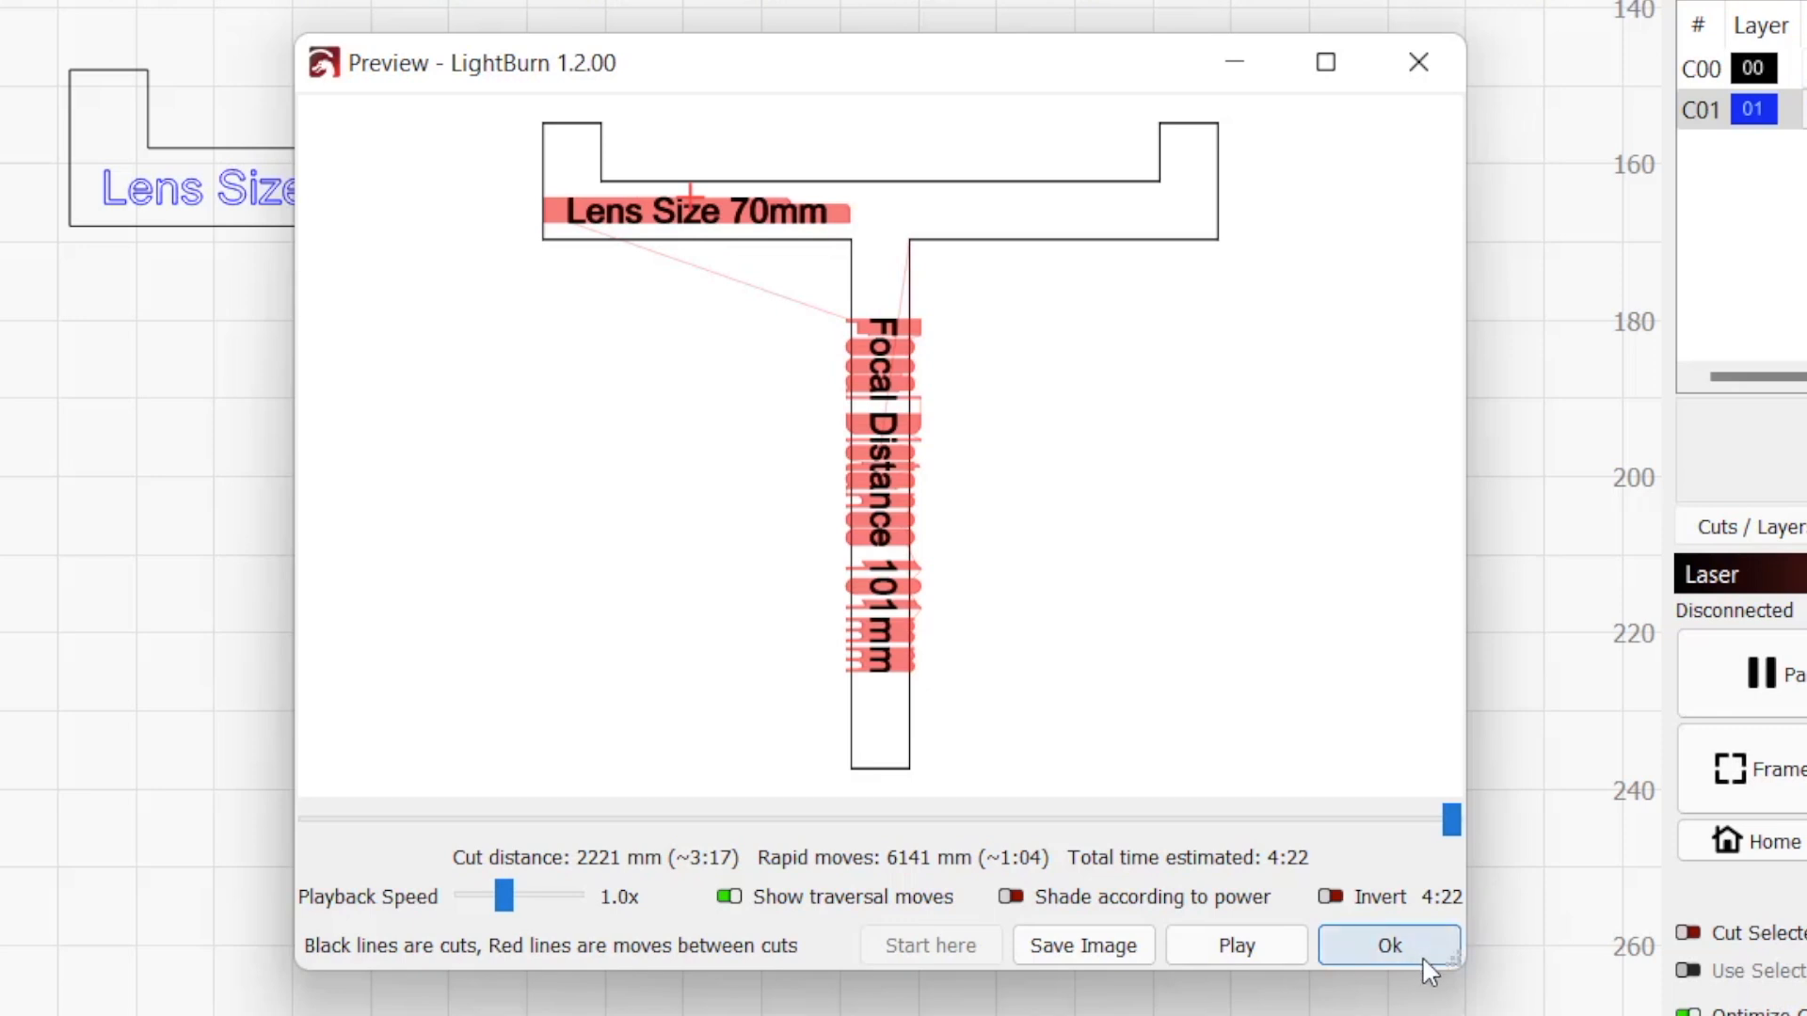
pyautogui.click(1385, 944)
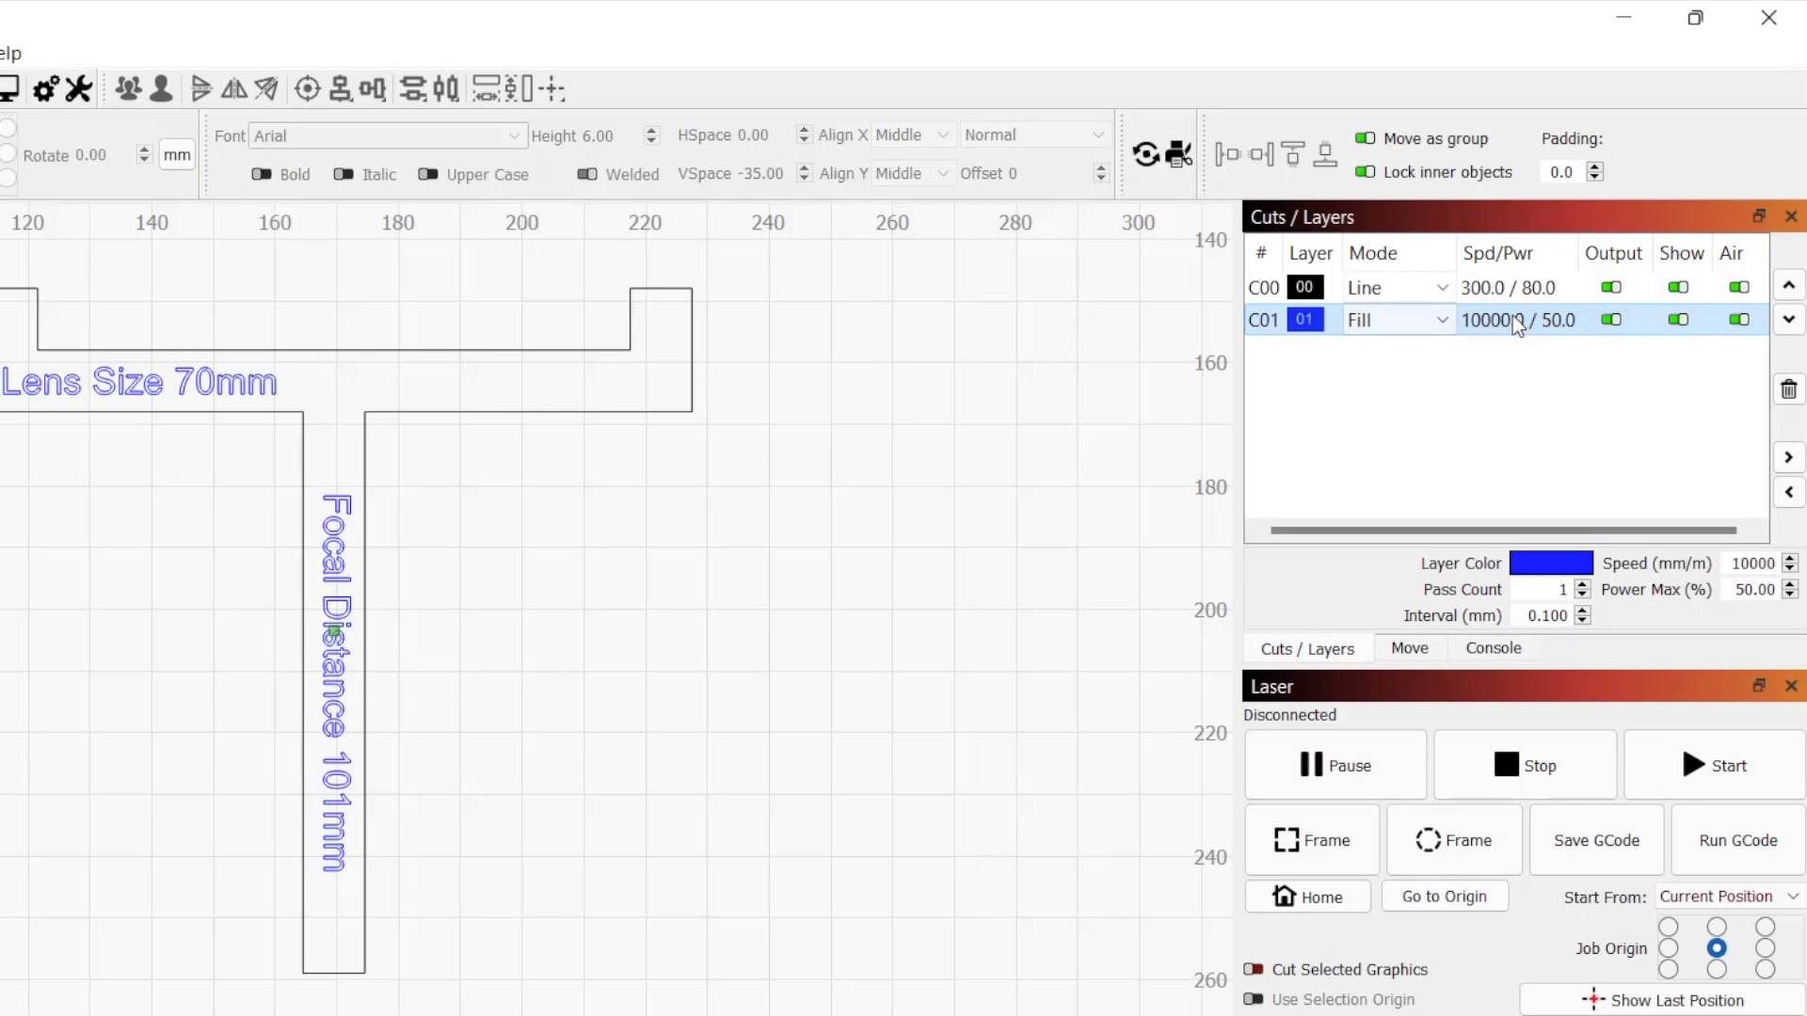
pyautogui.moveTo(1788, 284)
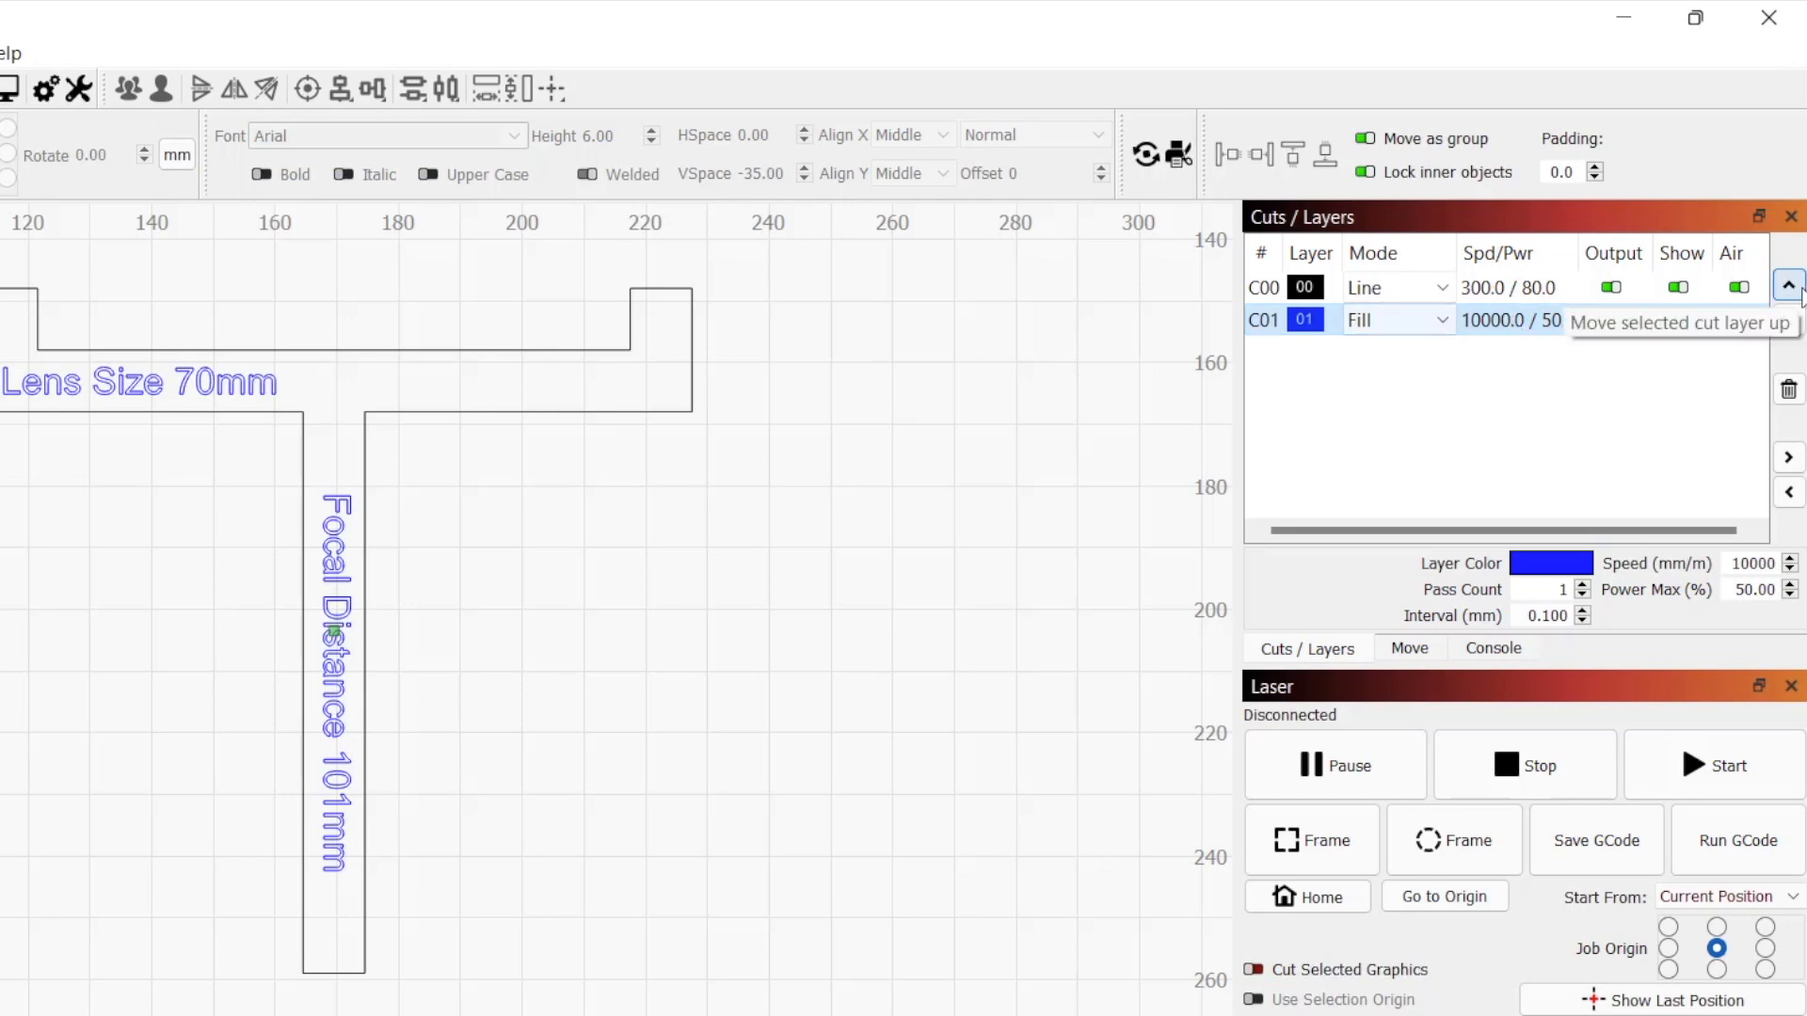
# - Move the label layer above the outline in the Cuts / Layers order
pyautogui.click(1789, 284)
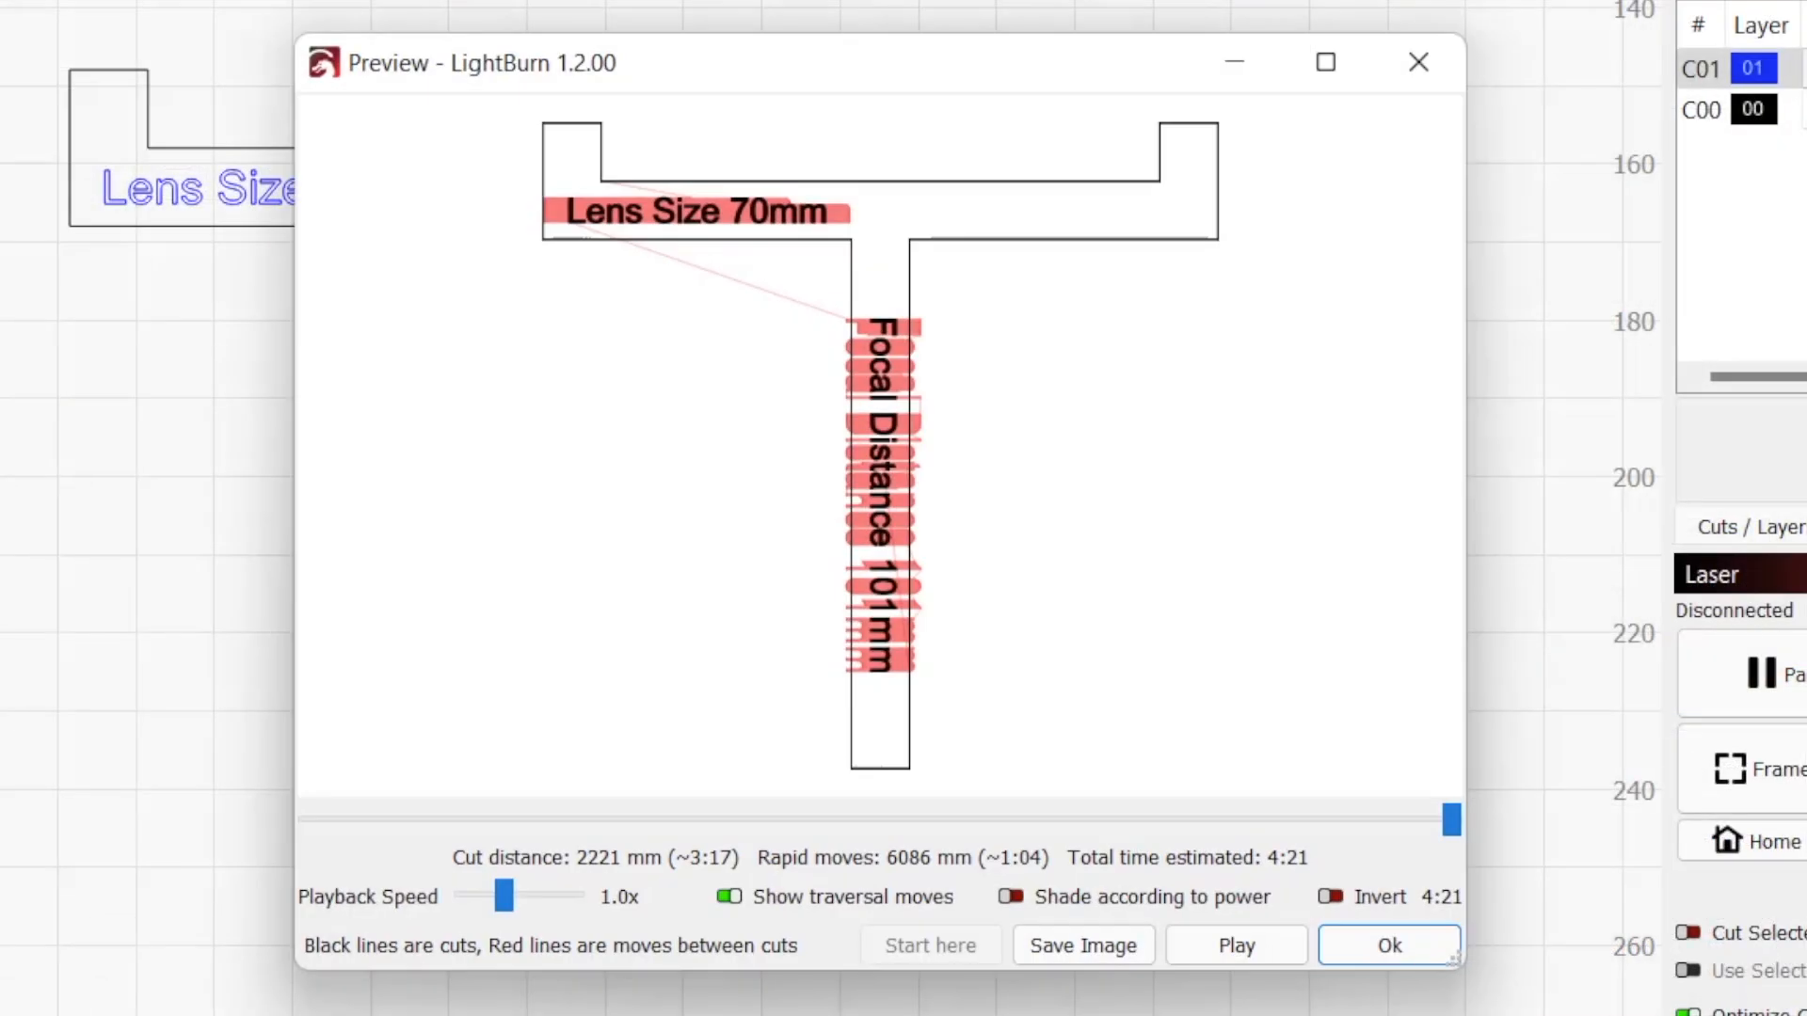
pyautogui.click(1234, 945)
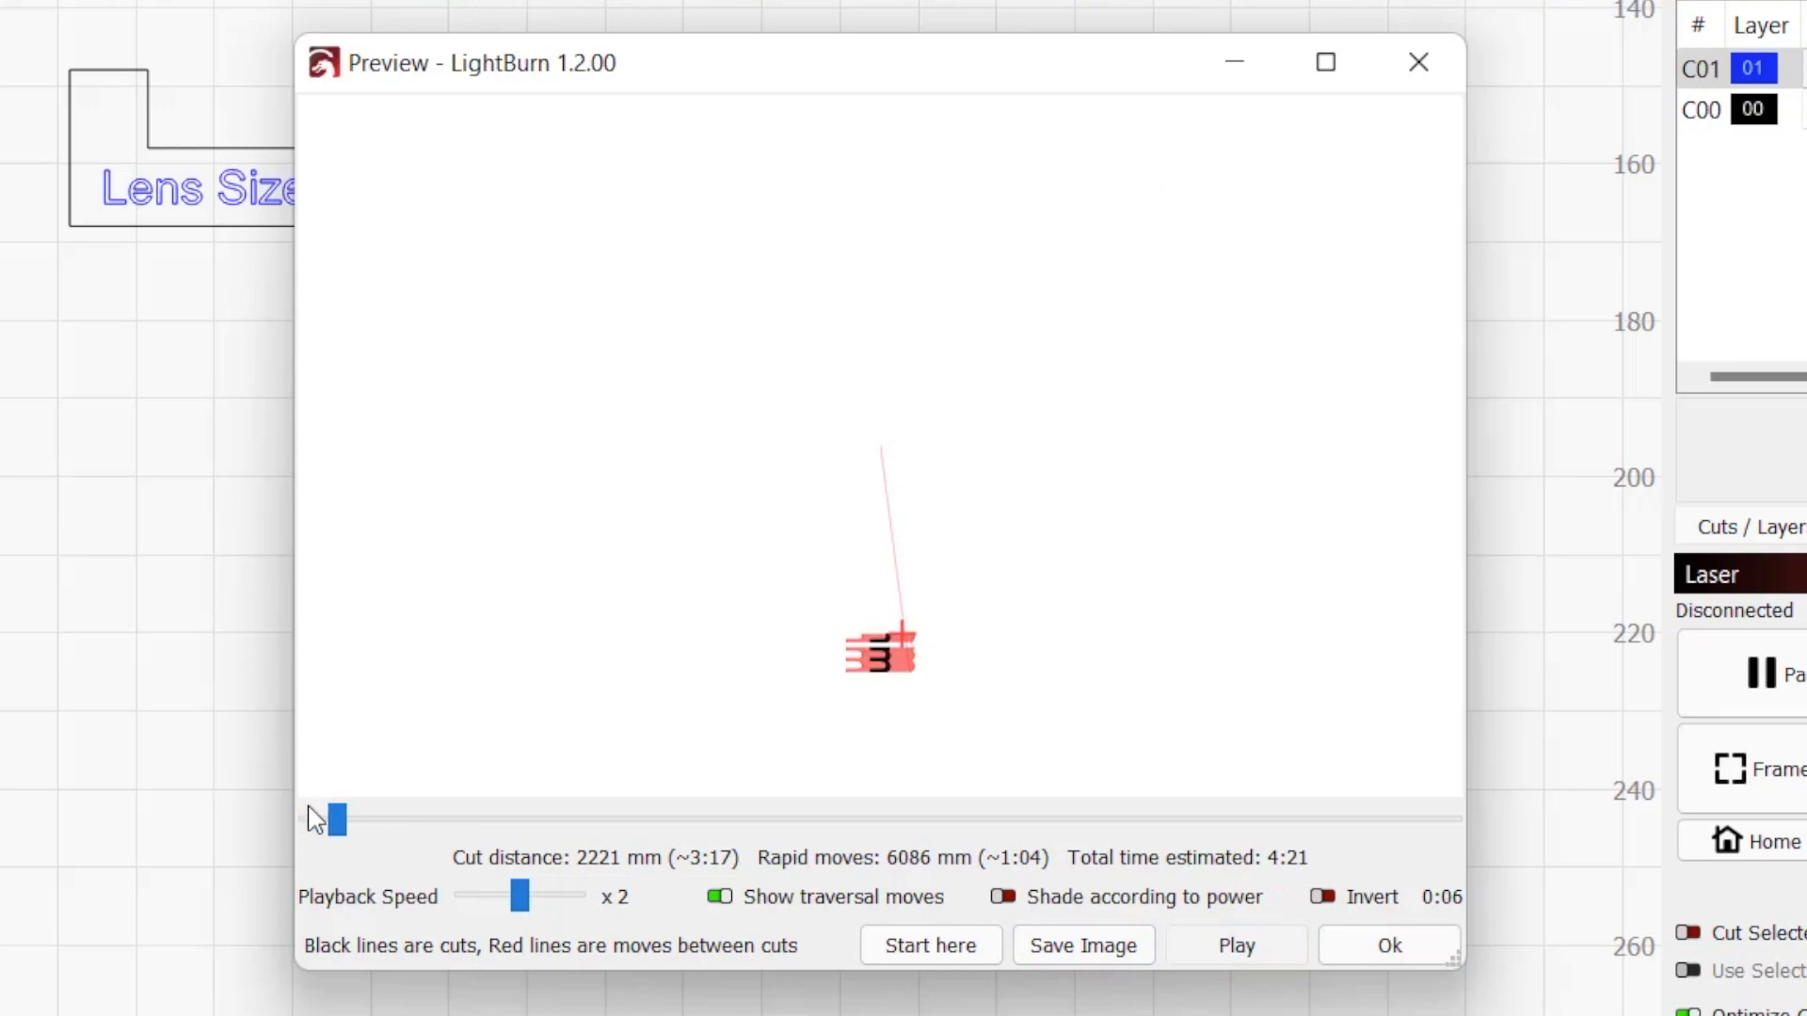
pyautogui.moveTo(335, 819); pyautogui.dragTo(459, 819)
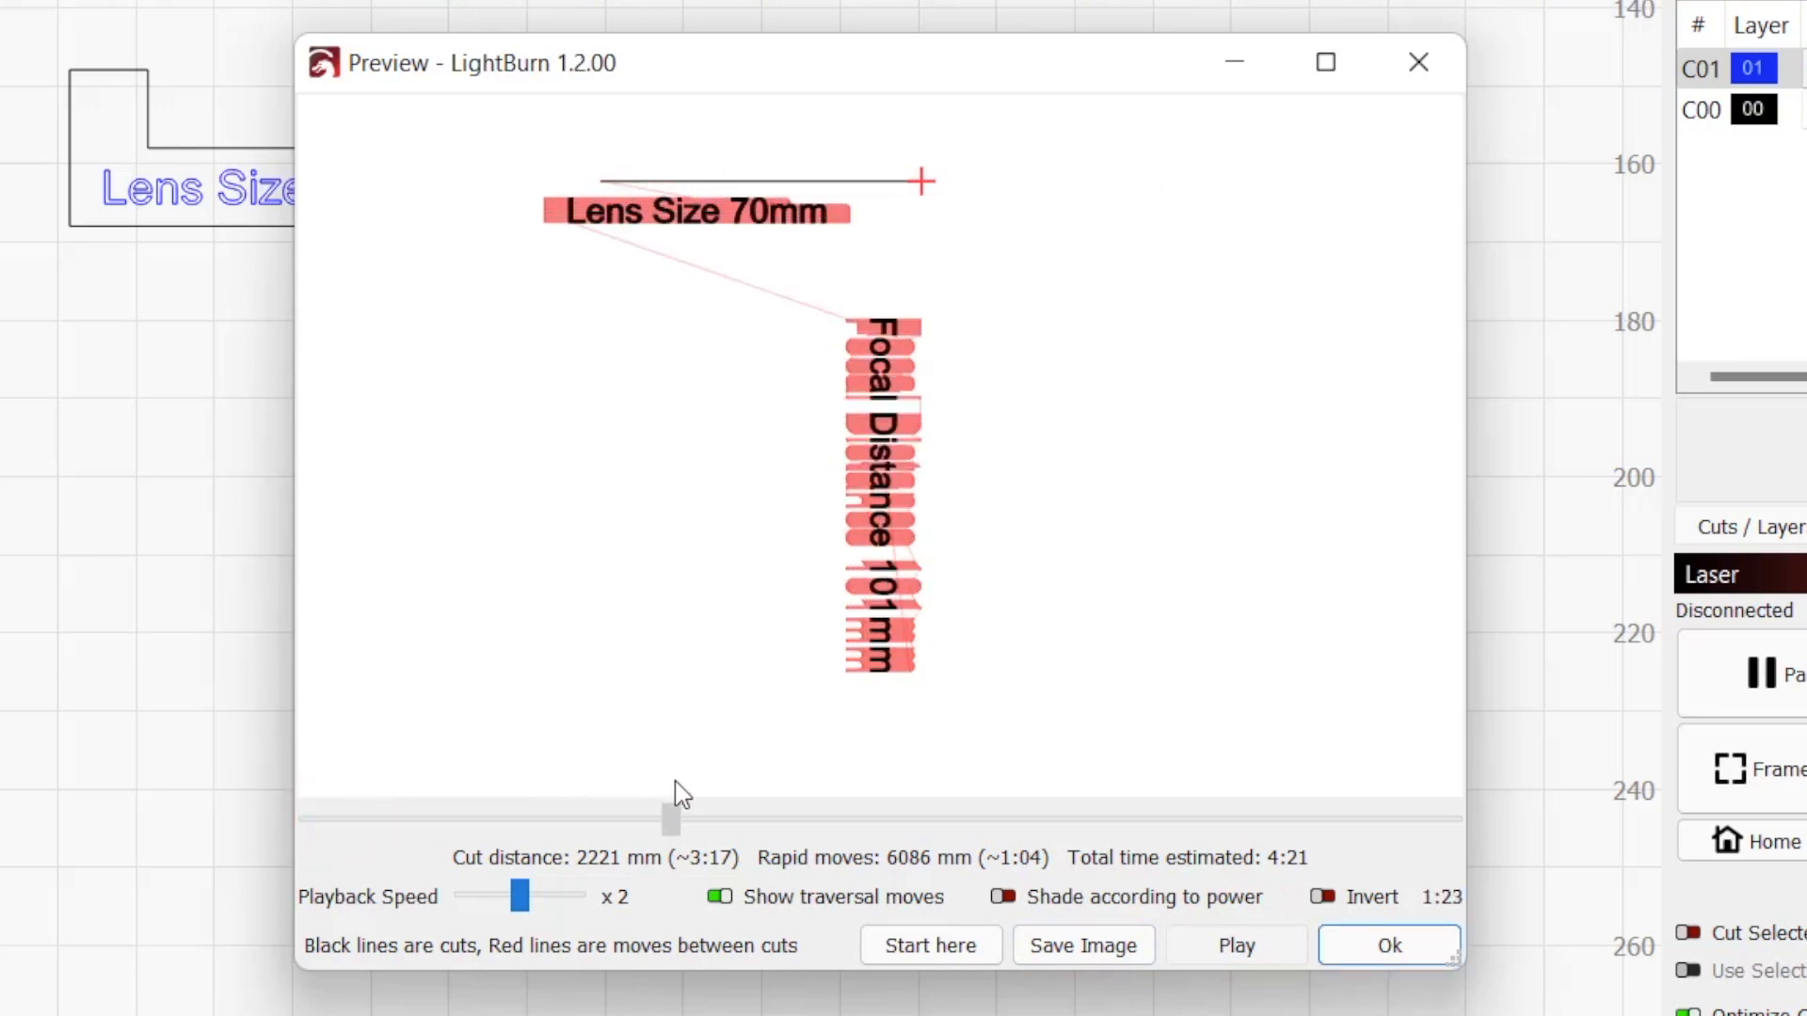
pyautogui.moveTo(670, 819); pyautogui.dragTo(1014, 818)
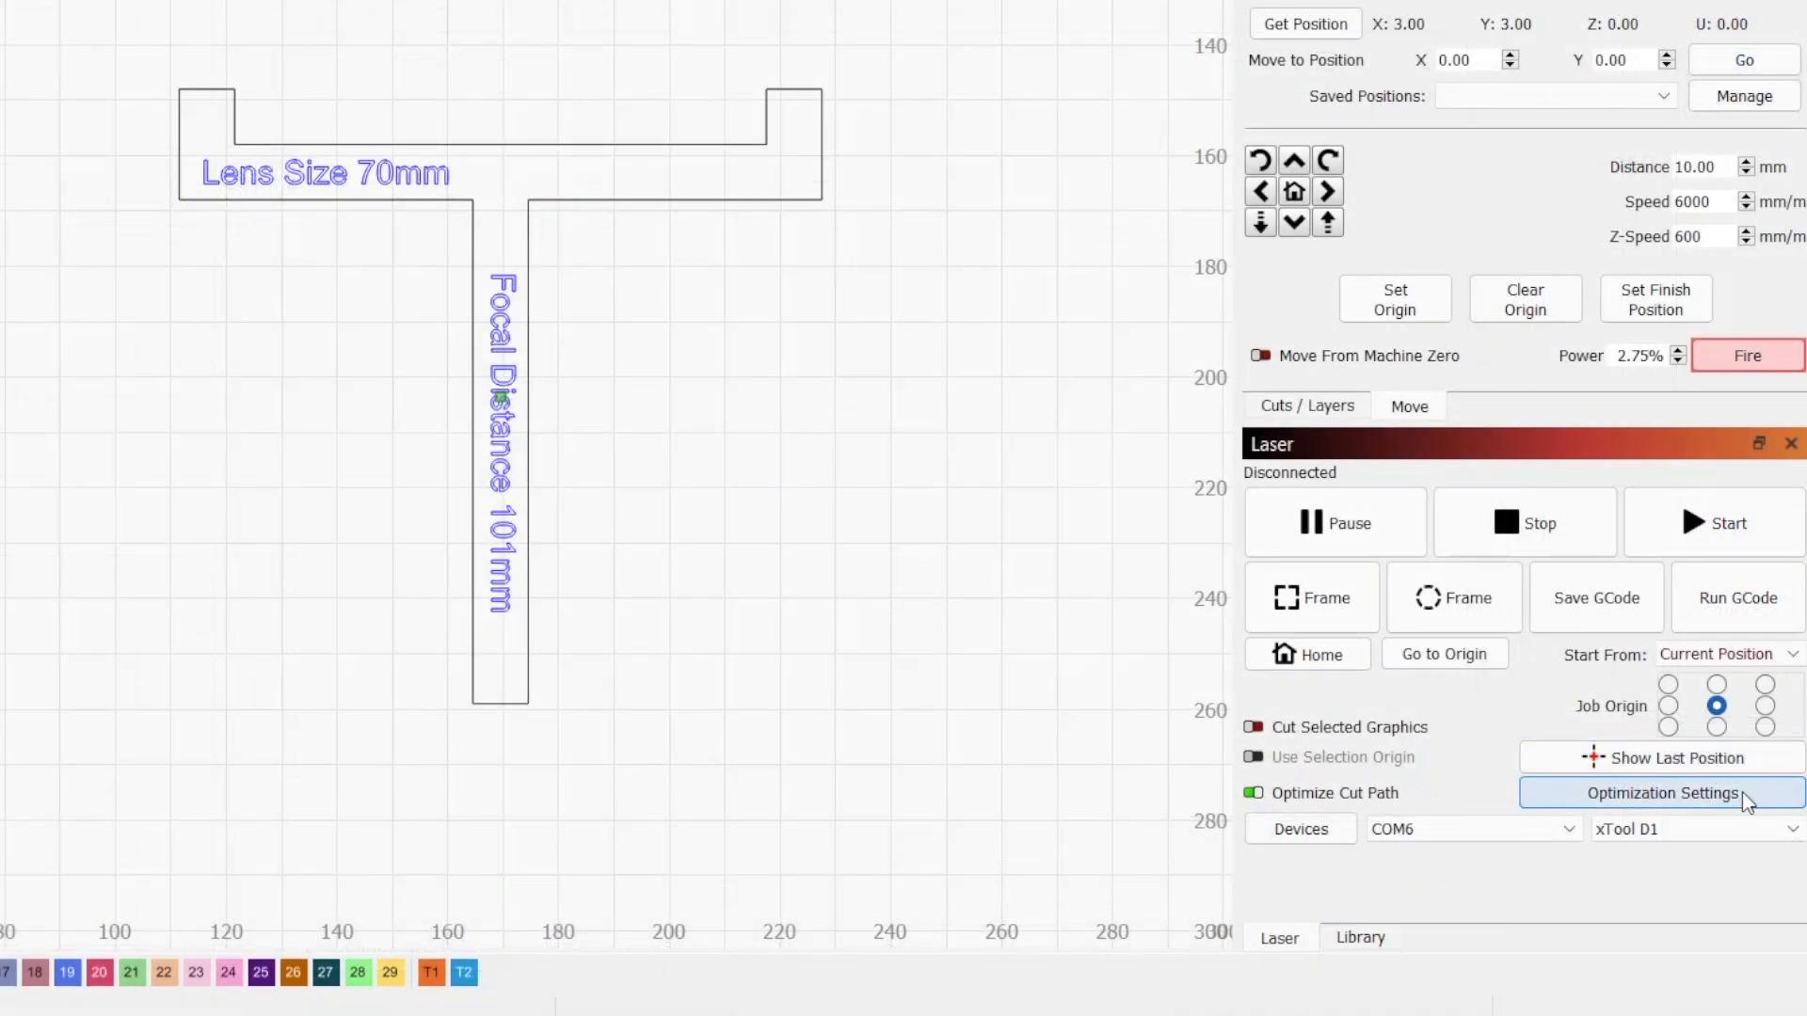
pyautogui.click(1664, 792)
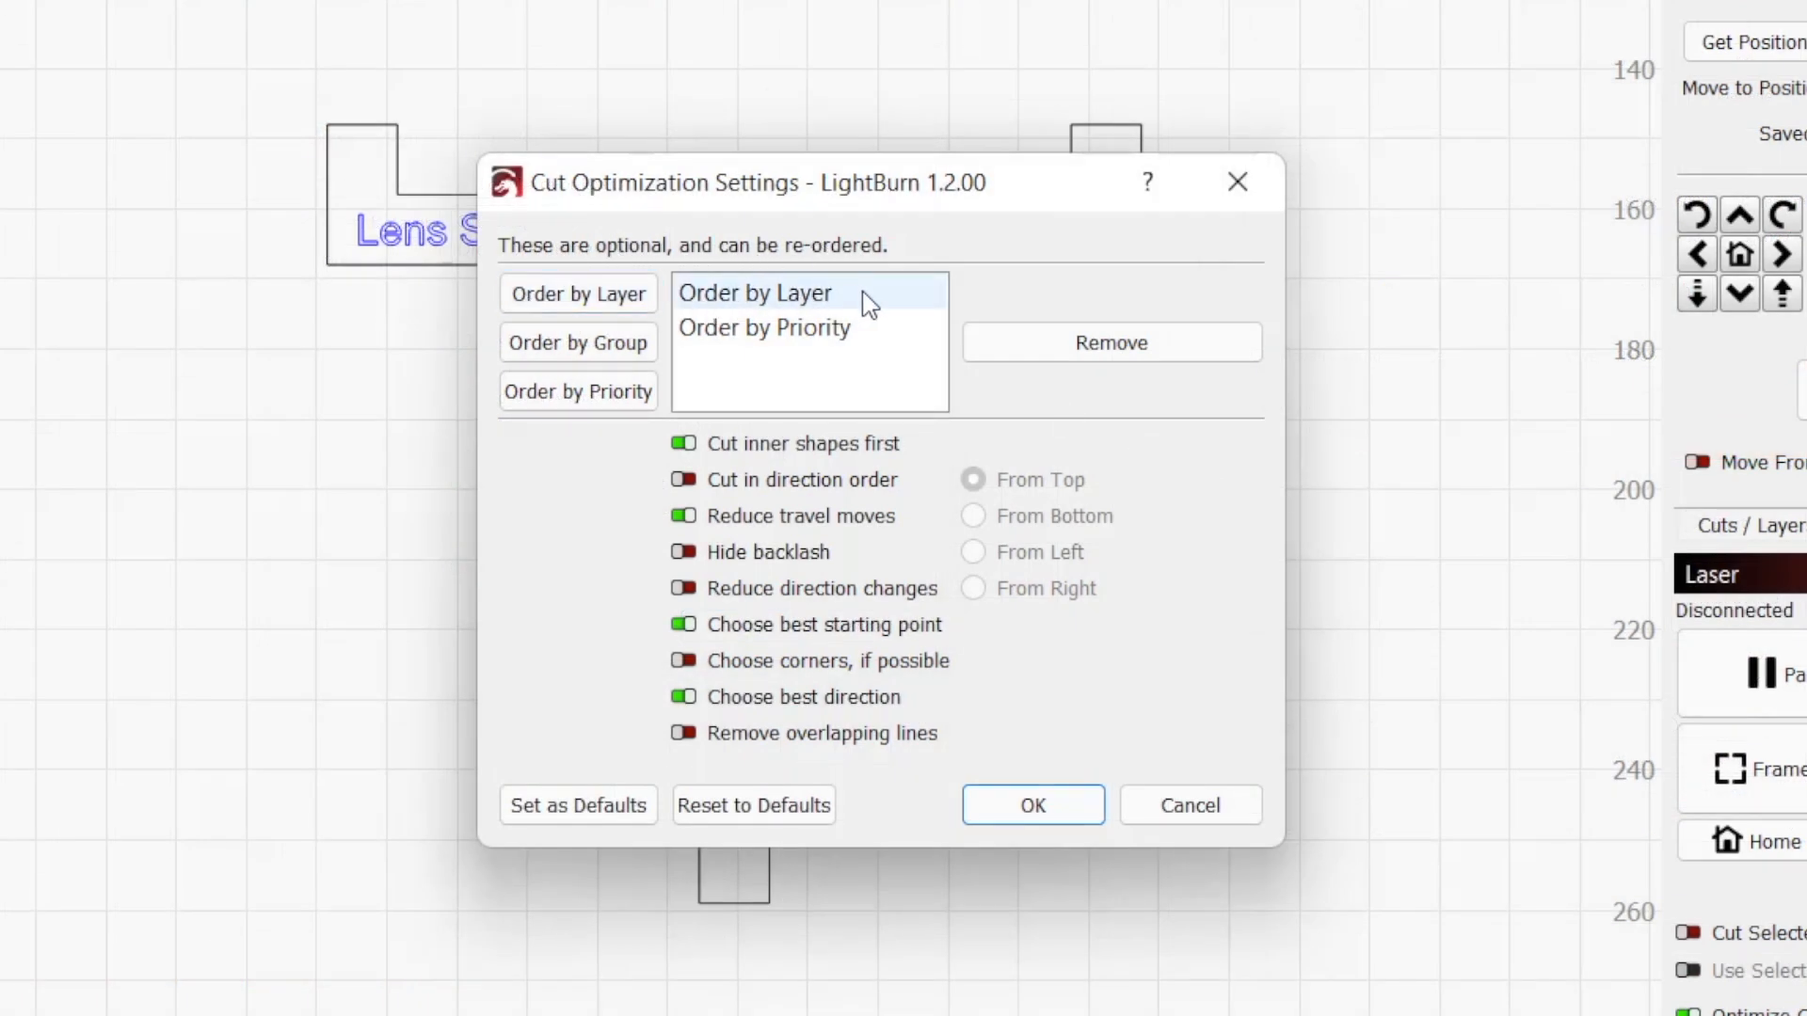
pyautogui.click(1031, 806)
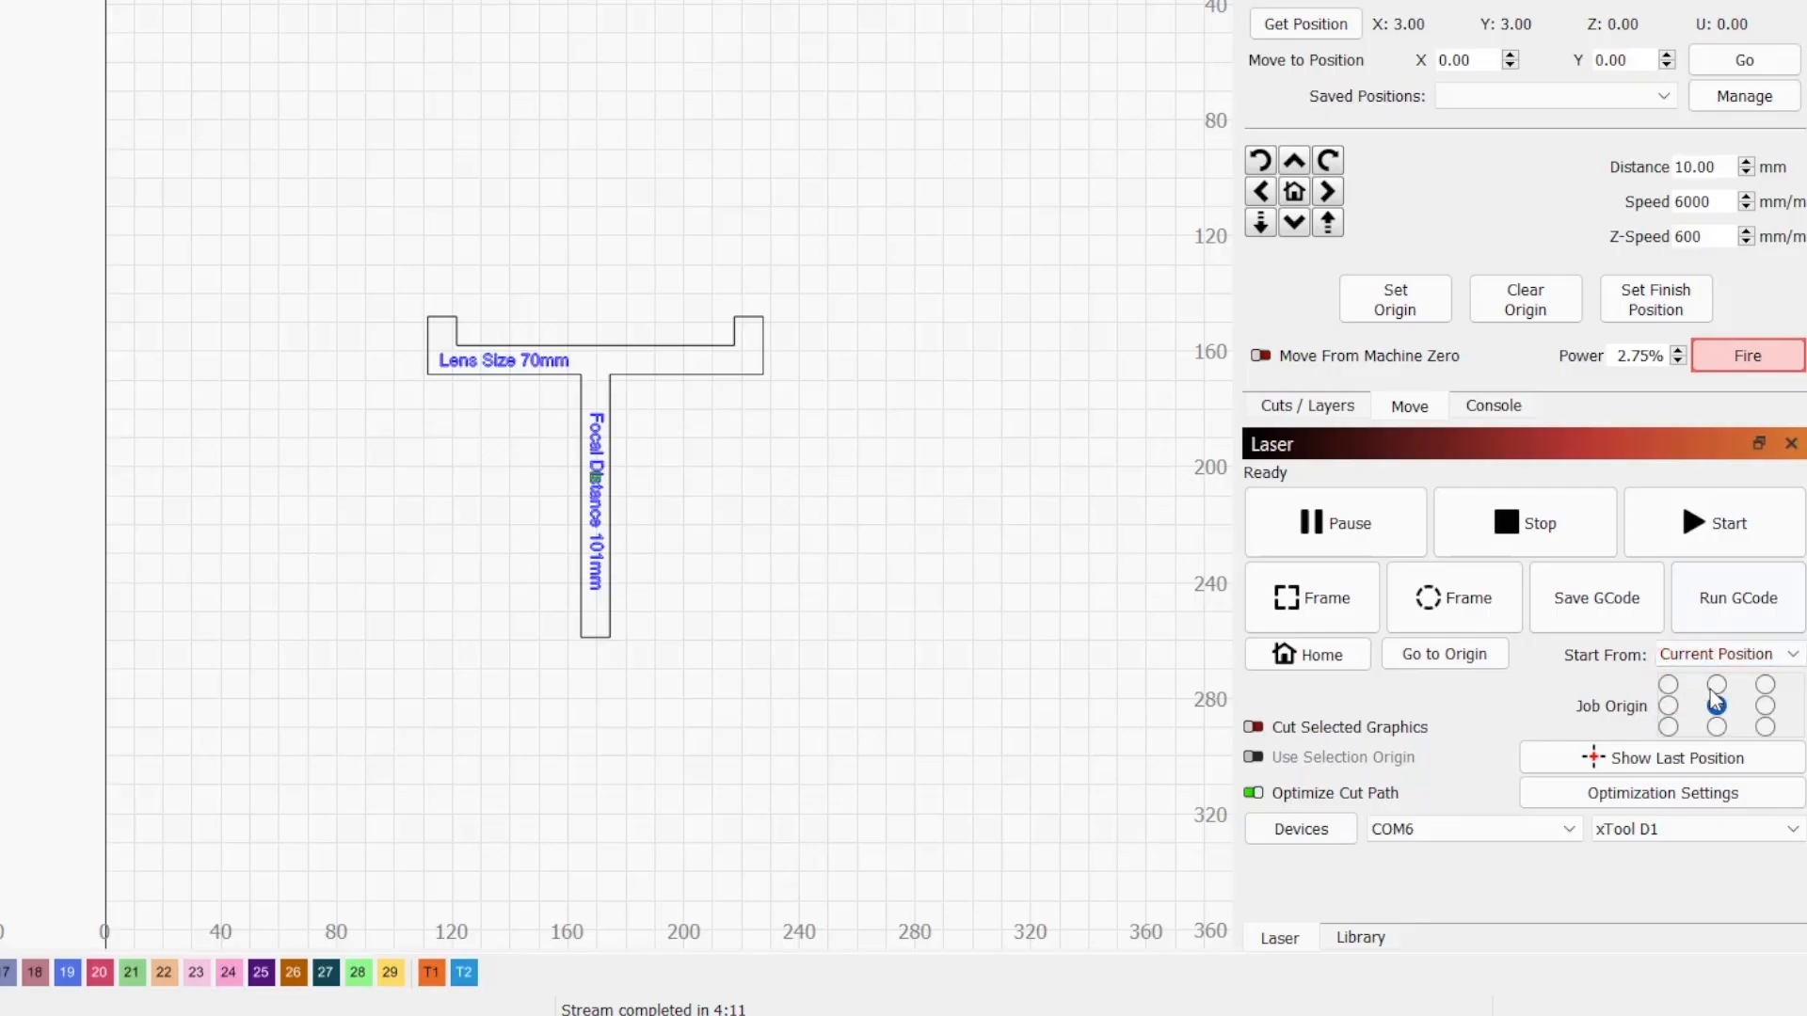
# - Set the job origin to centre and run the rectangular Frame pass twice
pyautogui.click(1715, 727)
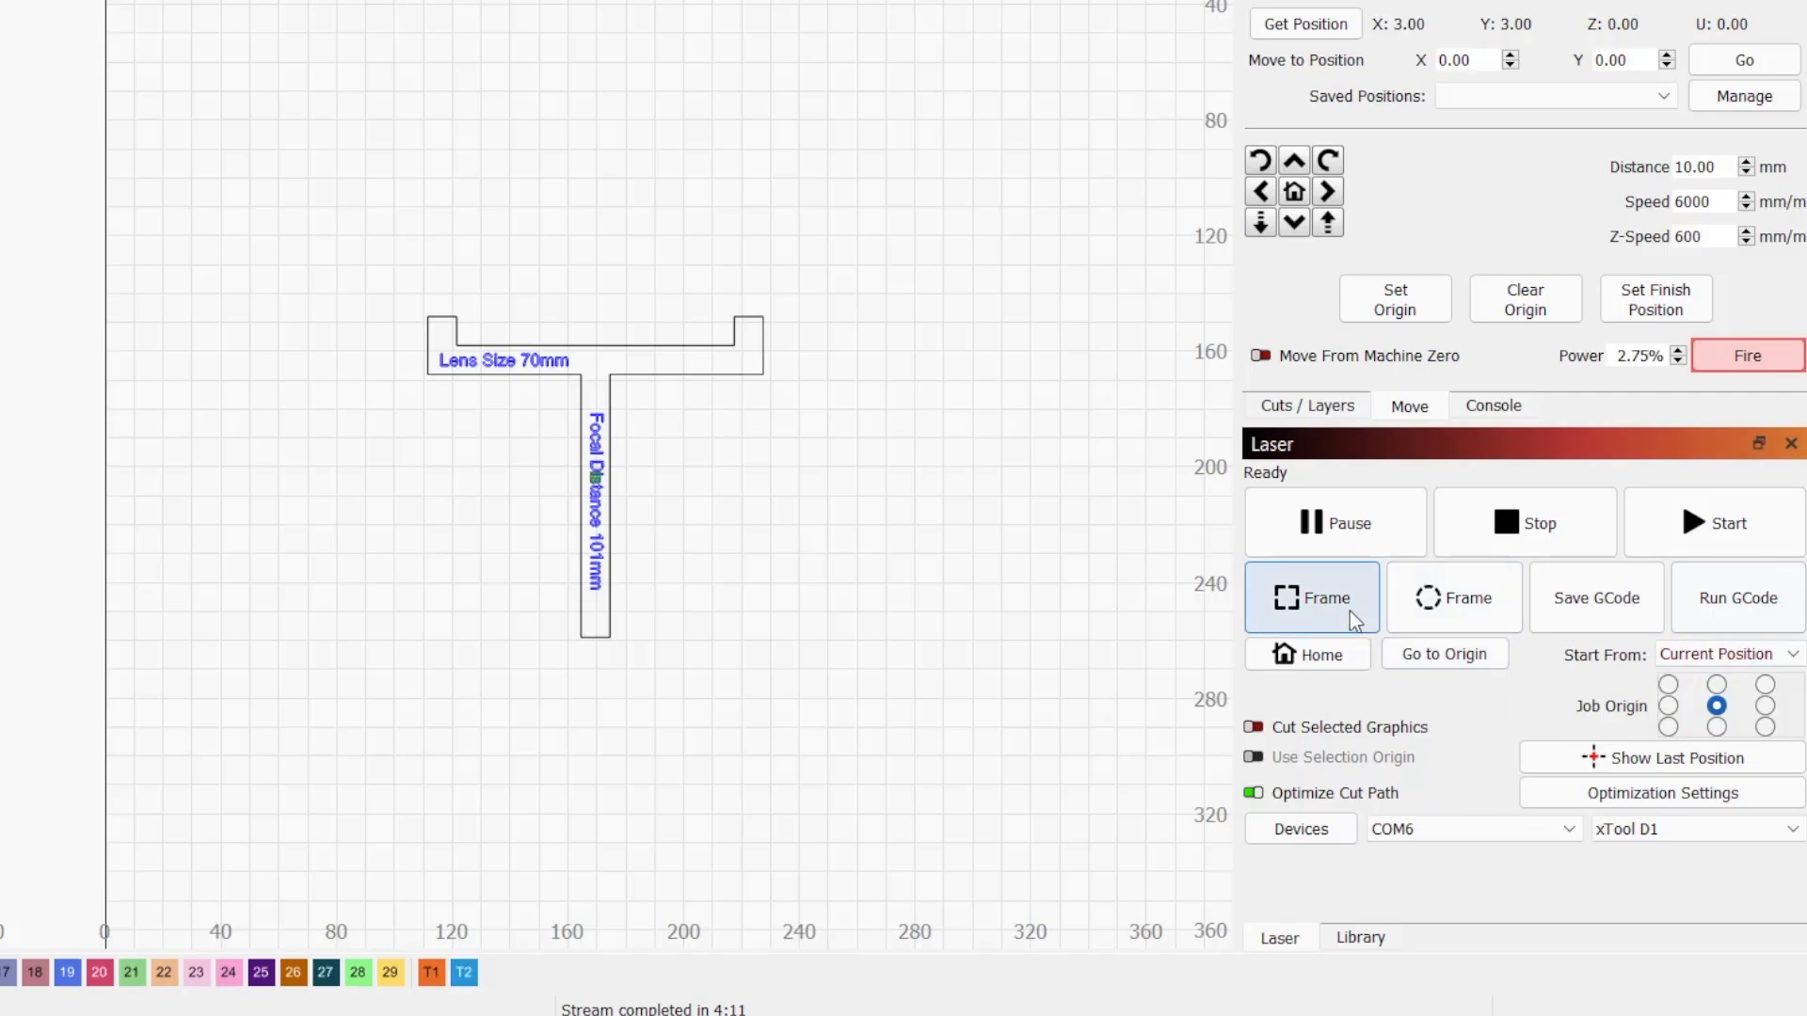
pyautogui.click(1338, 621)
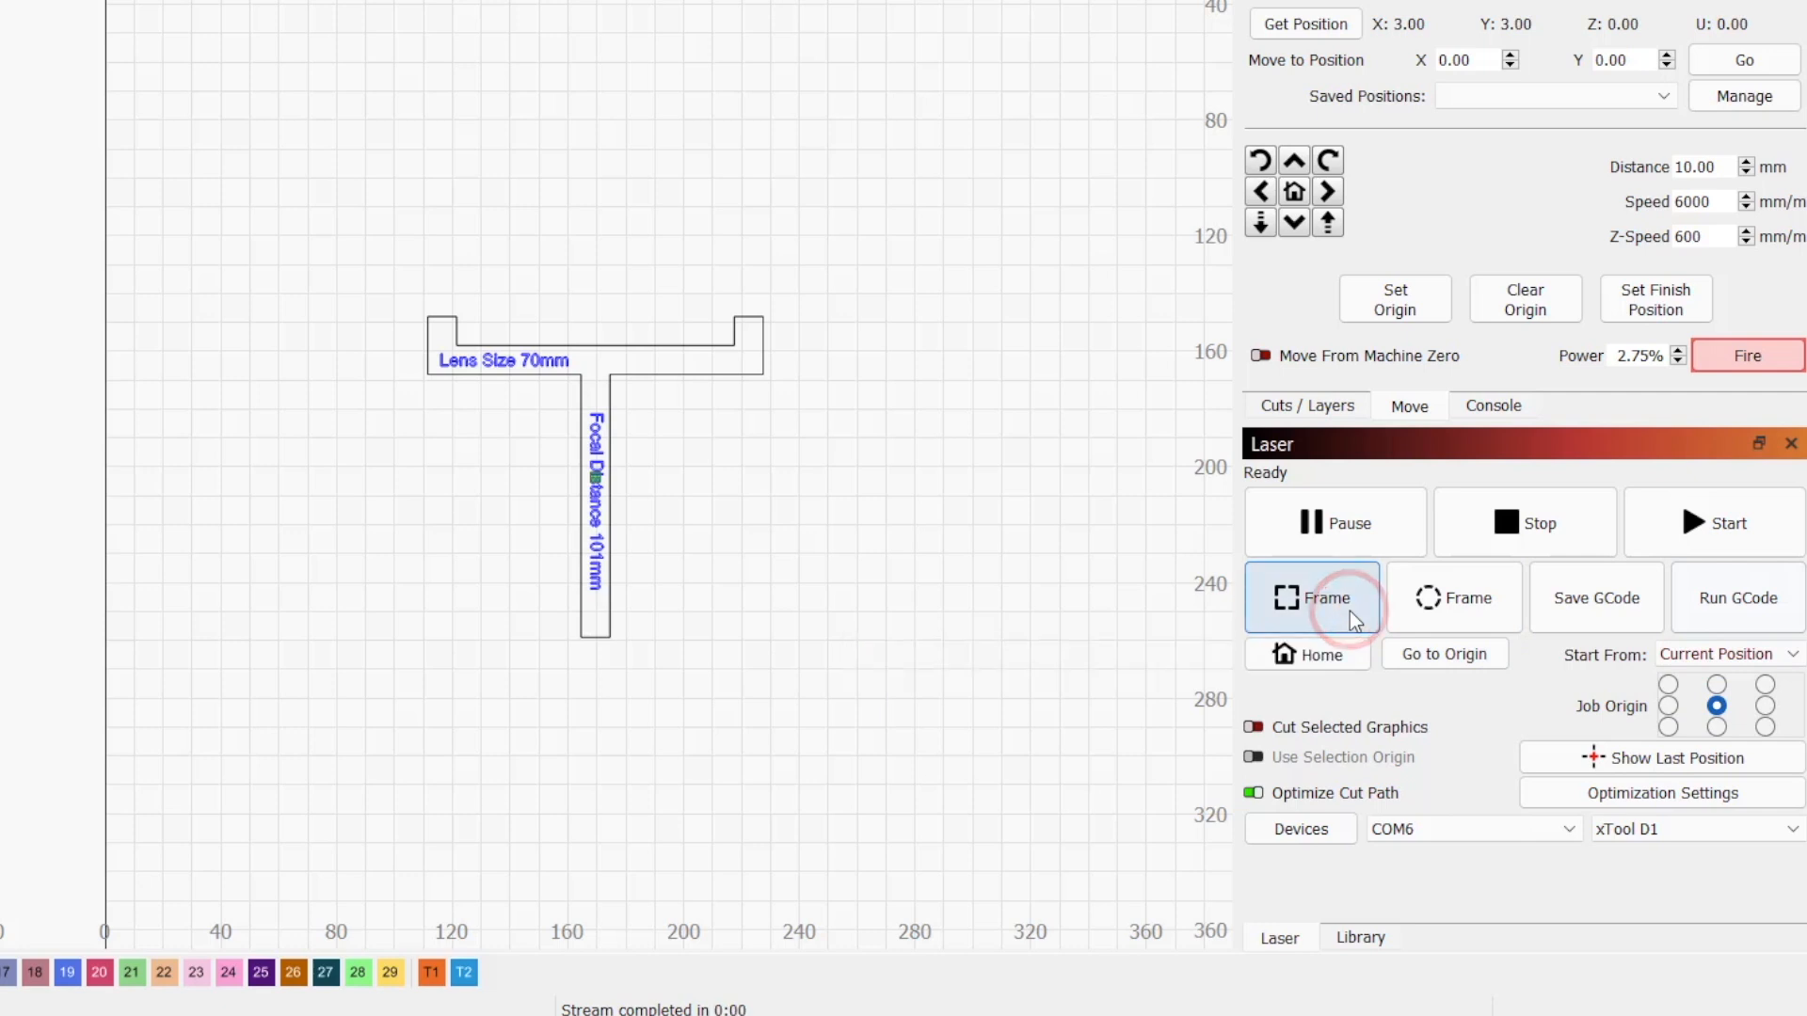
pyautogui.click(1306, 406)
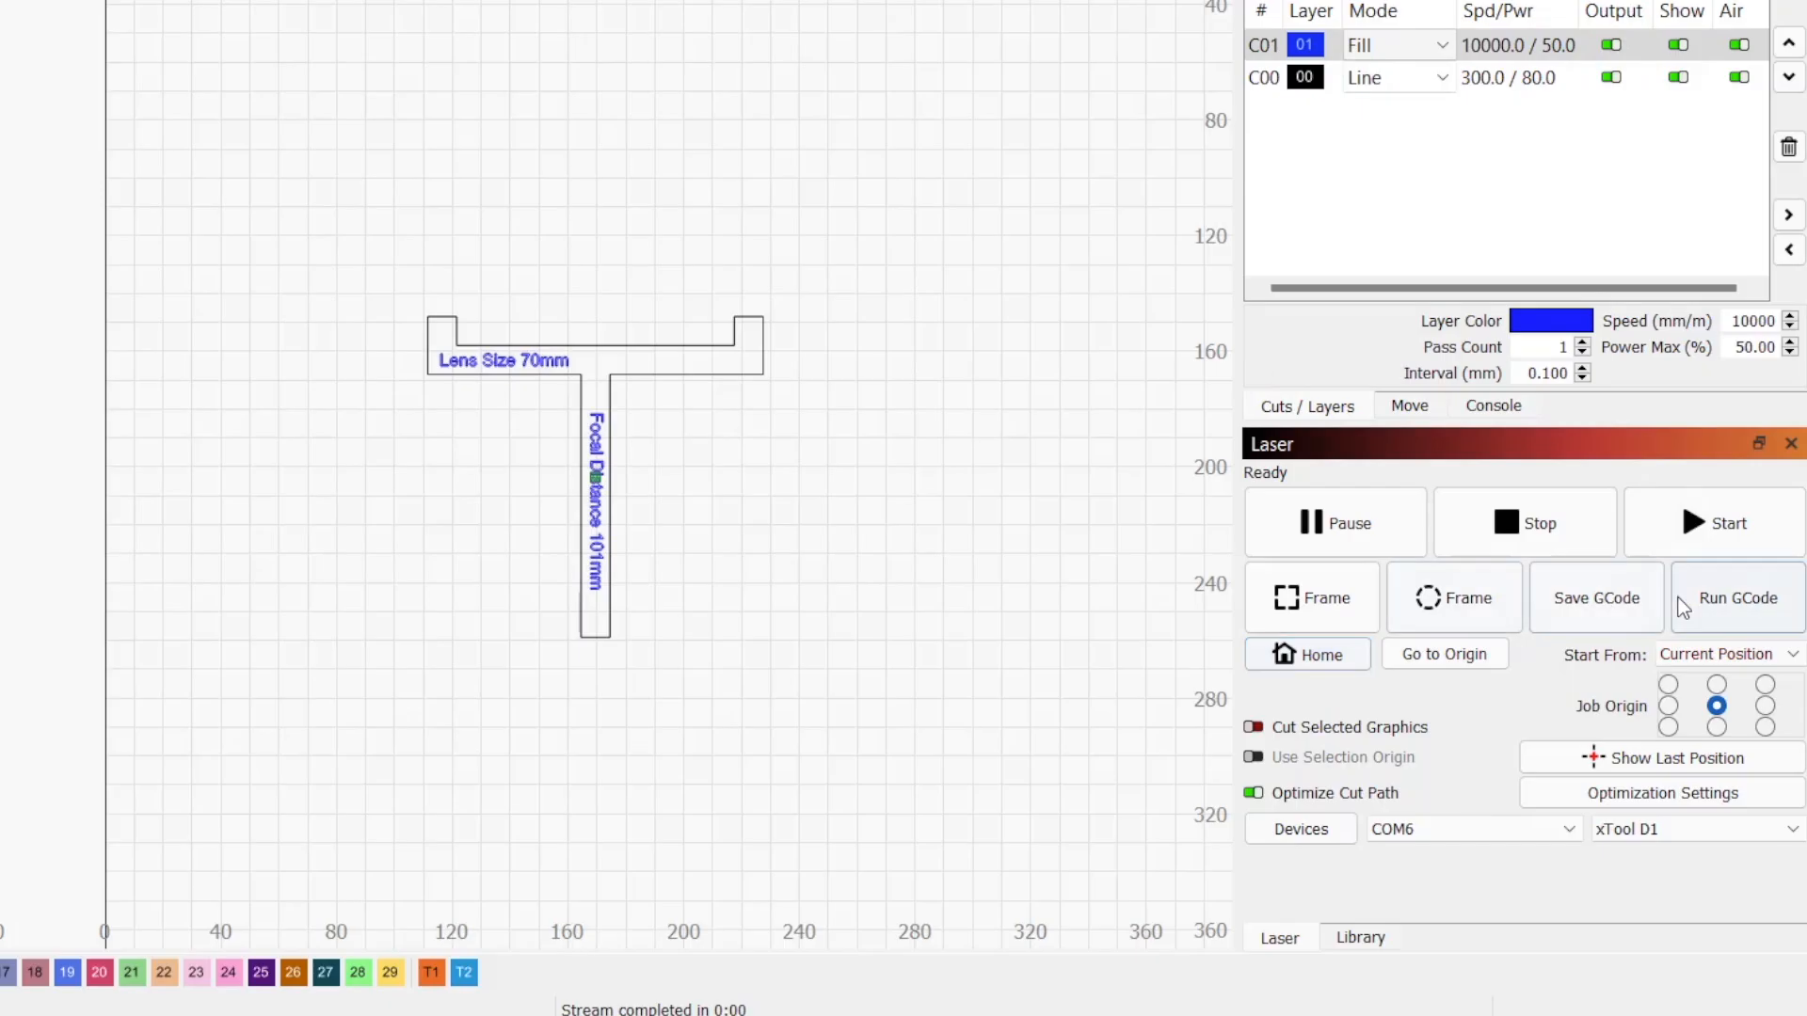